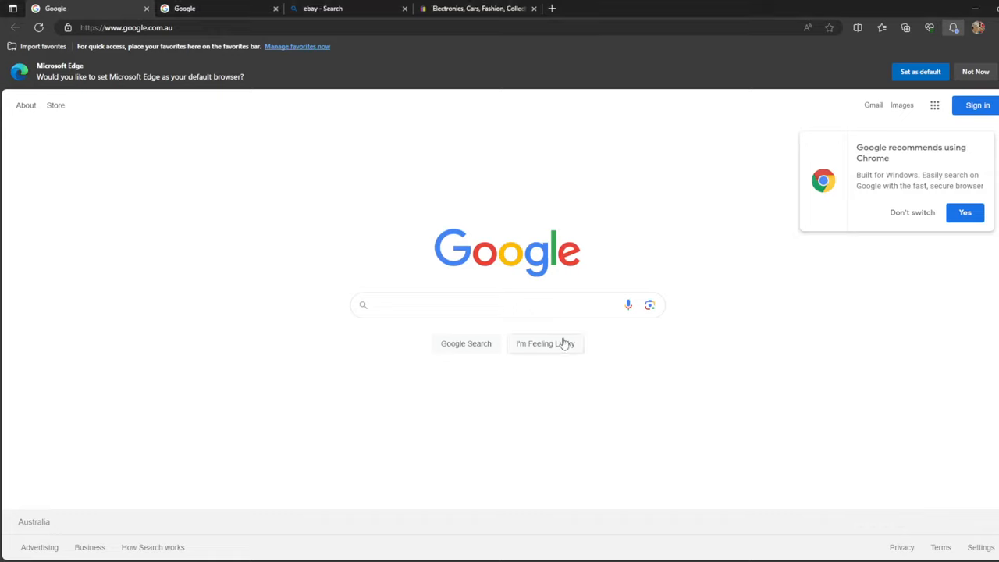
- Dismiss the Edge default-browser banner with Not Now and the Chrome pop-up with Don't switch
left_click(500, 305)
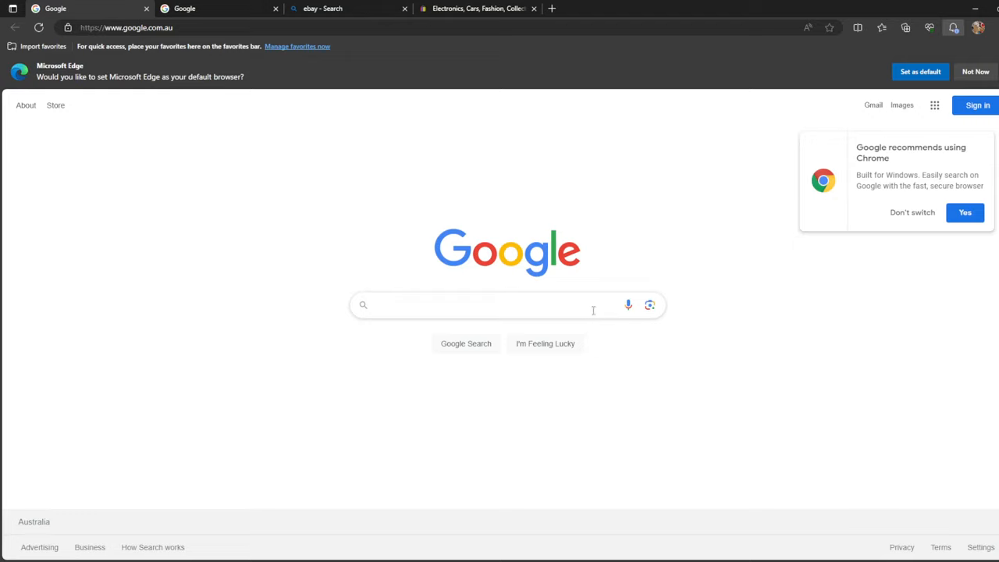
left_click(508, 304)
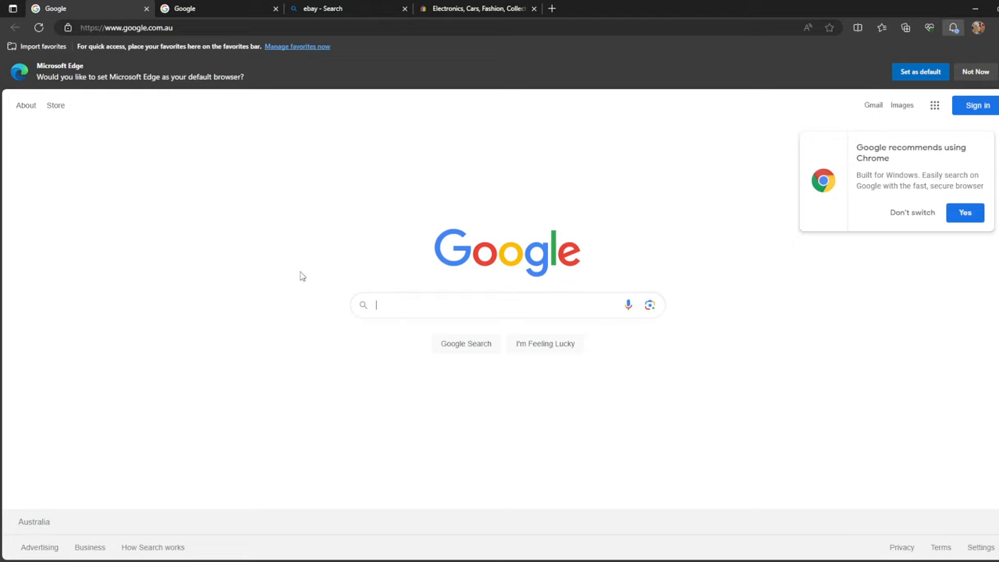
mouse_move(158, 70)
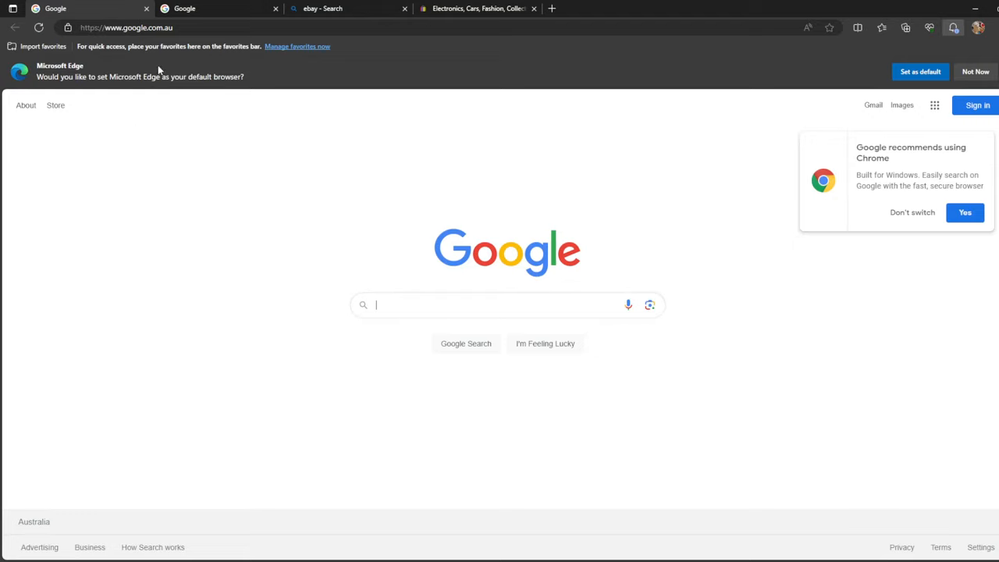
left_click(976, 71)
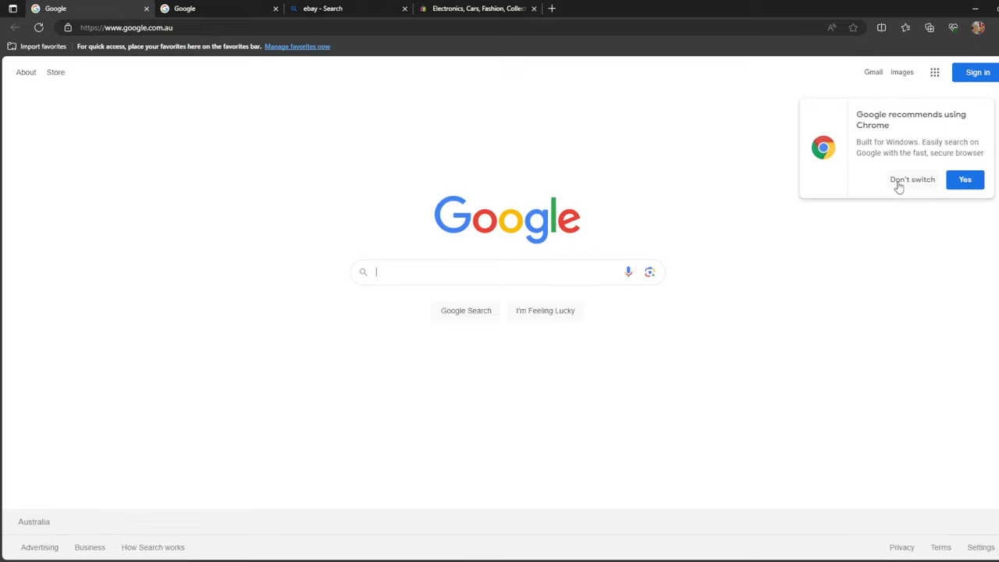
left_click(912, 179)
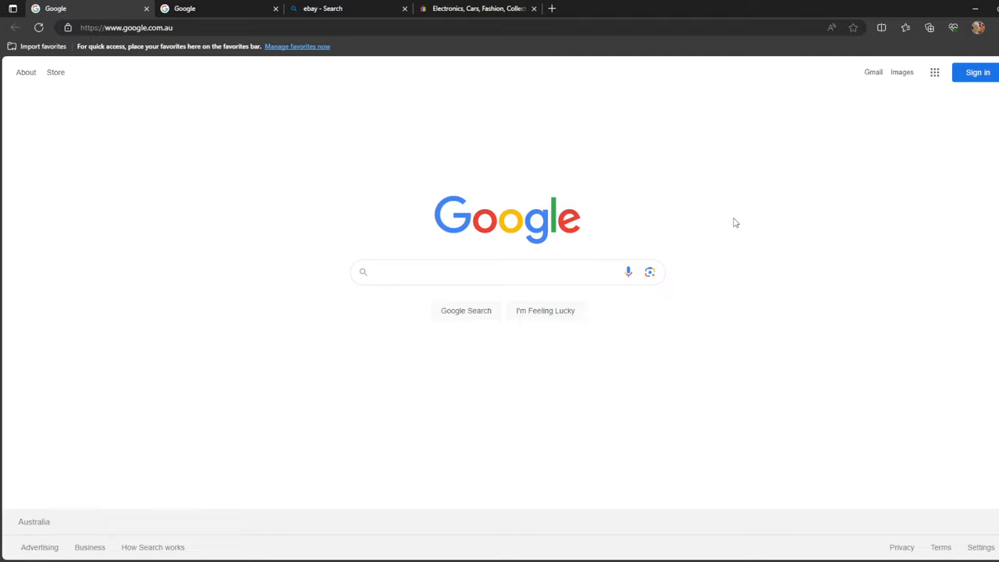
mouse_move(202, 152)
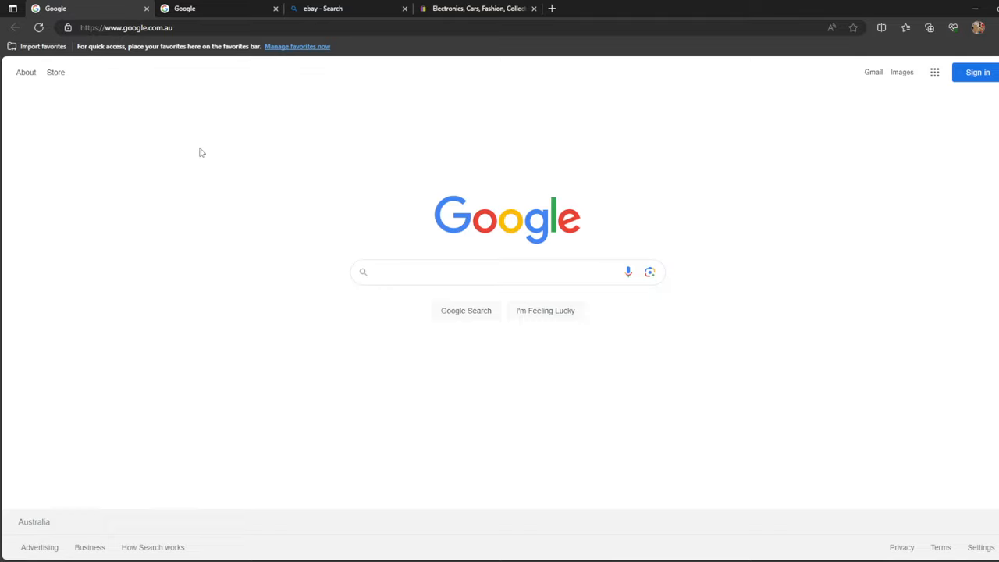
mouse_move(864, 115)
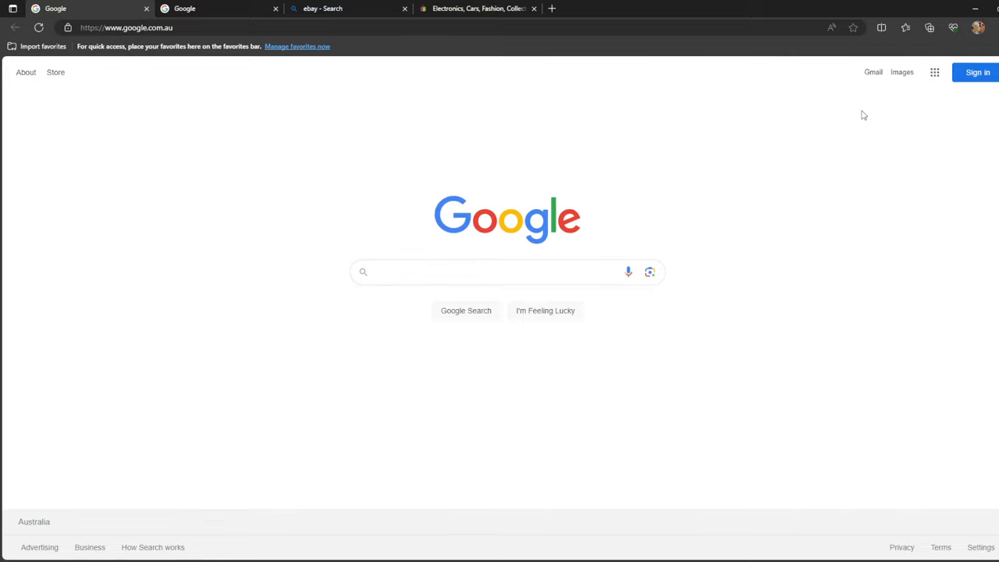
mouse_move(428, 144)
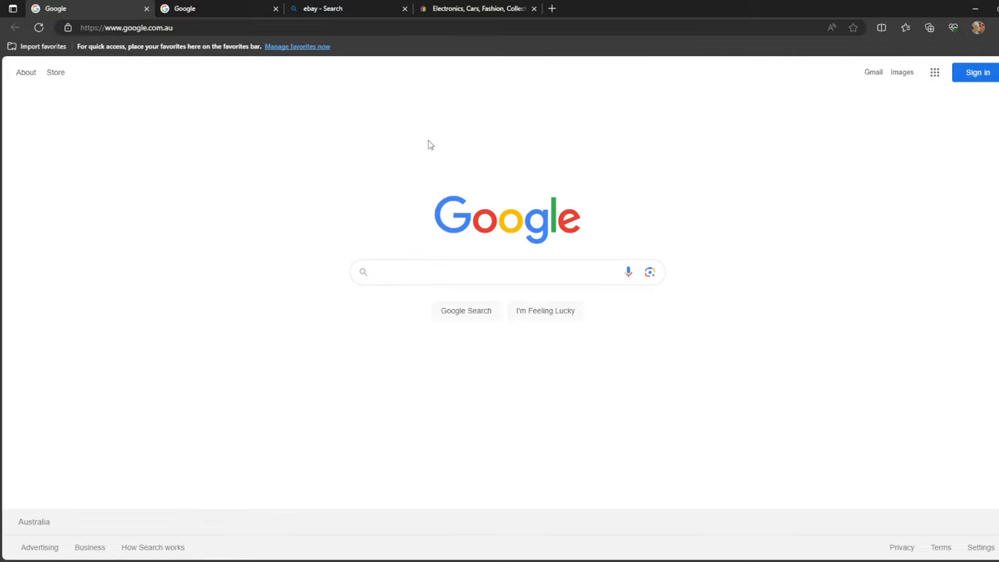
mouse_move(336, 9)
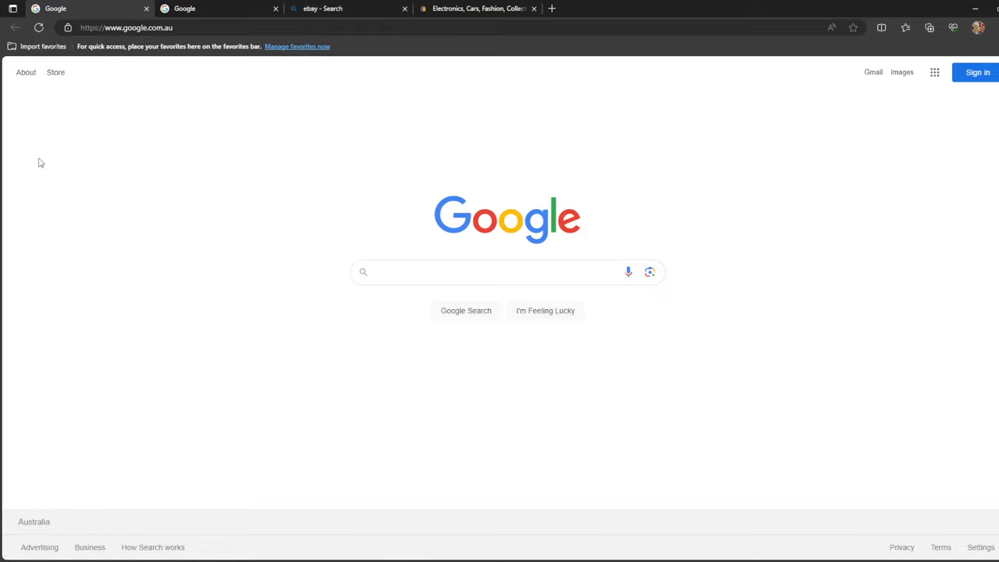
left_click(508, 271)
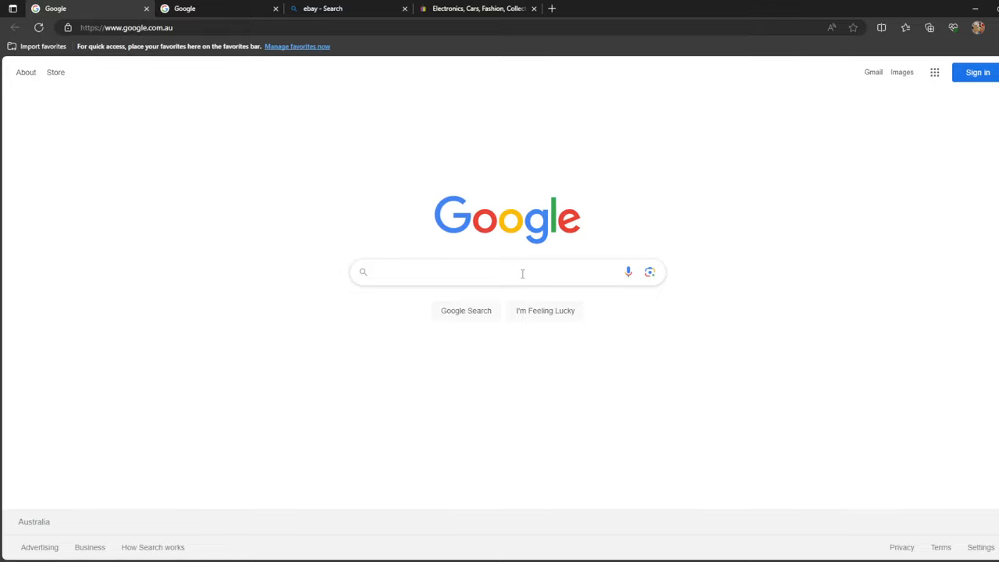
mouse_move(667, 231)
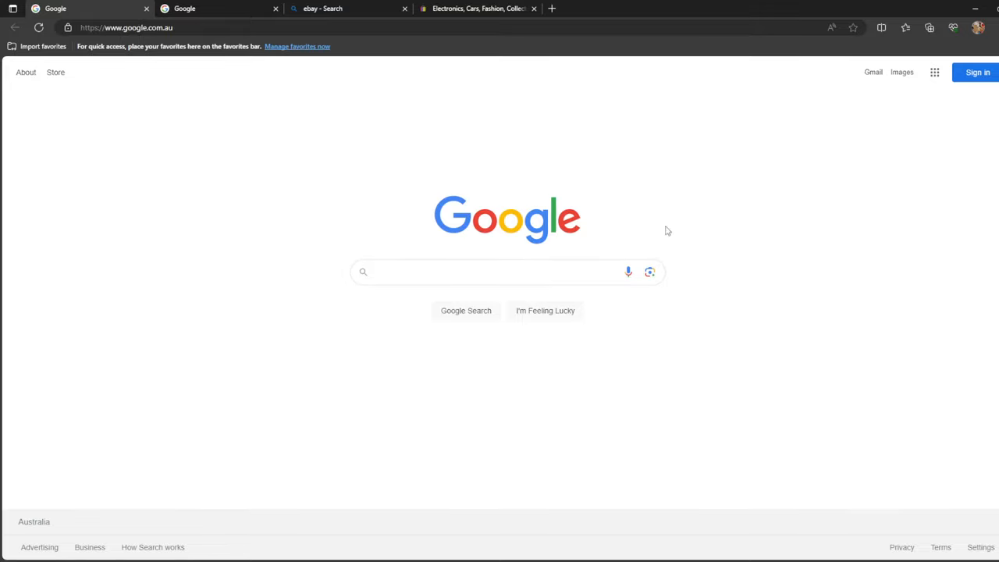
mouse_move(500, 200)
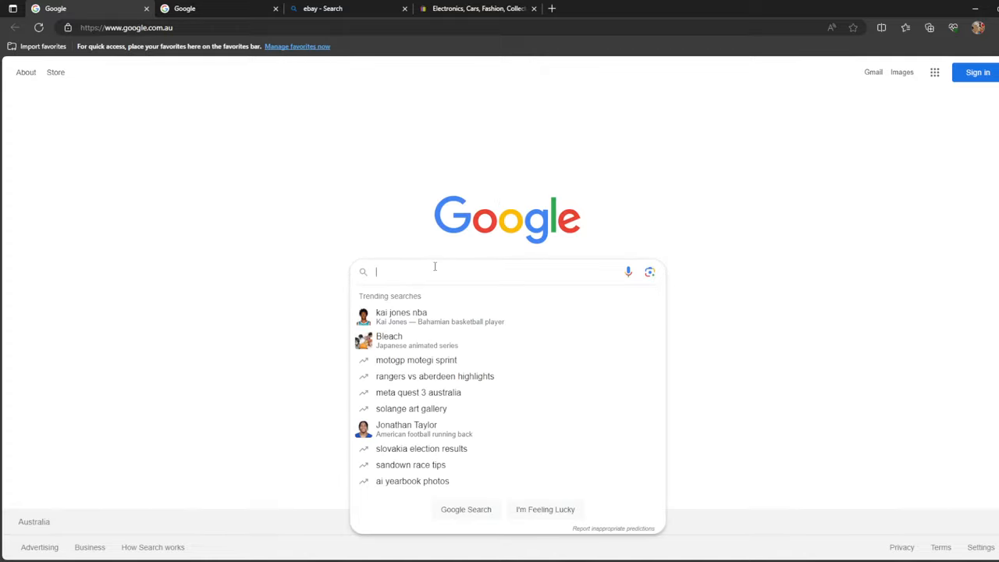
mouse_move(318, 262)
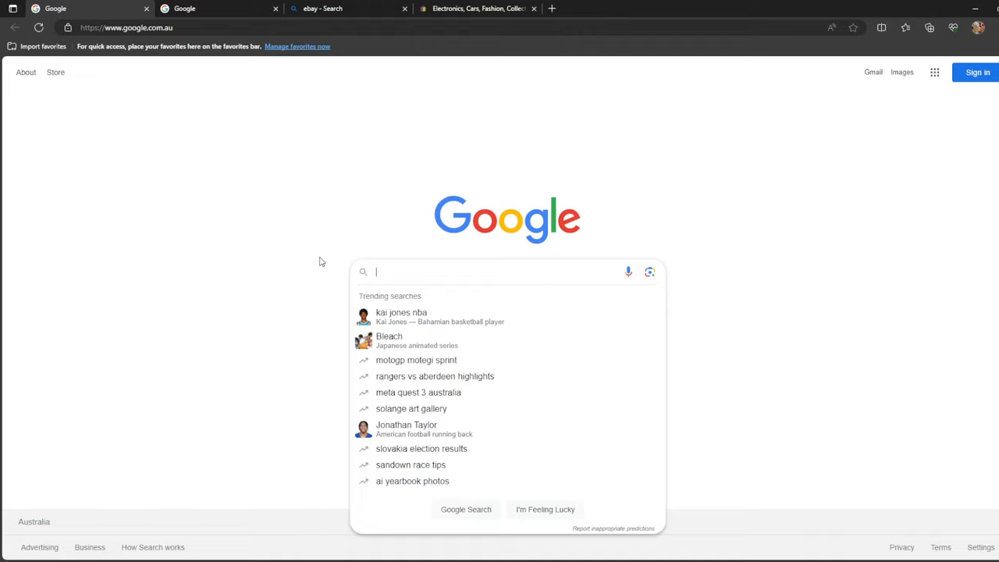
mouse_move(427, 505)
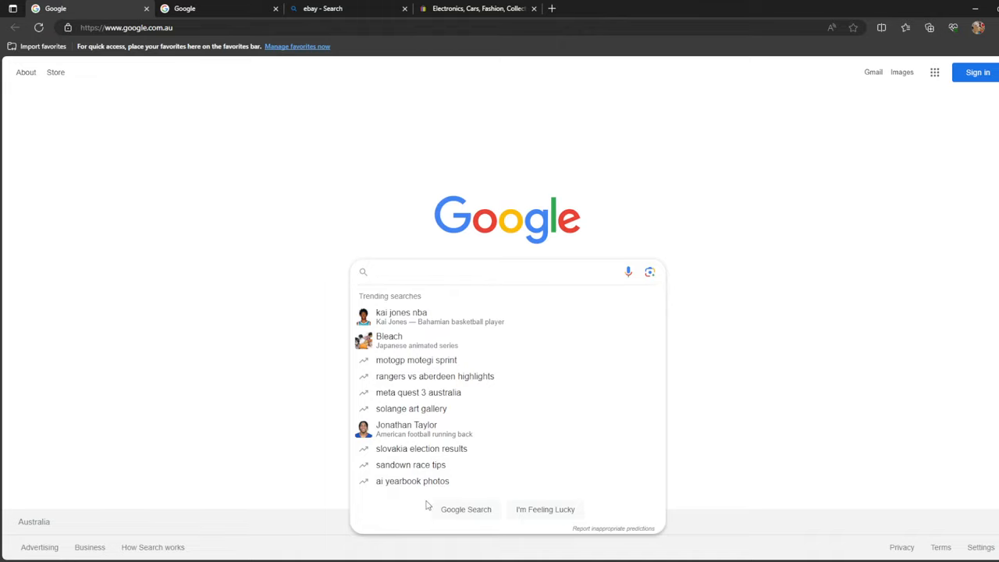
mouse_move(439, 427)
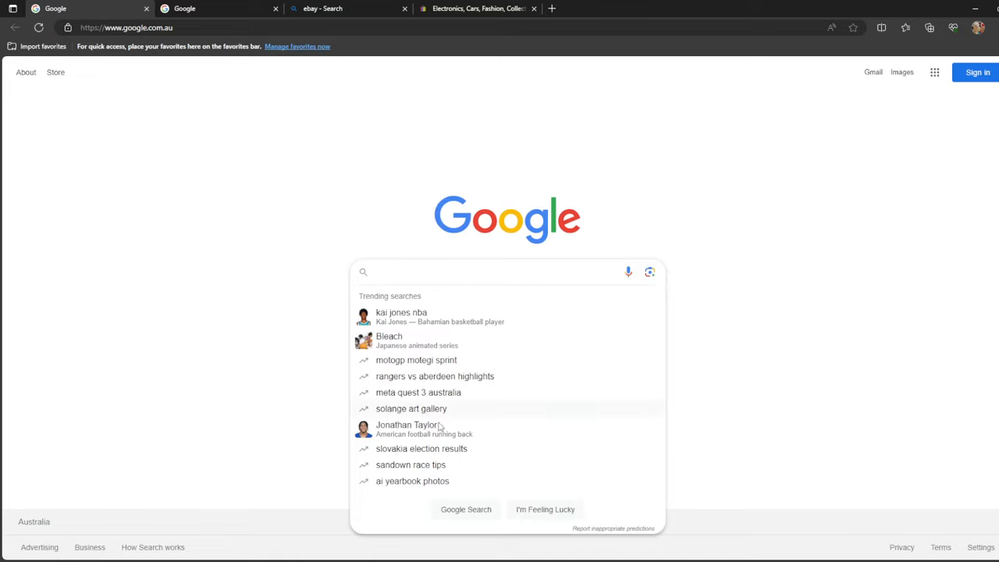
mouse_move(413, 266)
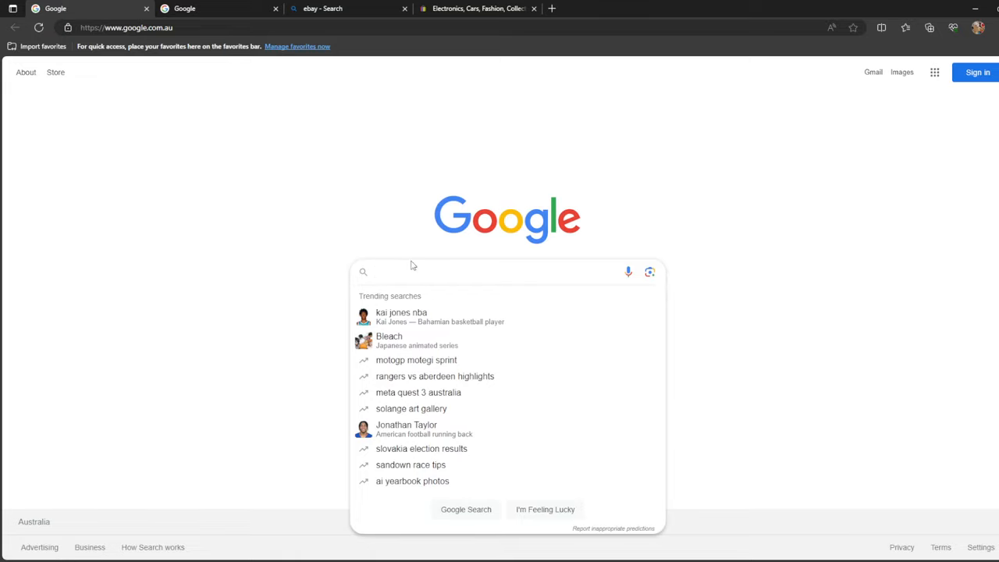
mouse_move(413, 271)
type("skirt")
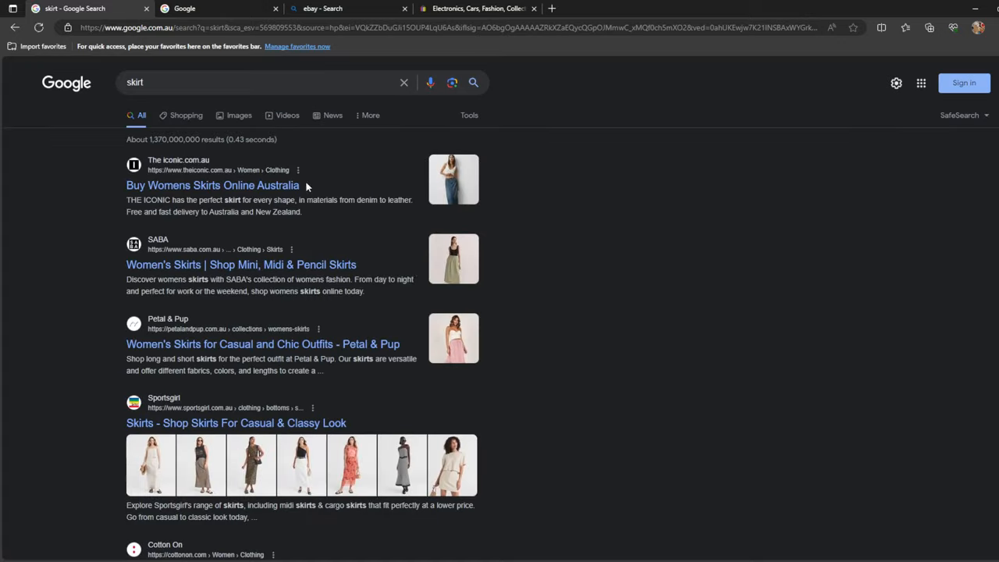
mouse_move(268, 136)
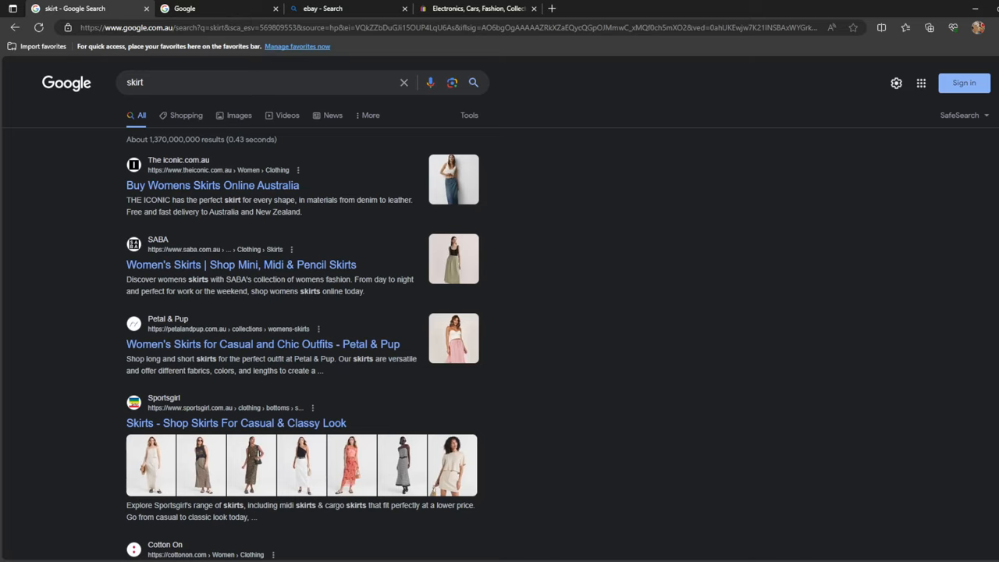
mouse_move(519, 327)
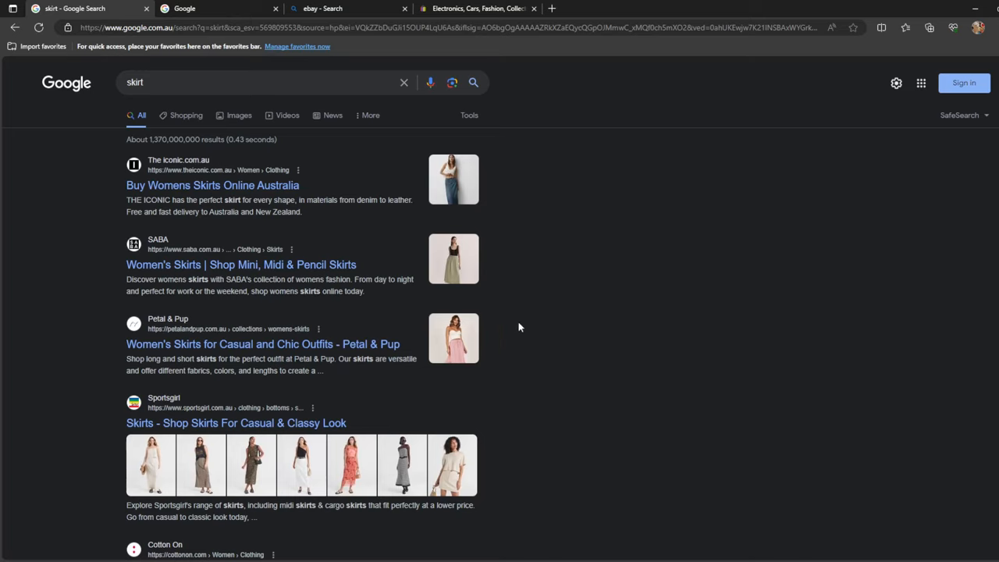
- Browse the skirt web results, then switch to the Images grid and scroll it
scroll("down", 3)
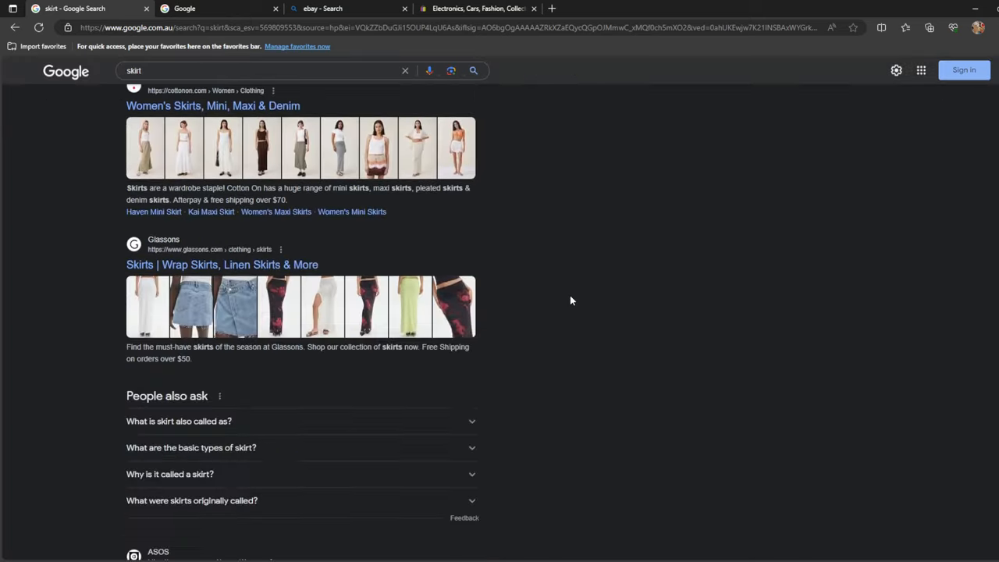
scroll("down", 3)
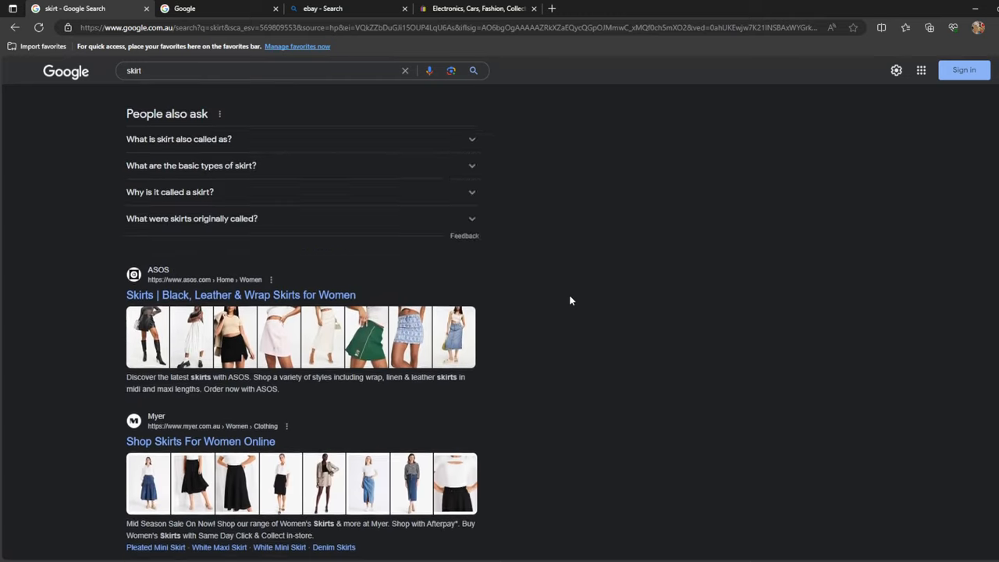
scroll("up", 3)
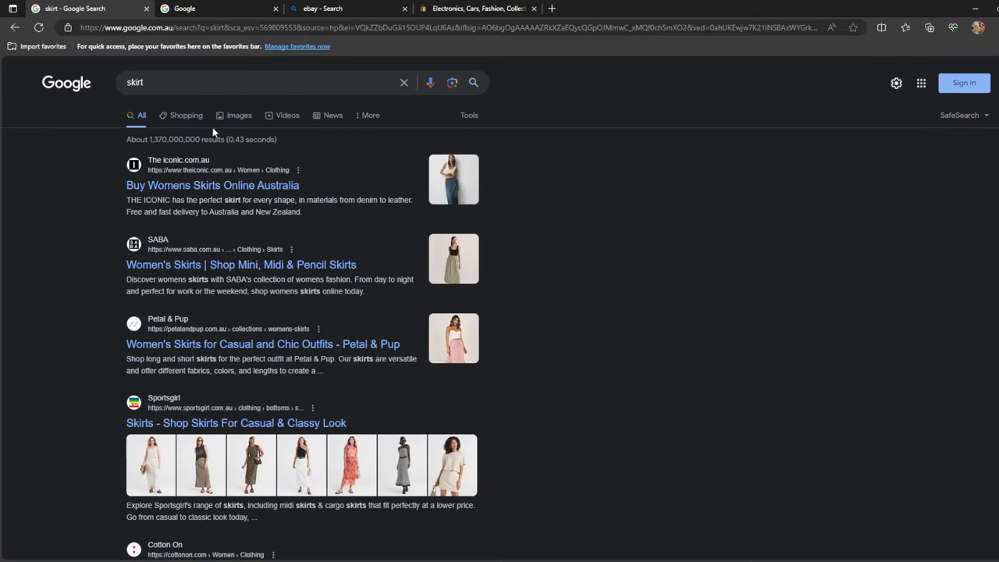
left_click(239, 115)
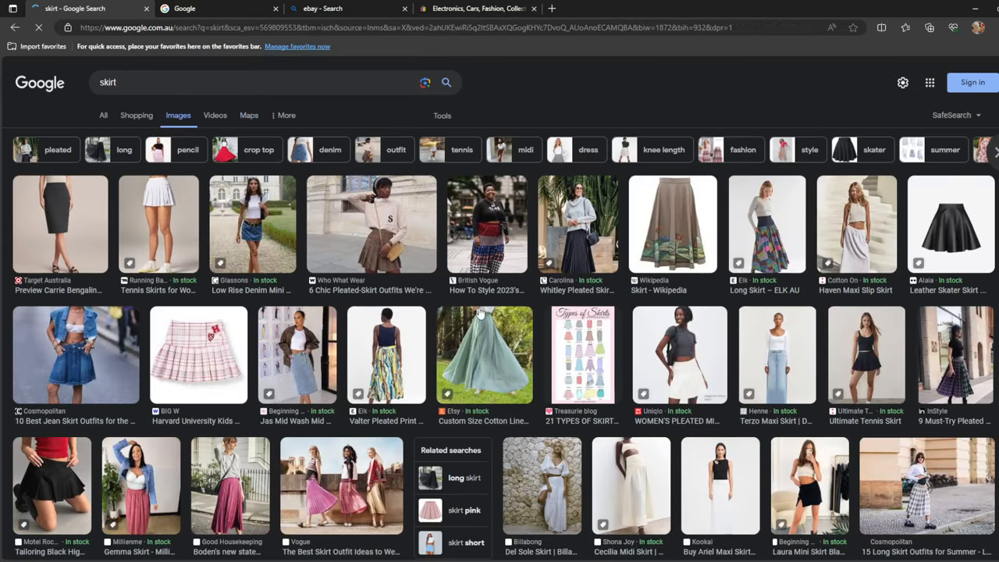
scroll("down", 3)
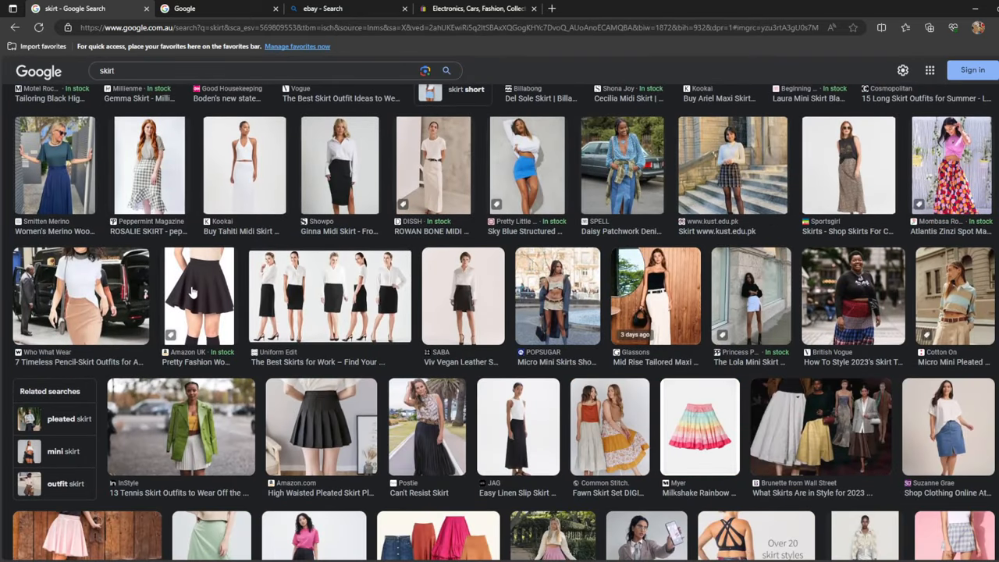
- Preview the Amazon UK black skater skirt in the side panel
left_click(199, 296)
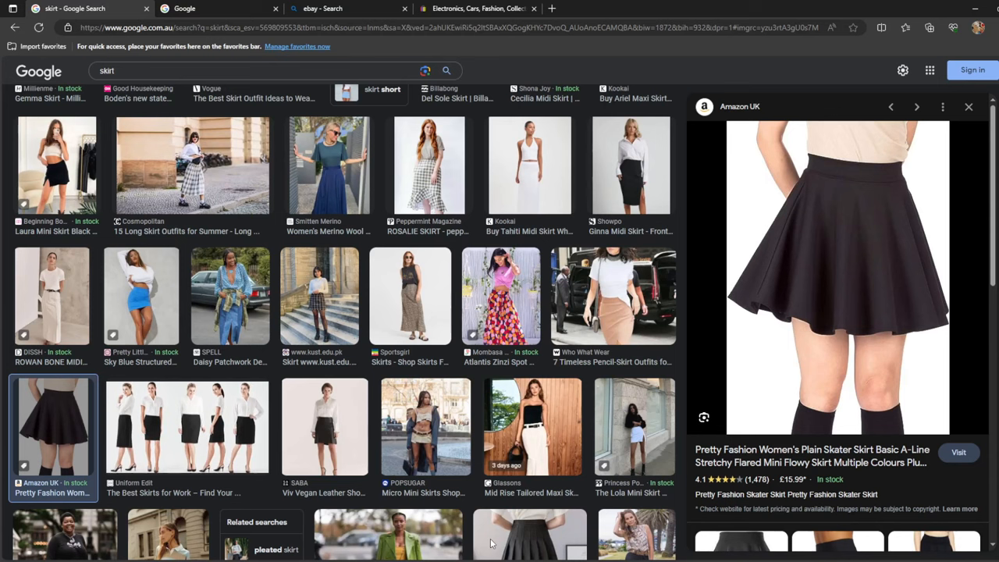
mouse_move(743, 251)
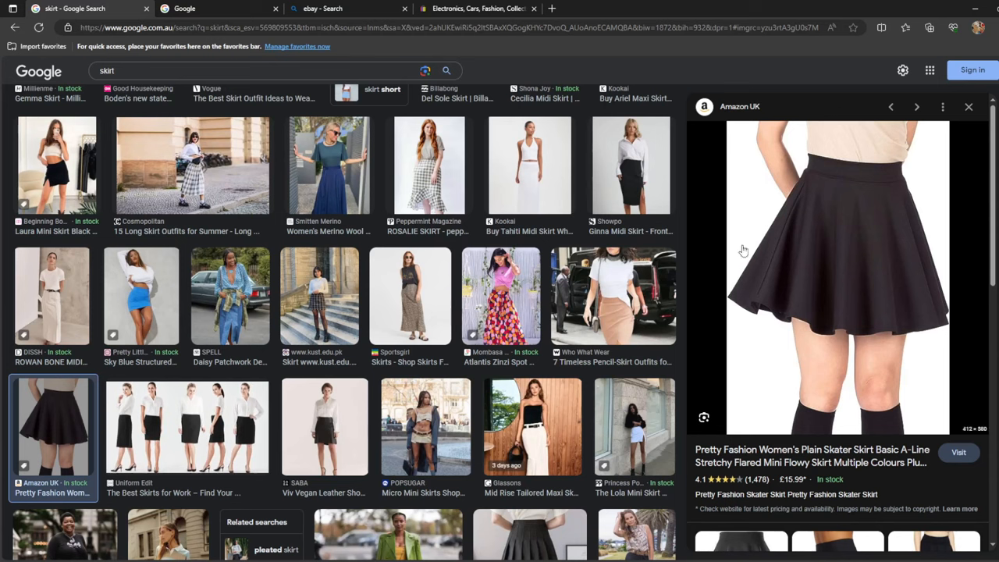
mouse_move(832, 189)
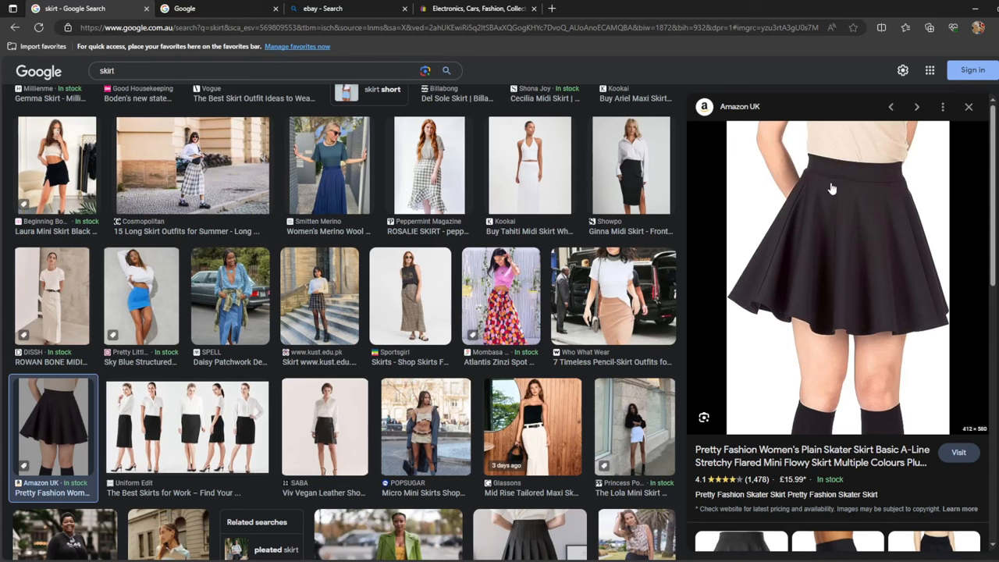
mouse_move(890, 167)
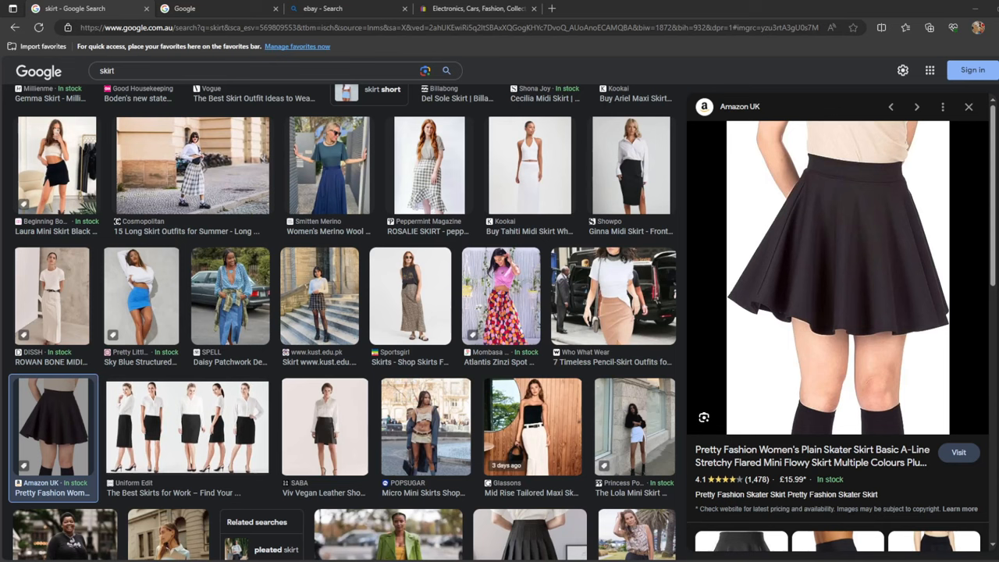
mouse_move(773, 227)
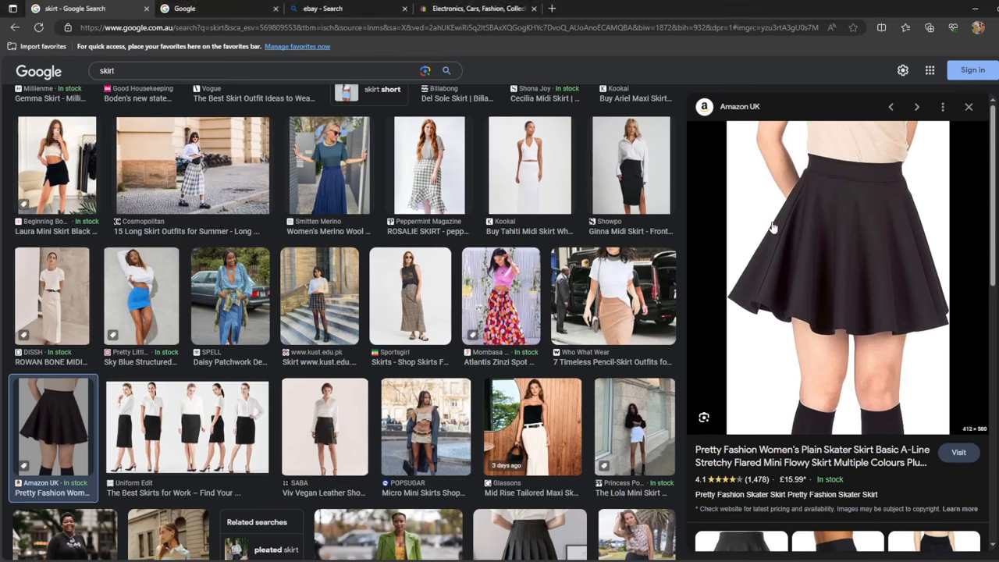
mouse_move(837, 226)
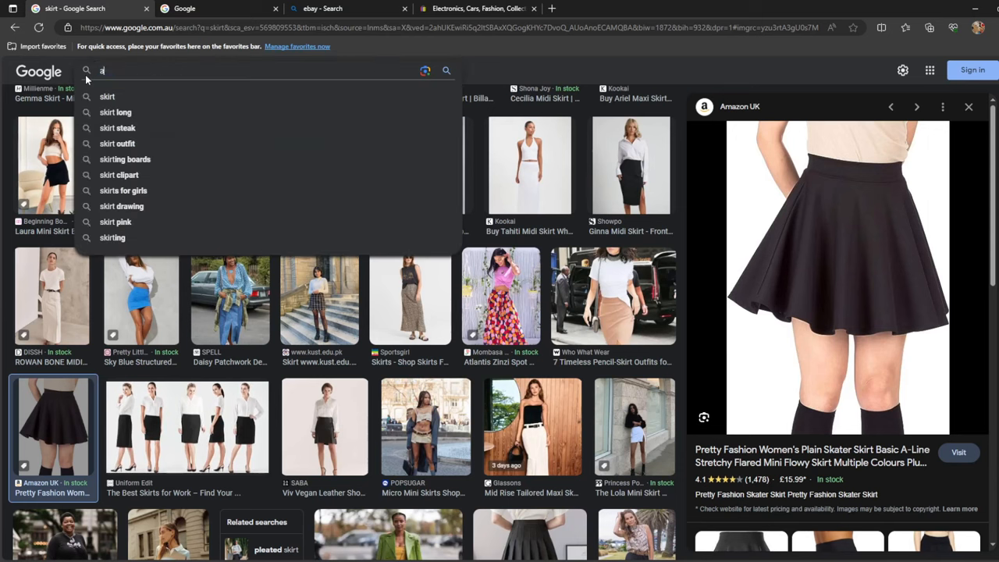
- Refine the search to 'a line skirt flared' and open the SHEIN Solid Flared Skirt listing
type("a line skirt")
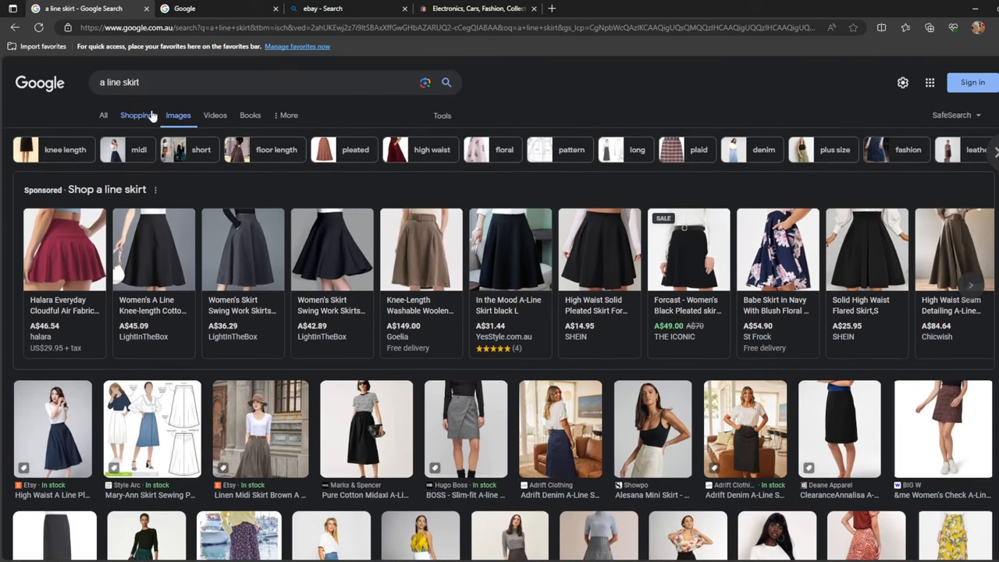
left_click(234, 82)
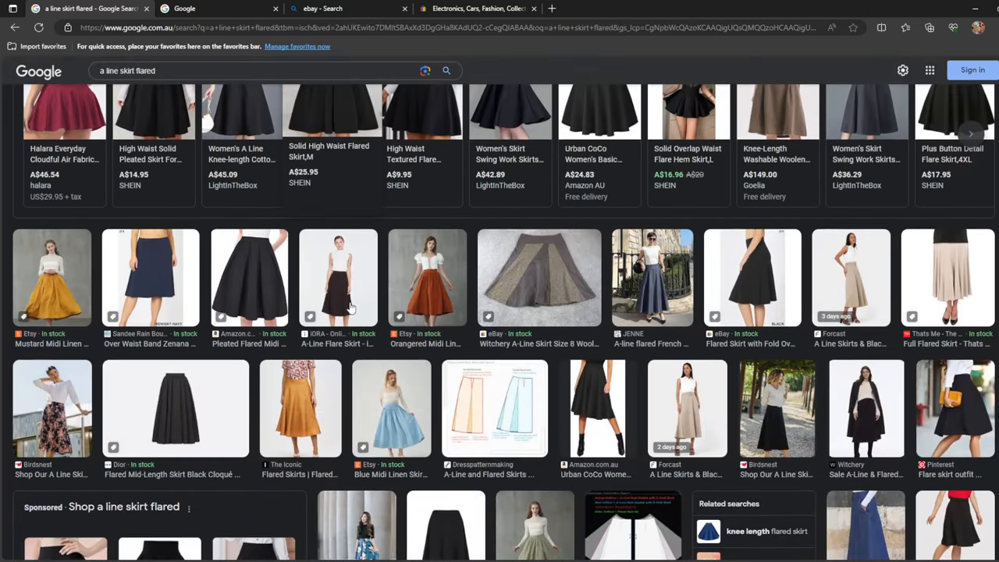
scroll("down", 3)
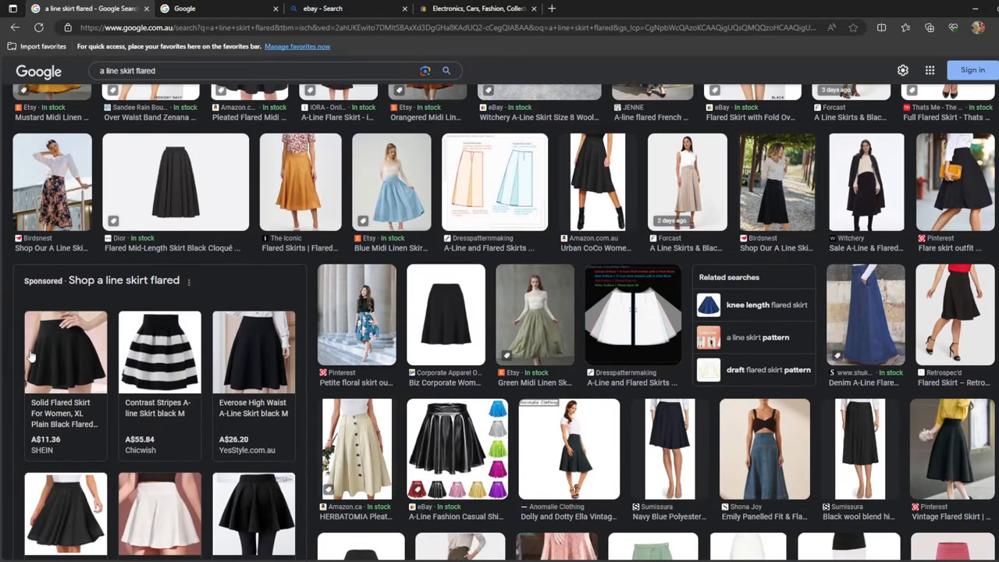
left_click(65, 352)
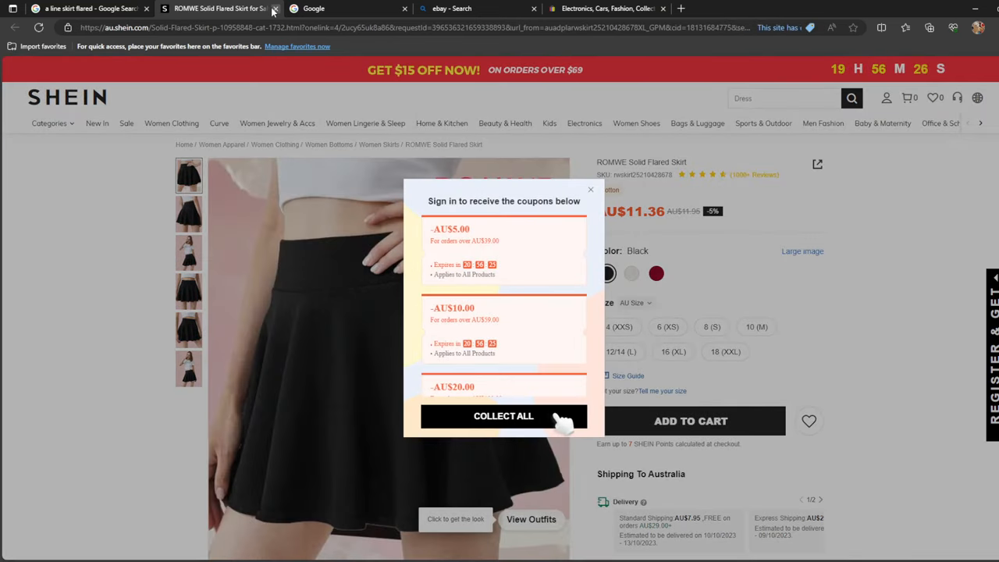
- Close the SHEIN skirt tab and scroll the 'a line skirt flared' results
left_click(275, 8)
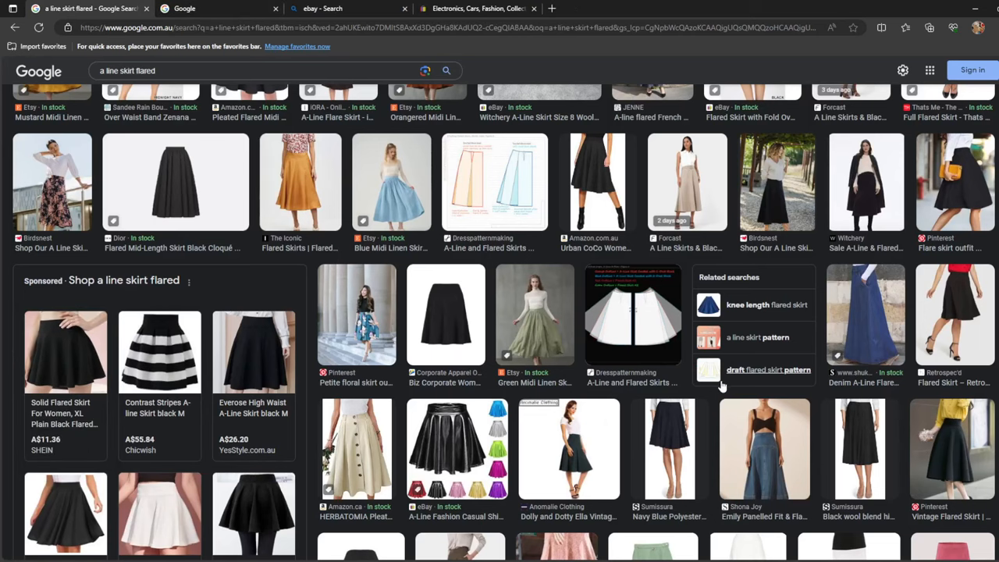
scroll("down", 3)
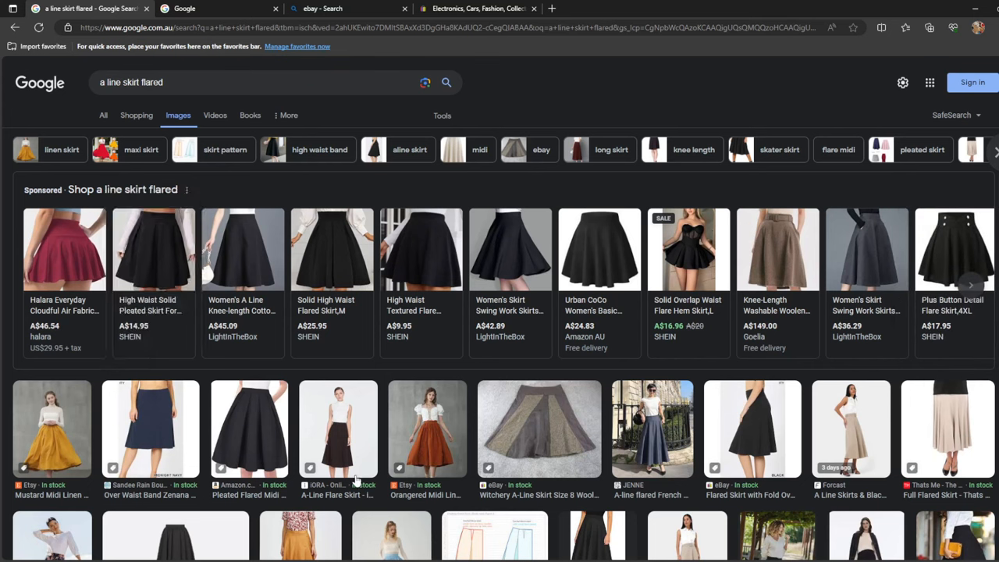
mouse_move(471, 99)
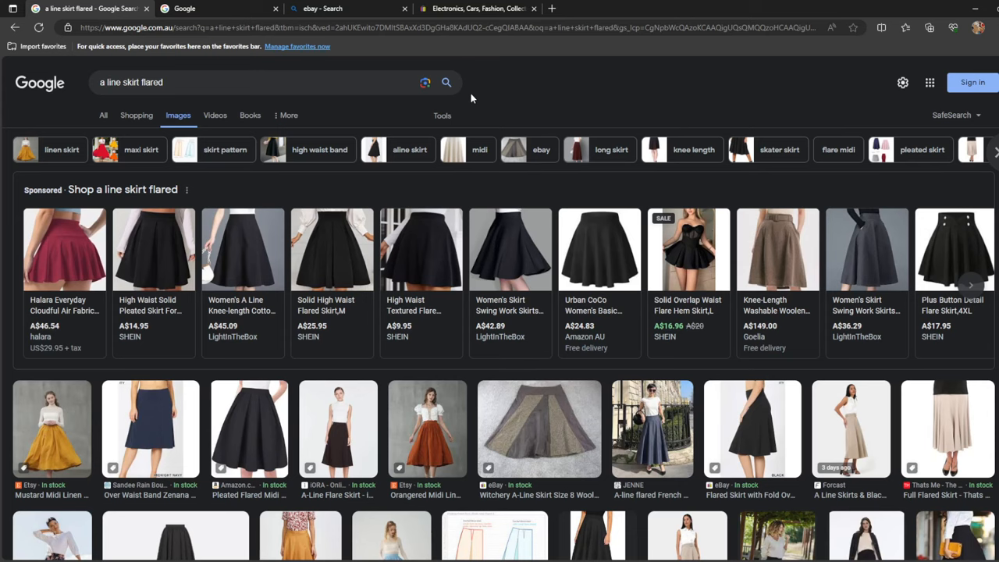
mouse_move(109, 116)
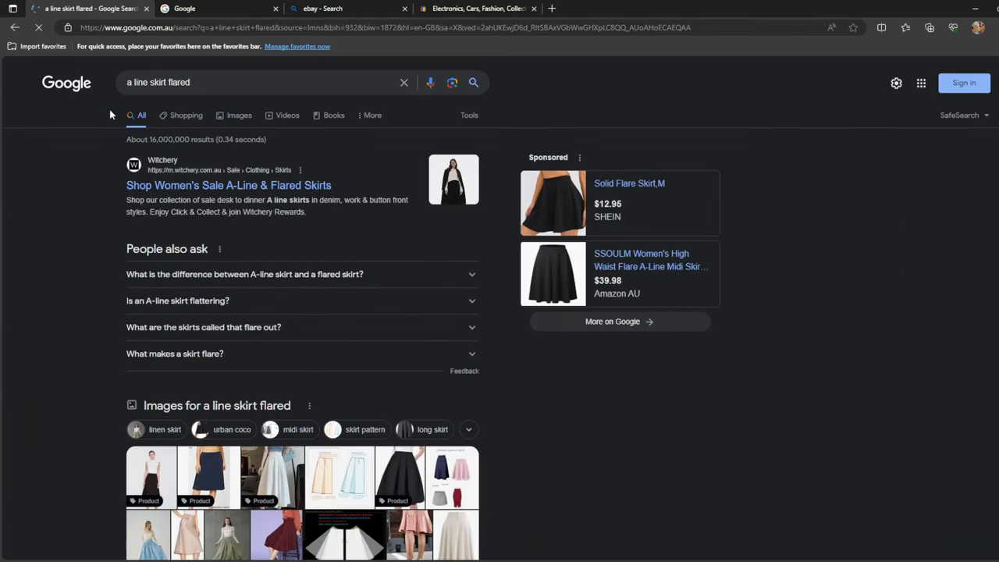
- Scroll down and back up through the 'a line skirt flared' results
scroll("down", 3)
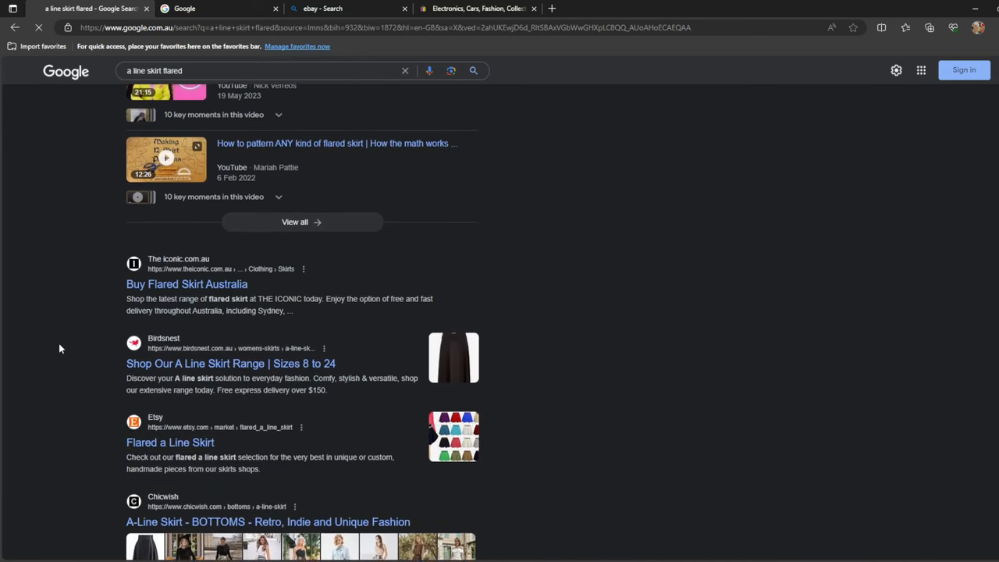
scroll("down", 3)
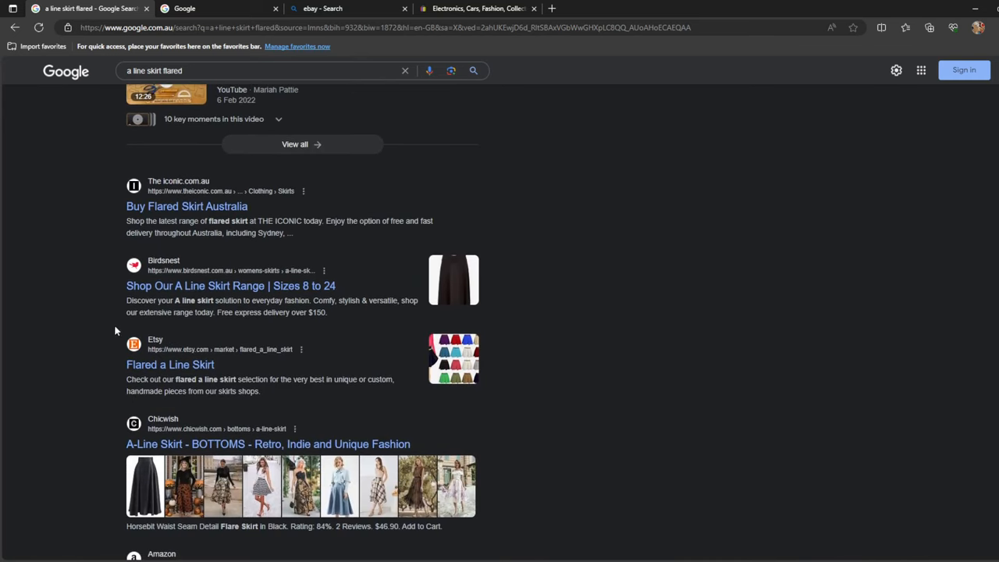
mouse_move(130, 278)
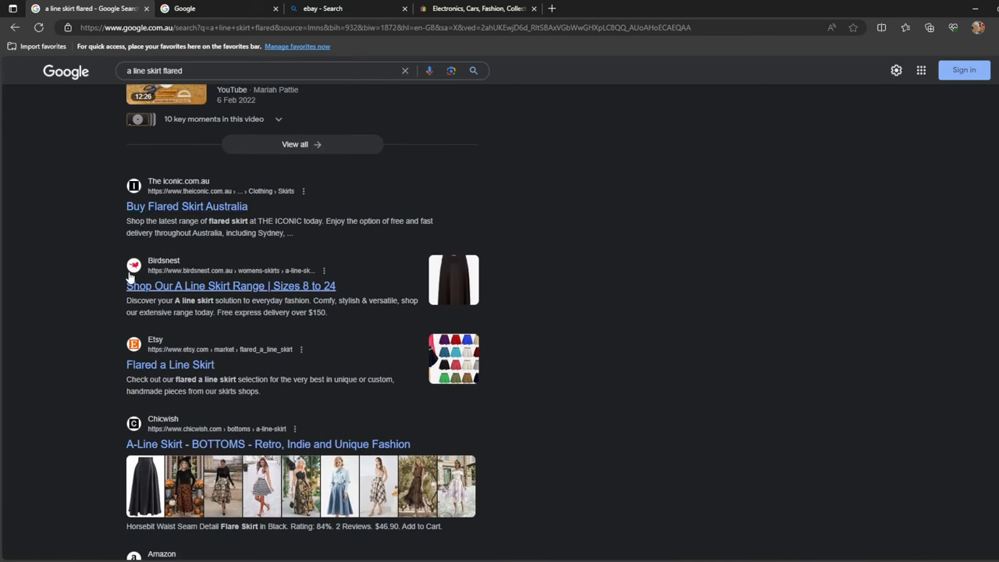
scroll("down", 3)
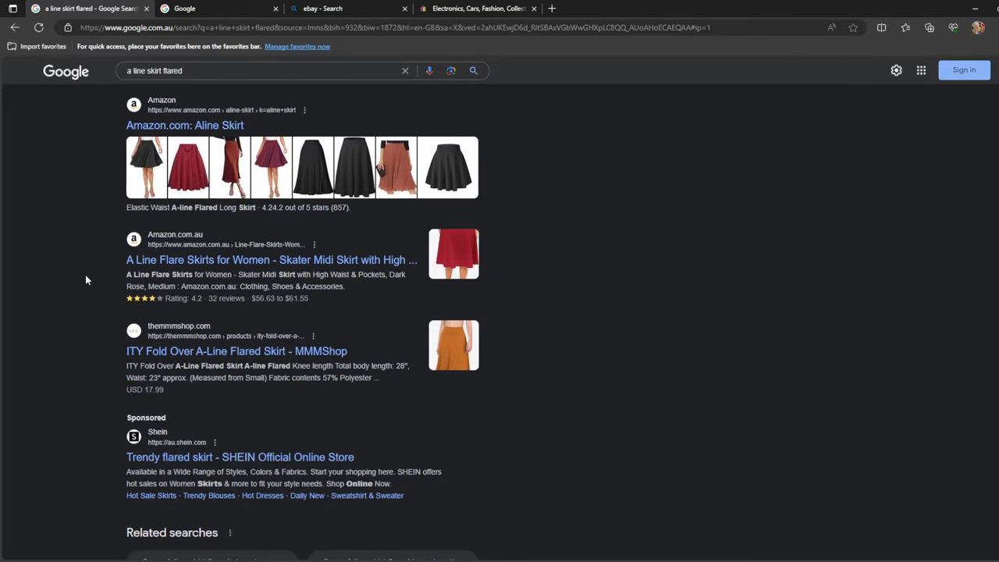
scroll("up", 3)
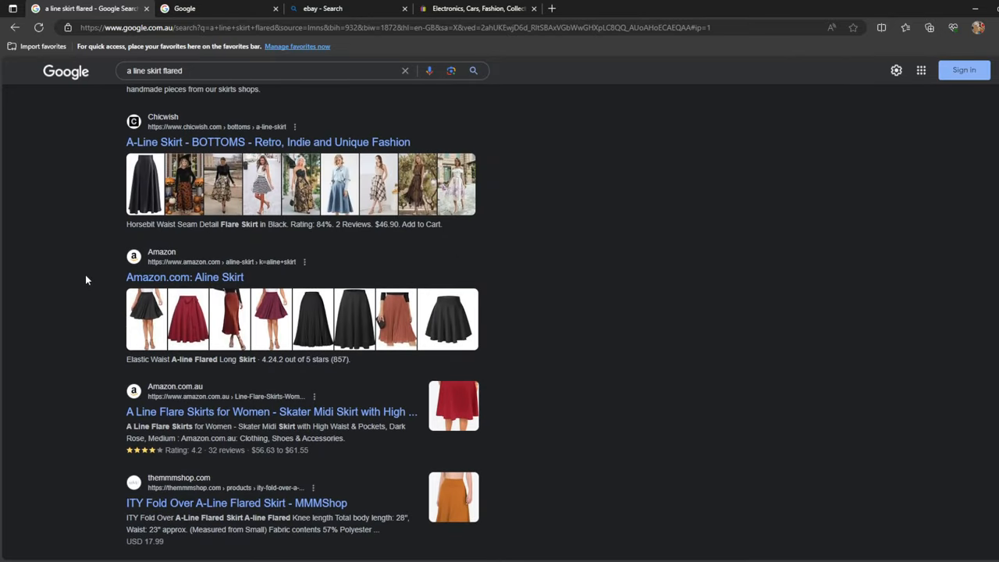
mouse_move(762, 365)
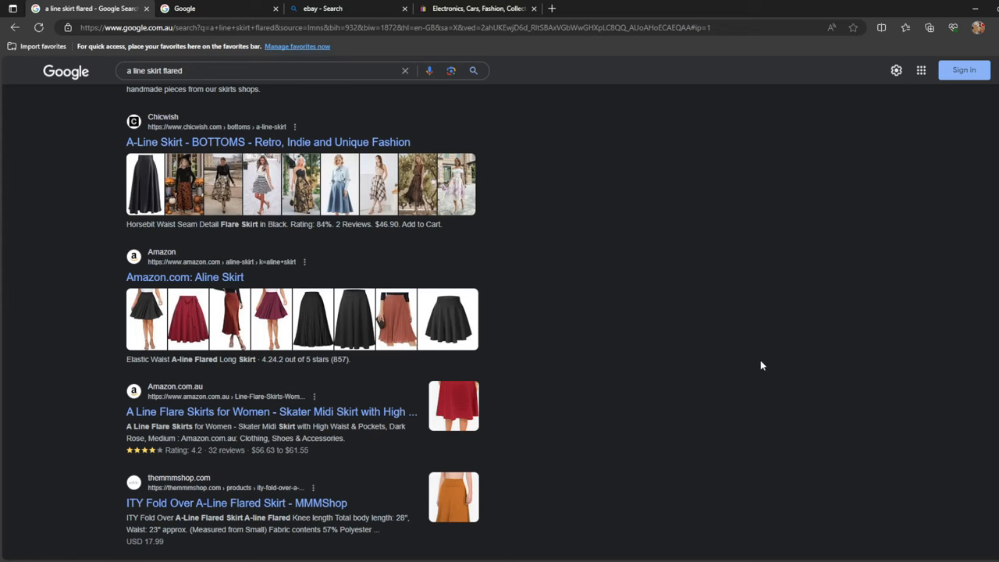
scroll("up", 3)
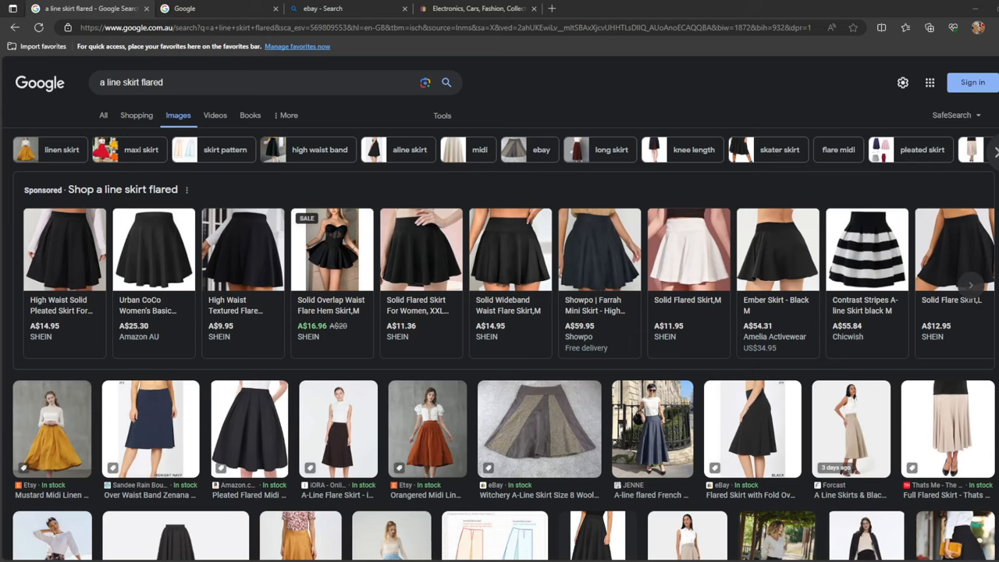
mouse_move(352, 226)
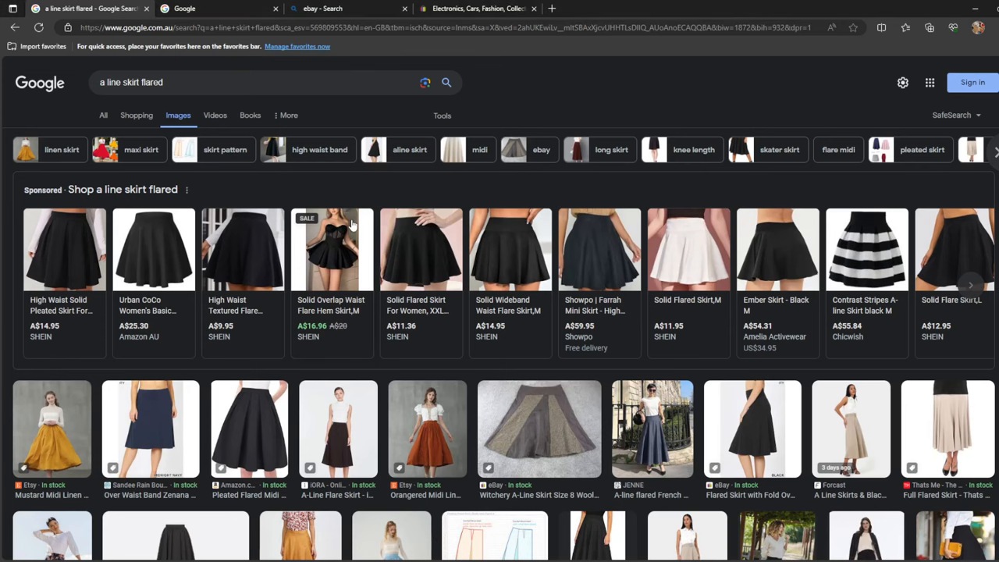
scroll("down", 3)
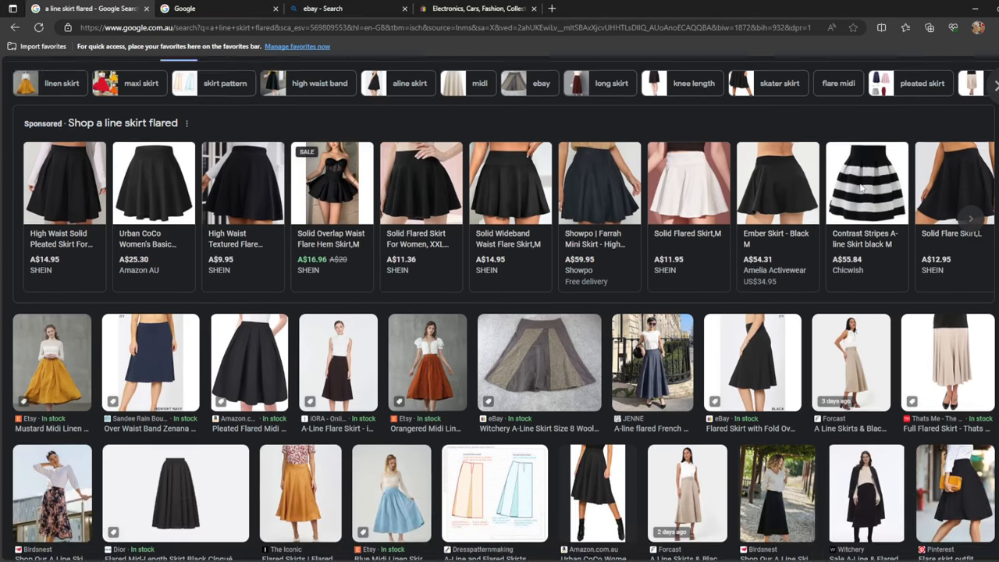
scroll("down", 3)
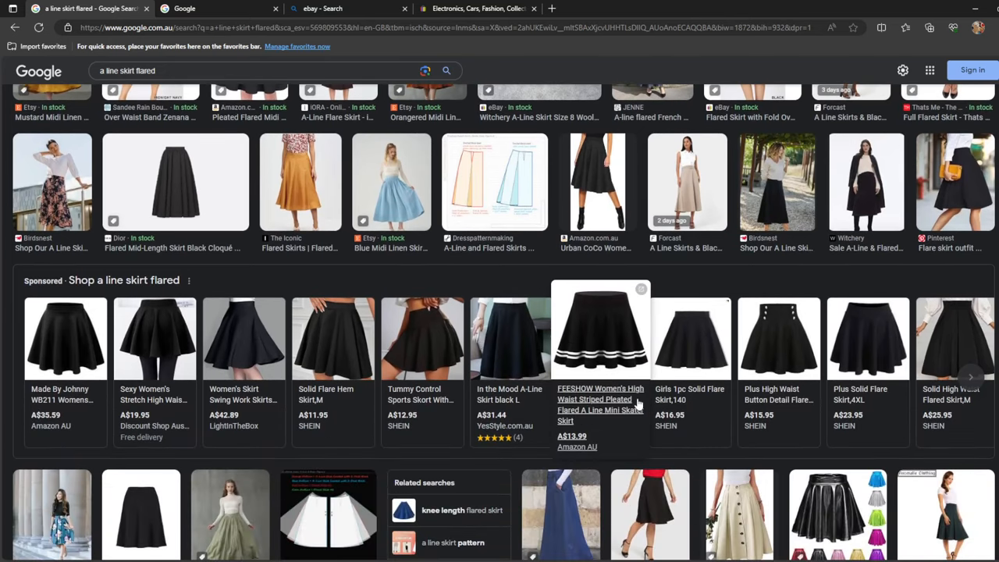
mouse_move(615, 367)
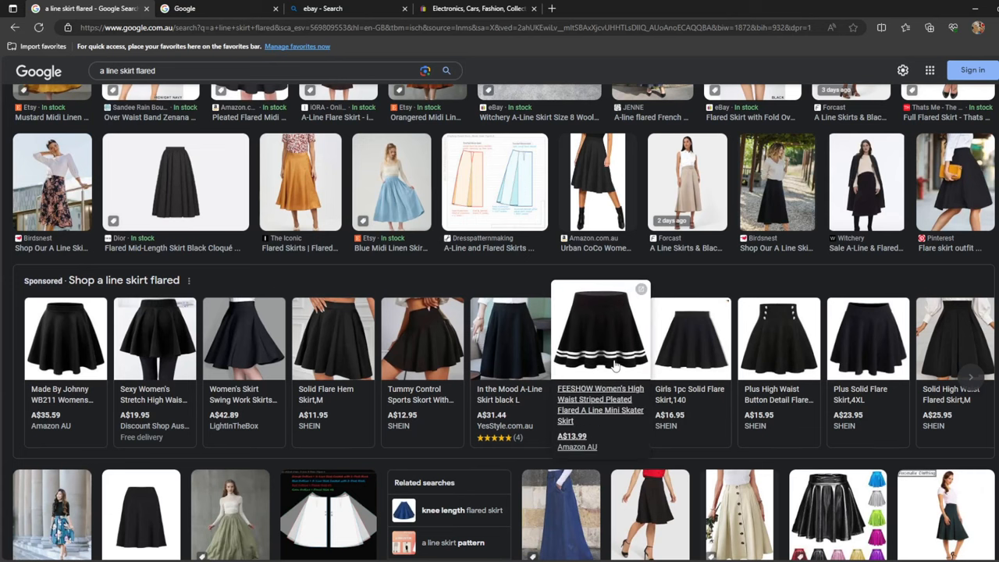
scroll("up", 3)
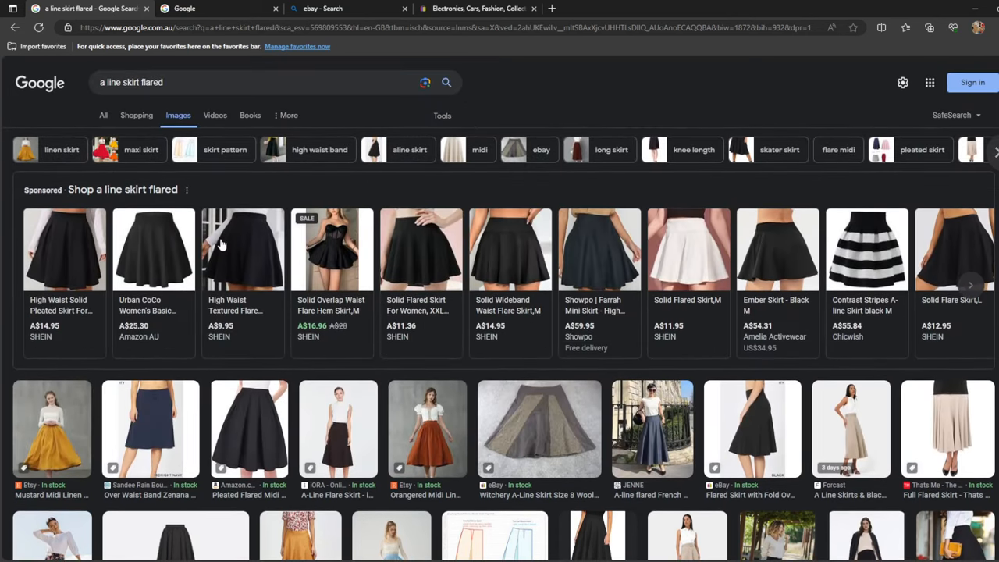
mouse_move(789, 150)
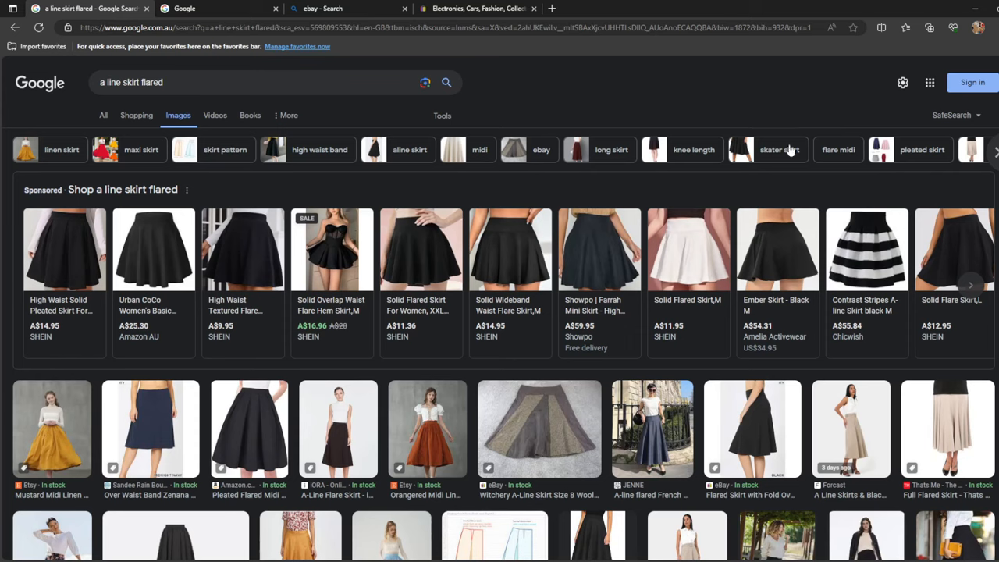
mouse_move(355, 118)
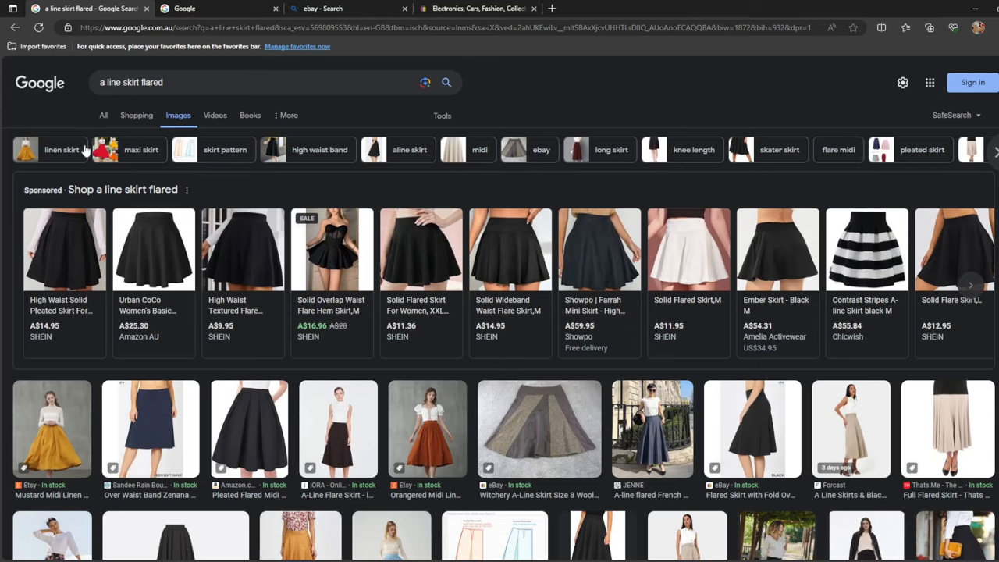
mouse_move(535, 166)
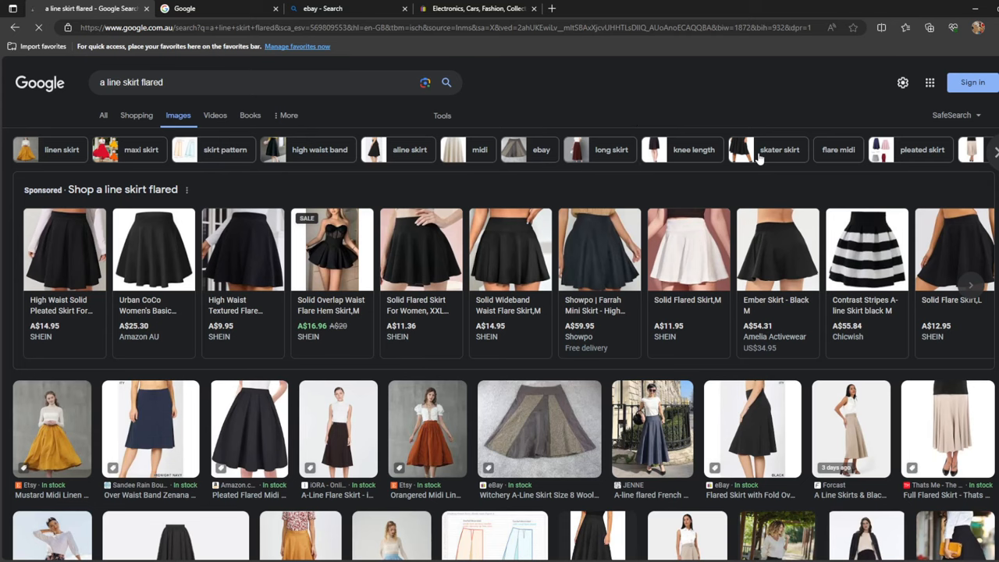
- Apply the 'skater skirt' chip to the flared-skirt images and scroll through them
left_click(779, 149)
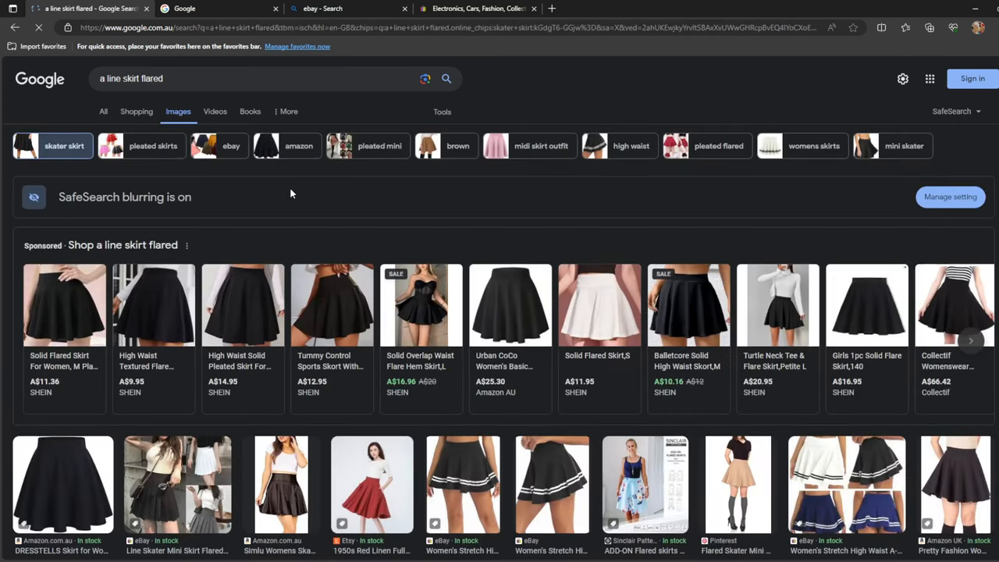
scroll("down", 3)
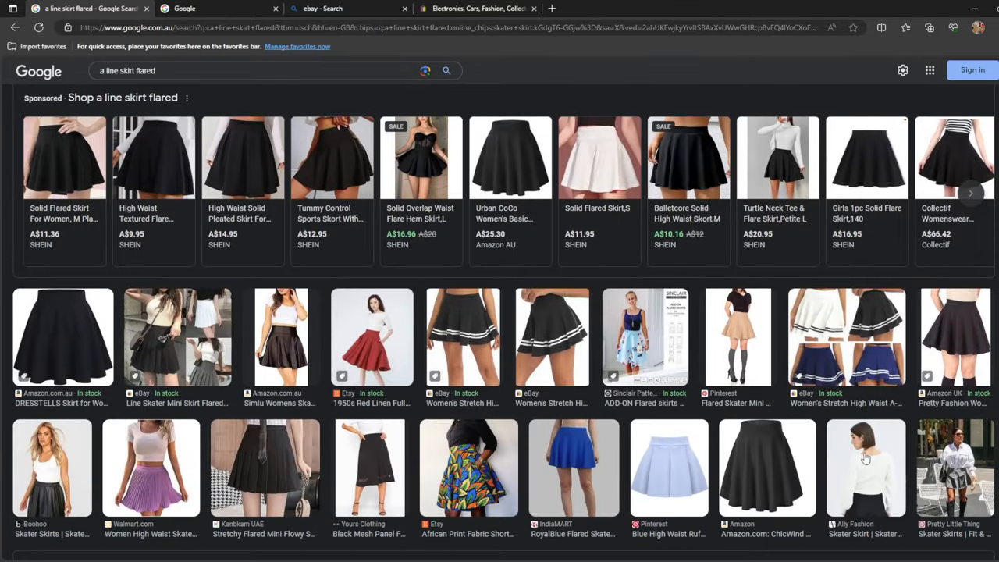
scroll("down", 3)
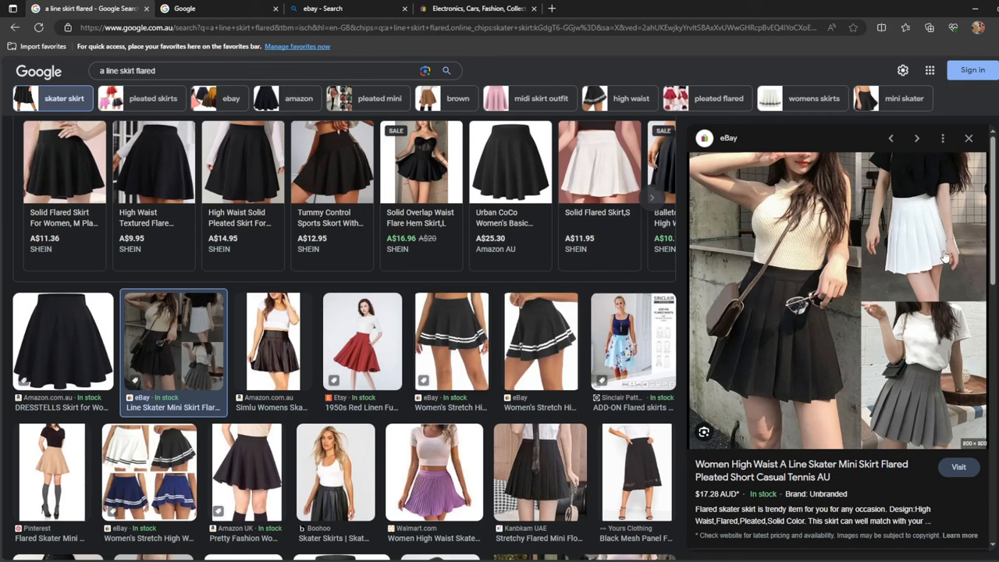
mouse_move(803, 291)
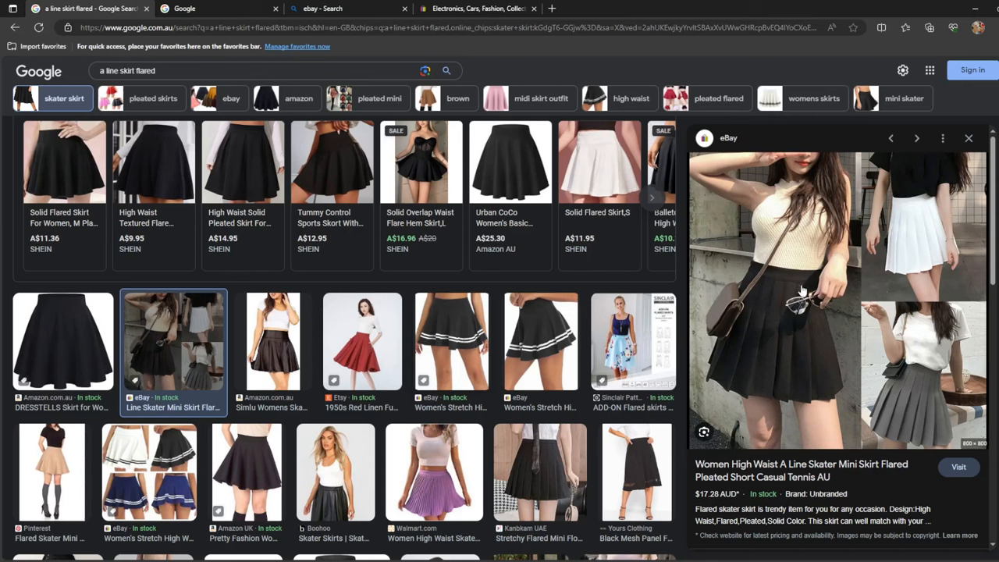
mouse_move(754, 453)
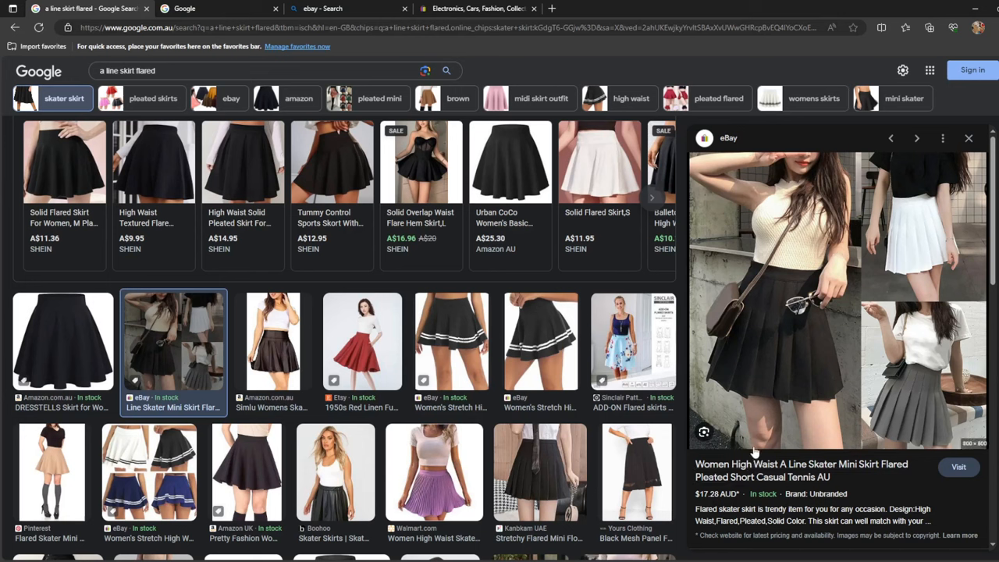
mouse_move(732, 382)
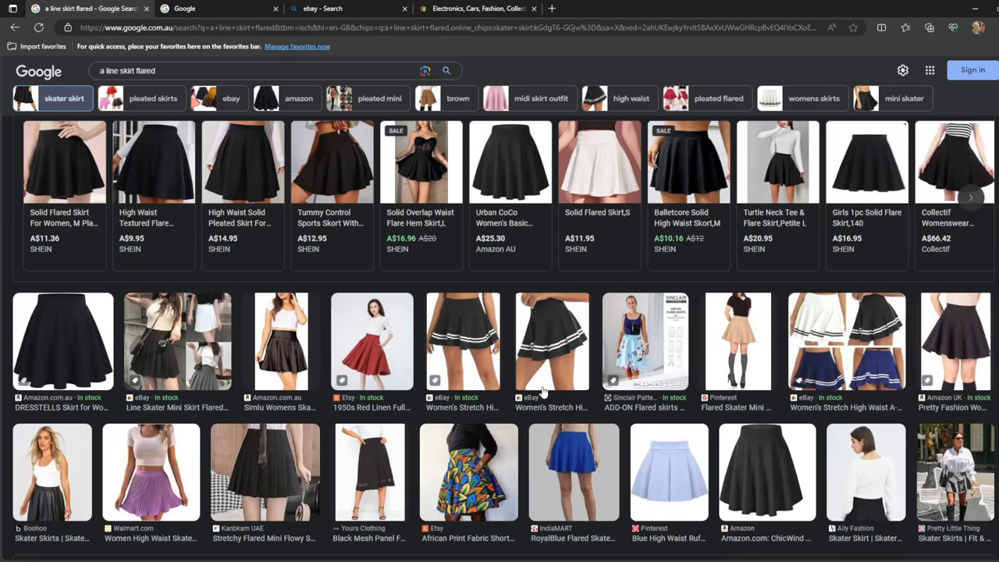
scroll("down", 3)
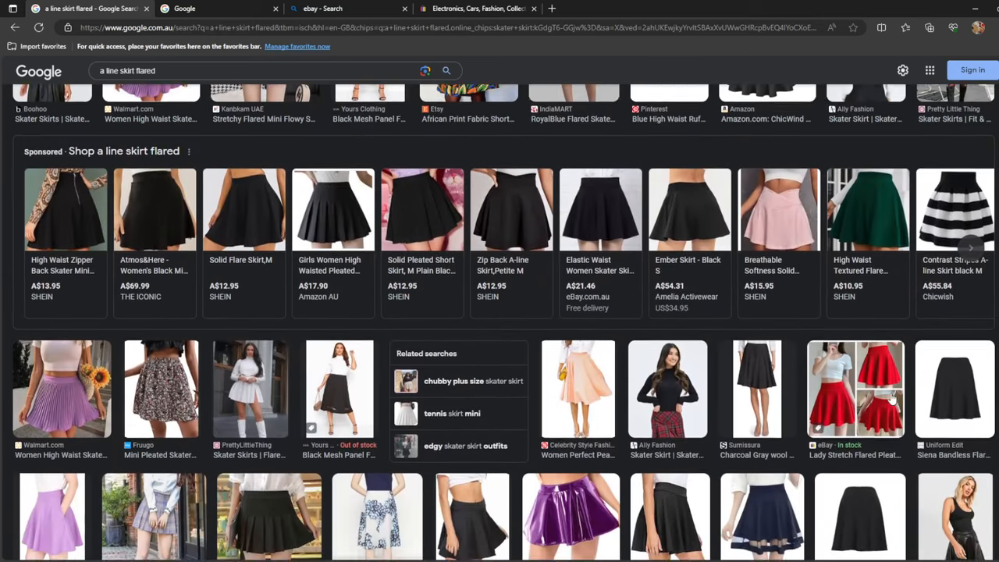
scroll("up", 3)
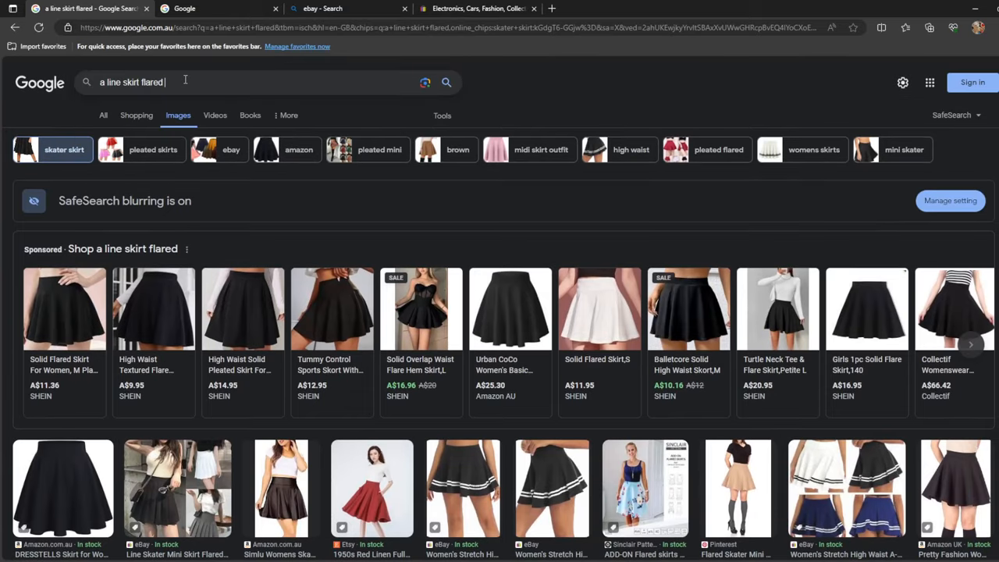
type("pleated")
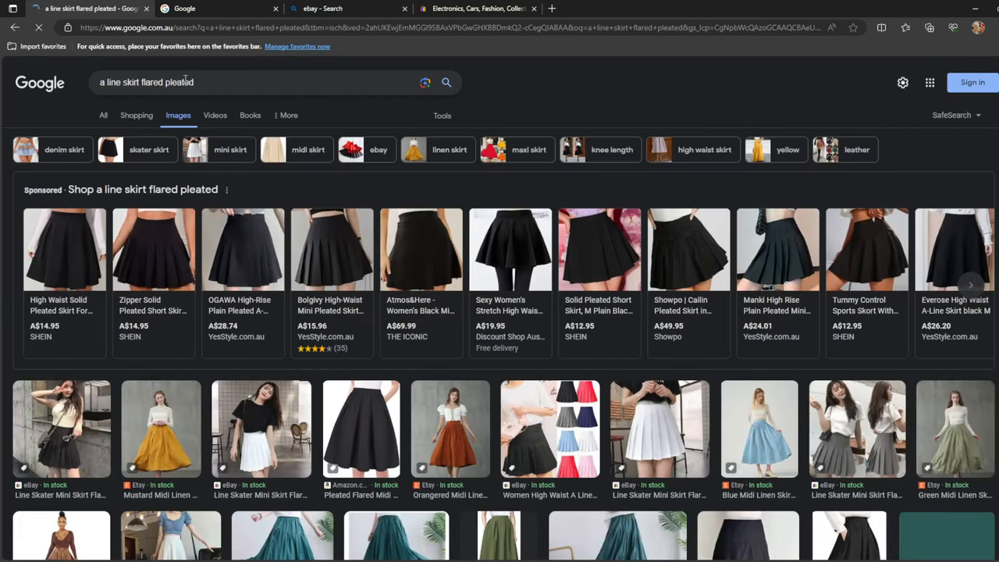
scroll("down", 3)
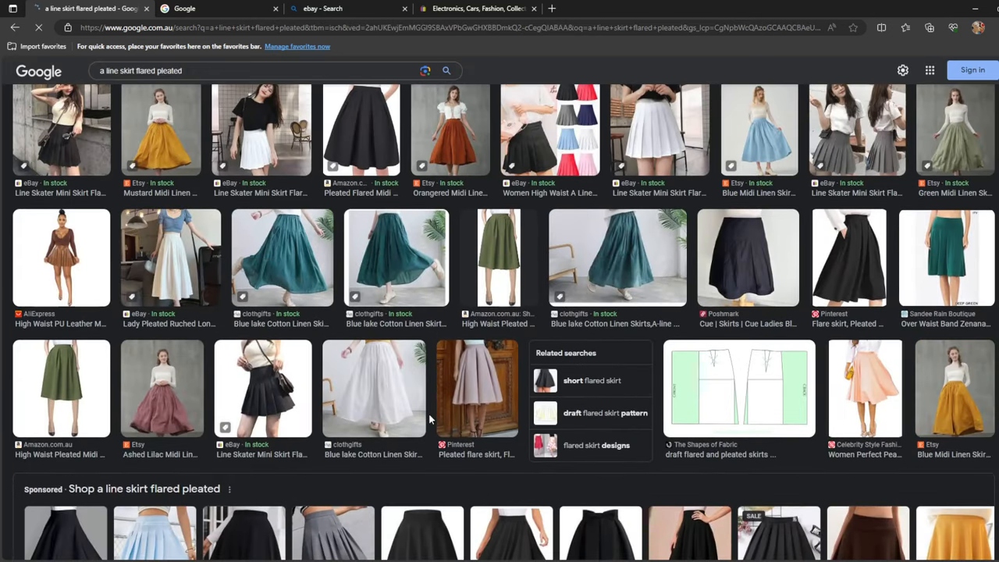
scroll("up", 3)
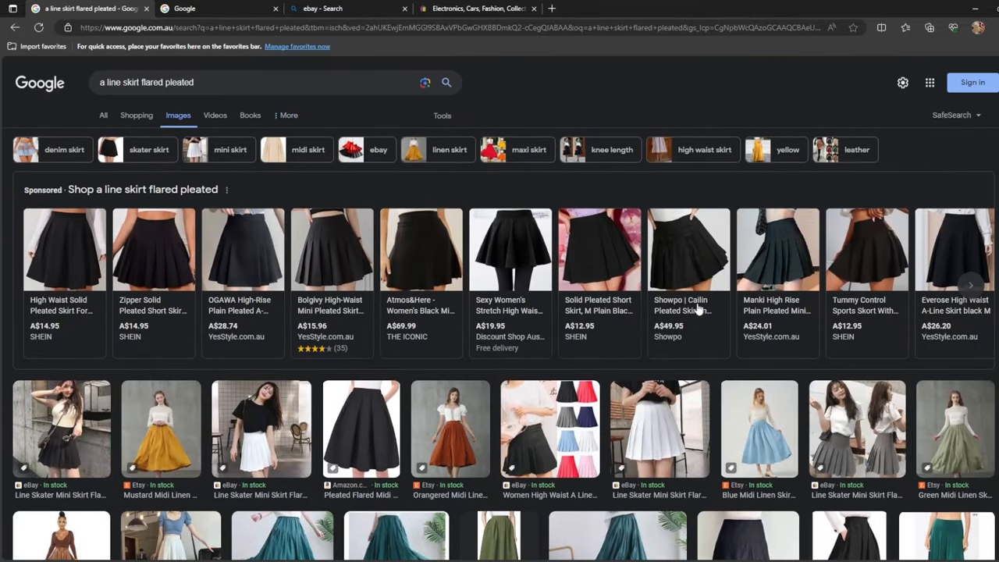
mouse_move(155, 111)
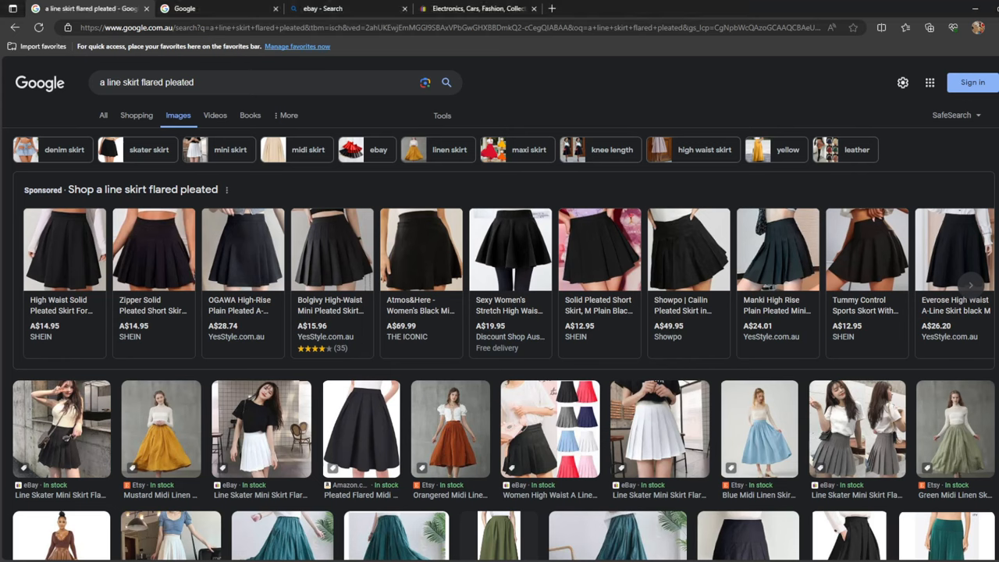
triple_click(146, 82)
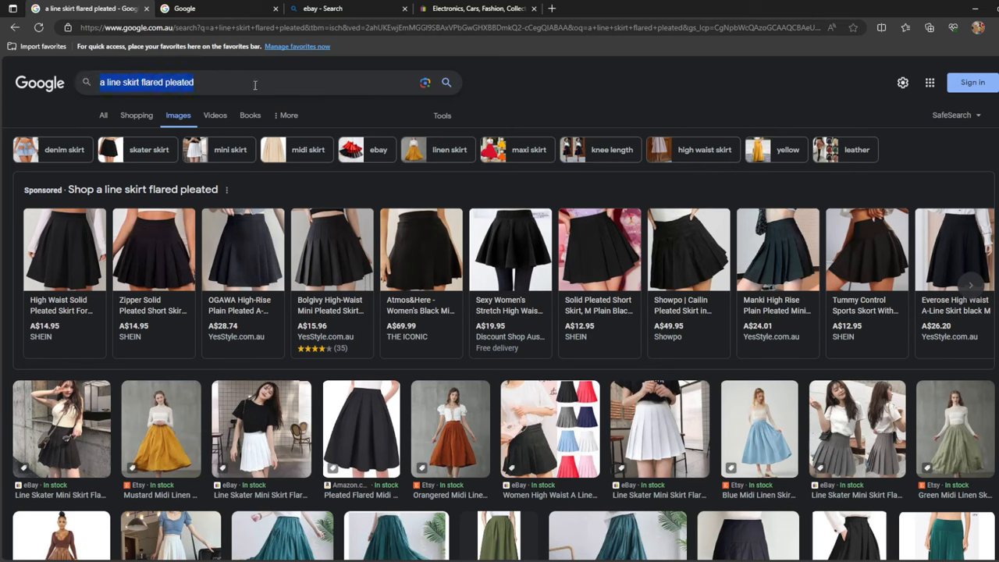
- Run the maxi skirt search and scroll through the image results
left_click(529, 150)
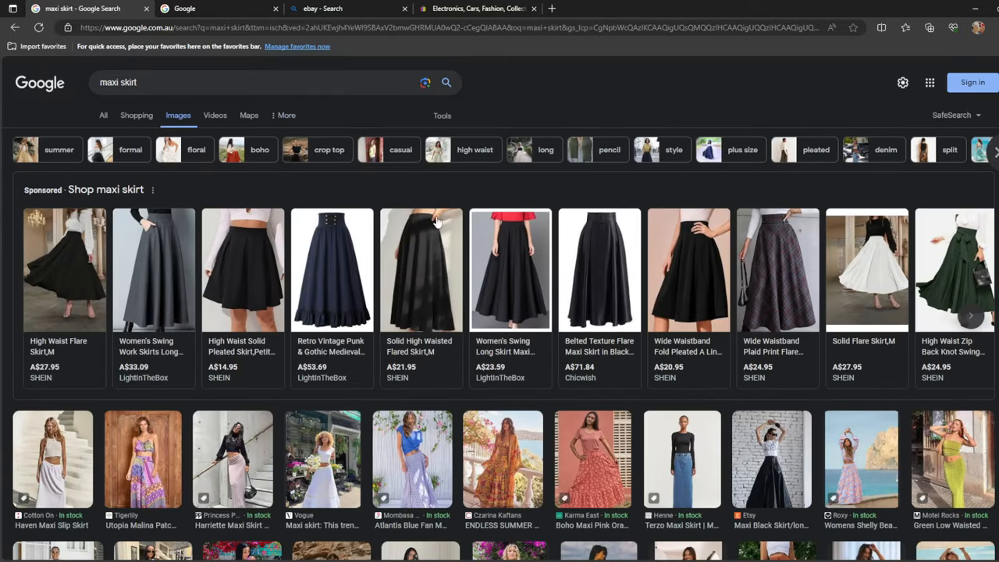
scroll("down", 3)
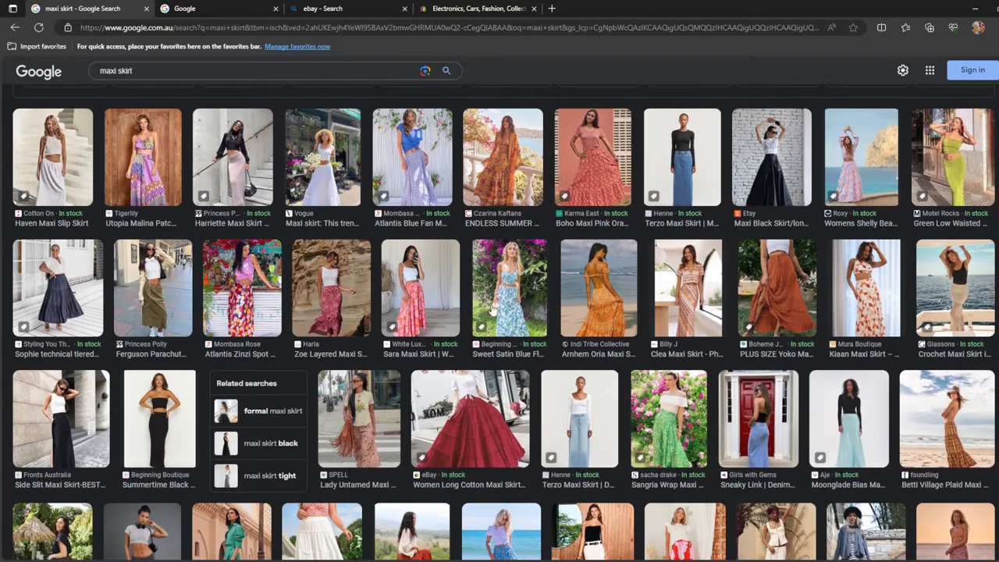
mouse_move(173, 281)
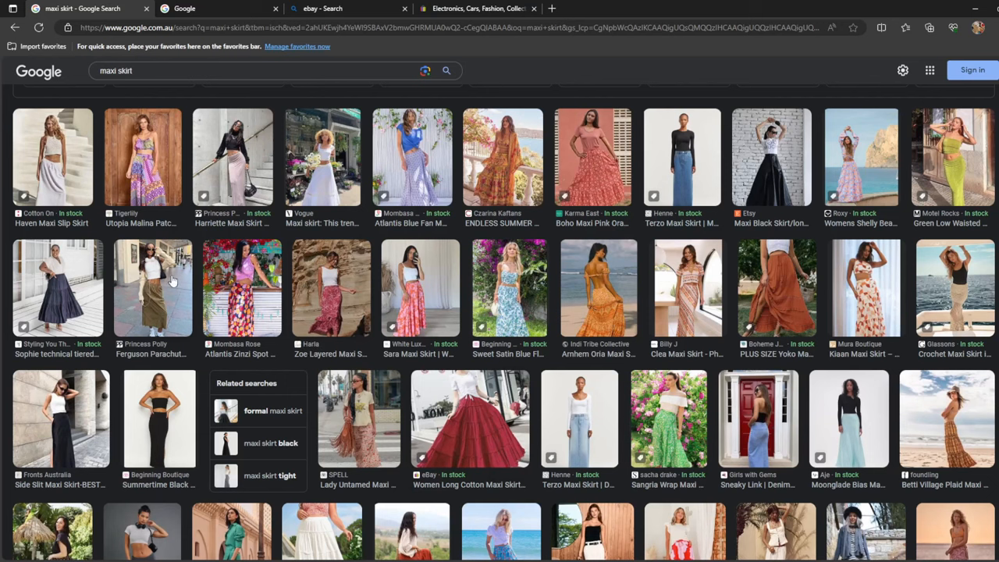
scroll("down", 3)
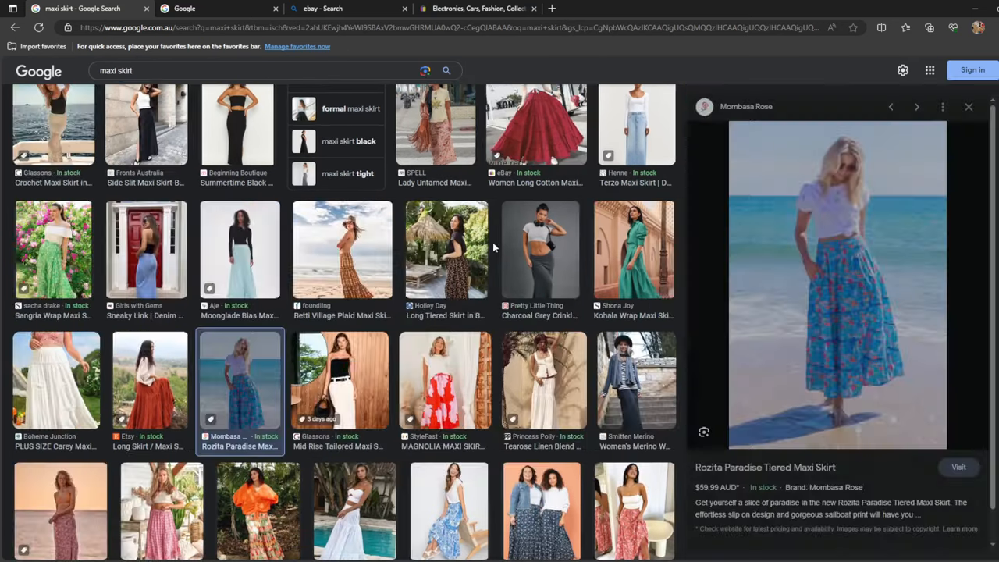
scroll("down", 3)
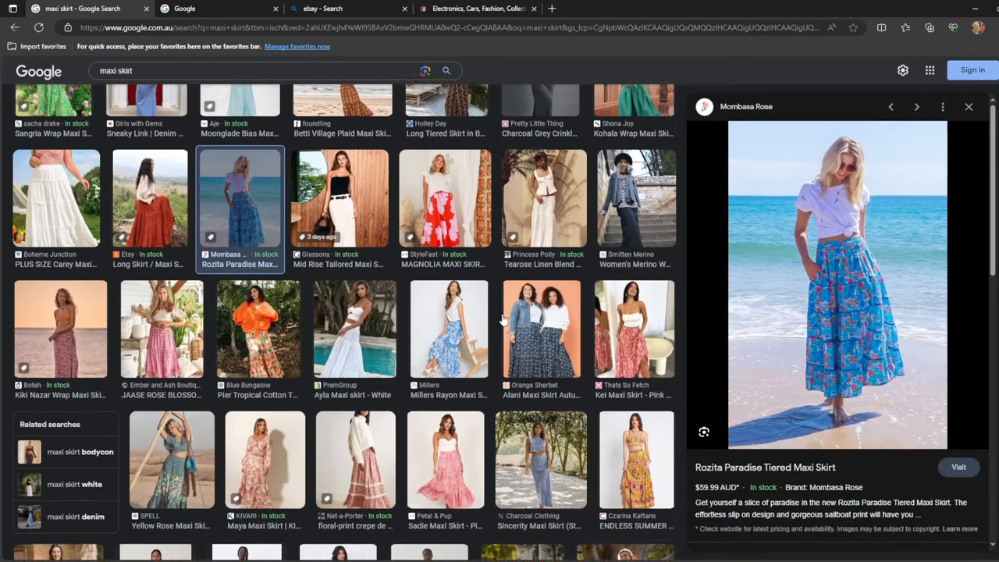
scroll("down", 3)
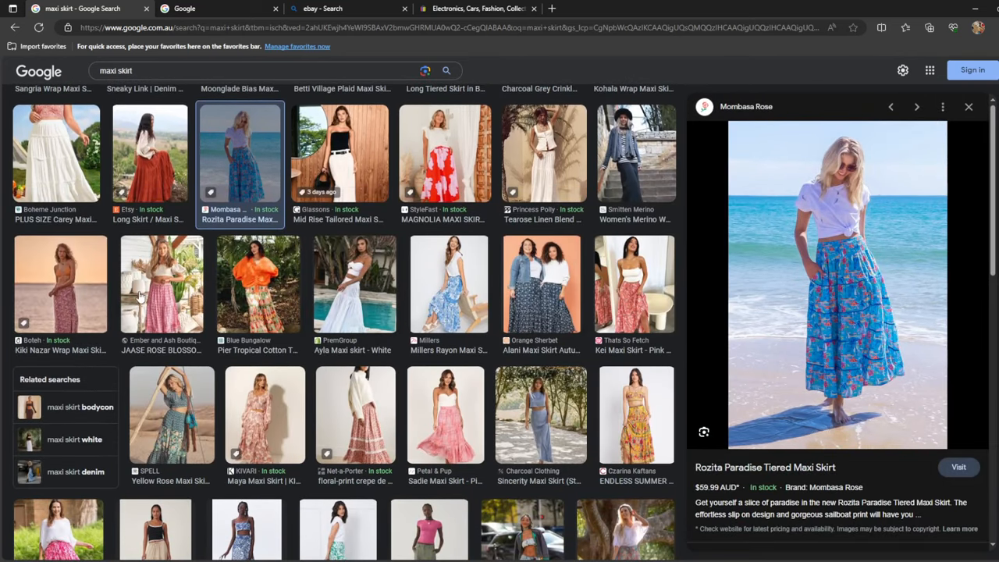
scroll("down", 3)
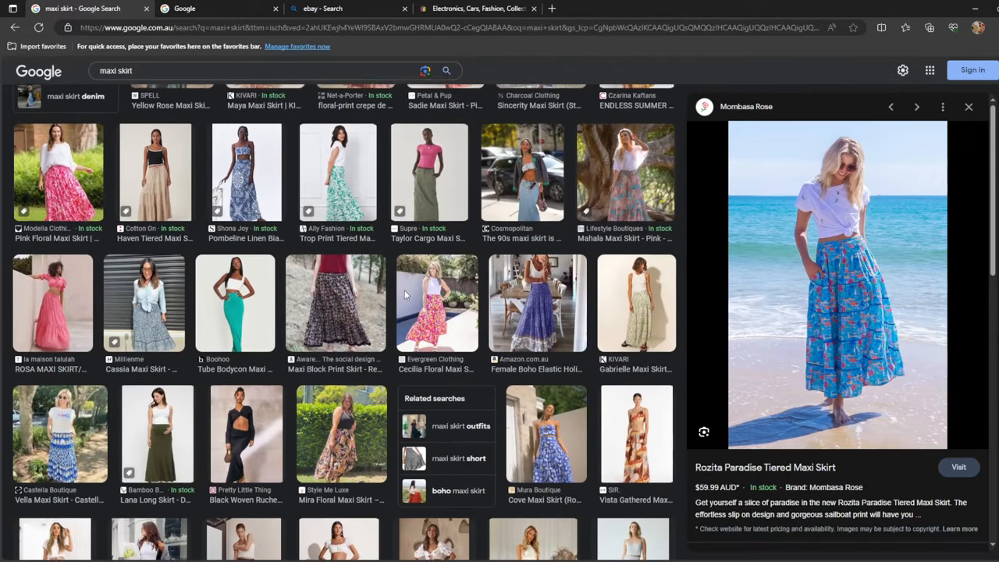
- Preview the Cecilia Floral Maxi Skirt from Evergreen Clothing and scroll the panel
left_click(437, 302)
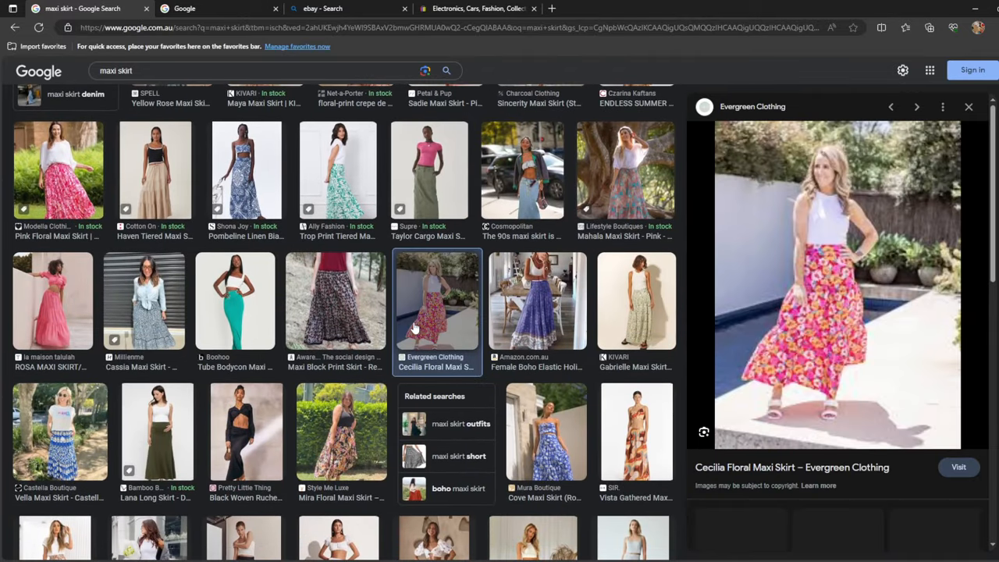
scroll("down", 3)
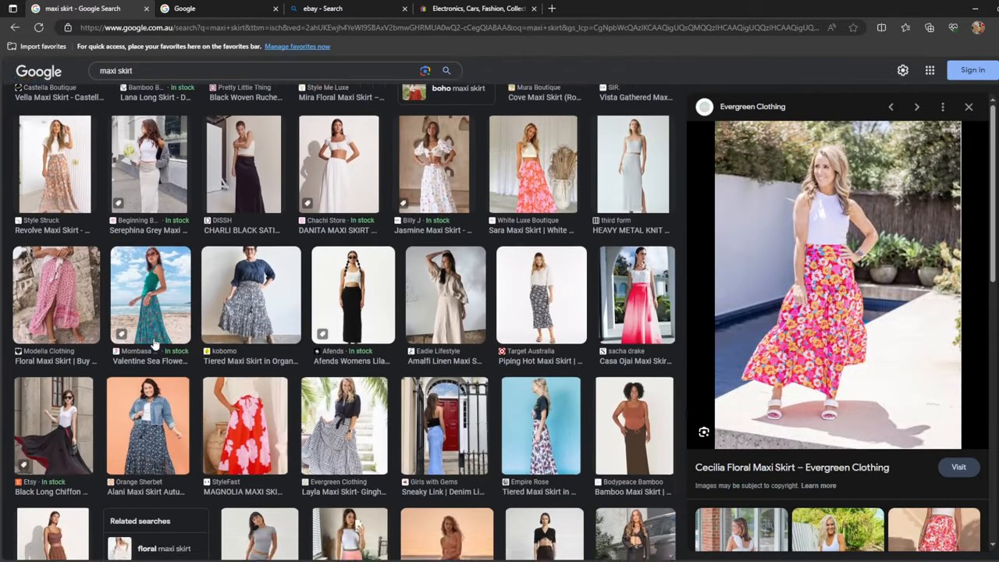
scroll("down", 3)
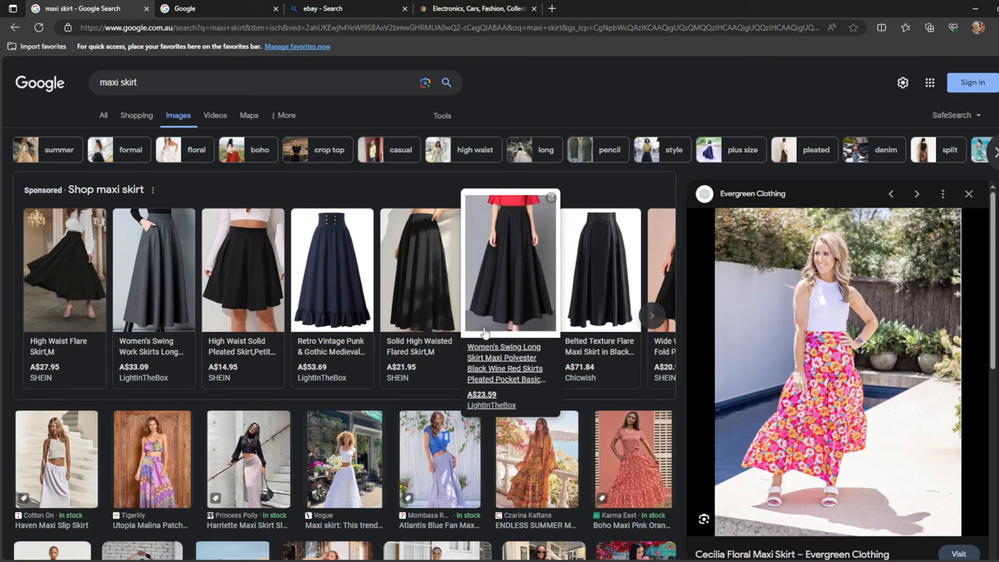
mouse_move(486, 301)
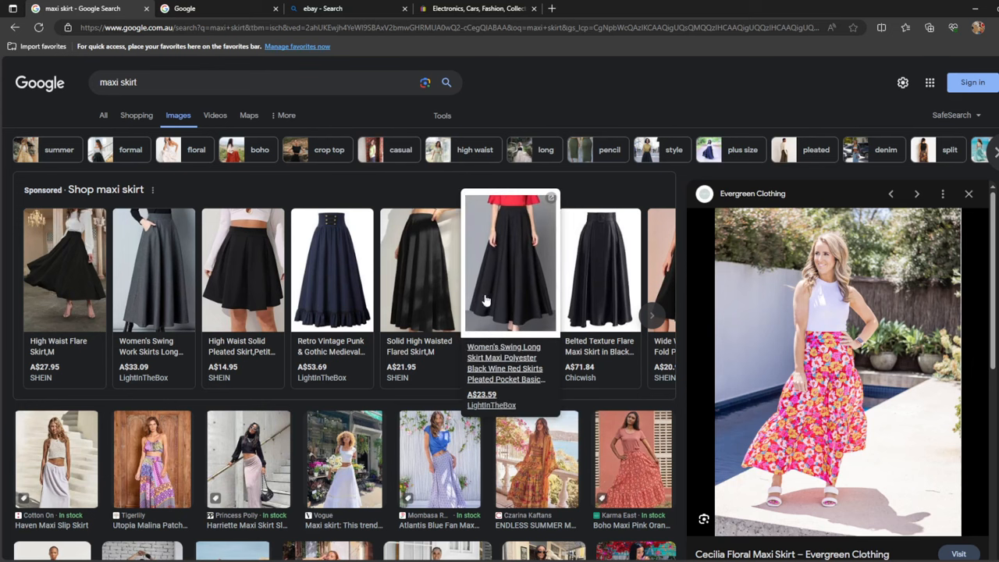
mouse_move(451, 144)
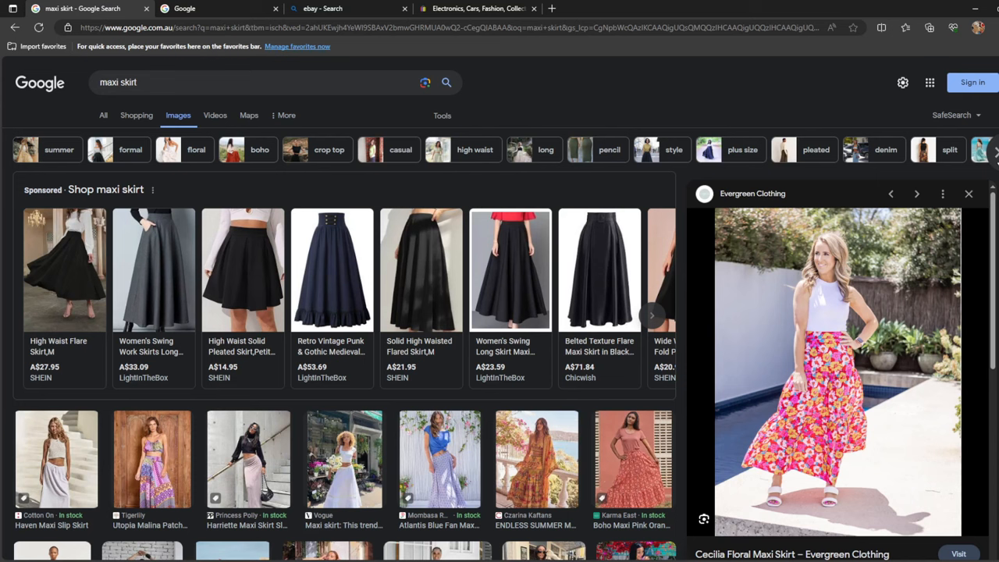
scroll("right", 3)
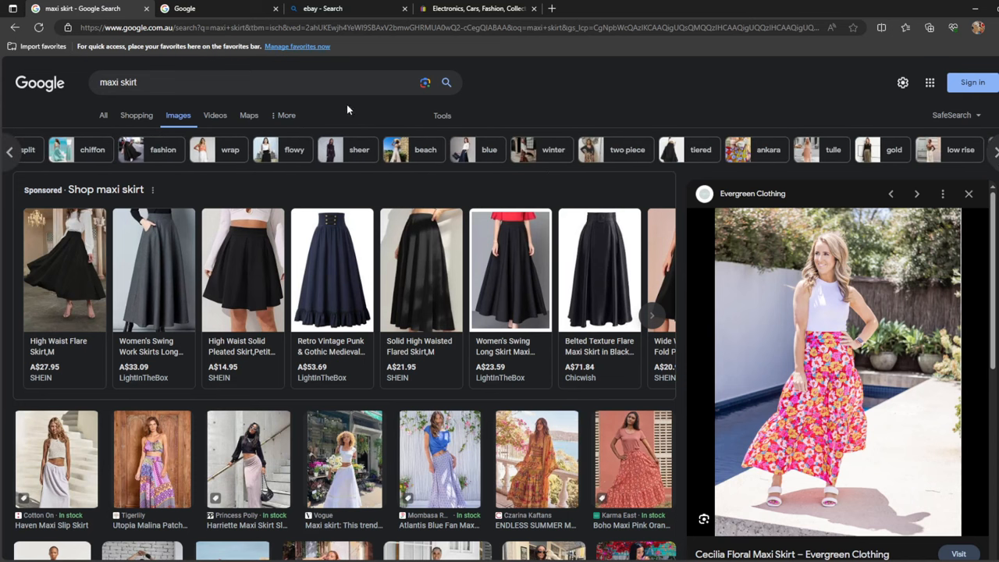
mouse_move(222, 164)
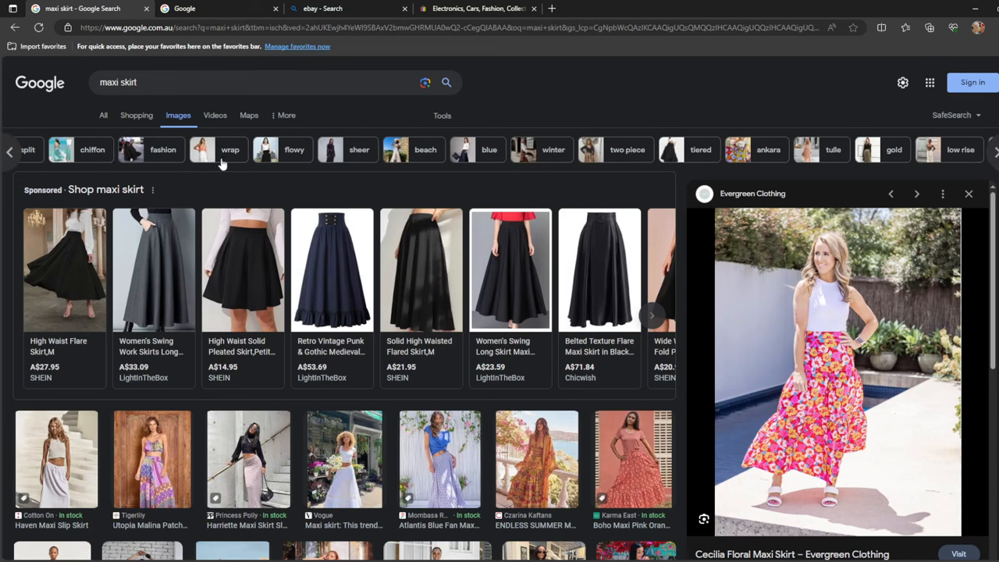
- Filter to wrap maxi skirts and preview Break A Leg Midaxi, Acacia leaf and Floral Wrap skirts
left_click(230, 150)
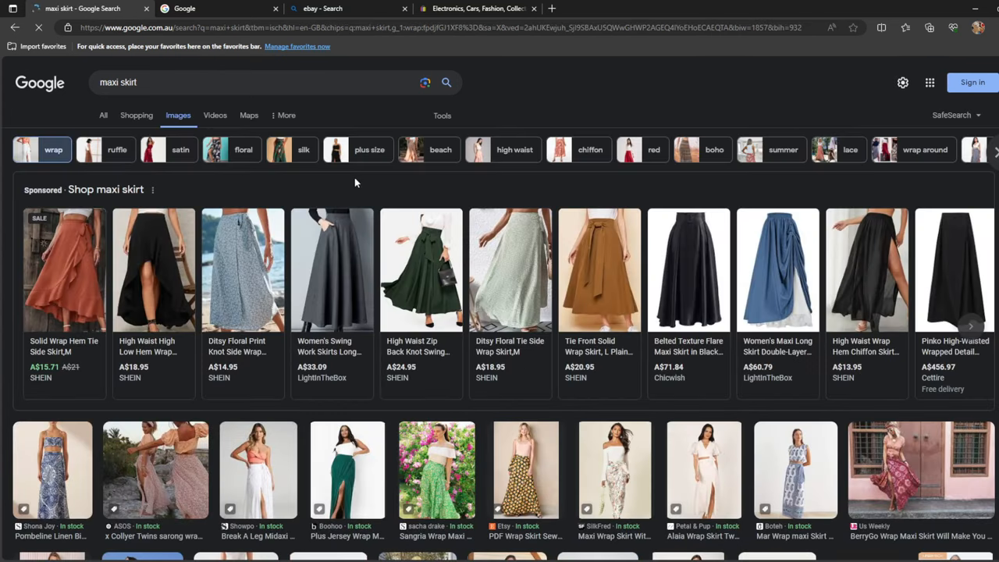
scroll("down", 3)
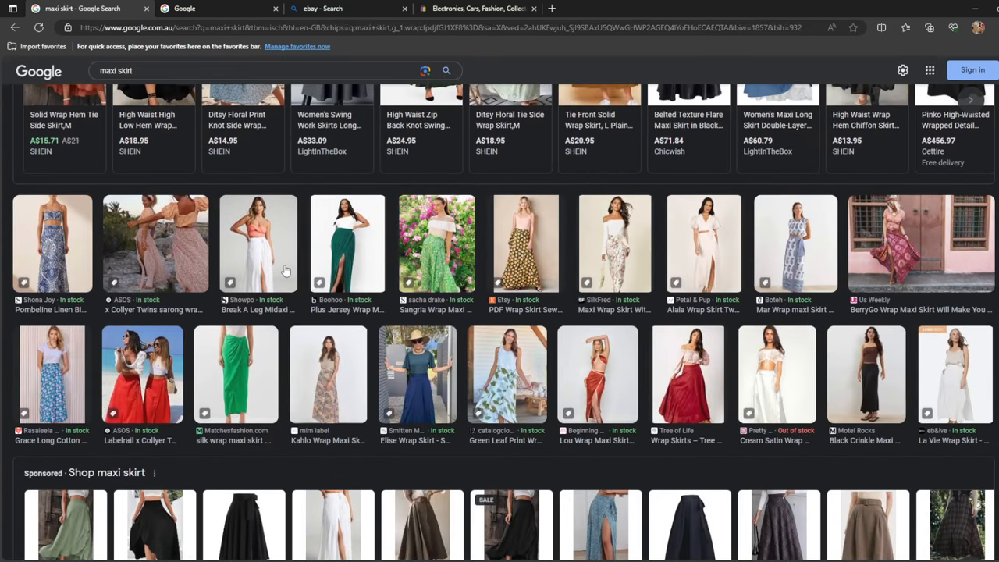
left_click(258, 242)
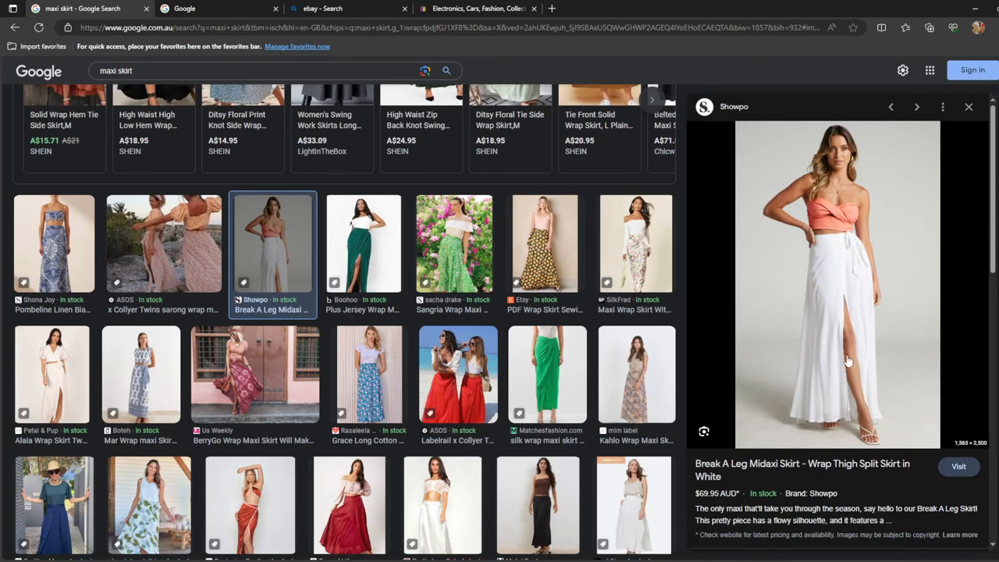
mouse_move(834, 295)
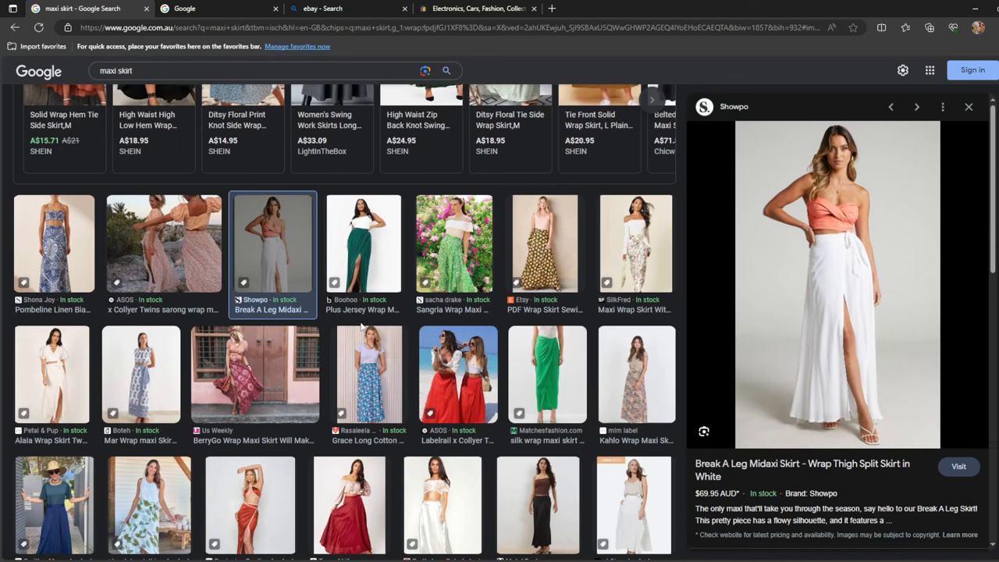
scroll("down", 3)
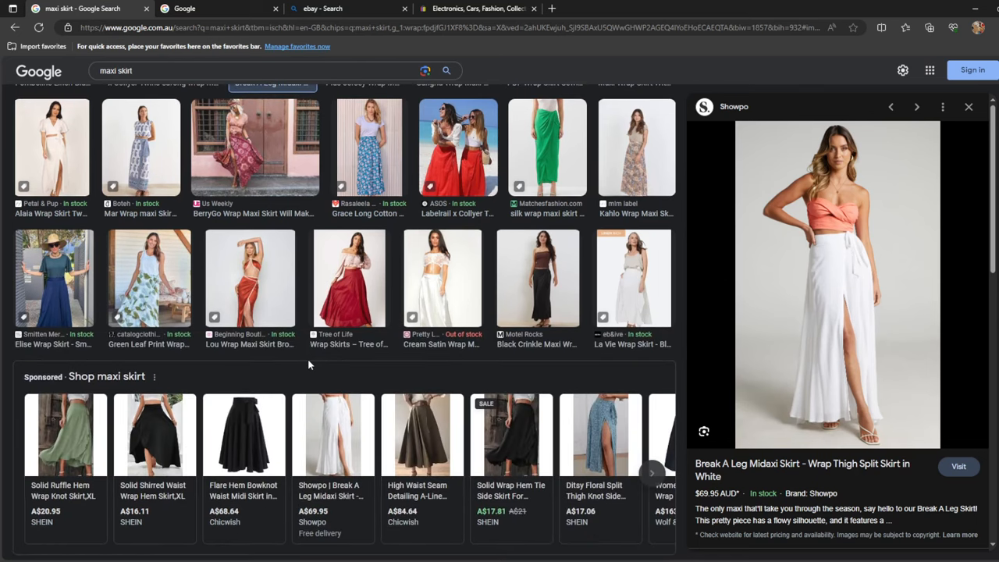
left_click(148, 278)
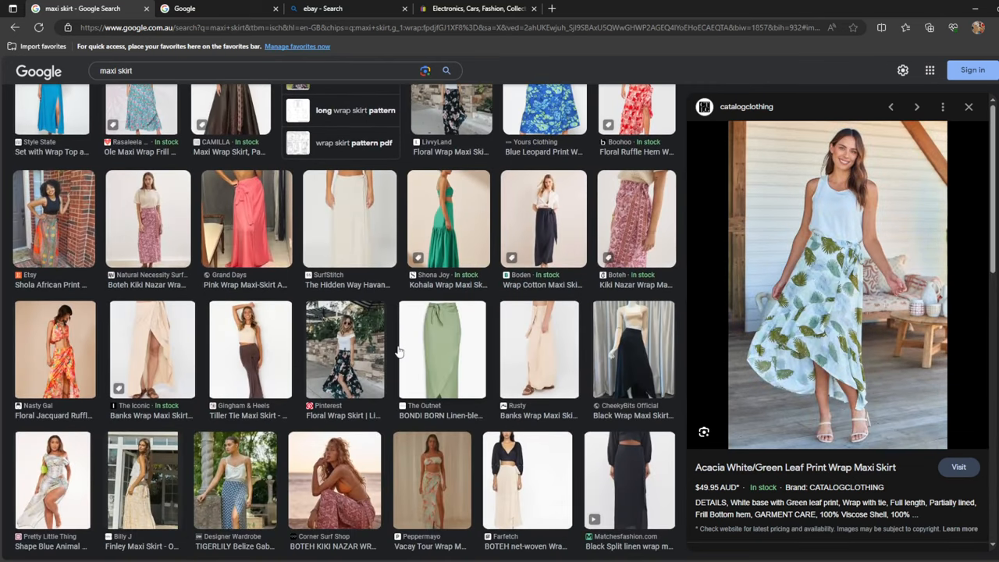
left_click(344, 352)
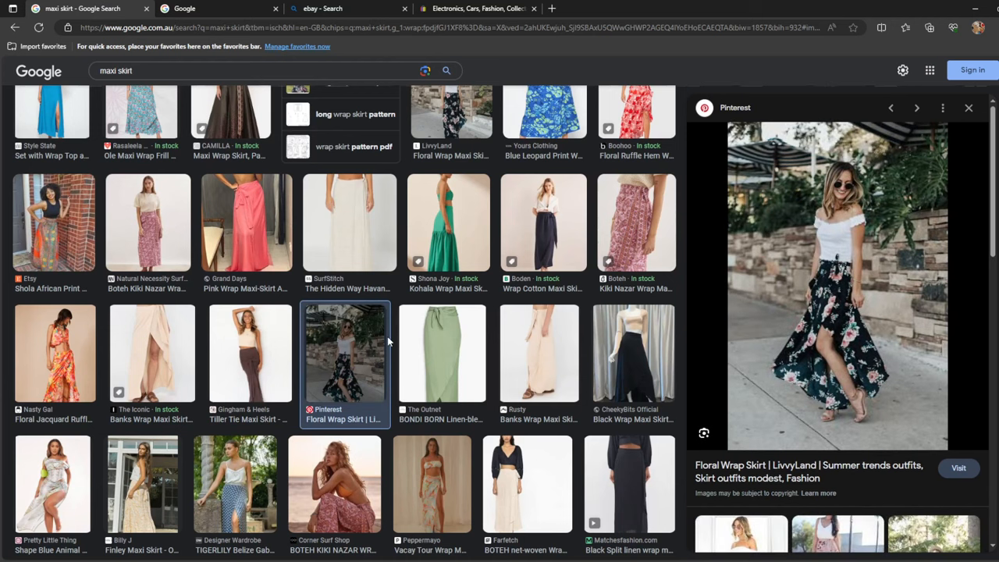
scroll("up", 3)
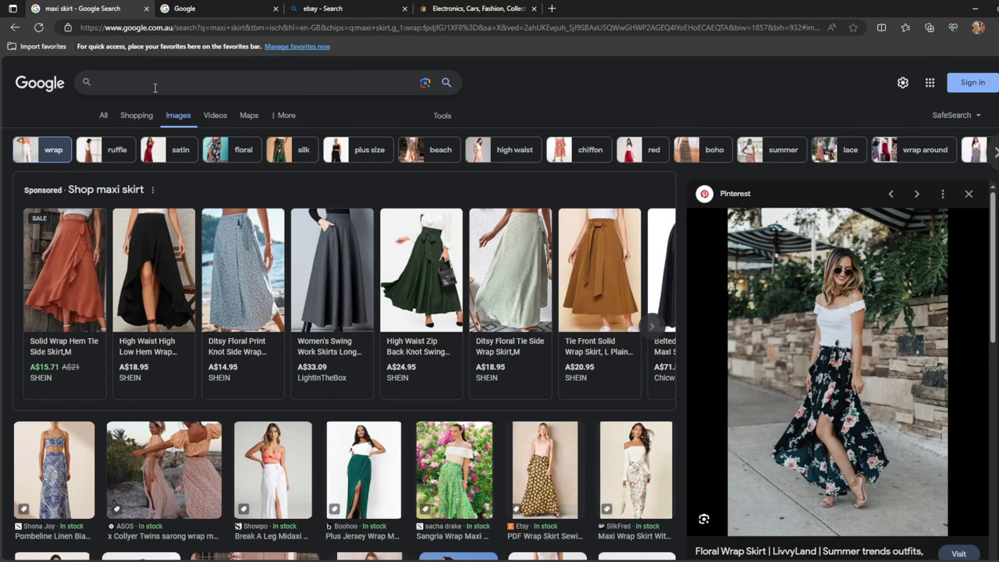
- Search for 'denim skirt' and scroll through the image results
type("denim skirt")
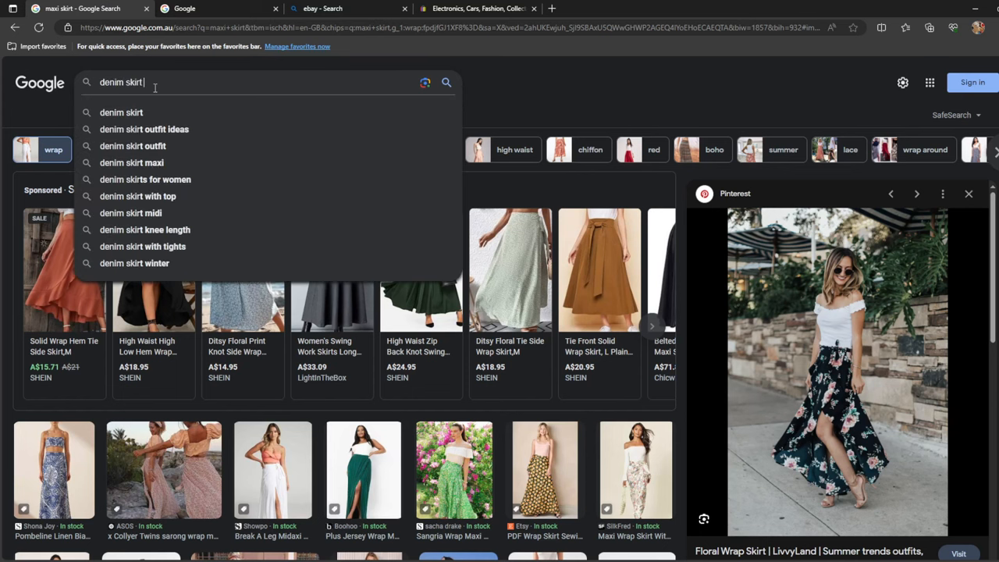
key("Return")
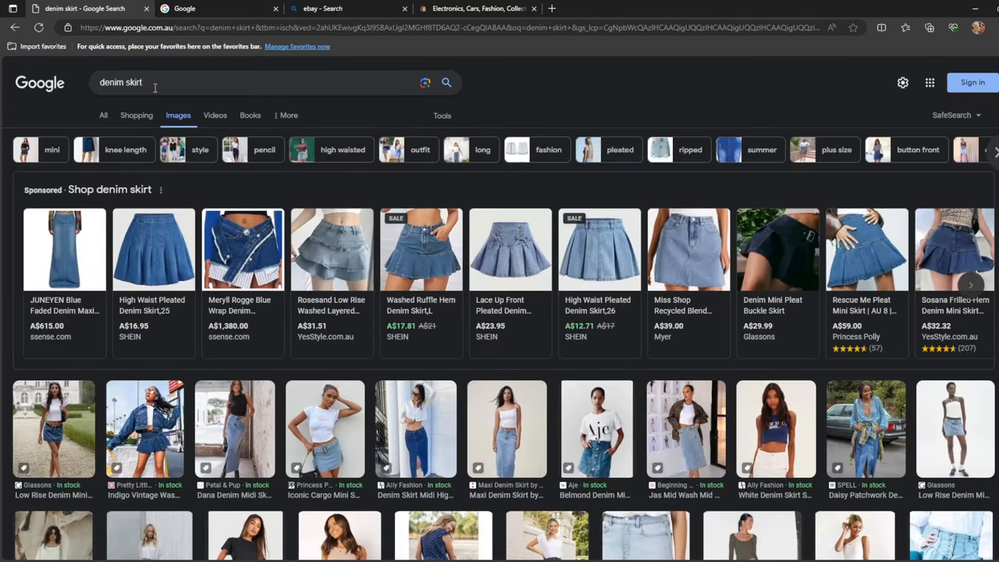
scroll("down", 3)
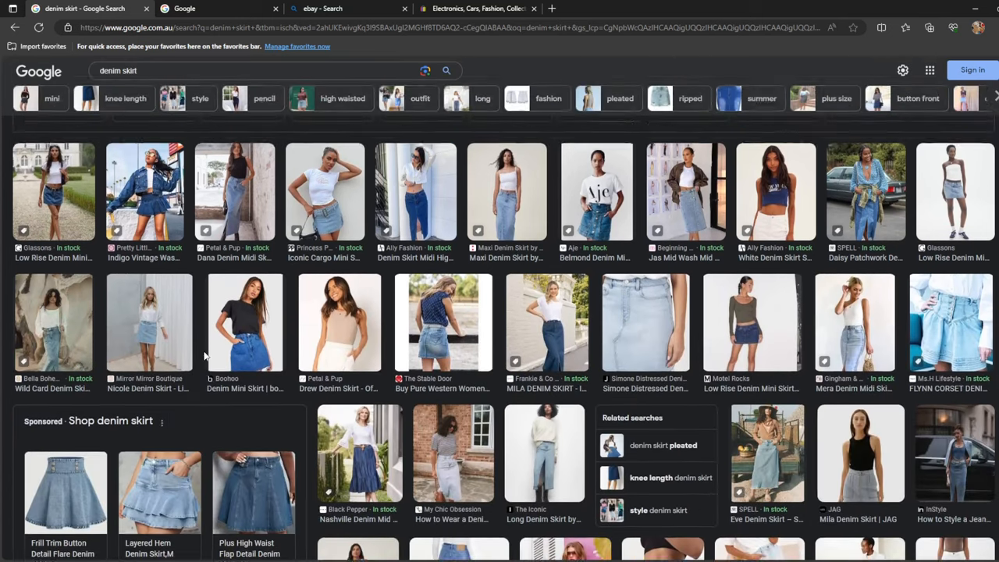
scroll("up", 3)
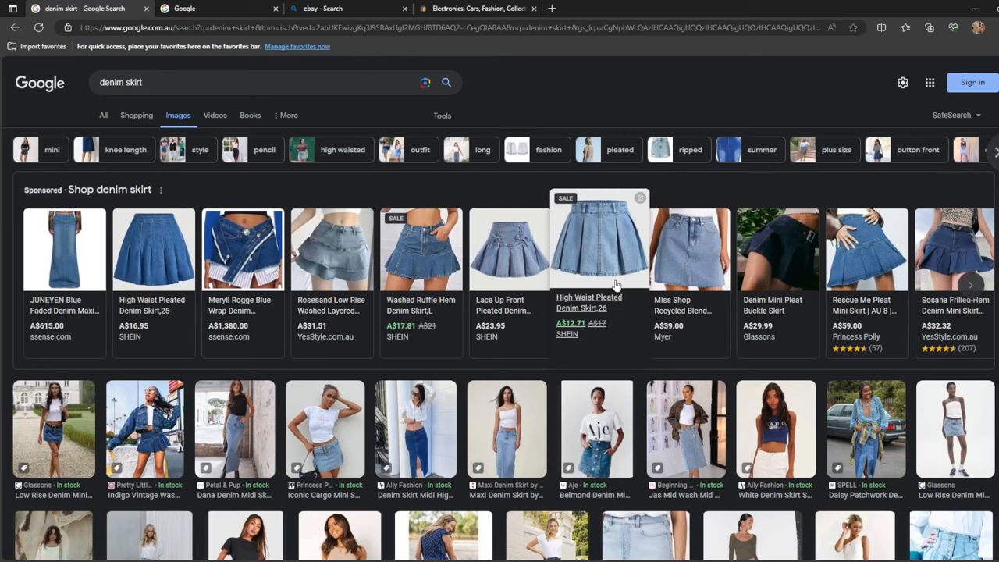
scroll("down", 3)
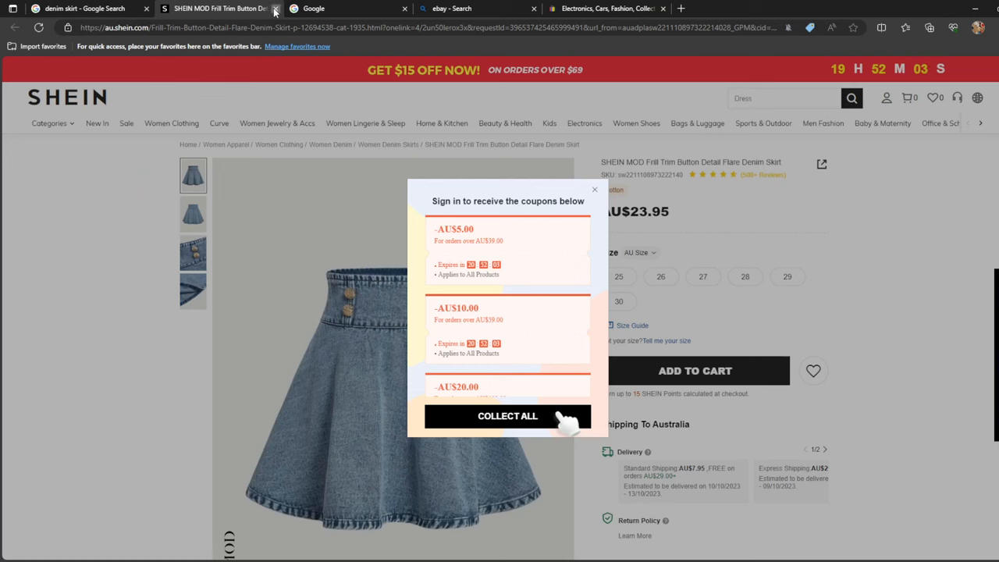
- Close the SHEIN denim skirt tab and scroll the denim skirt image results
left_click(275, 9)
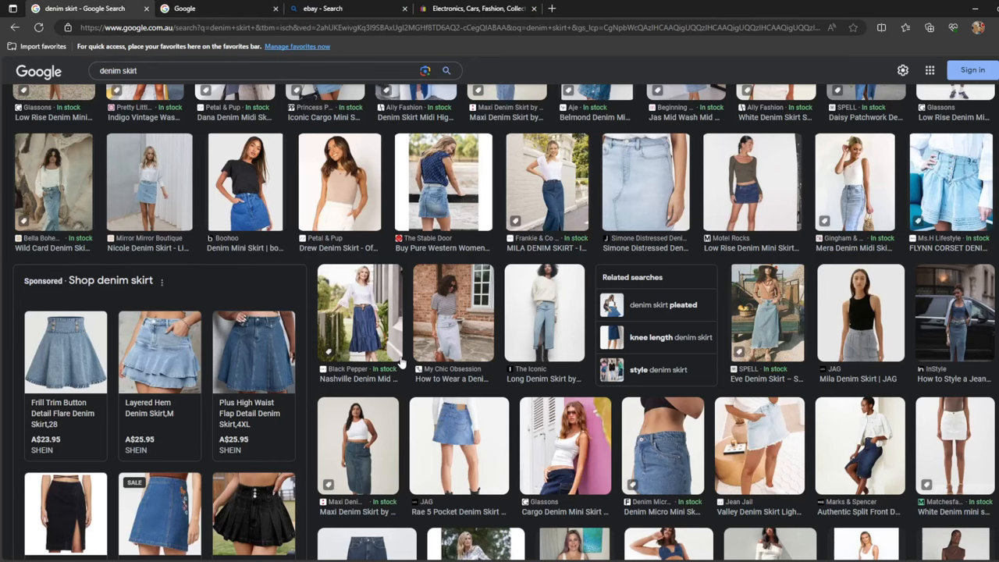
scroll("down", 3)
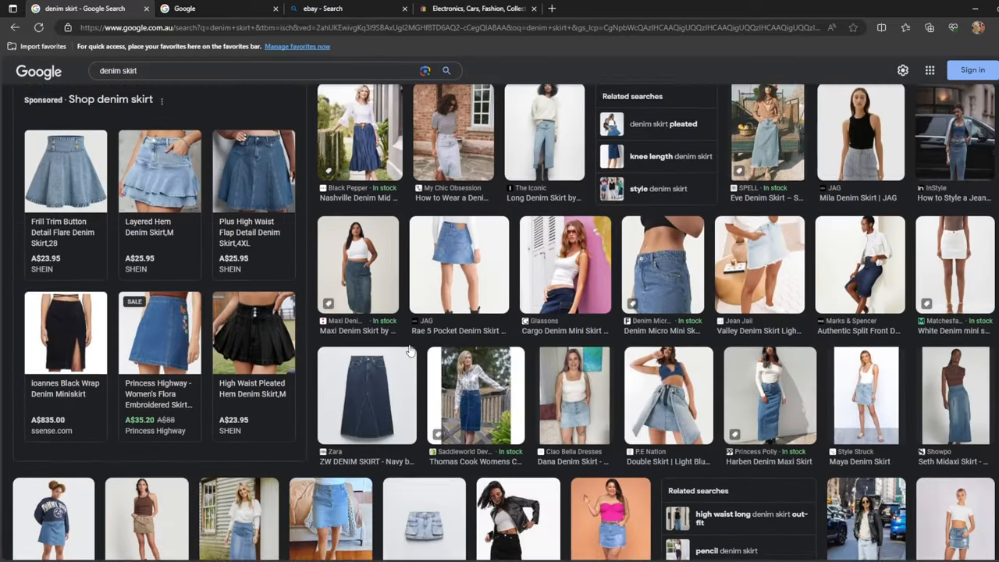
scroll("down", 3)
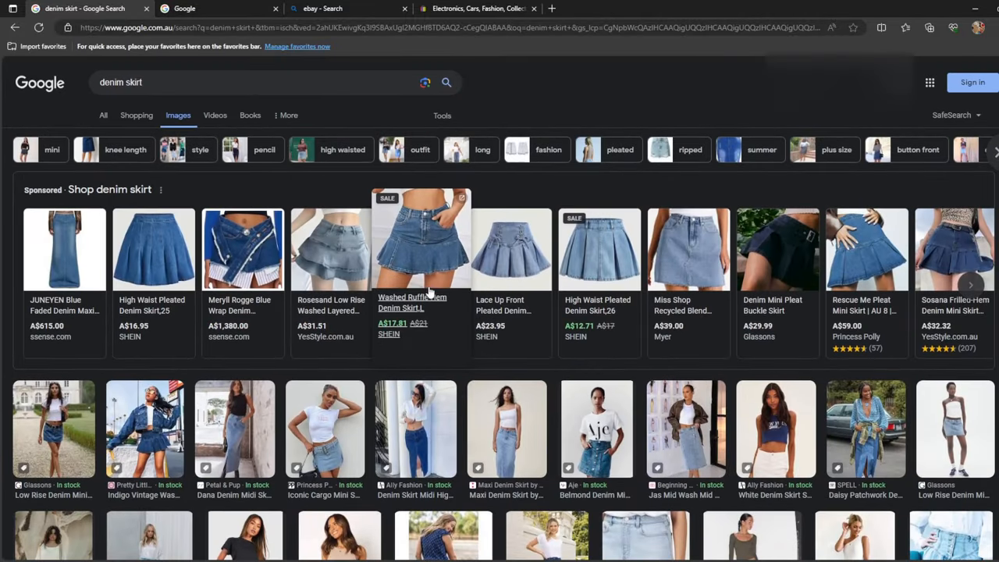
mouse_move(422, 272)
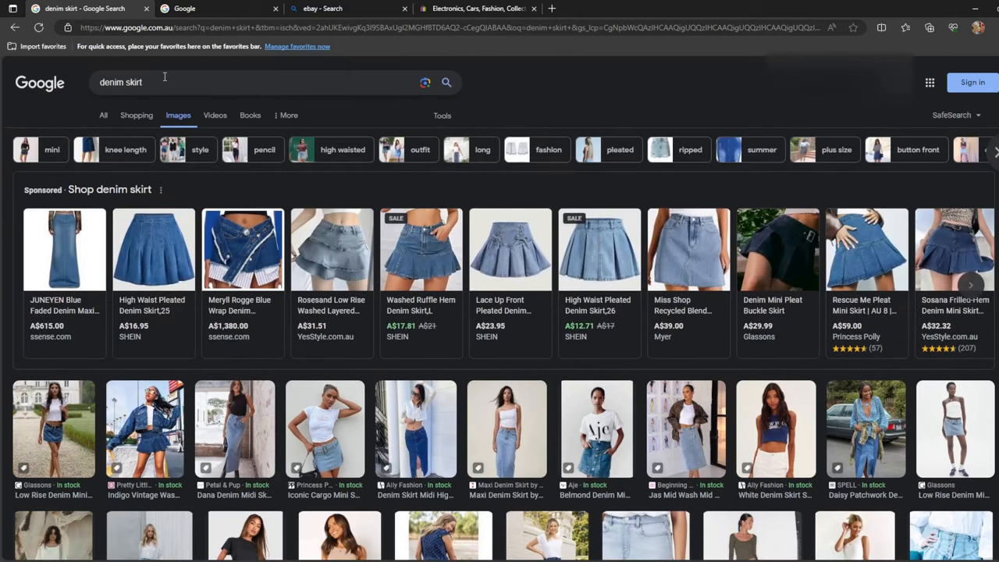
- In a new tab, search Bing for 'hnm store international'
left_click(681, 9)
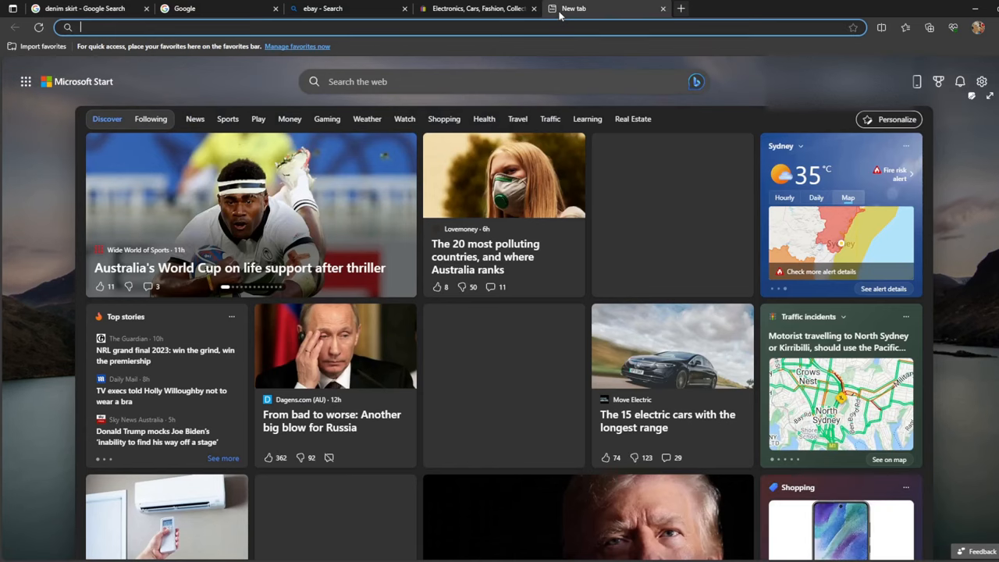
type("hnm")
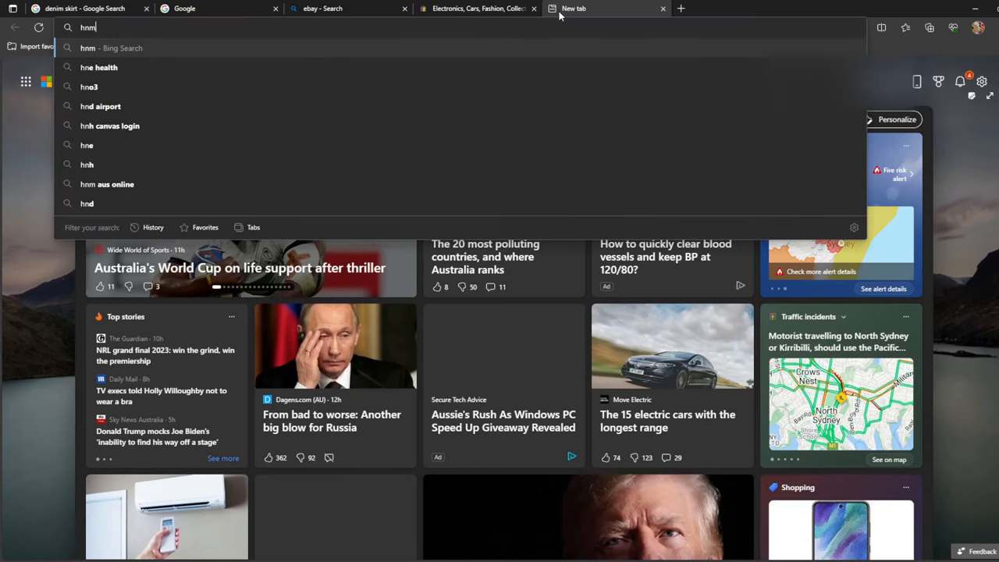
type("store international")
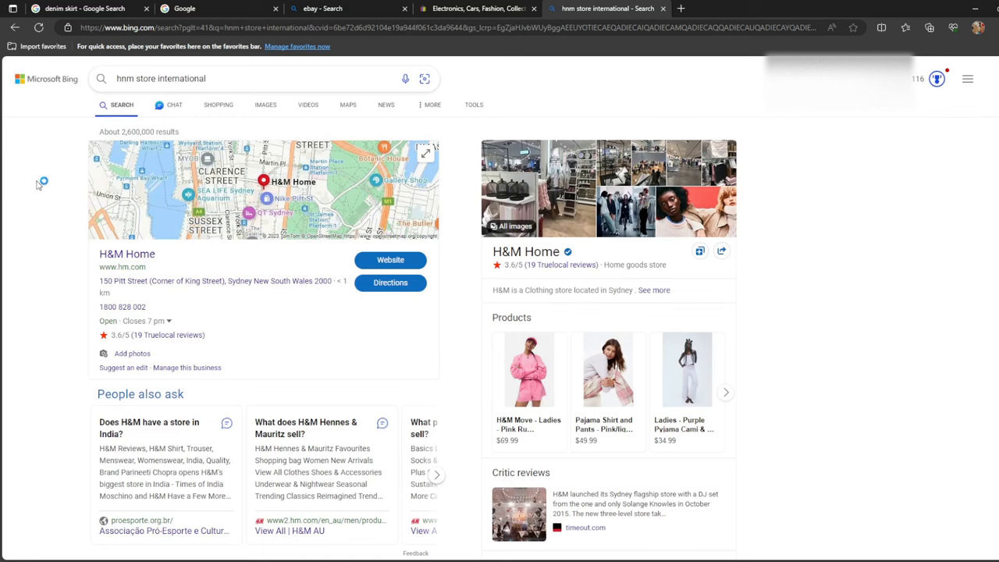
- Scroll the H&M results, then refine the query with 'wiki' using the suggestion
scroll("down", 3)
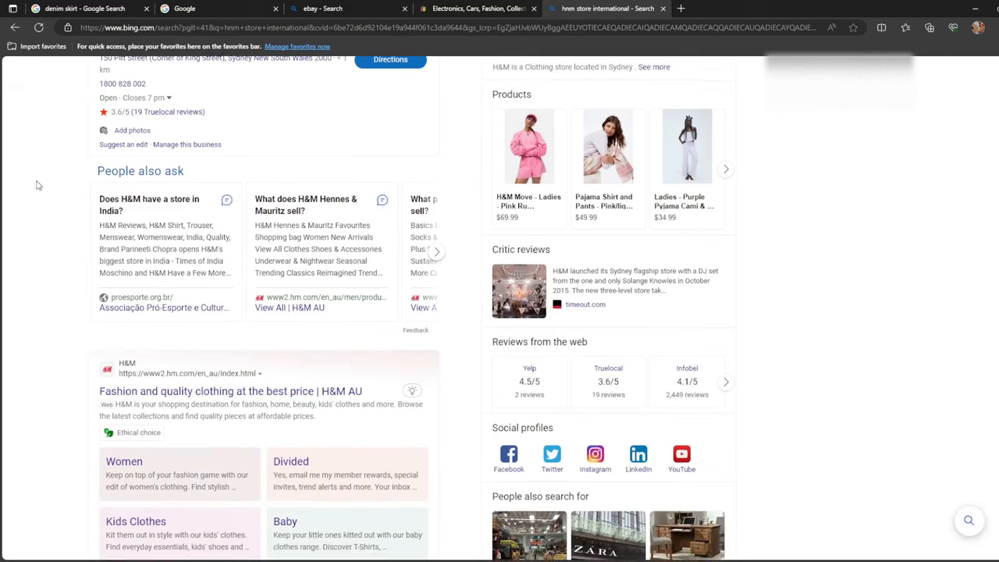
scroll("down", 3)
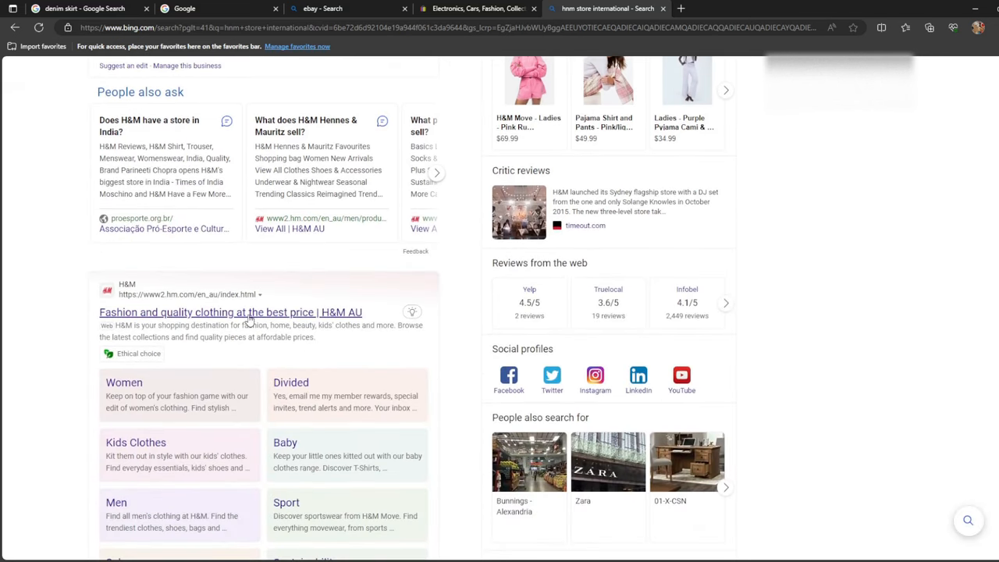
scroll("down", 3)
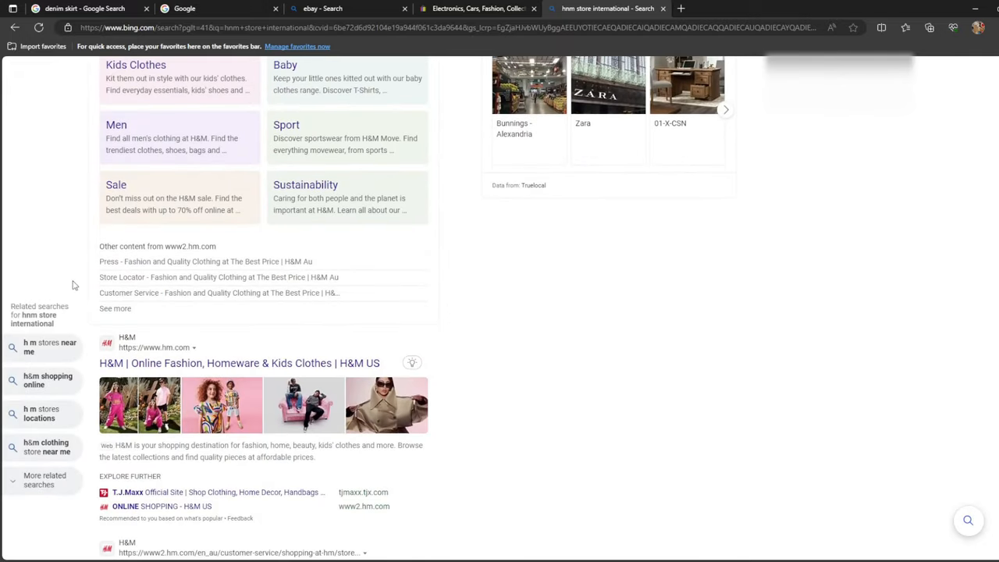
scroll("down", 3)
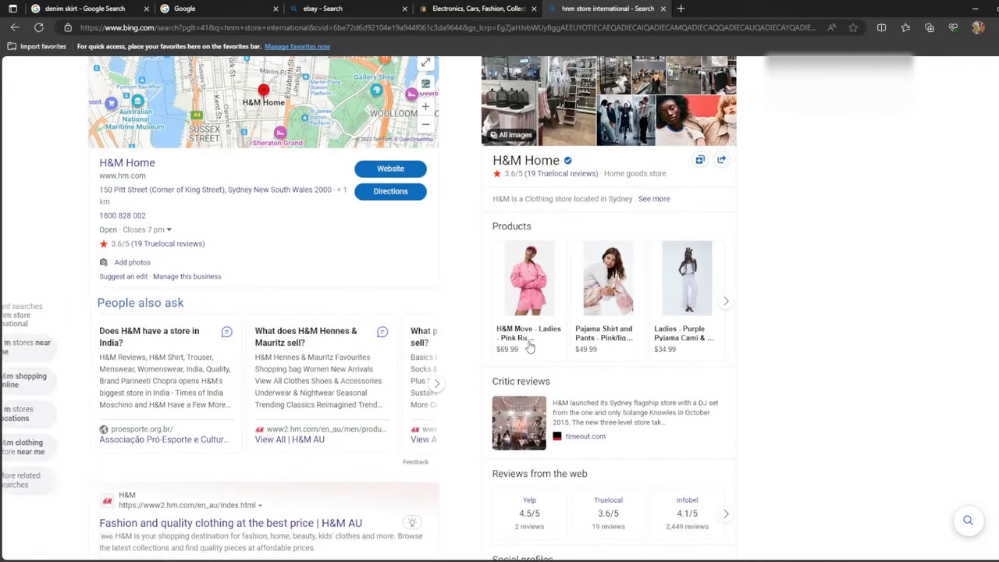
scroll("up", 3)
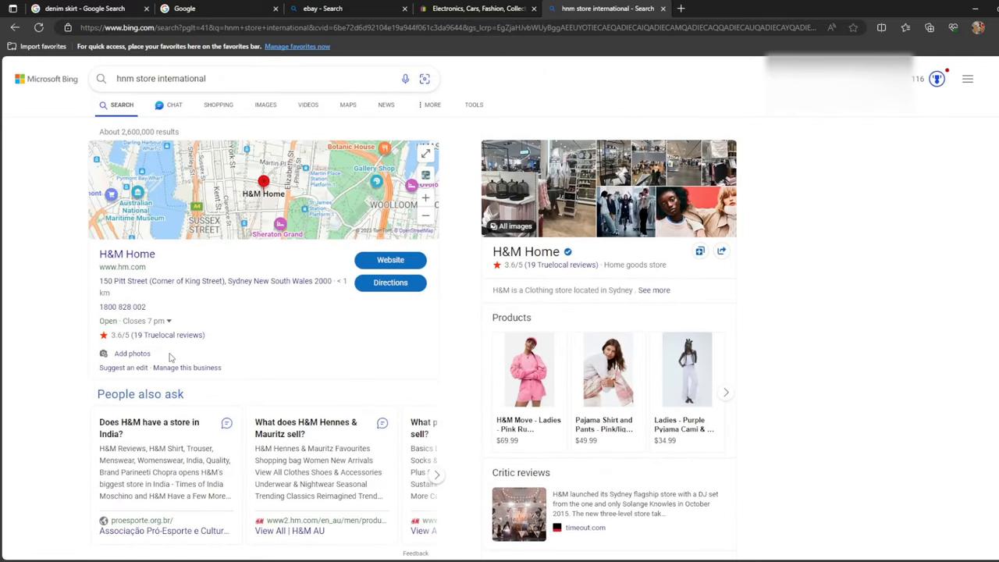
type("wiki")
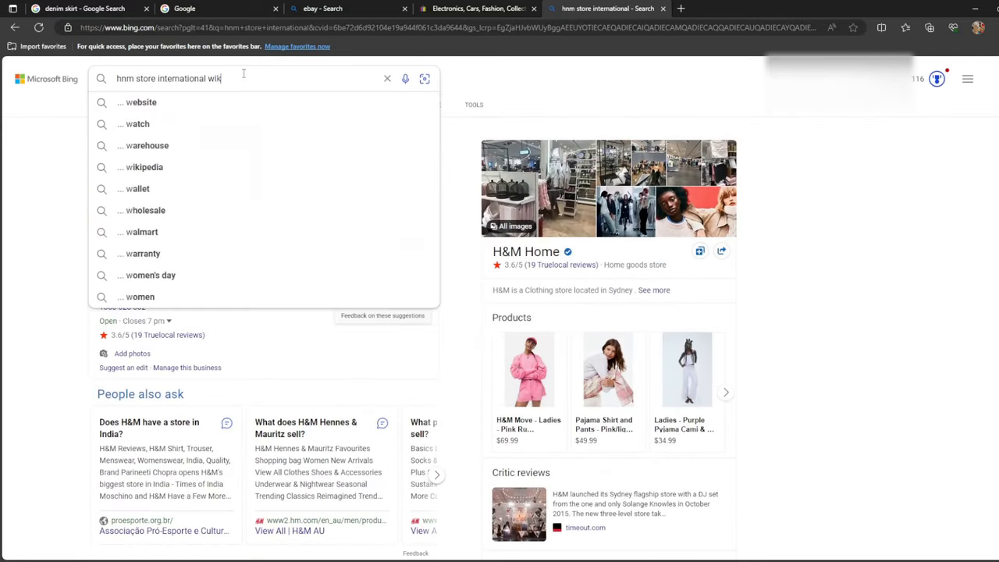
left_click(144, 167)
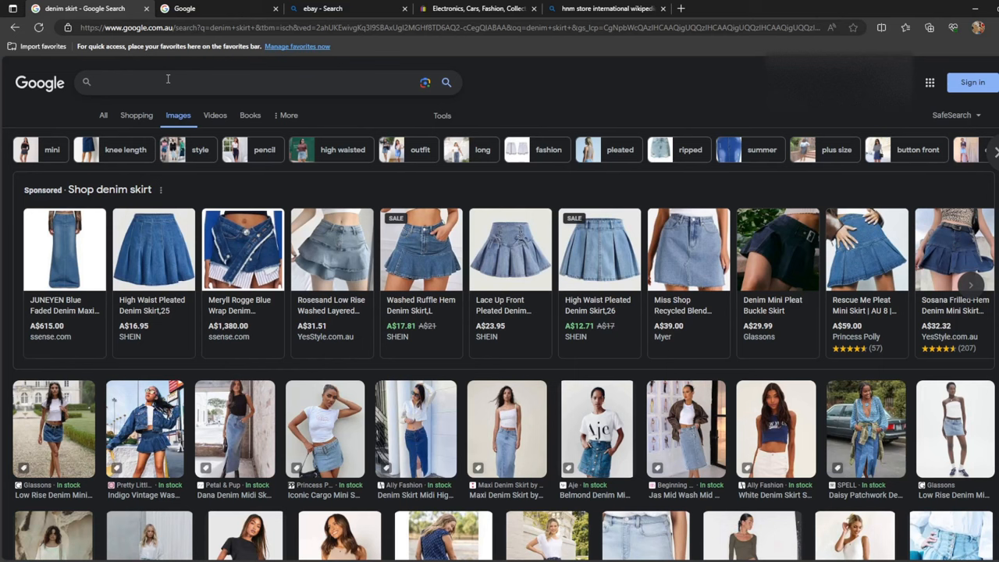
- Search Google Images for 'punk skirt'
left_click(168, 82)
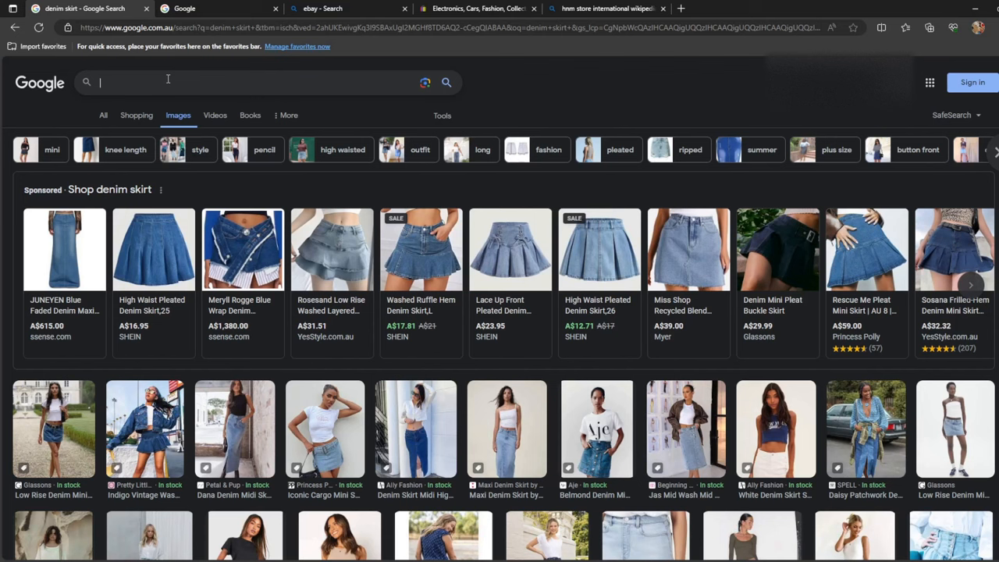
type("punk skirt")
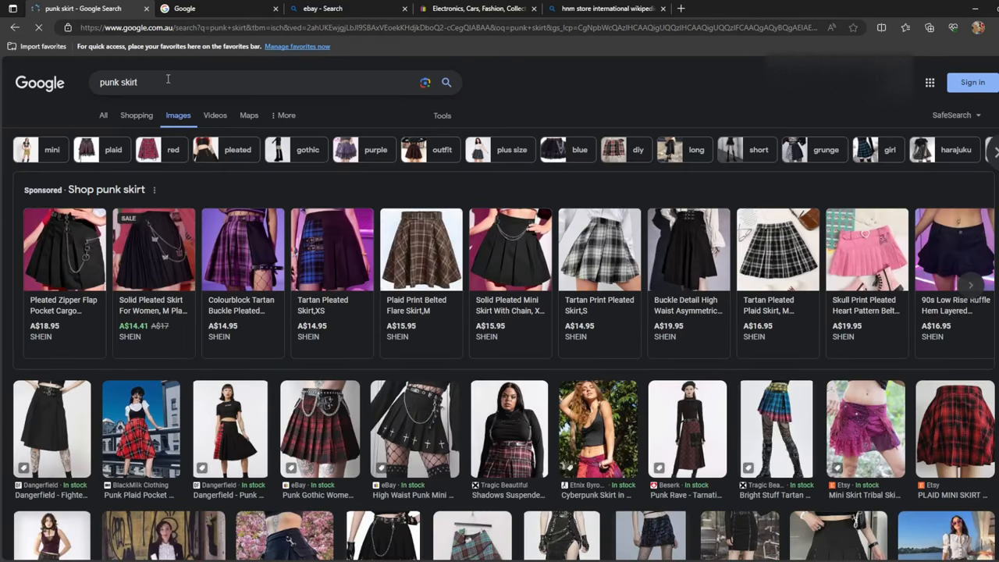
scroll("down", 3)
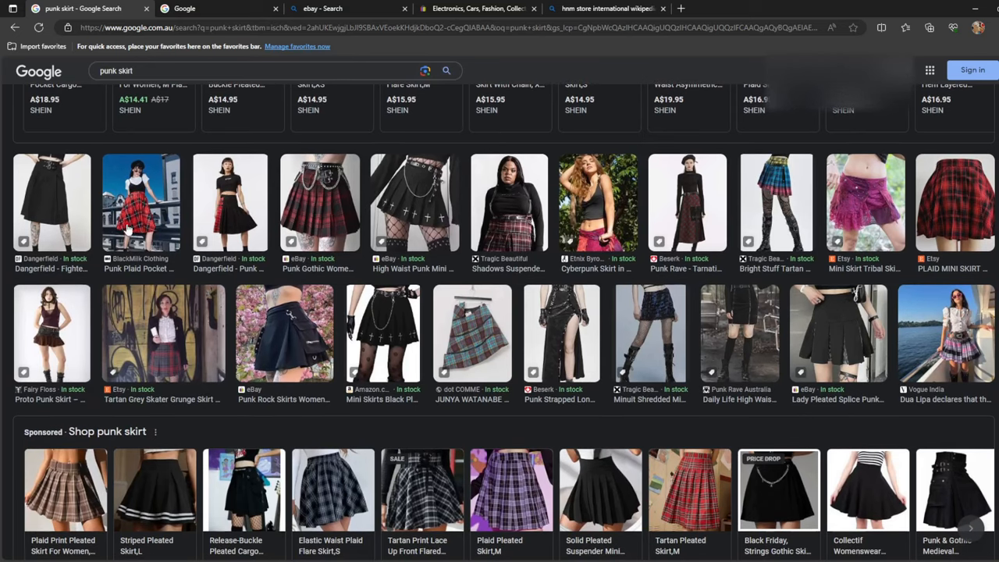
- Preview the red plaid punk midi skirt and the Etsy red plaid mini skirt
left_click(142, 202)
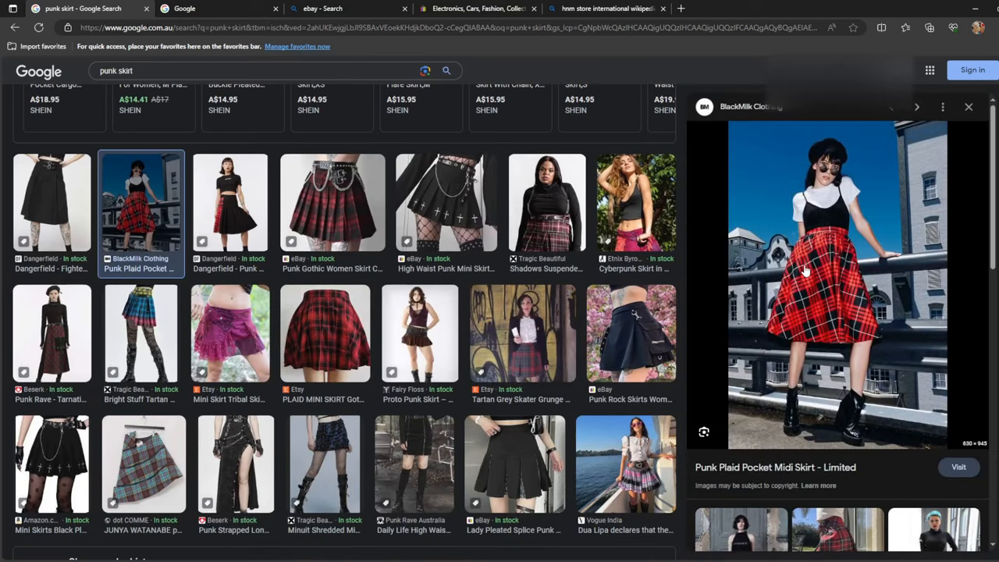
left_click(325, 333)
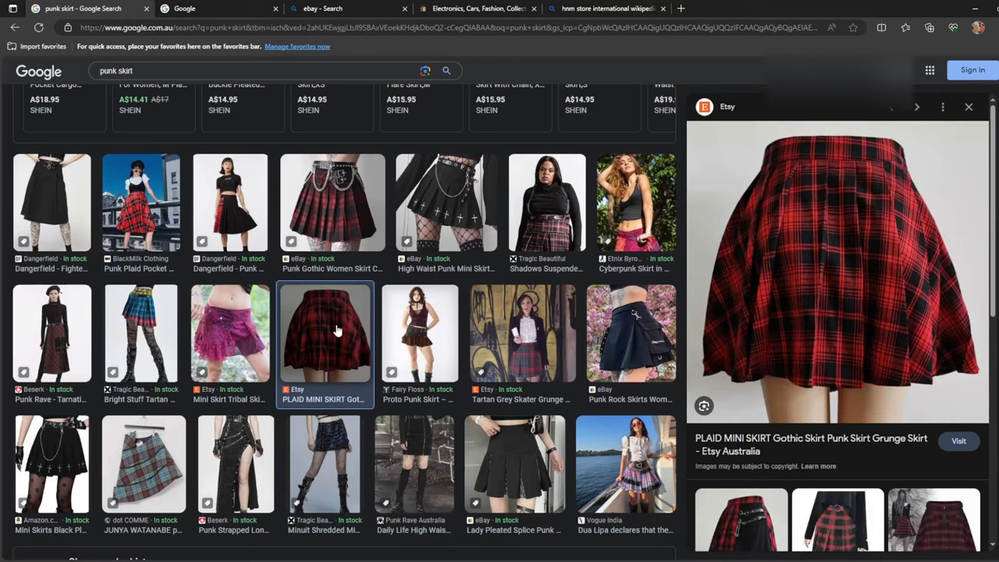
scroll("down", 3)
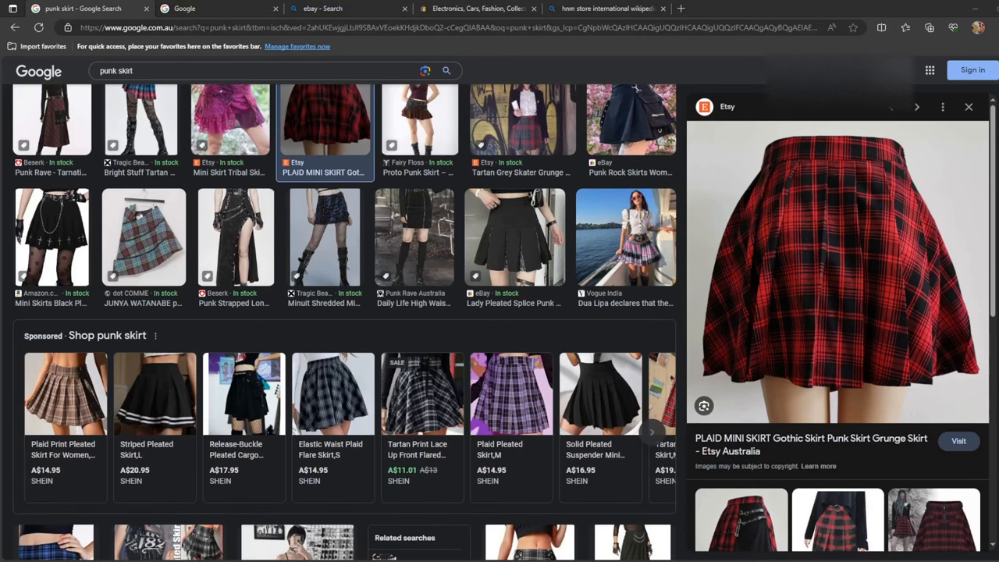
scroll("down", 3)
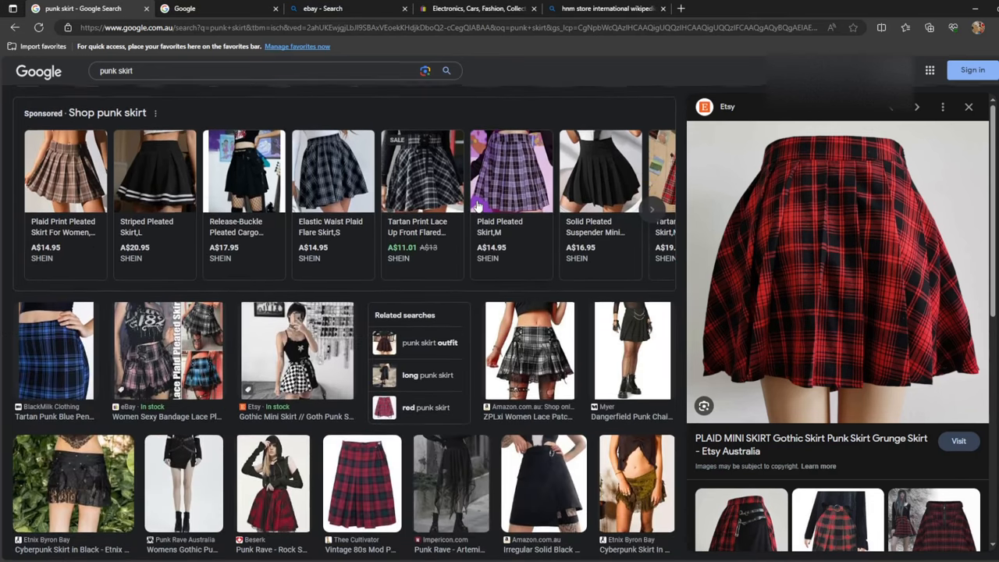
scroll("up", 3)
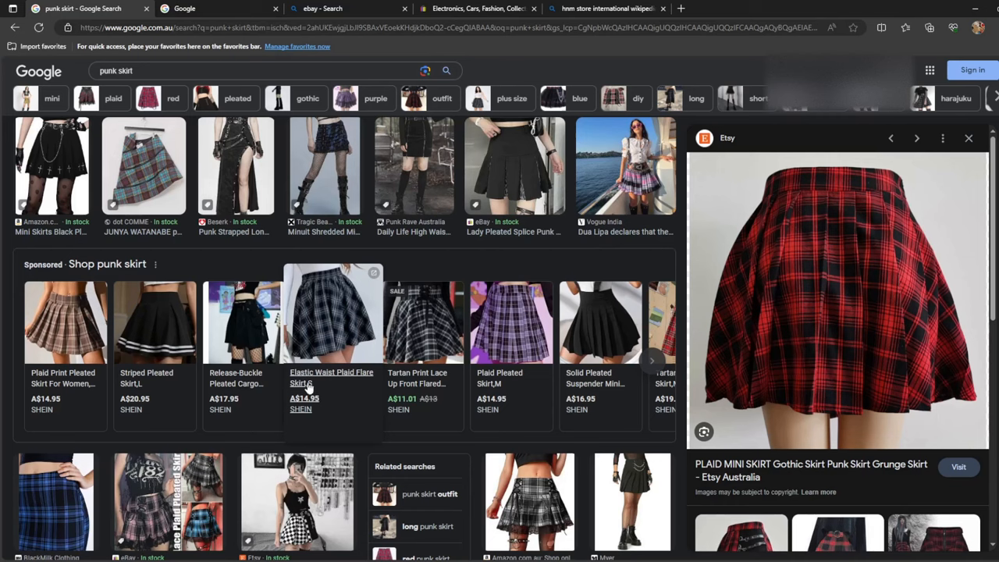
mouse_move(321, 373)
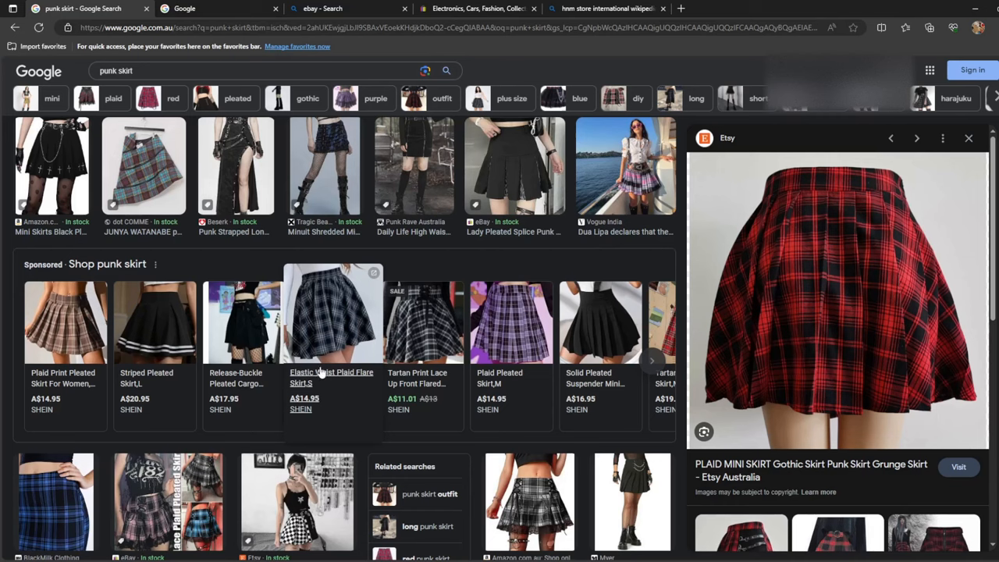
scroll("up", 3)
type("elas")
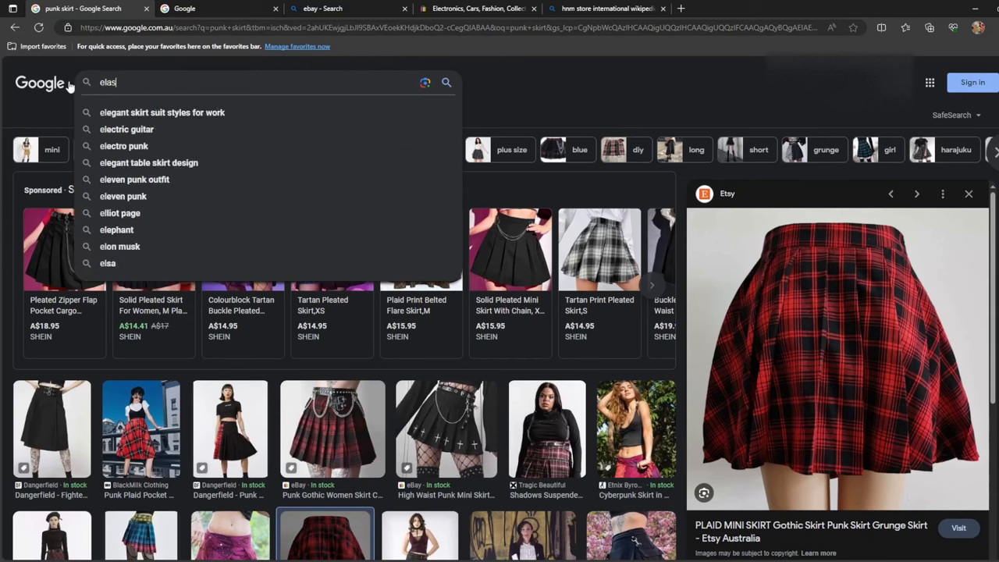
- Run the 'elastic skirt' image search, browse results, and select the query text
type("tic skirt")
key("Return")
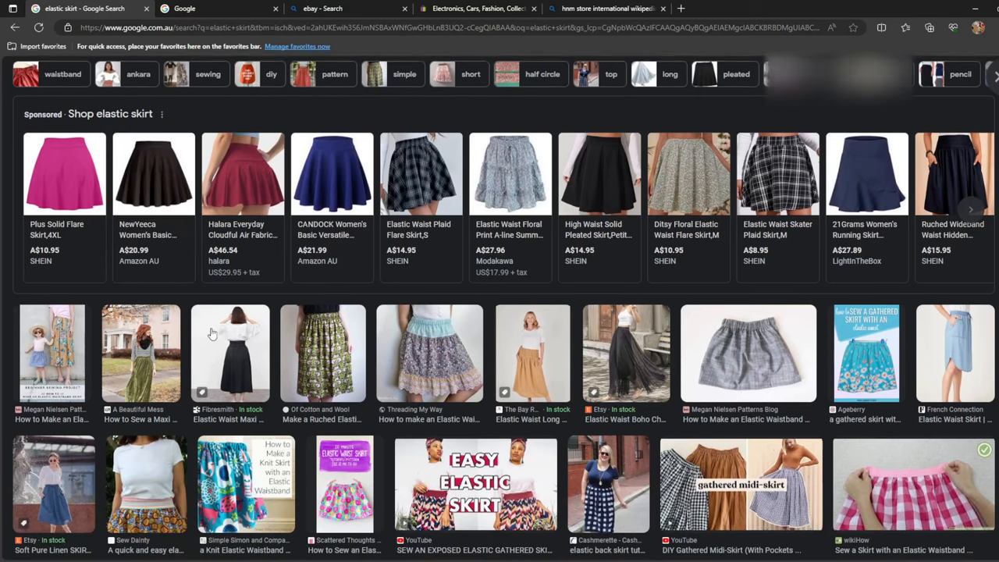
scroll("down", 3)
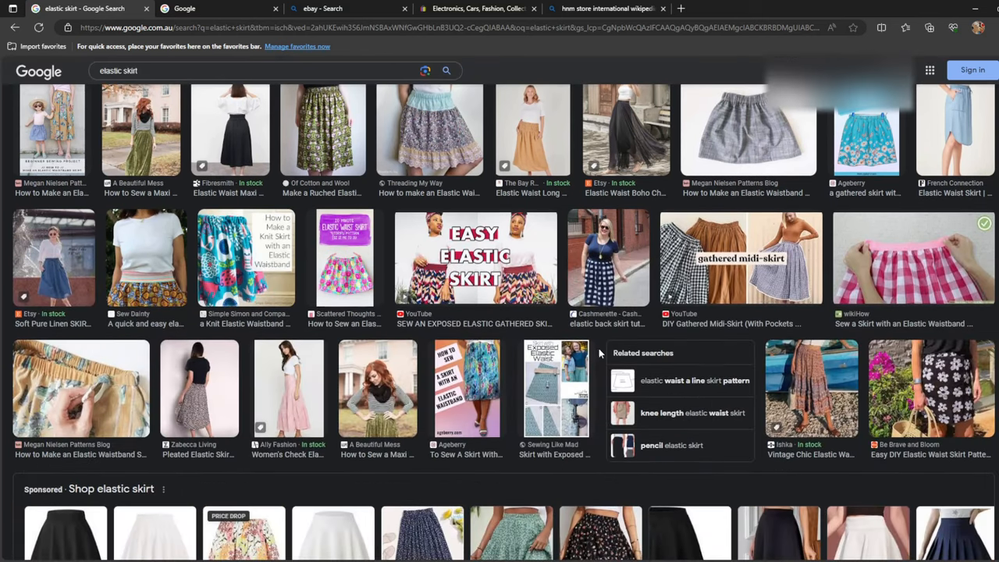
scroll("down", 3)
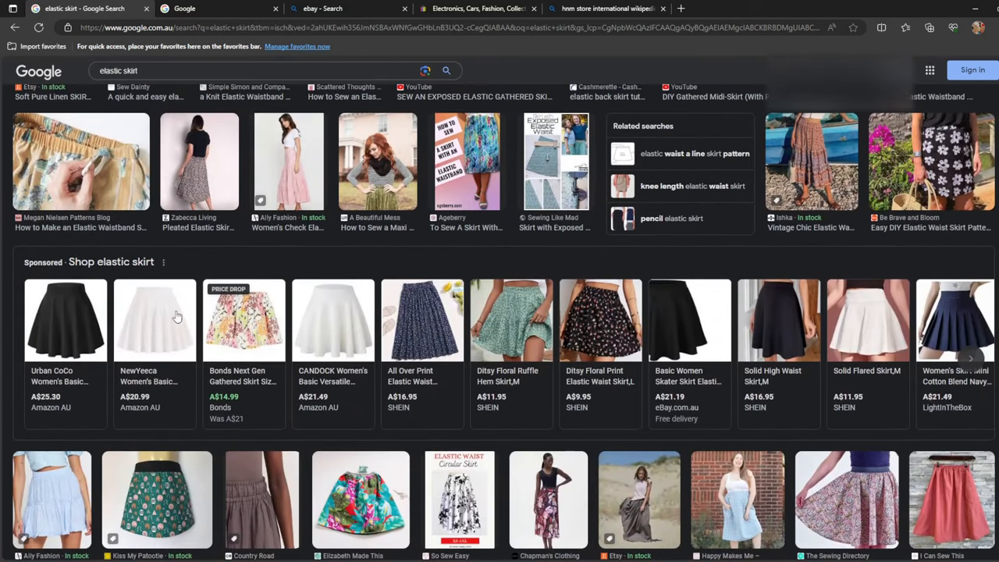
scroll("down", 3)
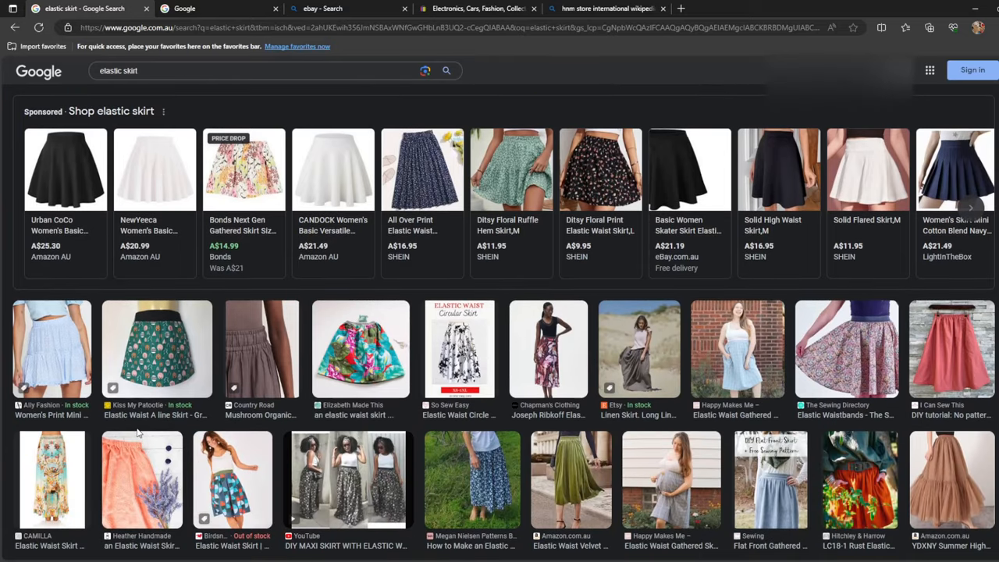
scroll("down", 3)
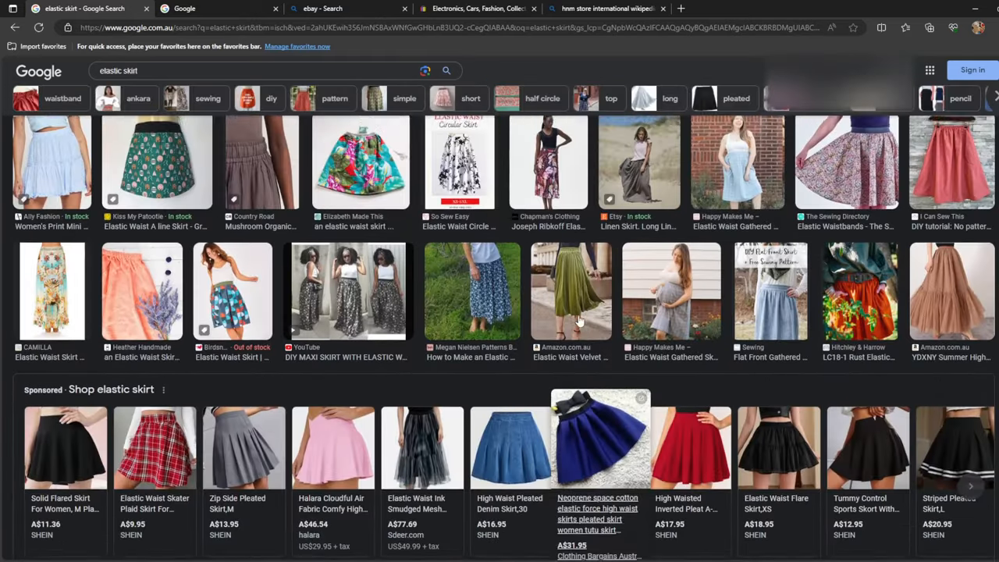
scroll("up", 3)
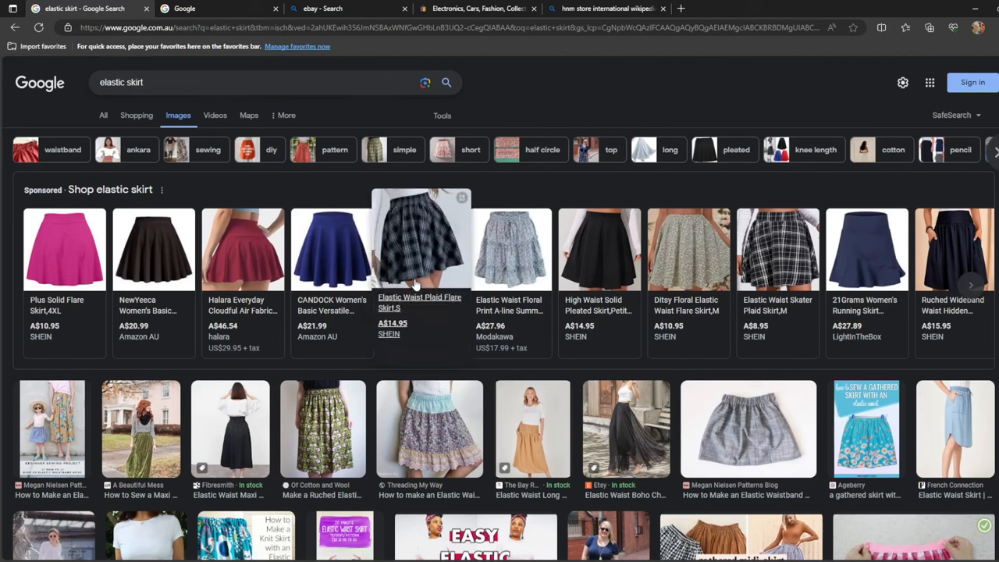
mouse_move(427, 251)
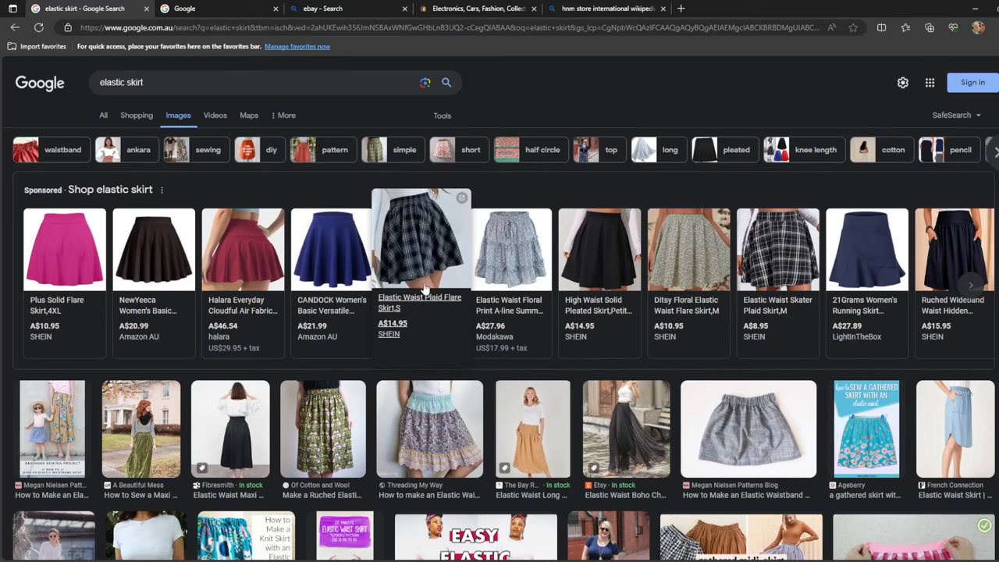
mouse_move(448, 256)
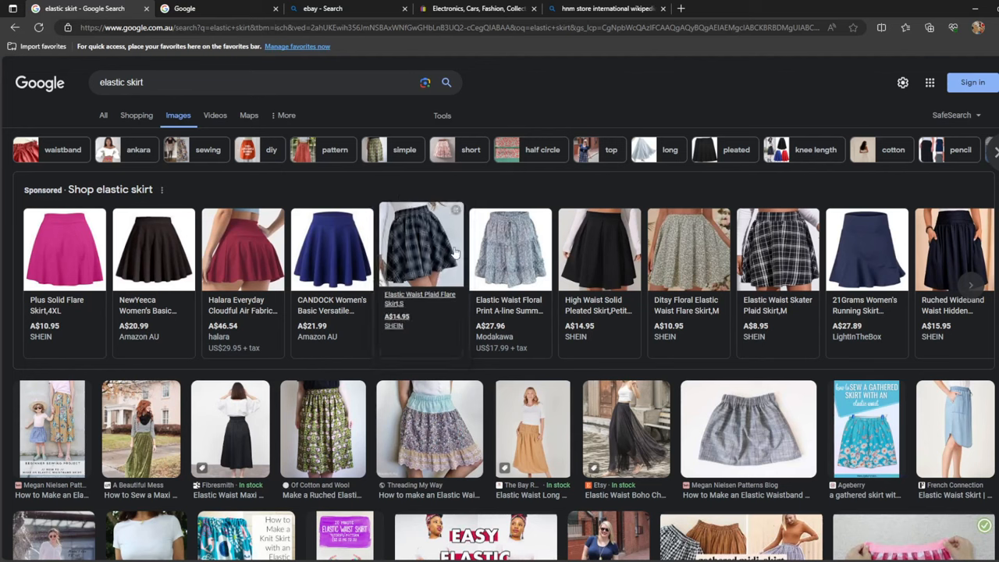
mouse_move(367, 169)
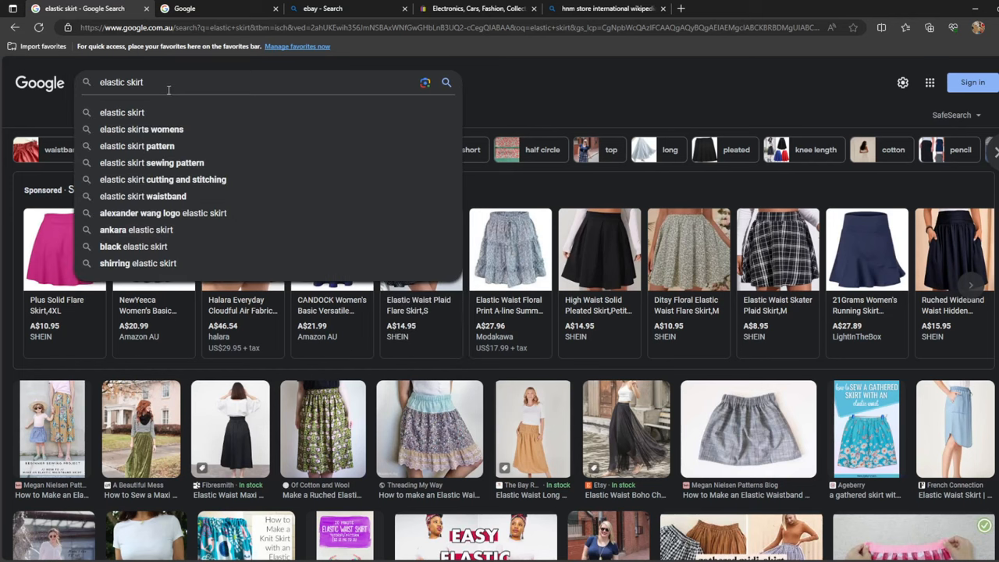
triple_click(121, 82)
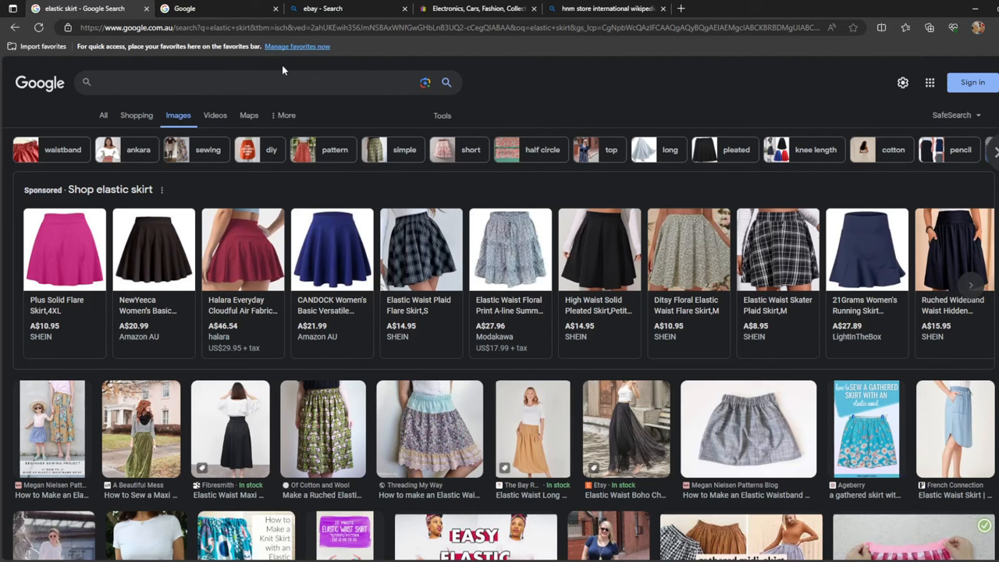
- Search Google Images for 'leggings' and glance through the results
left_click(234, 82)
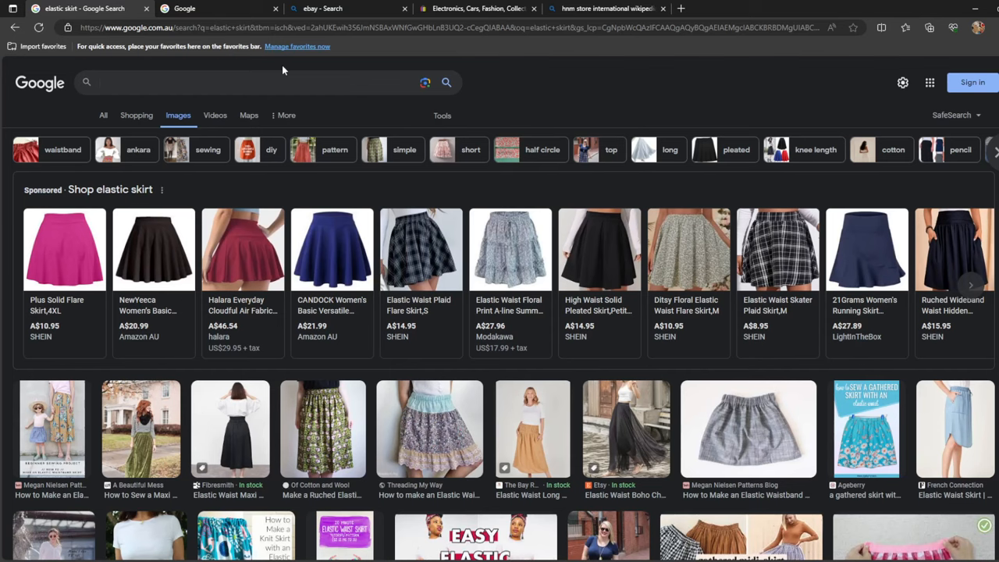
type("leggings")
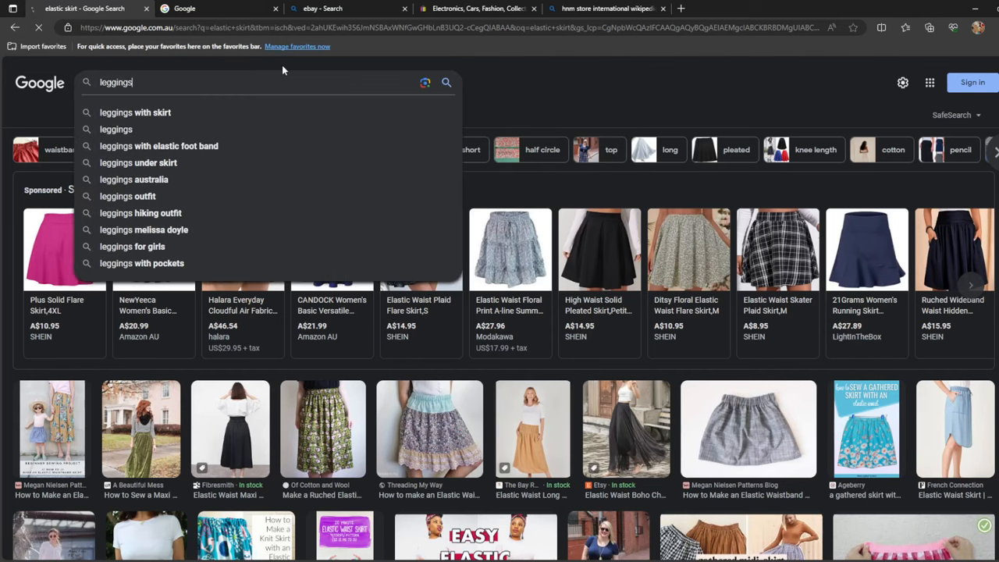
left_click(116, 128)
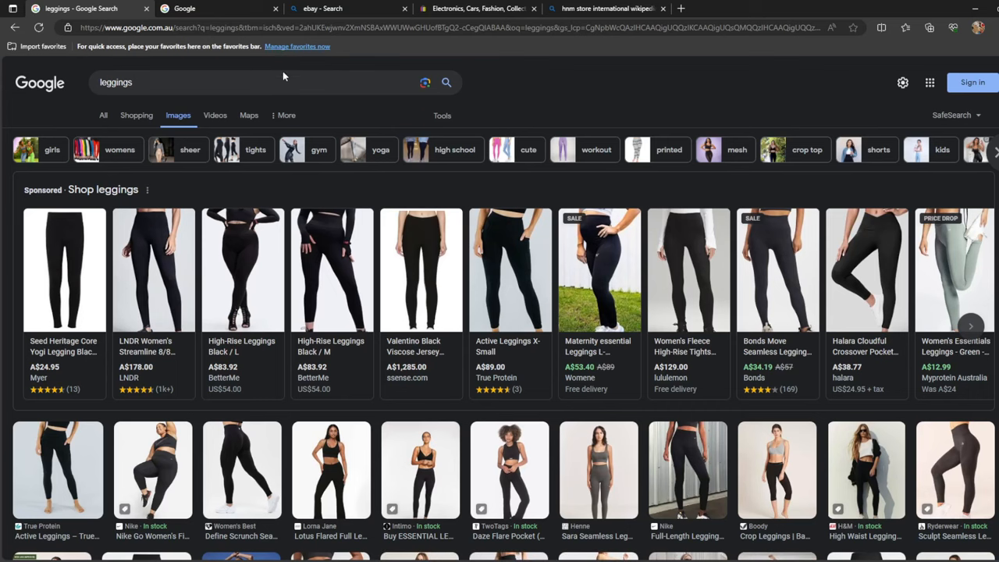
scroll("down", 3)
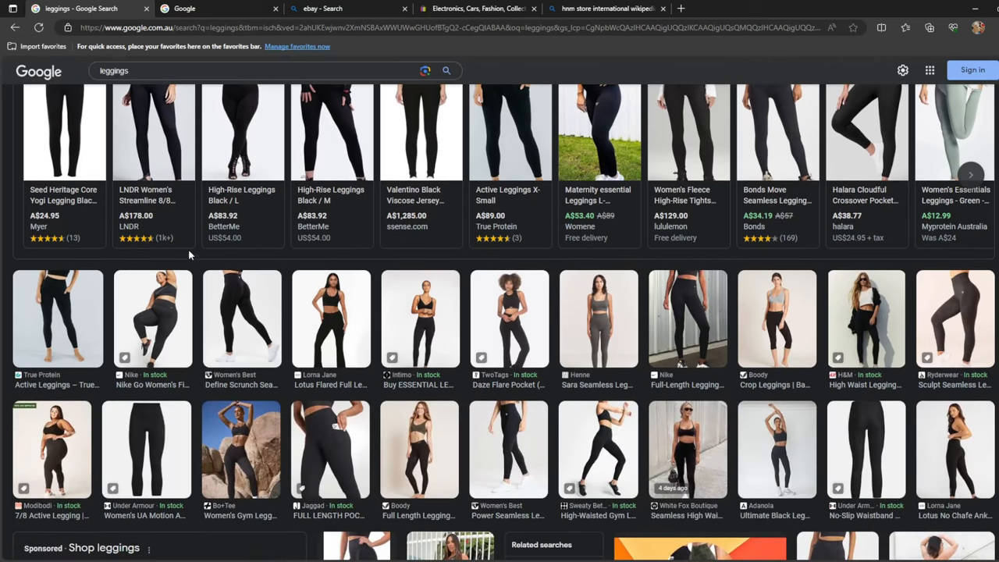
scroll("up", 3)
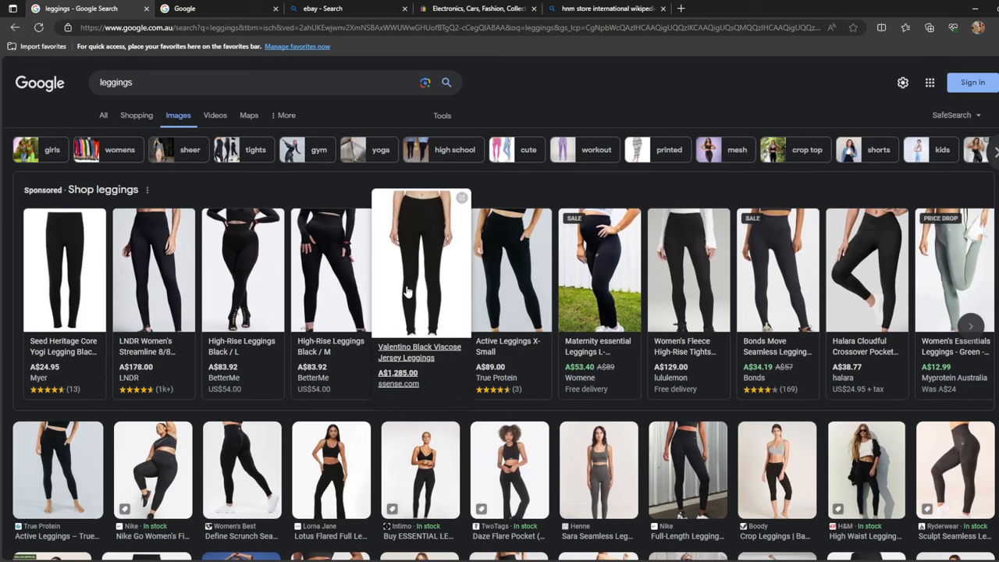
mouse_move(598, 270)
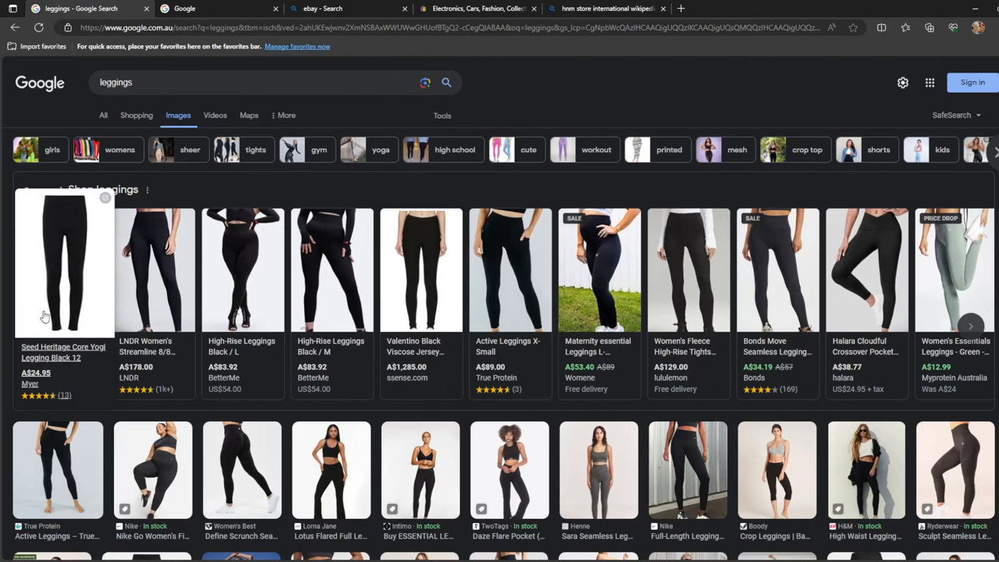
mouse_move(154, 270)
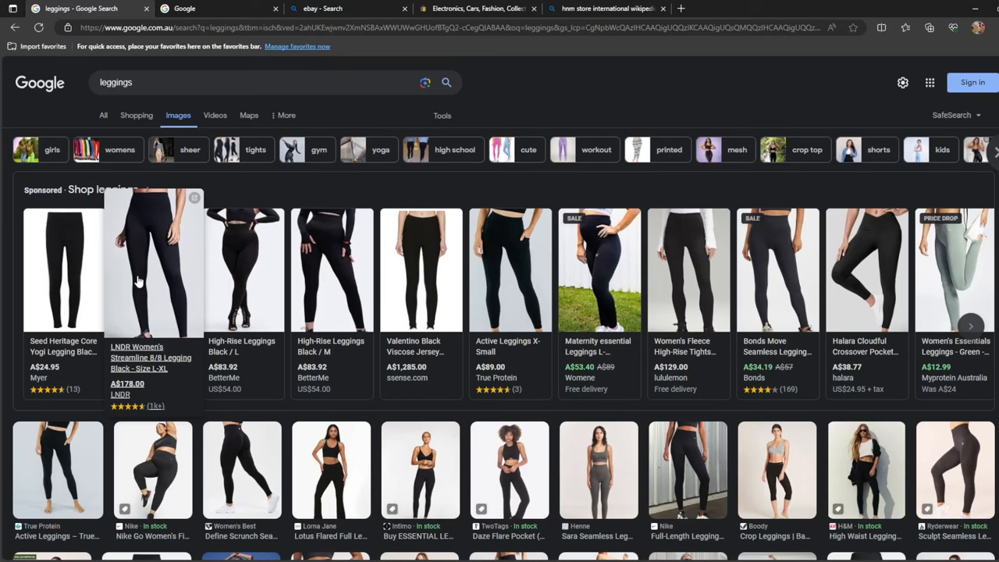
mouse_move(133, 249)
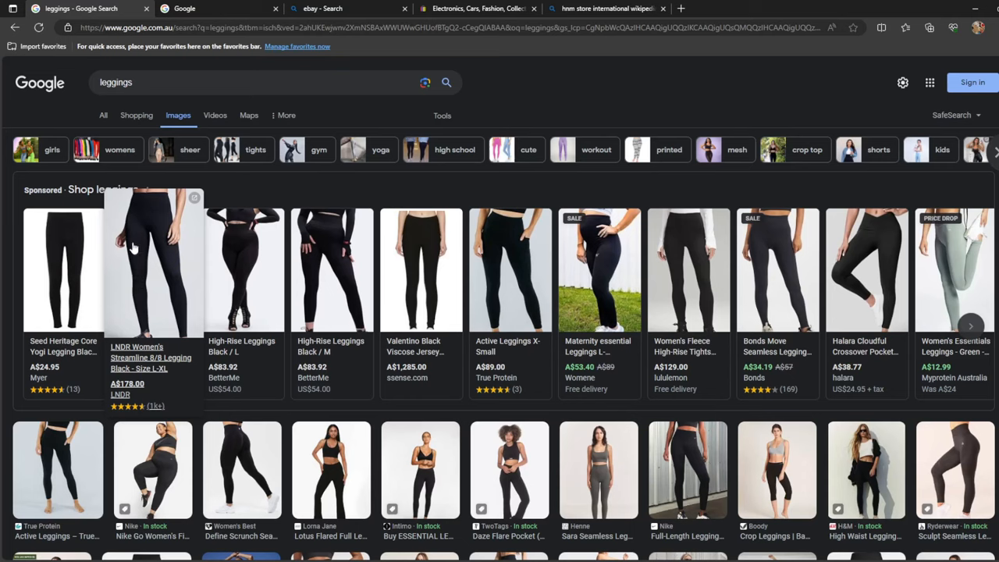
mouse_move(585, 145)
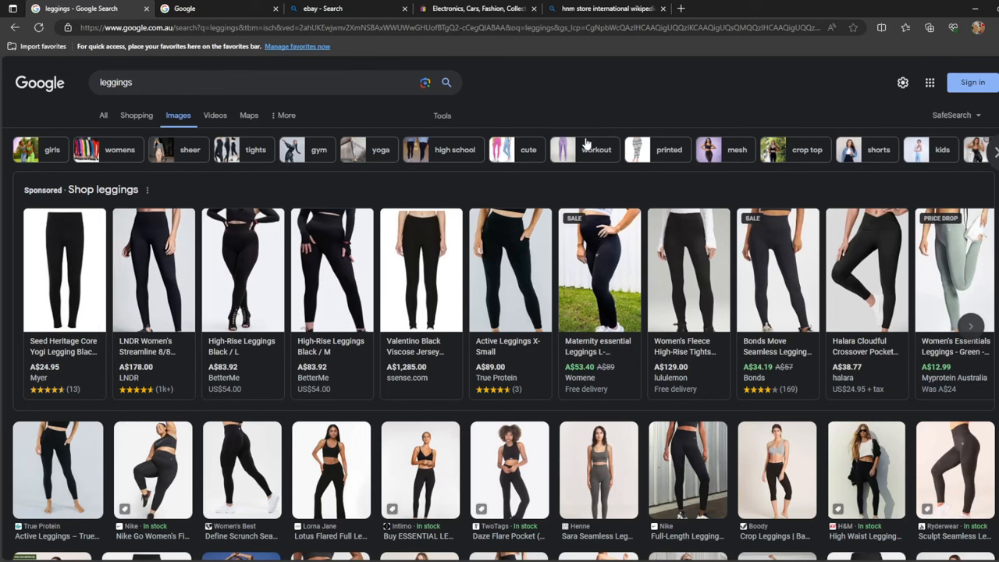
- Preview the High Waisted Sleek Gym Leggings image, then select the query
scroll("down", 3)
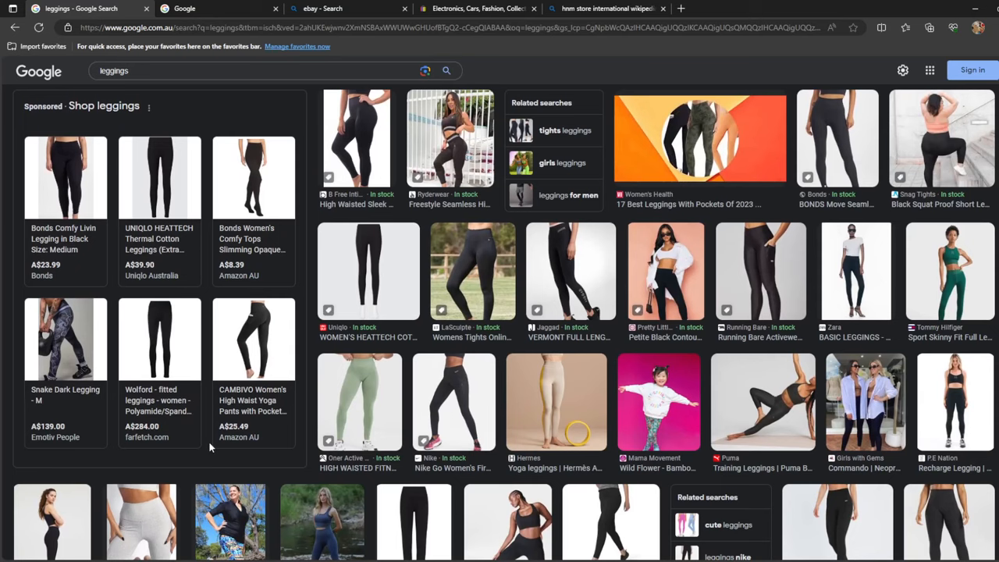
scroll("up", 3)
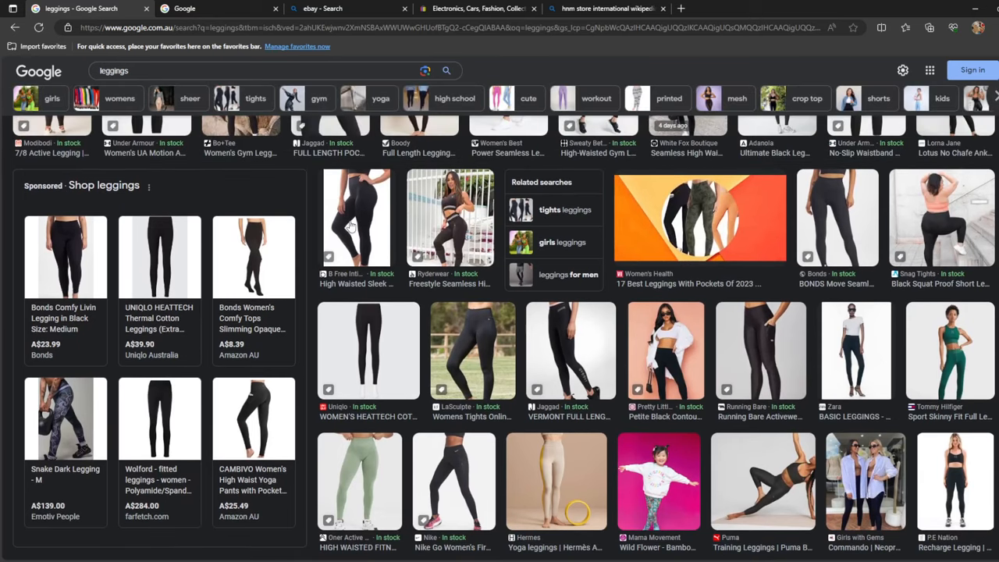
left_click(357, 217)
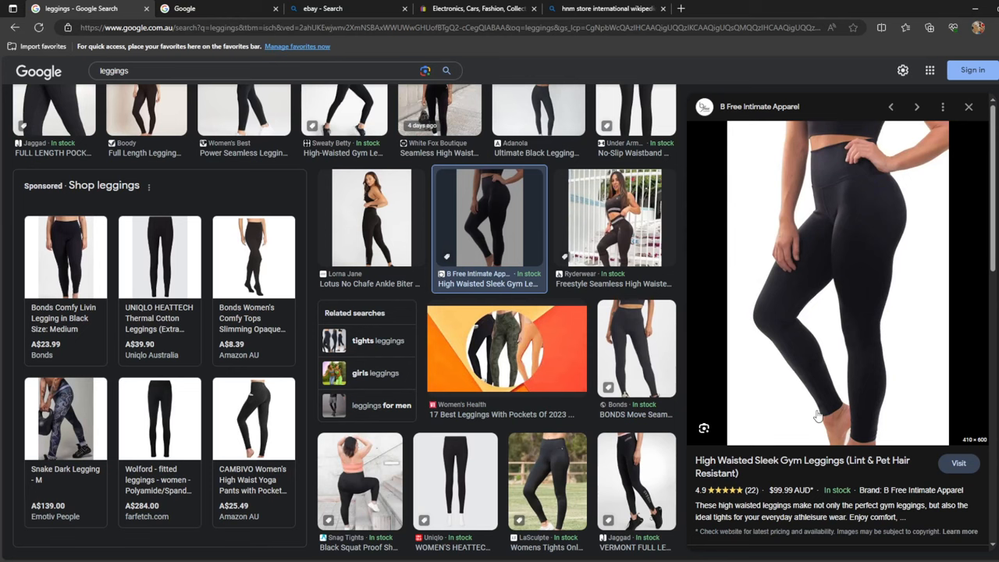
scroll("up", 3)
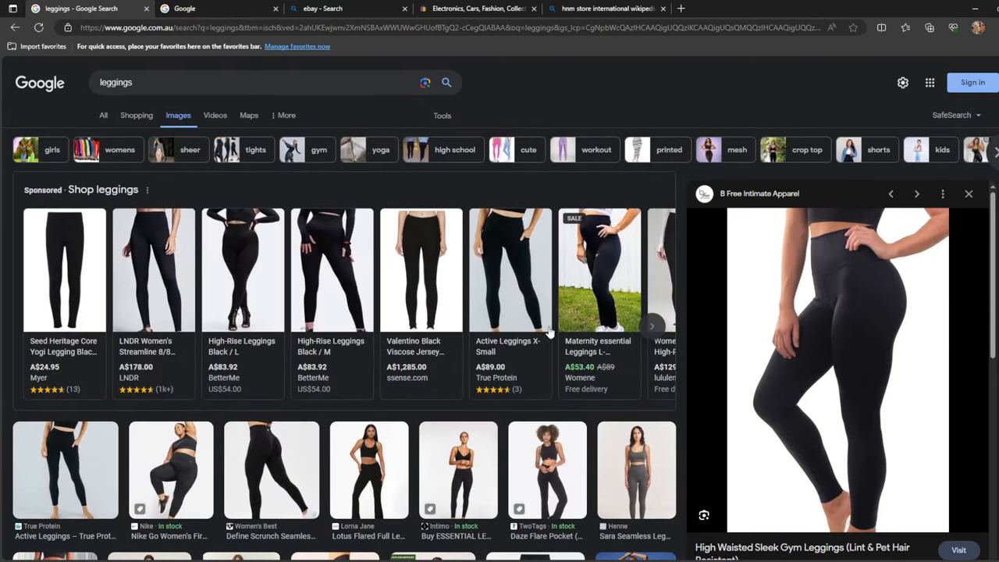
left_click(234, 82)
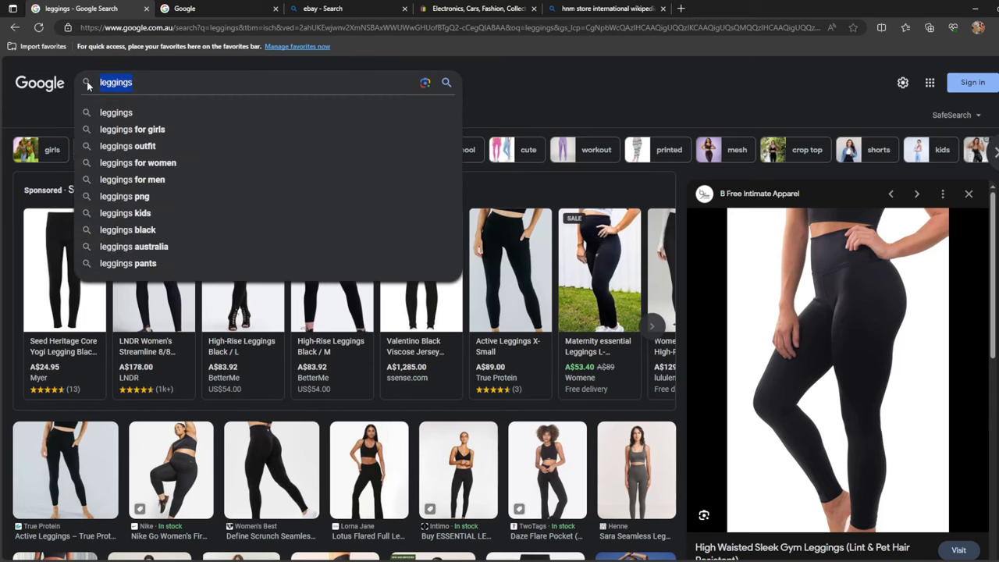
- Search for 'stockings' and scroll through the image results
type("stockings")
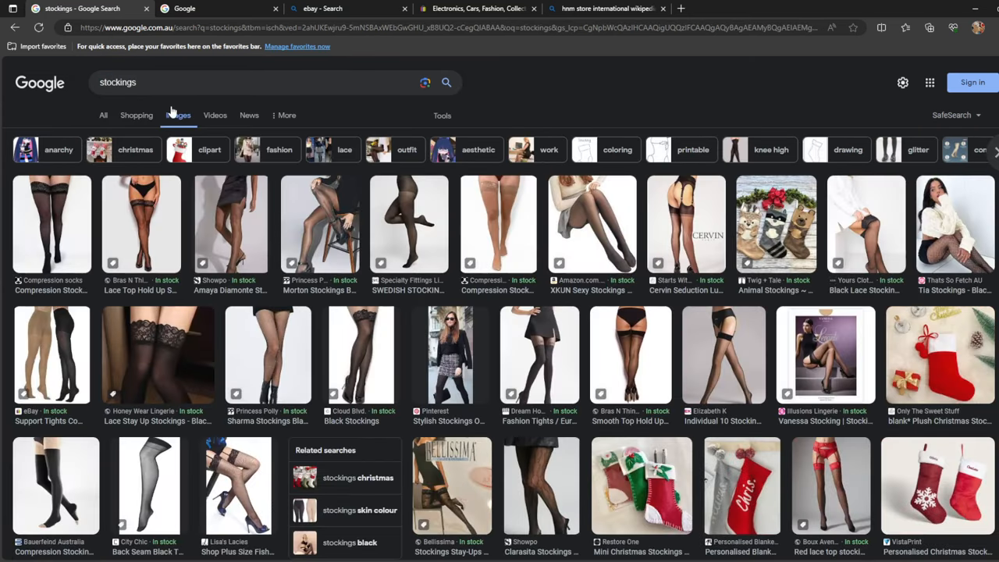
scroll("down", 3)
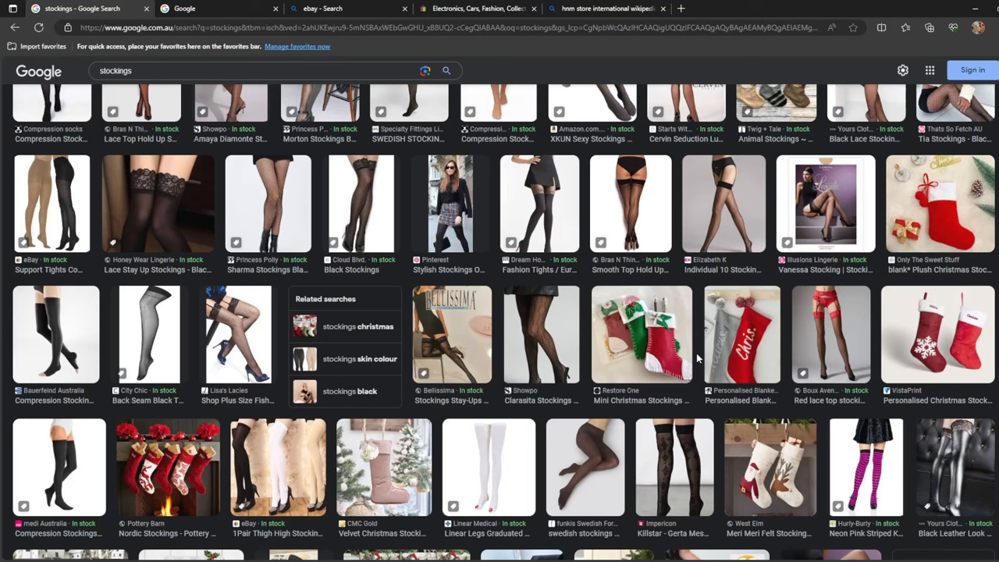
mouse_move(679, 460)
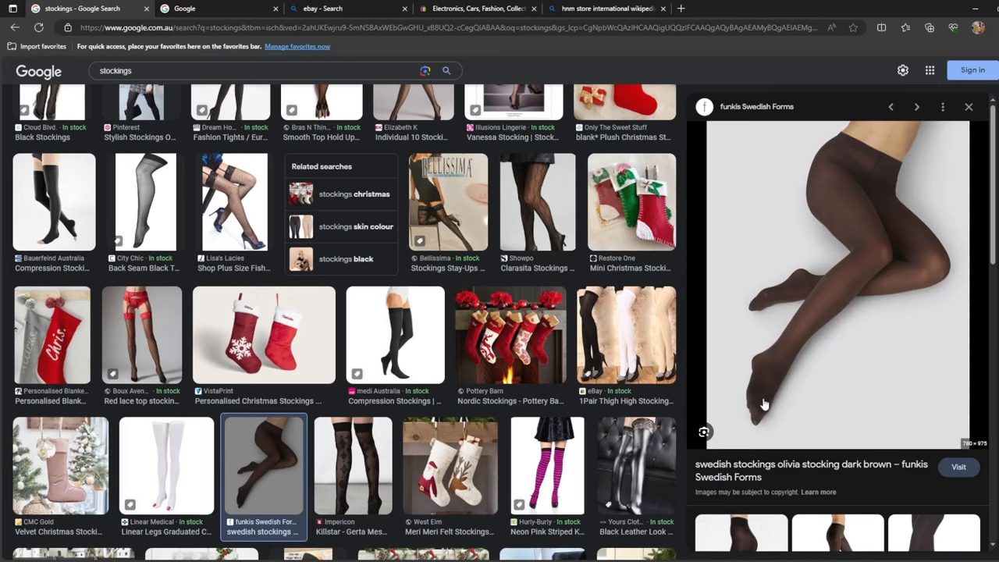
scroll("up", 3)
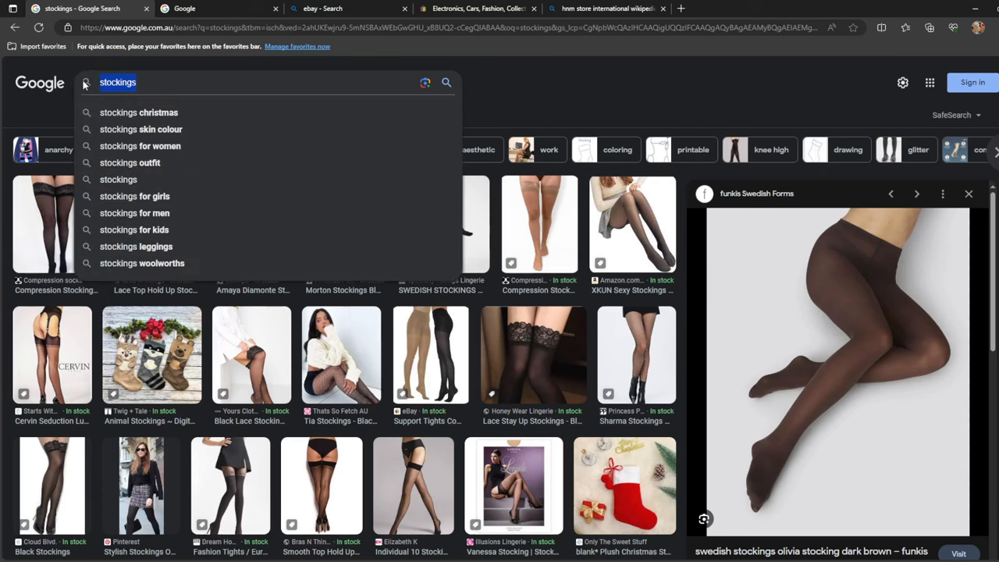
mouse_move(149, 82)
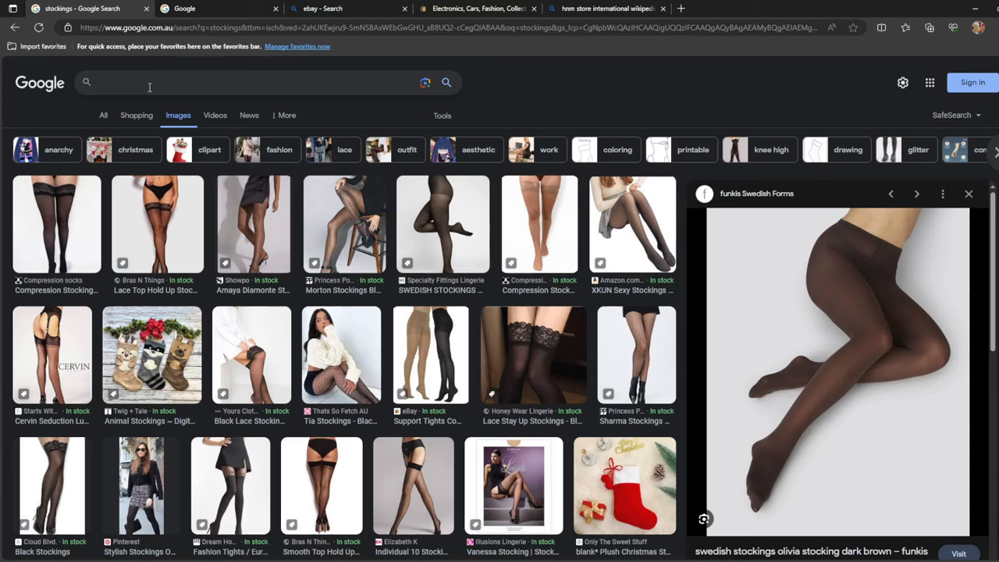
- Search for 'jeans' and browse the jeans image results
type("jeans")
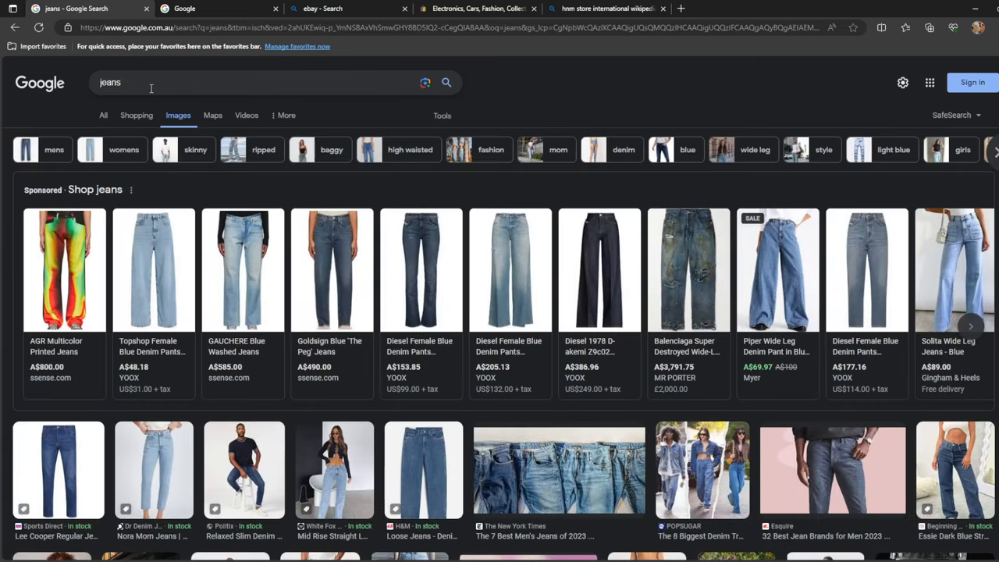
scroll("down", 3)
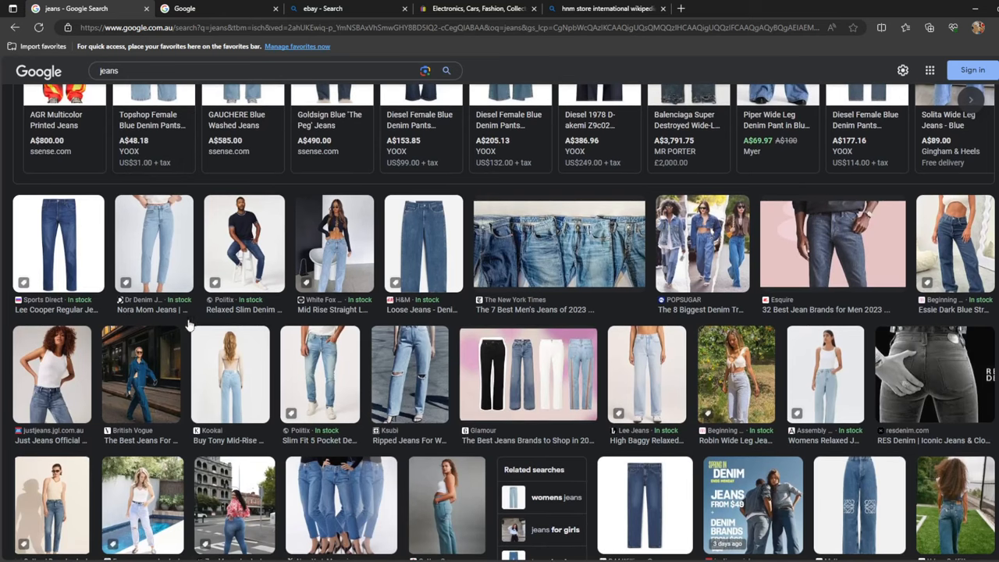
mouse_move(718, 238)
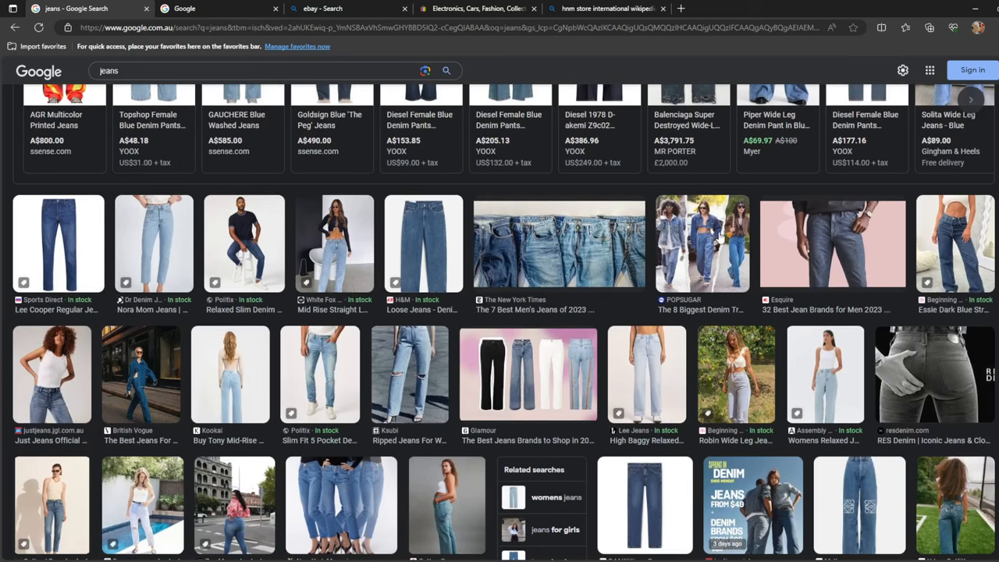
scroll("up", 3)
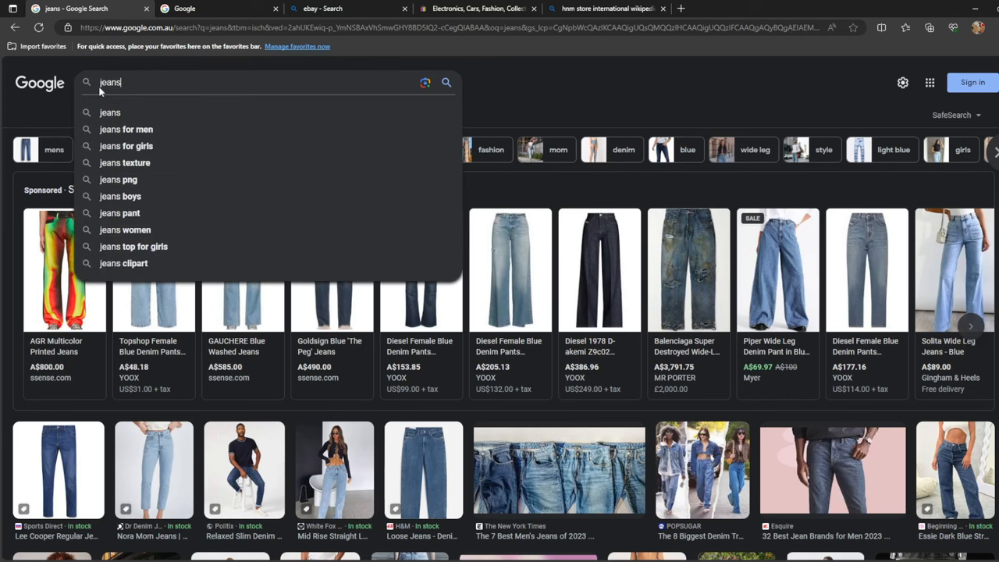
mouse_move(160, 76)
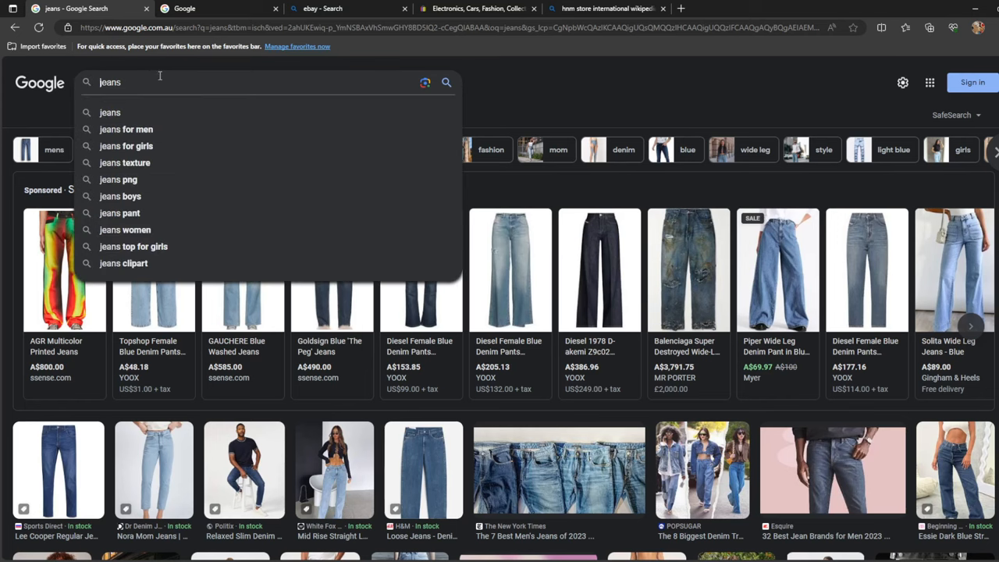
- Search 'high waisted jeans' from the suggestions and scroll through the image results
type("hi")
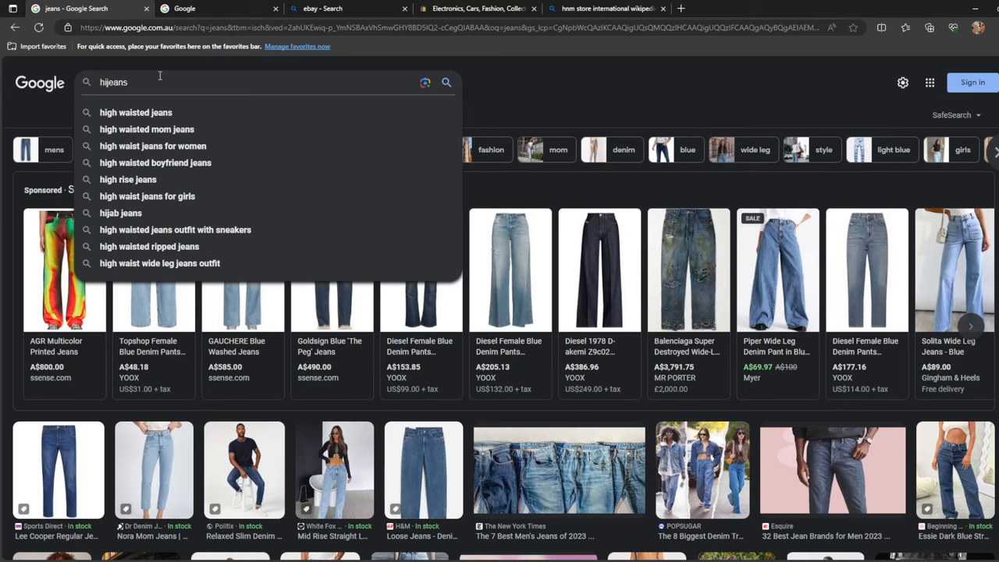
left_click(135, 112)
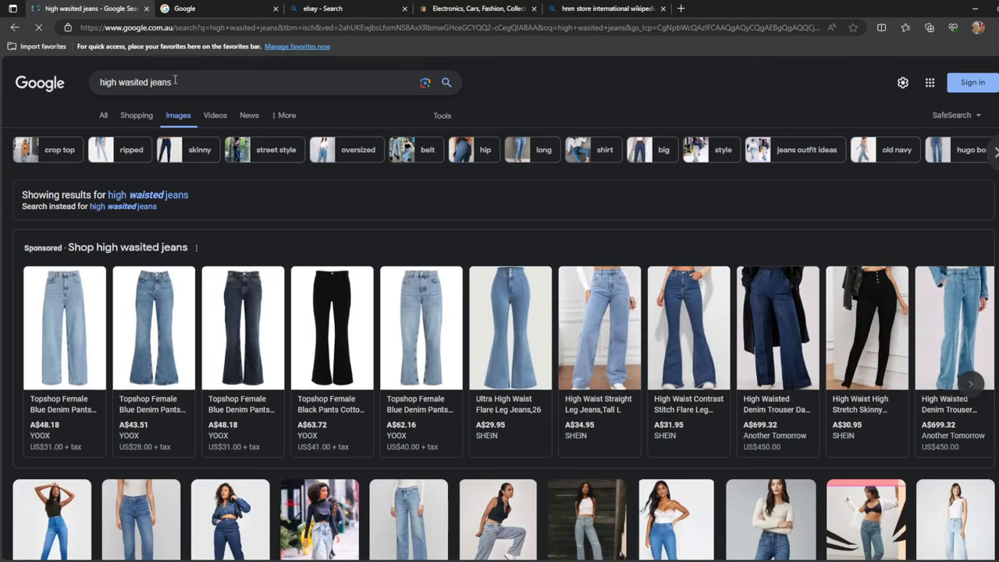
scroll("down", 3)
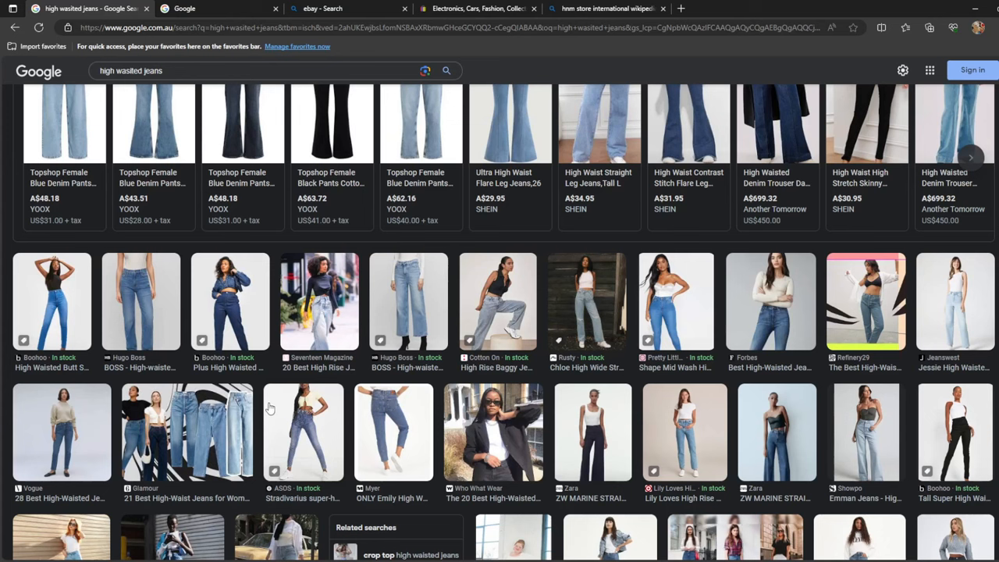
mouse_move(260, 388)
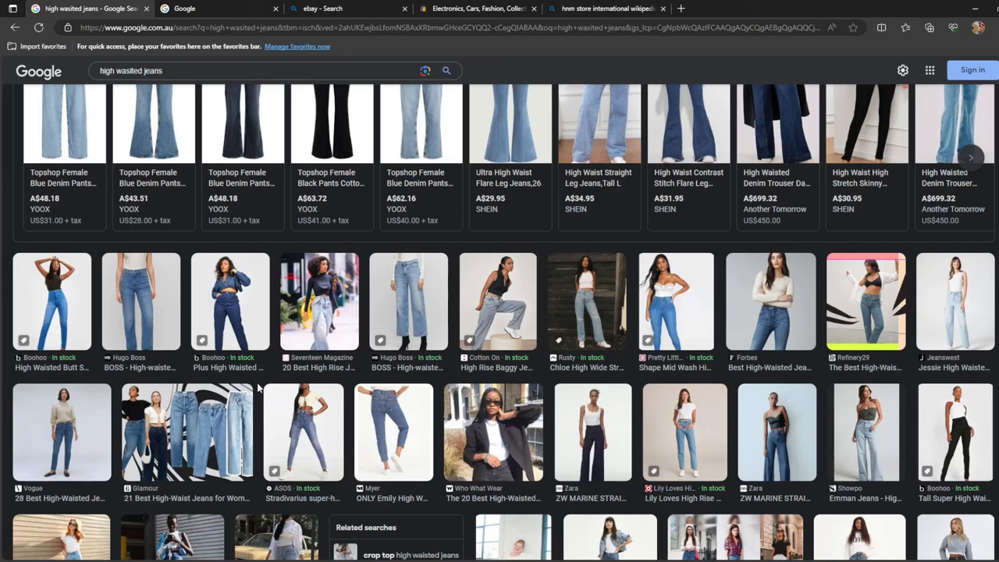
scroll("down", 3)
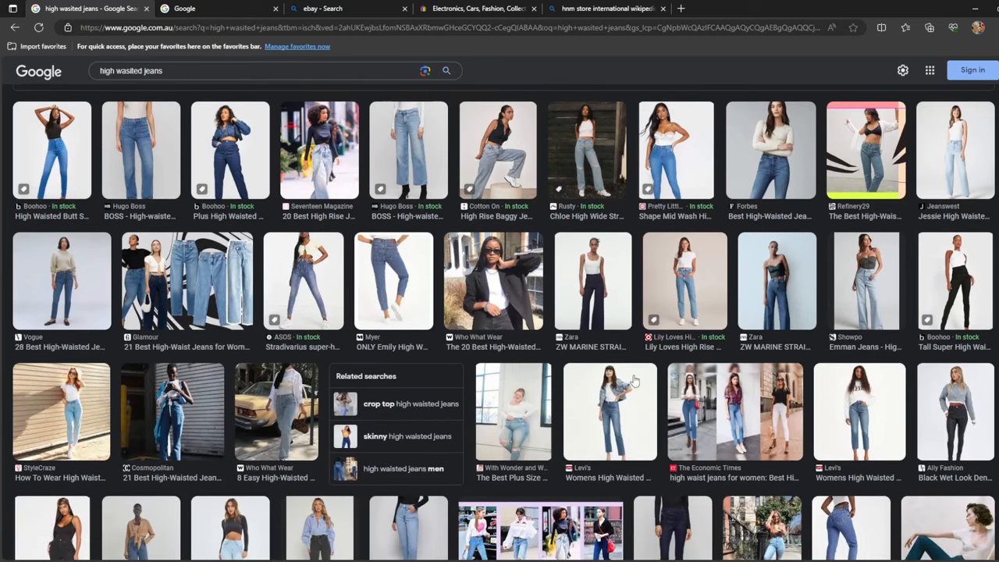
scroll("down", 3)
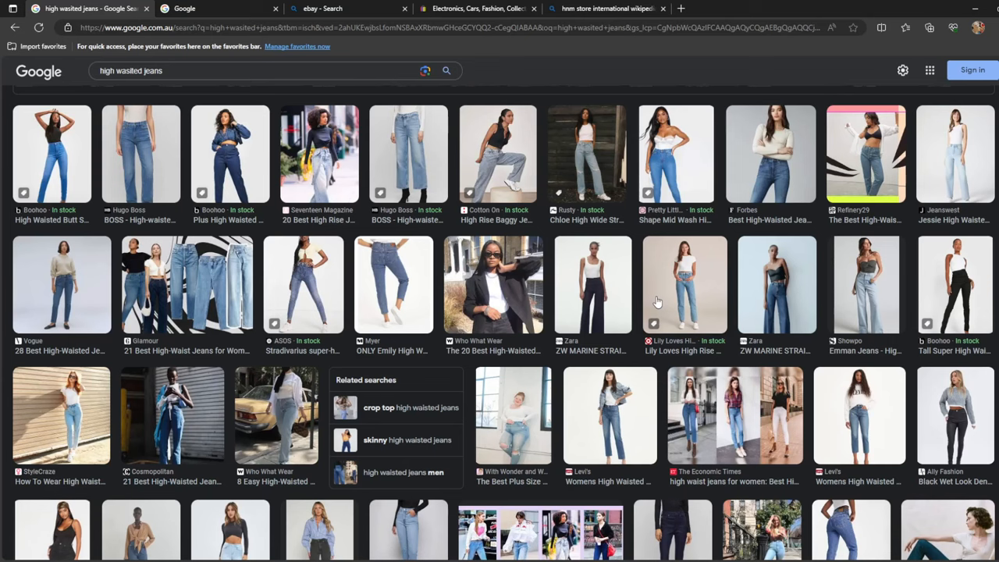
mouse_move(864, 433)
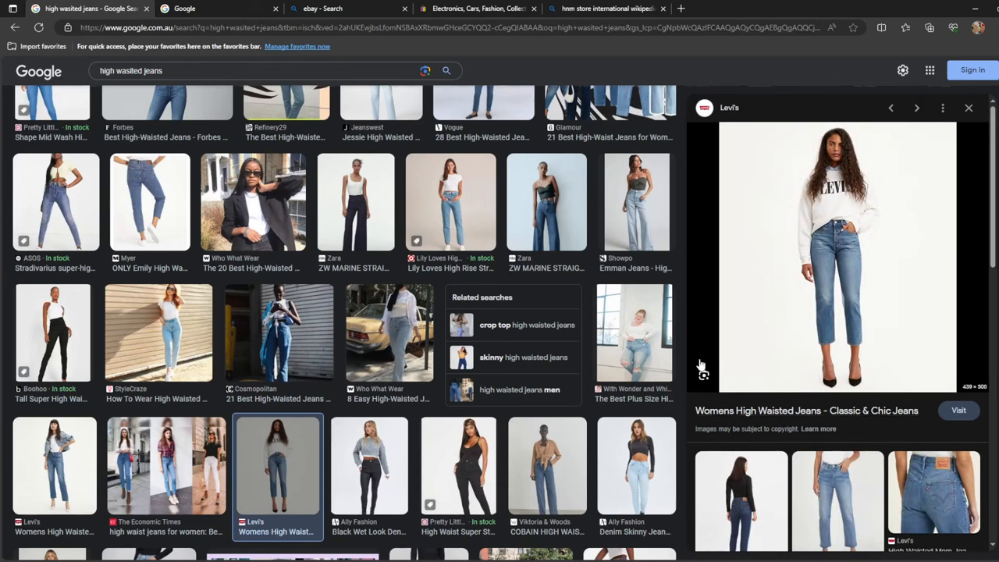
mouse_move(709, 286)
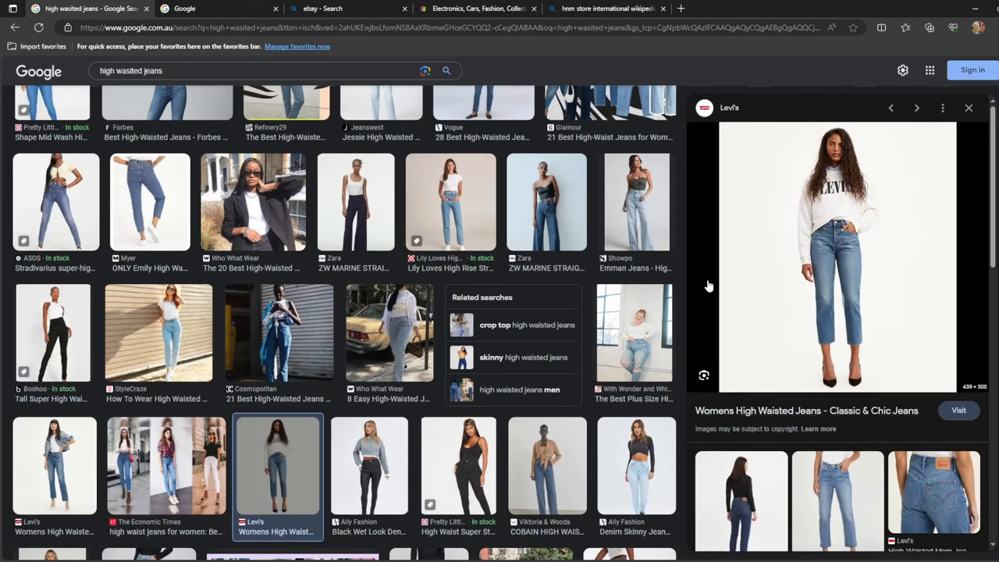
mouse_move(815, 366)
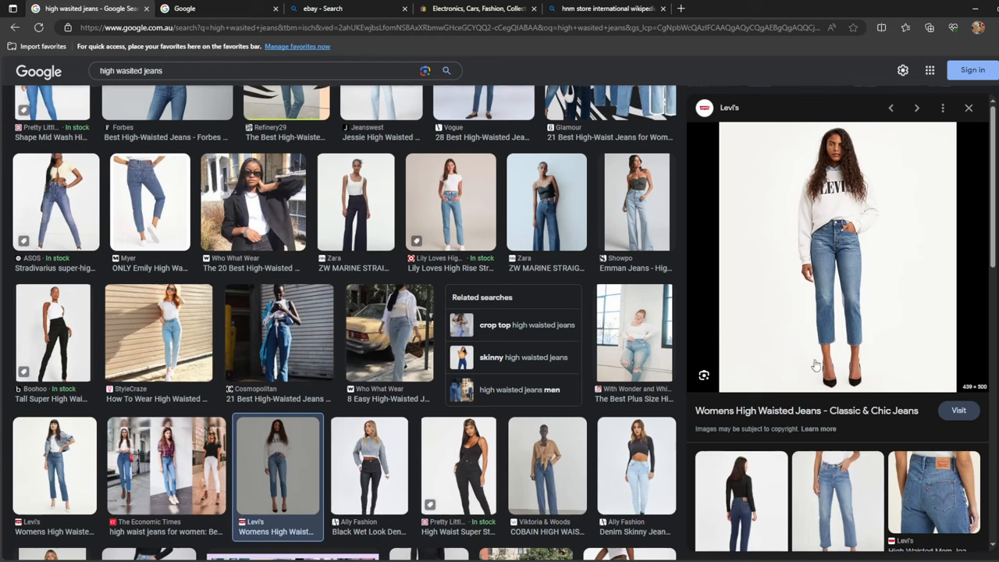
mouse_move(815, 301)
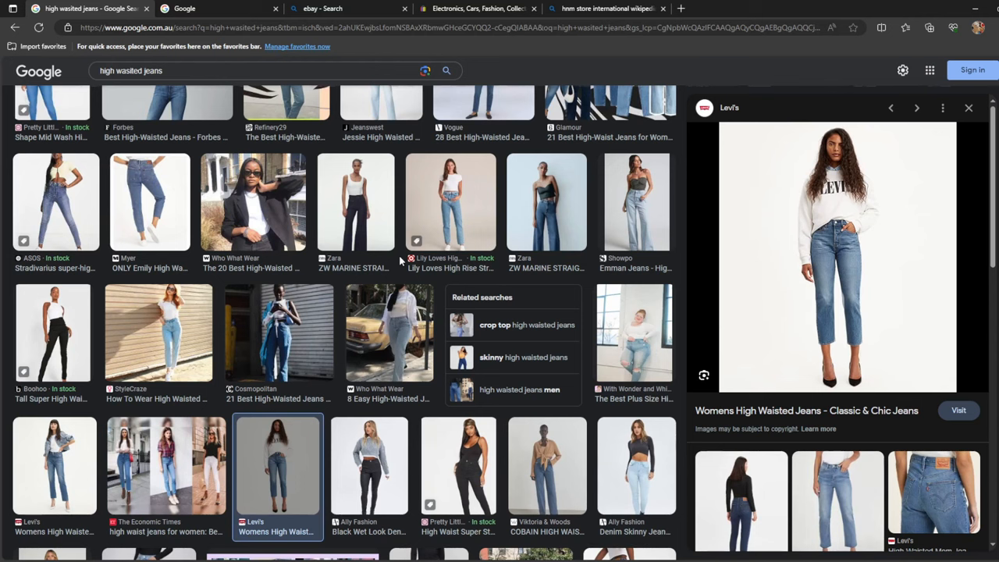
scroll("up", 3)
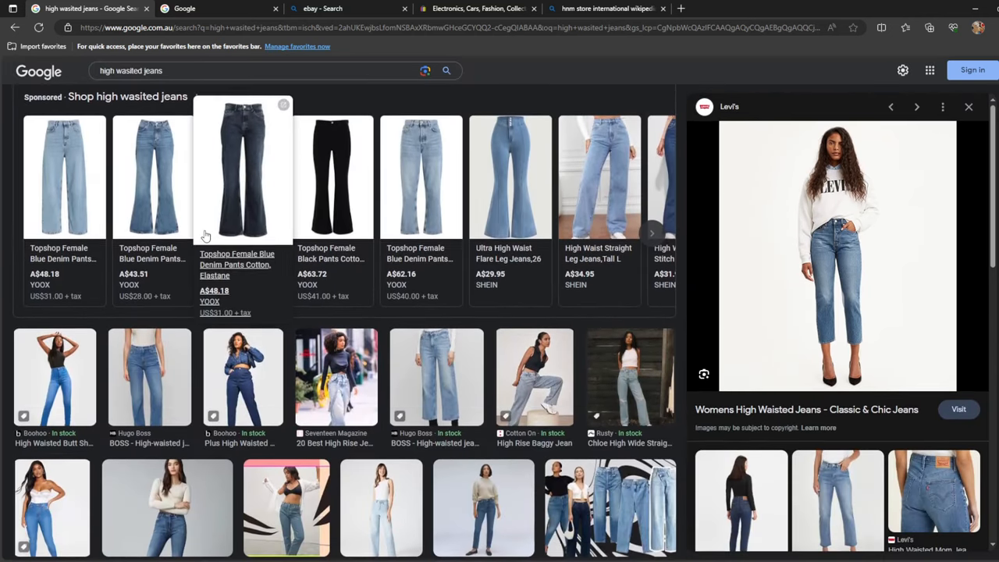
scroll("up", 3)
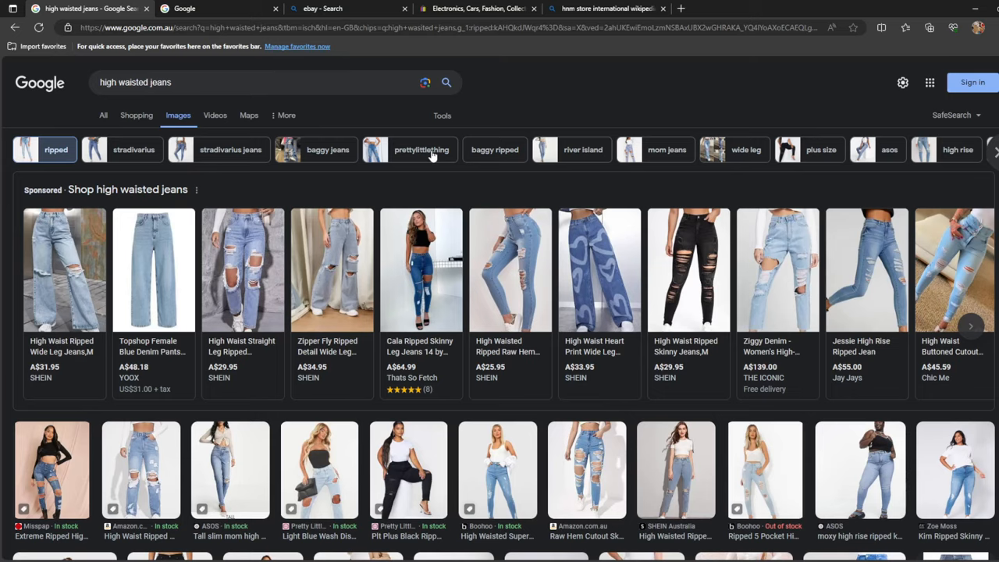
- Scroll the ripped jeans results and select the 'high waisted jeans' query
scroll("down", 3)
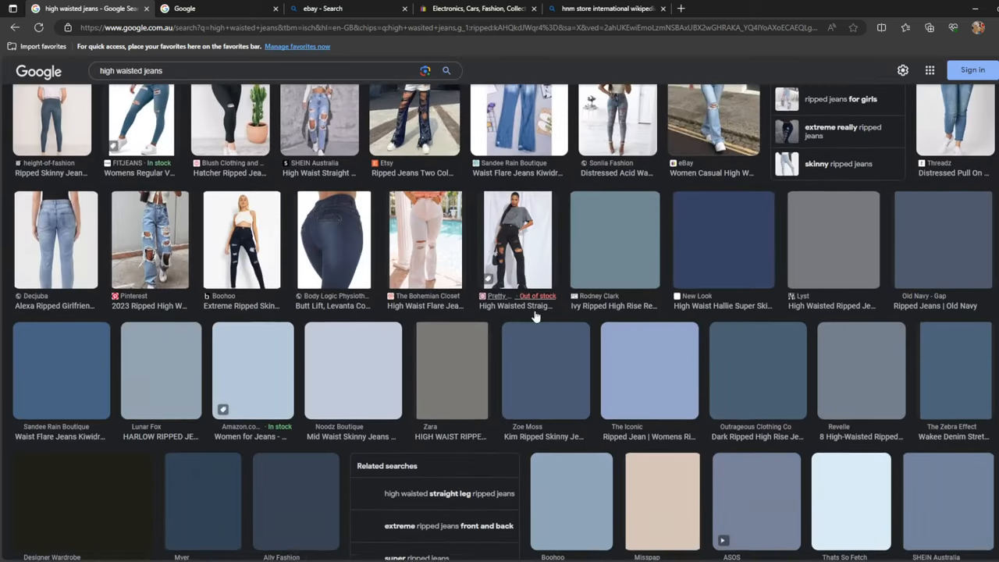
scroll("up", 3)
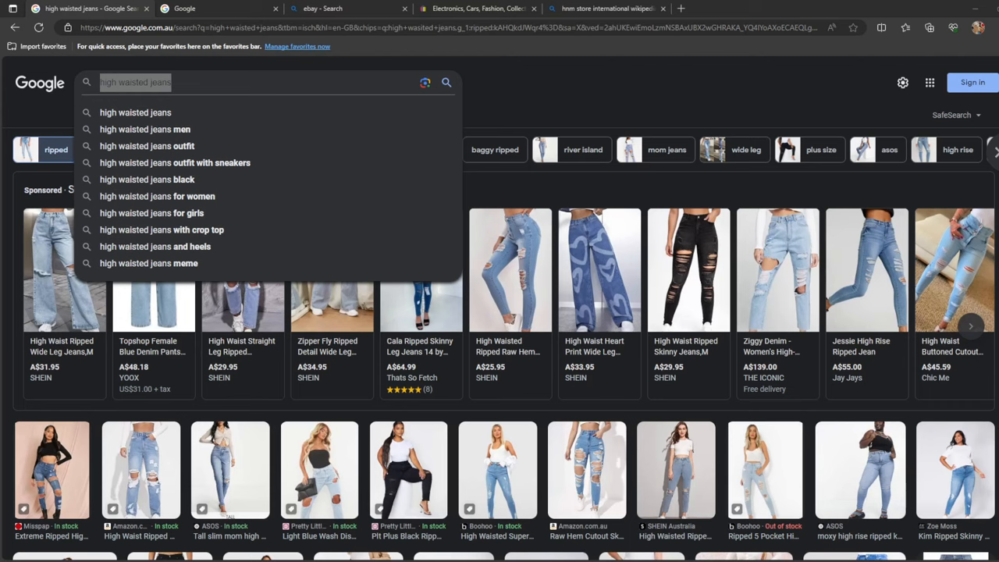
triple_click(134, 82)
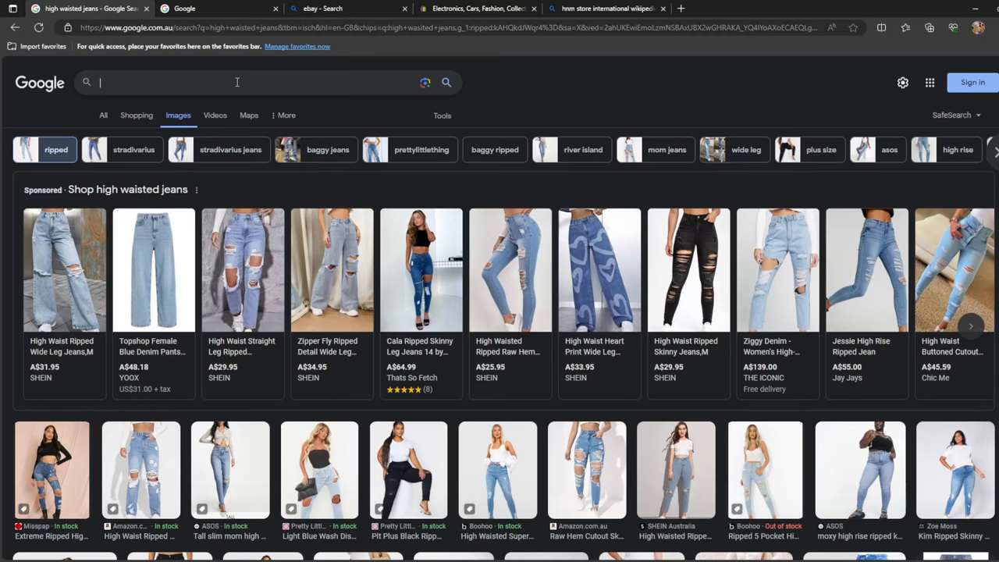
- Search Google Images for 'womens top' and scroll the results
type("w")
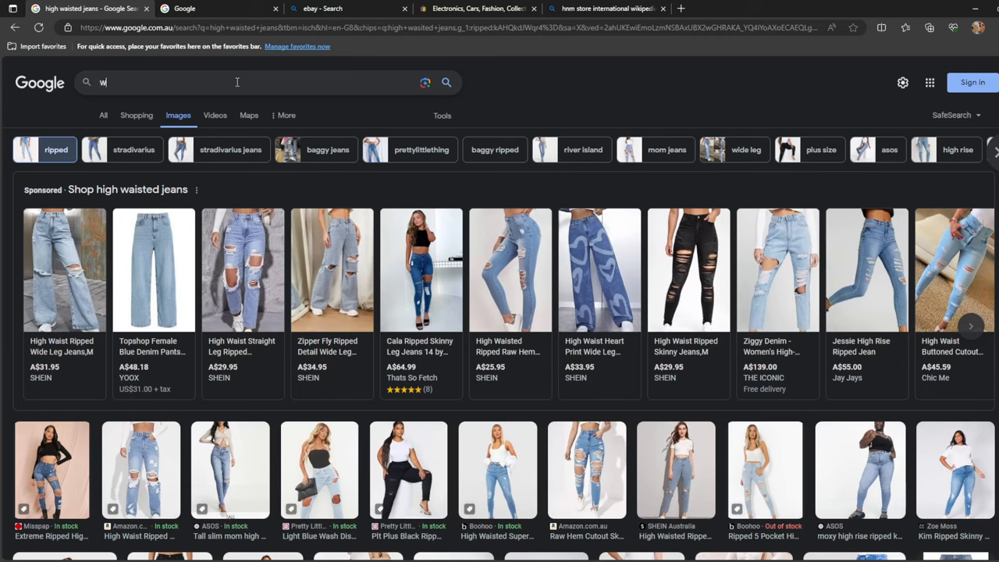
type("womens top")
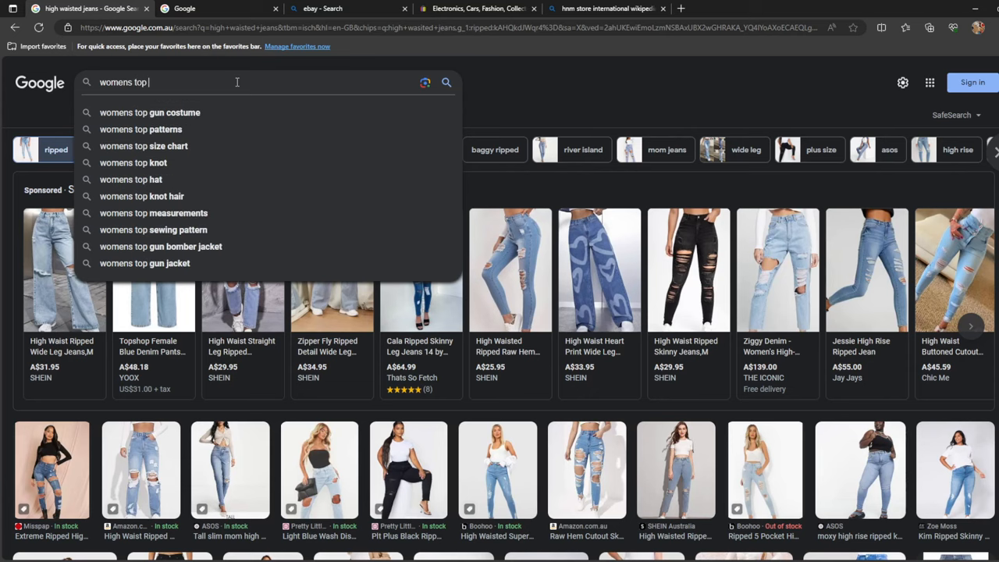
key("Return")
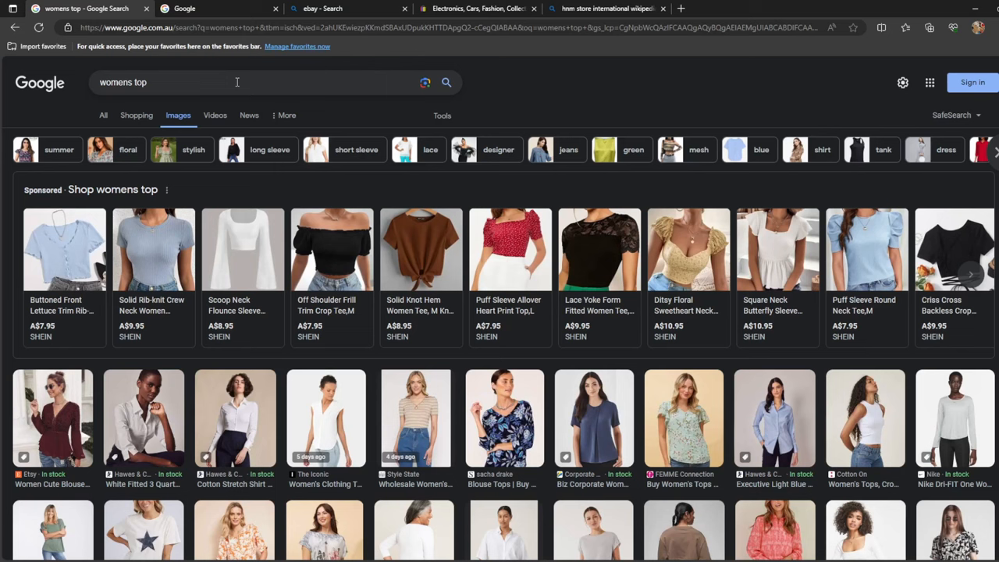
mouse_move(185, 287)
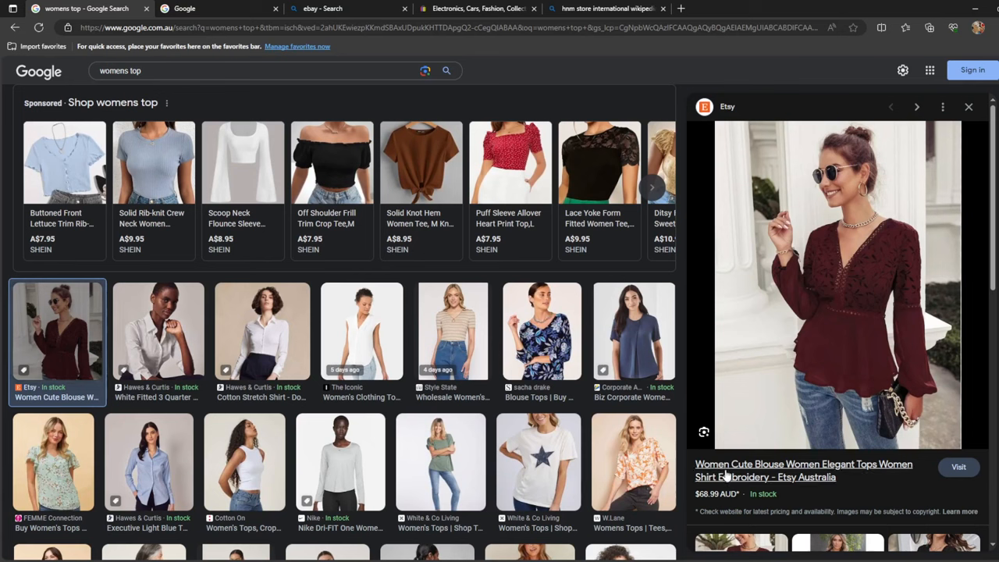
mouse_move(867, 503)
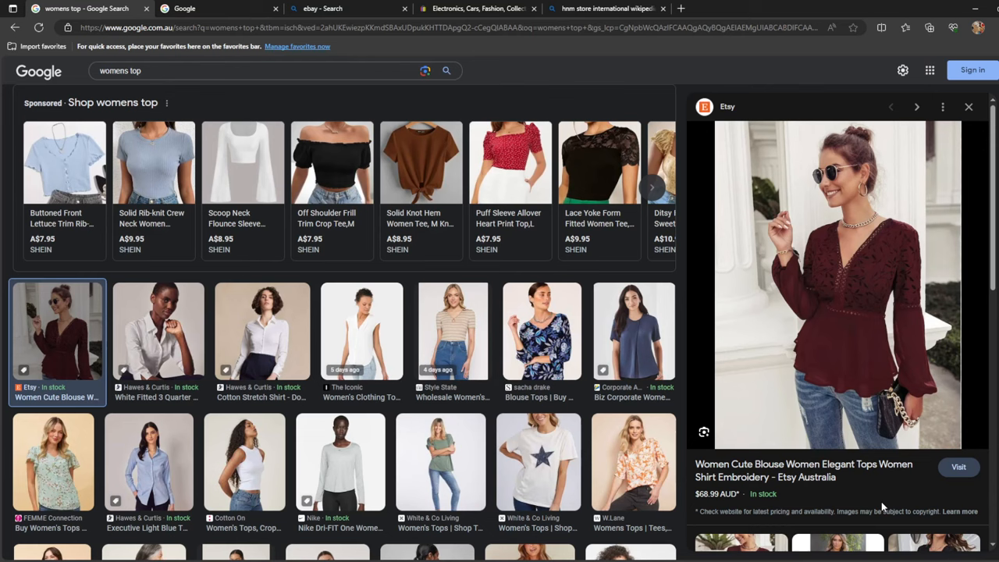
mouse_move(822, 502)
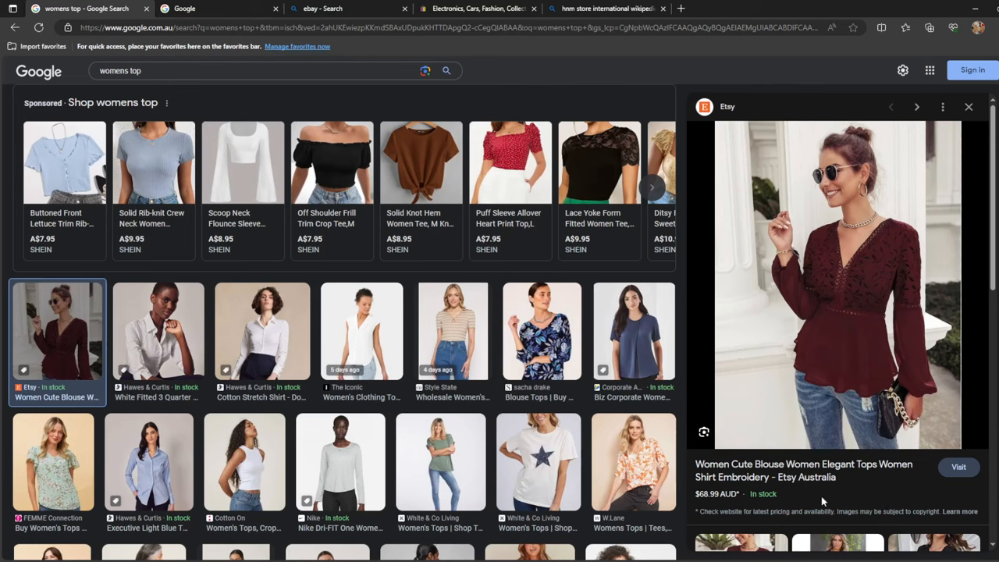
mouse_move(873, 278)
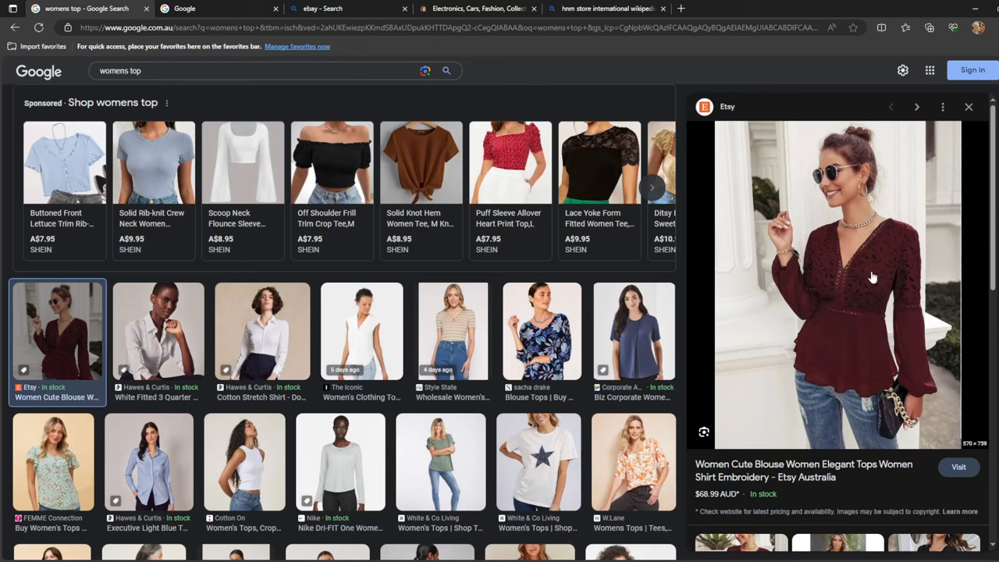
mouse_move(806, 317)
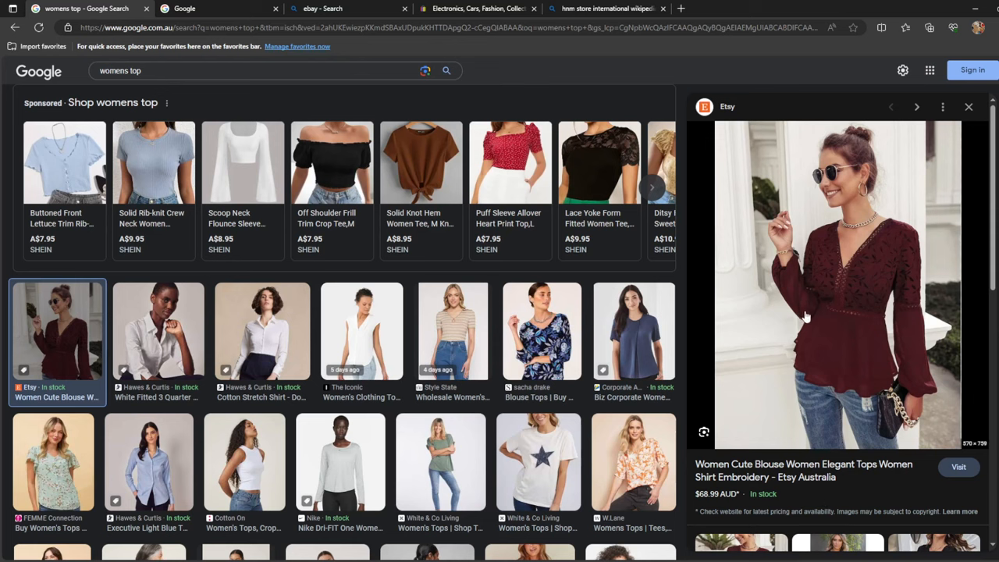
mouse_move(815, 324)
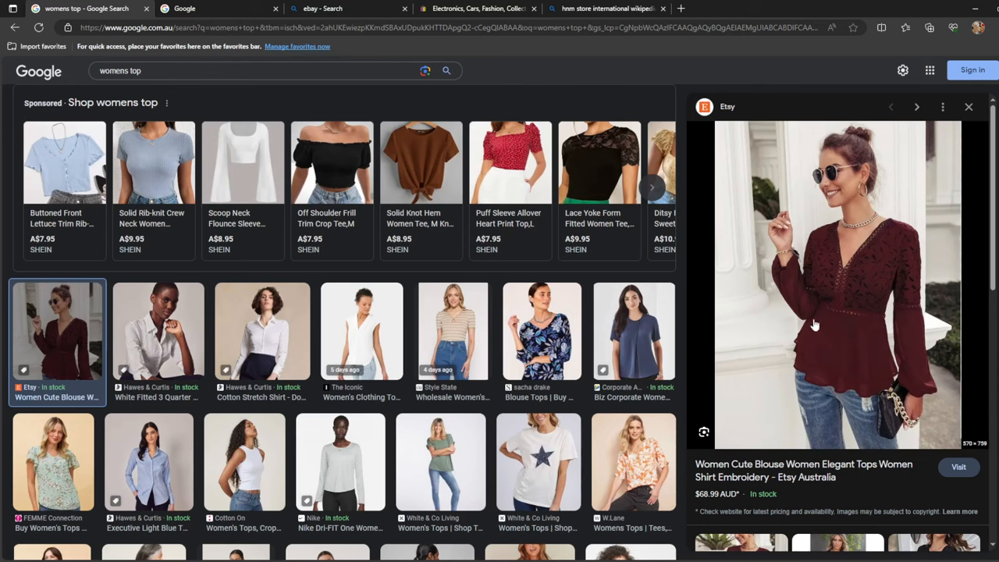
mouse_move(787, 374)
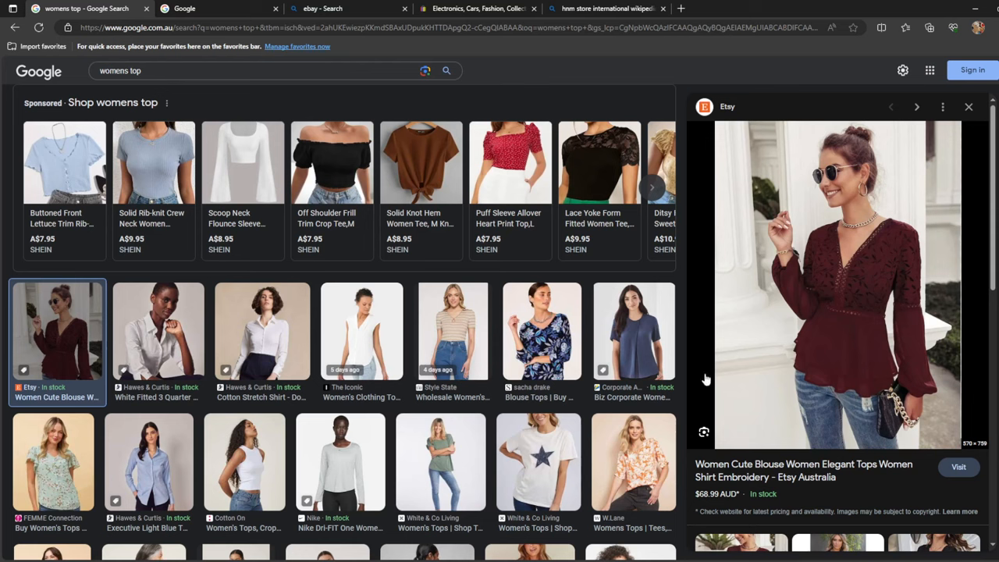
mouse_move(914, 234)
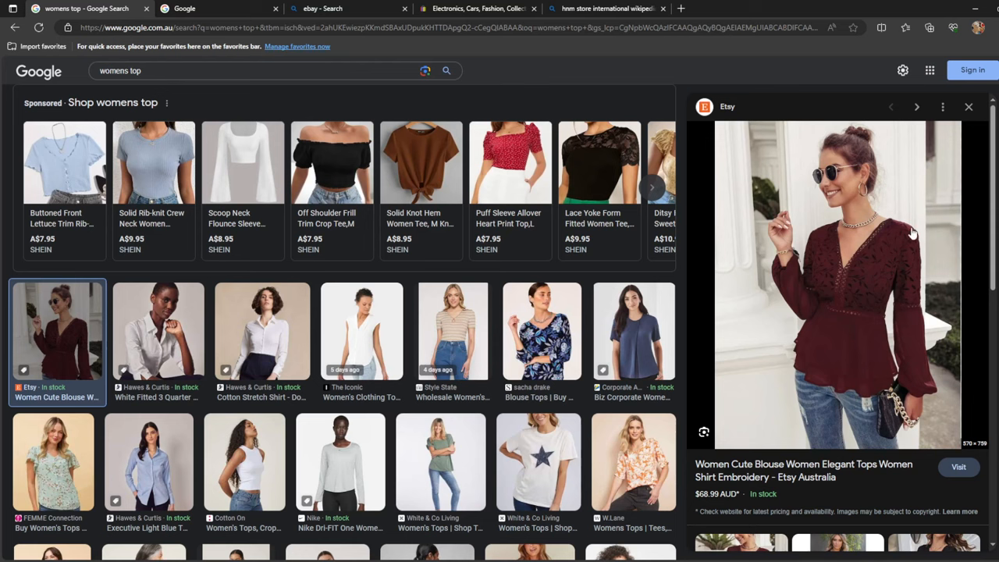
mouse_move(890, 351)
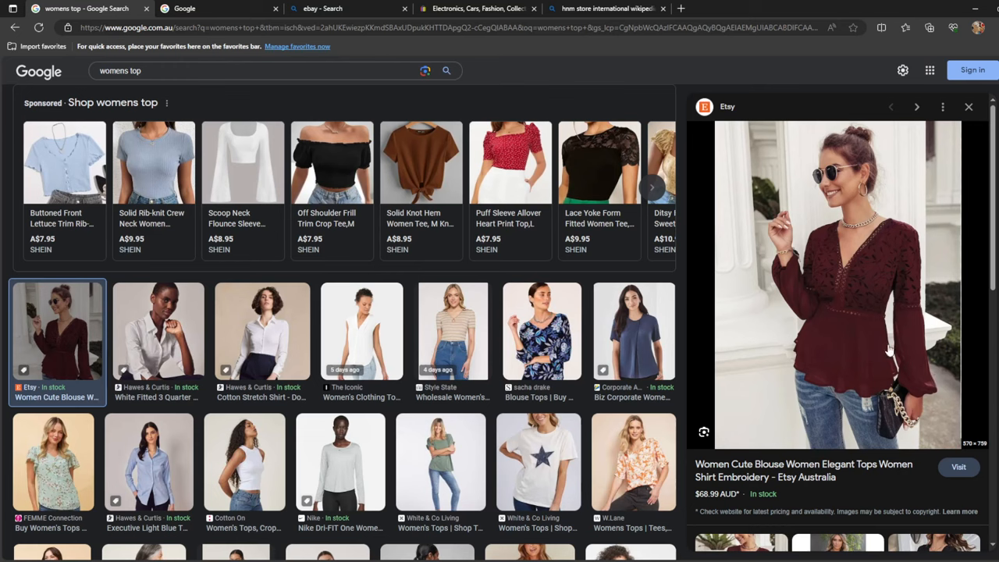
mouse_move(786, 273)
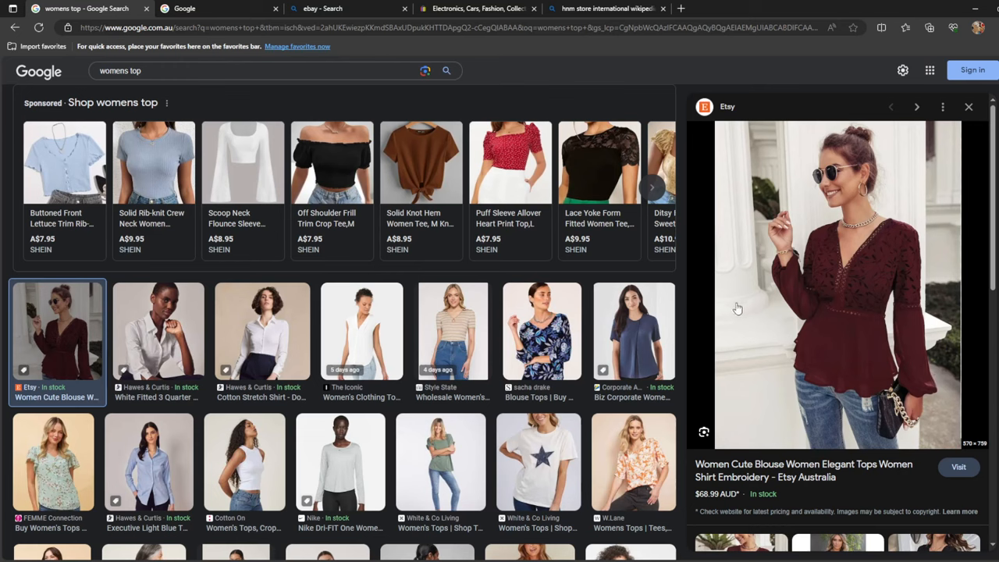
mouse_move(244, 304)
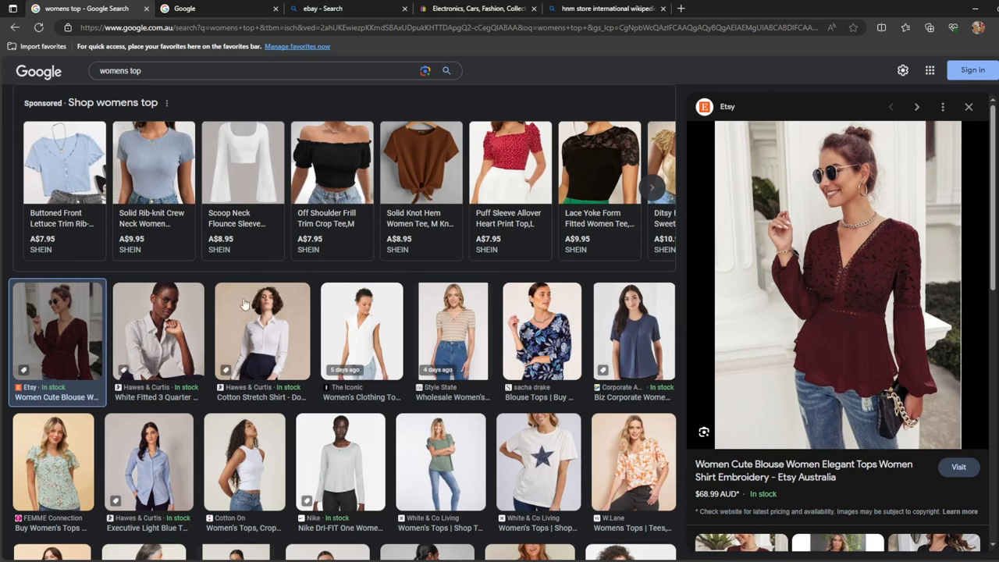
scroll("down", 3)
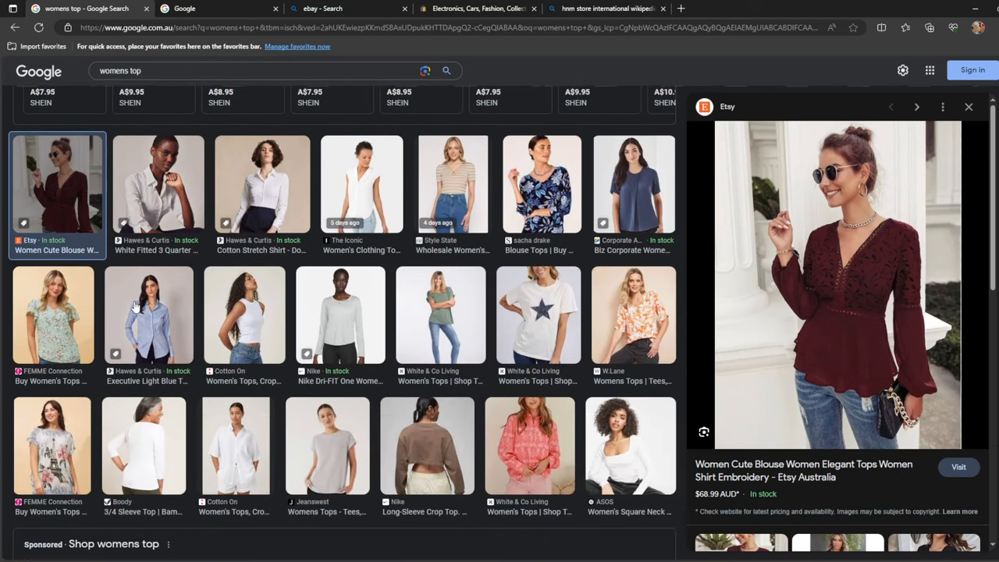
- Preview the Hawes & Curtis White Fitted Cotton Stretch Shirt from the womens top results
left_click(262, 184)
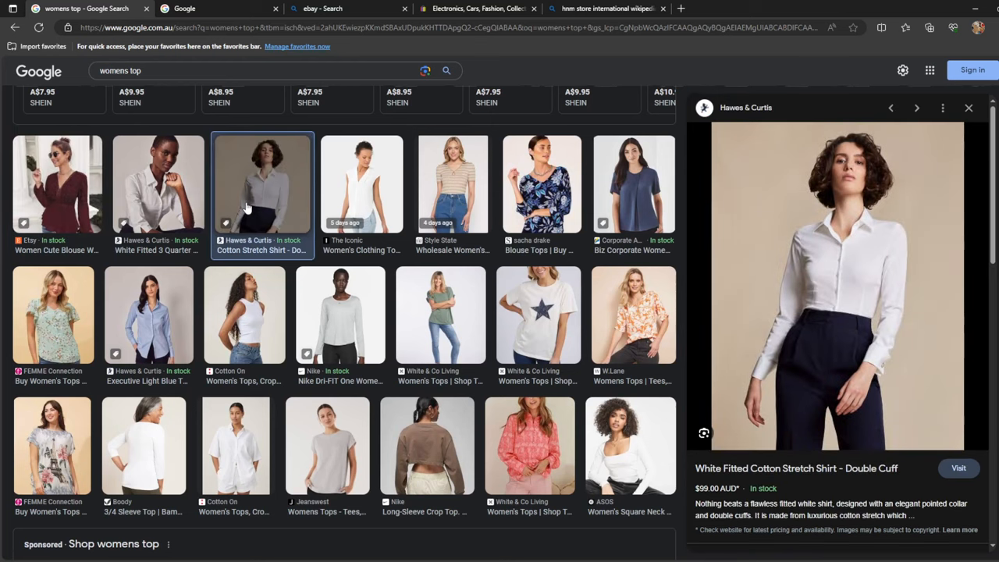
mouse_move(835, 453)
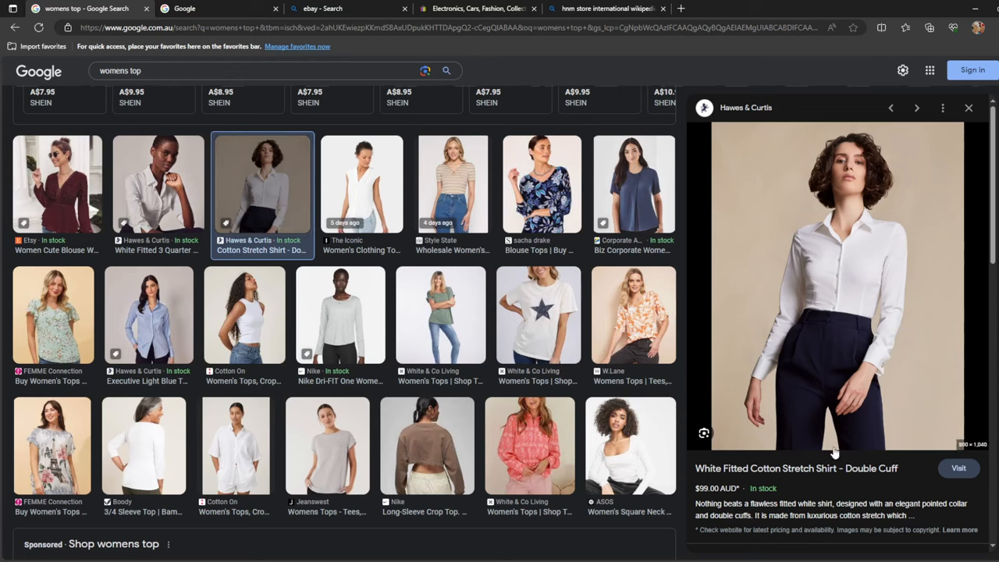
mouse_move(885, 253)
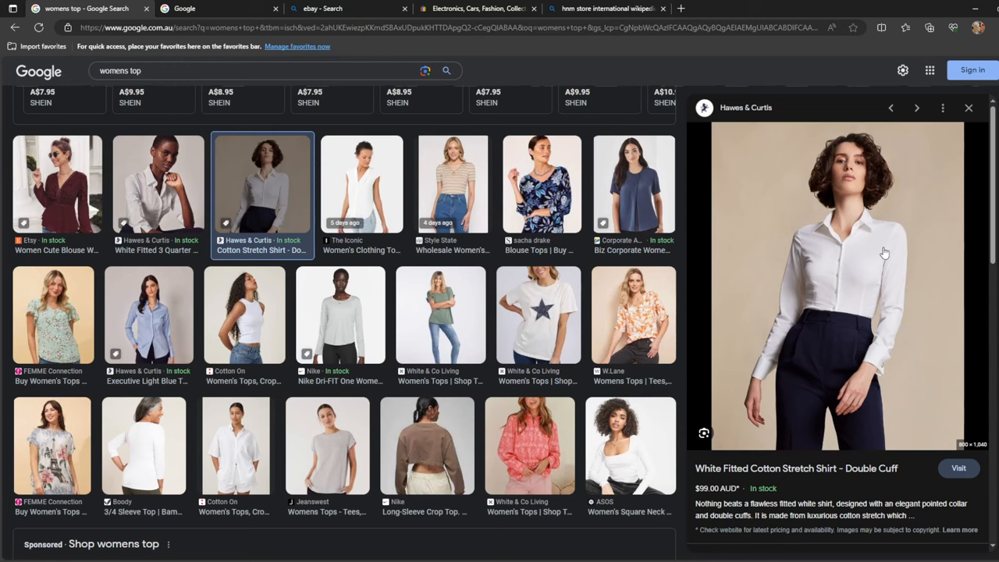
scroll("up", 3)
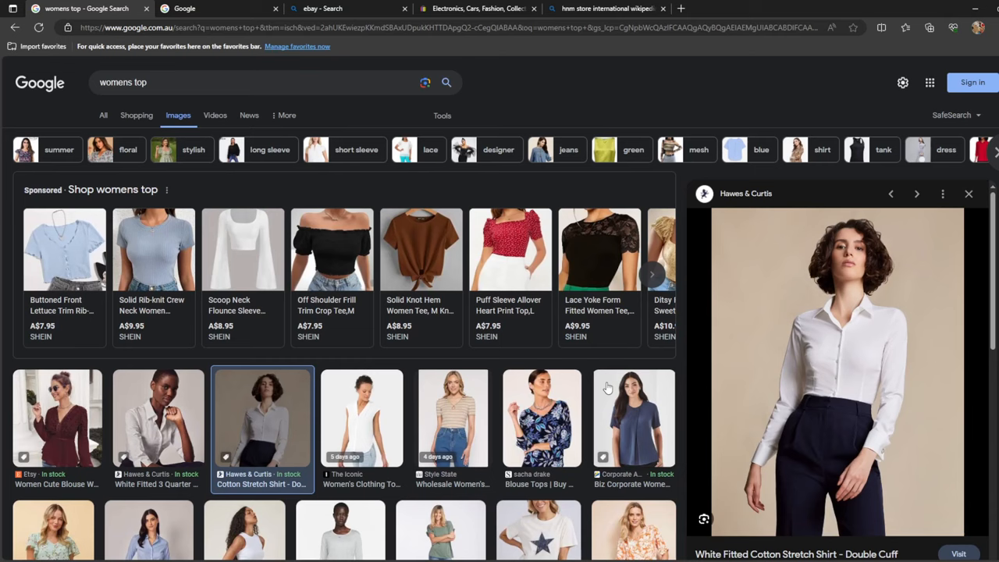
mouse_move(608, 383)
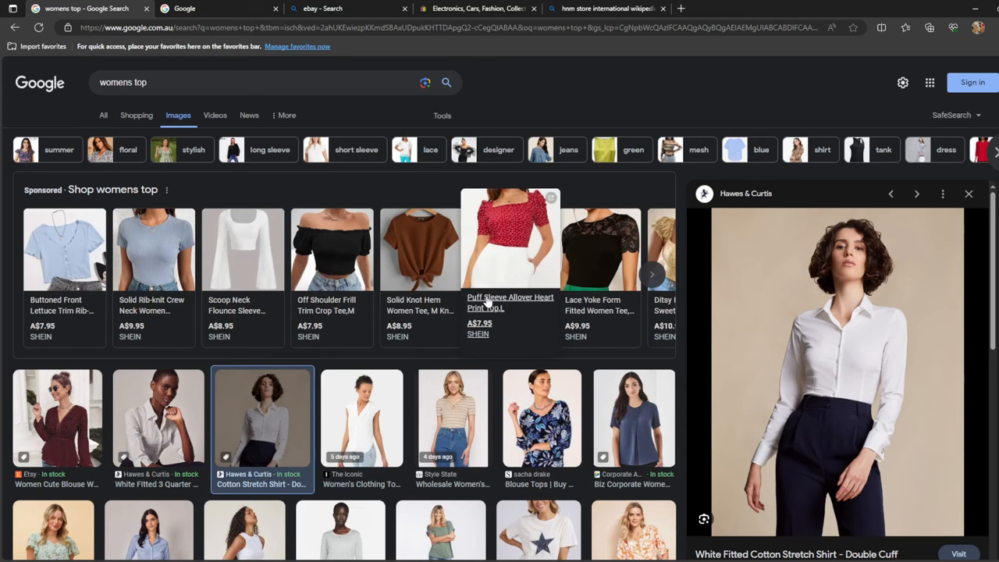
scroll("down", 3)
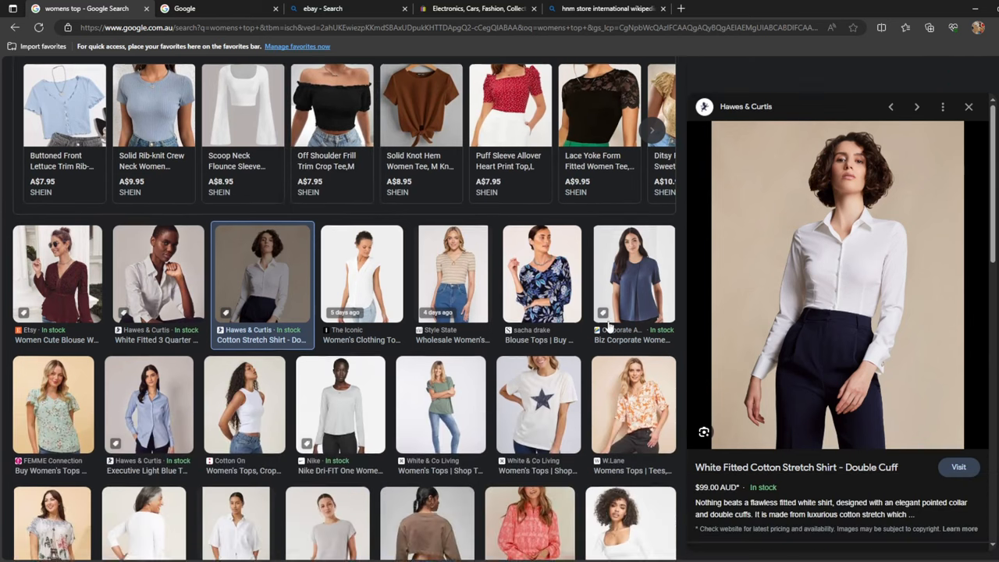
scroll("up", 3)
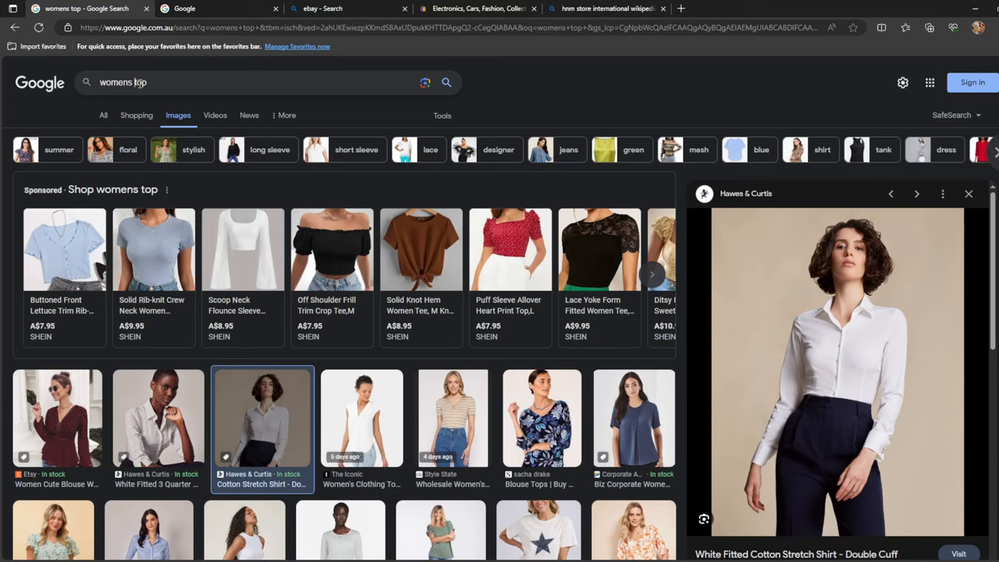
mouse_move(404, 84)
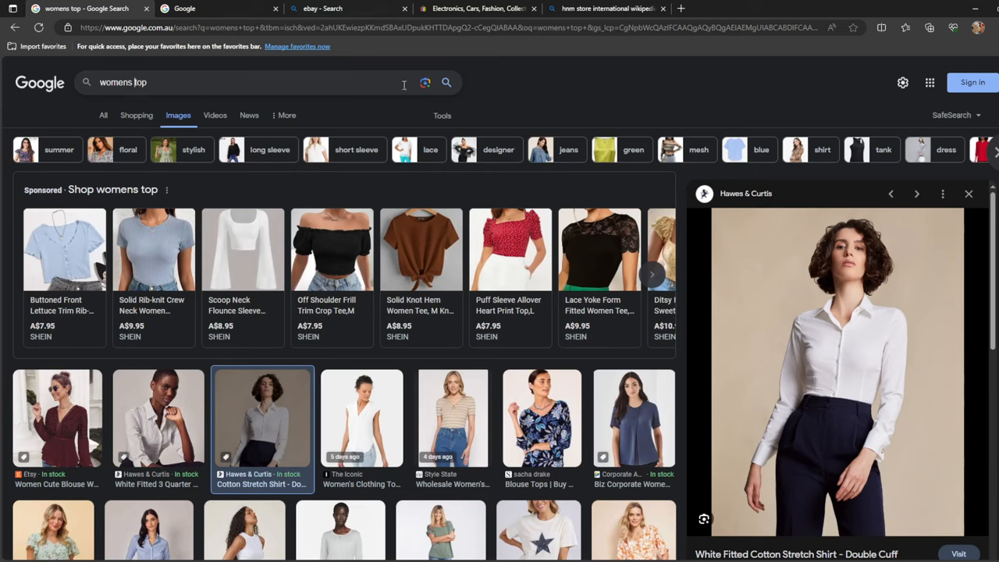
mouse_move(198, 81)
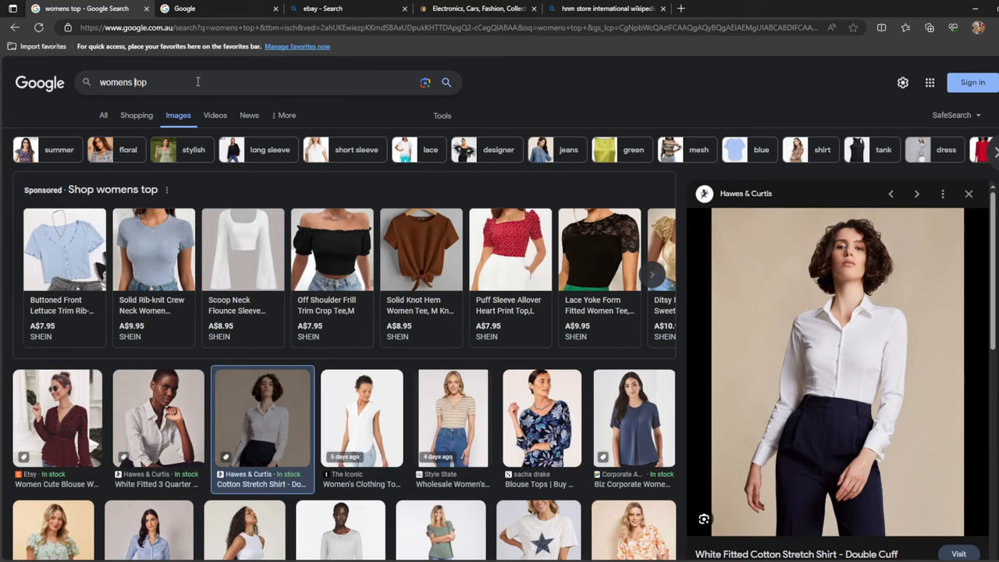
mouse_move(112, 98)
type("crop ")
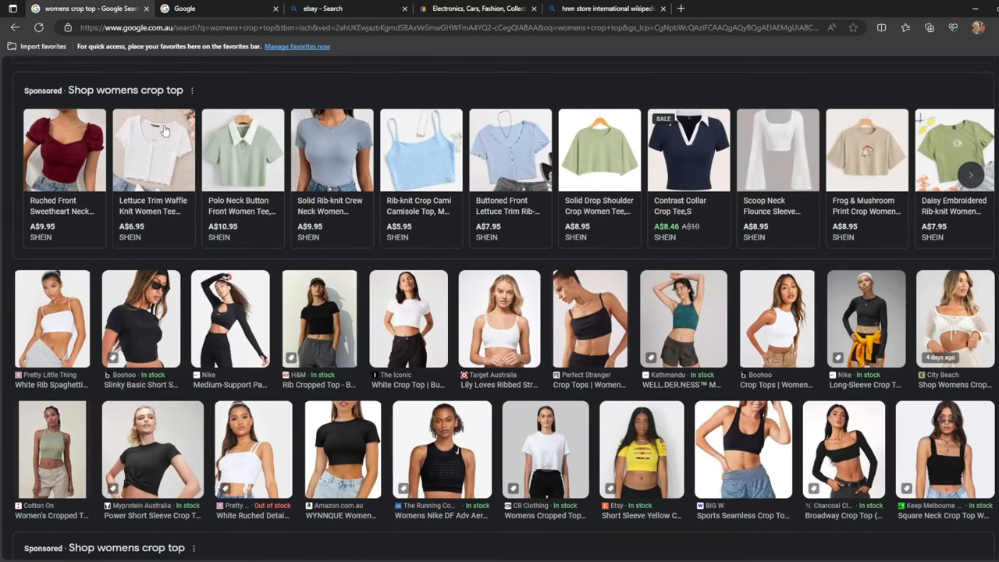
- Preview The Iconic, Perfect Stranger and Myprotein crop tops, then close the preview
scroll("up", 3)
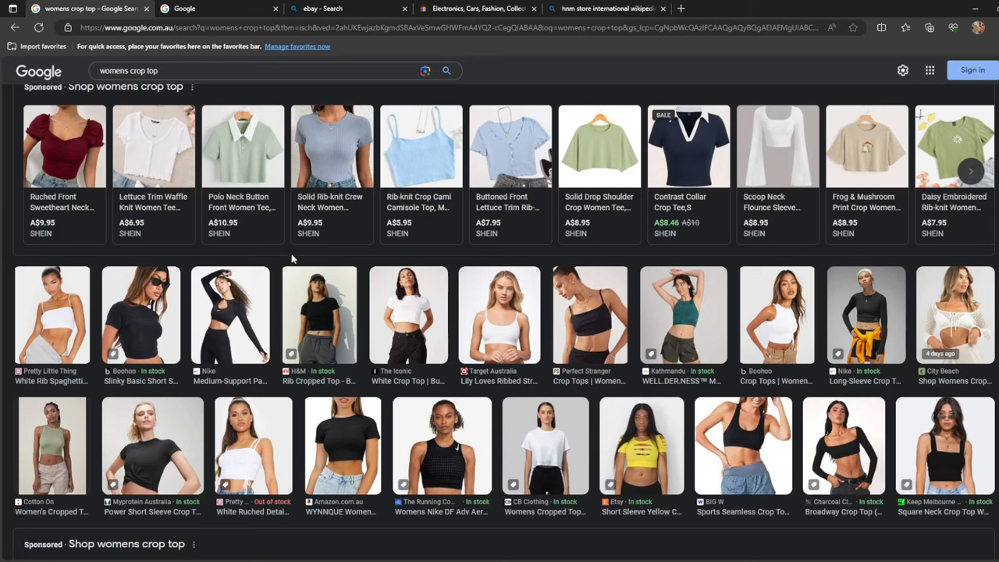
mouse_move(869, 254)
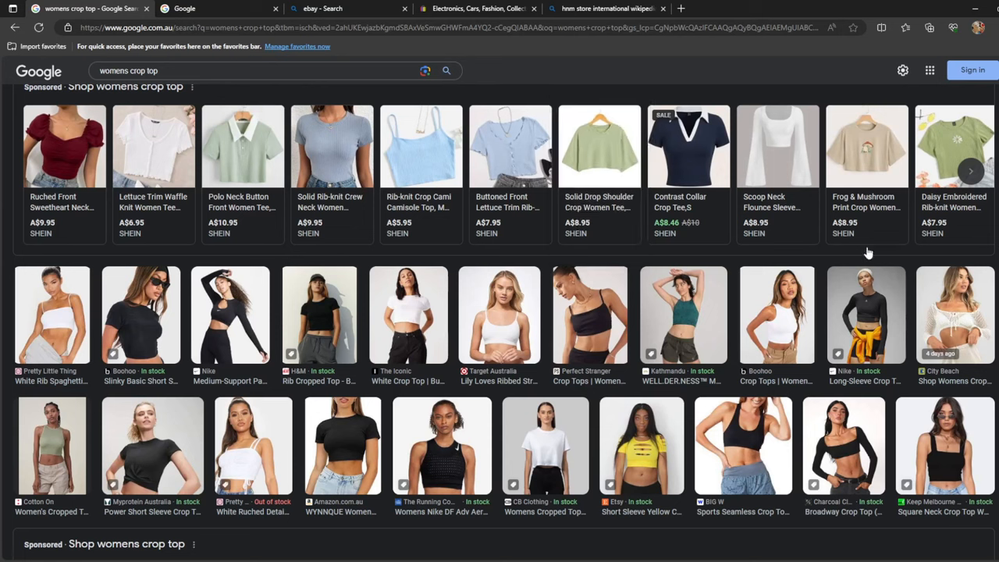
mouse_move(401, 314)
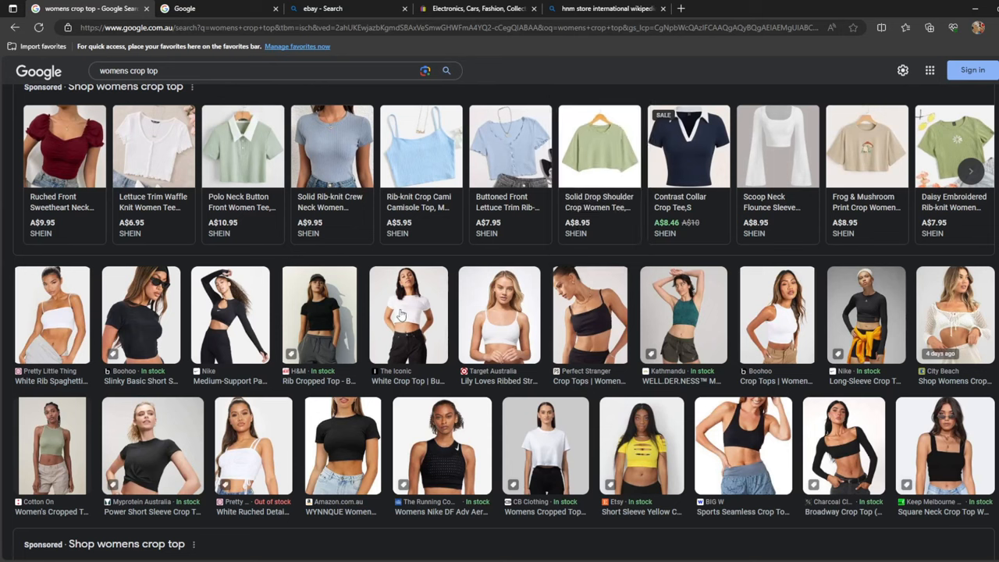
left_click(408, 314)
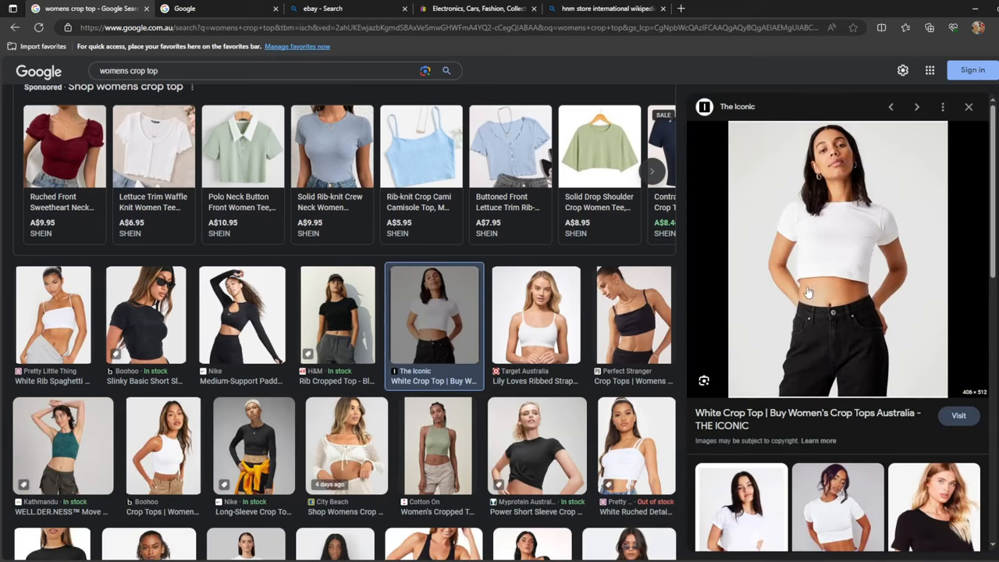
mouse_move(593, 332)
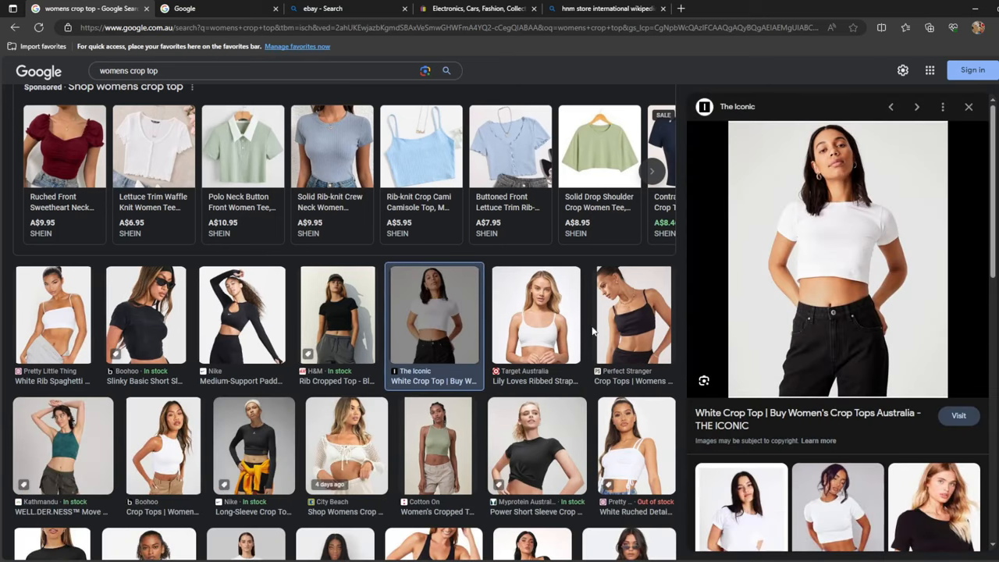
left_click(634, 313)
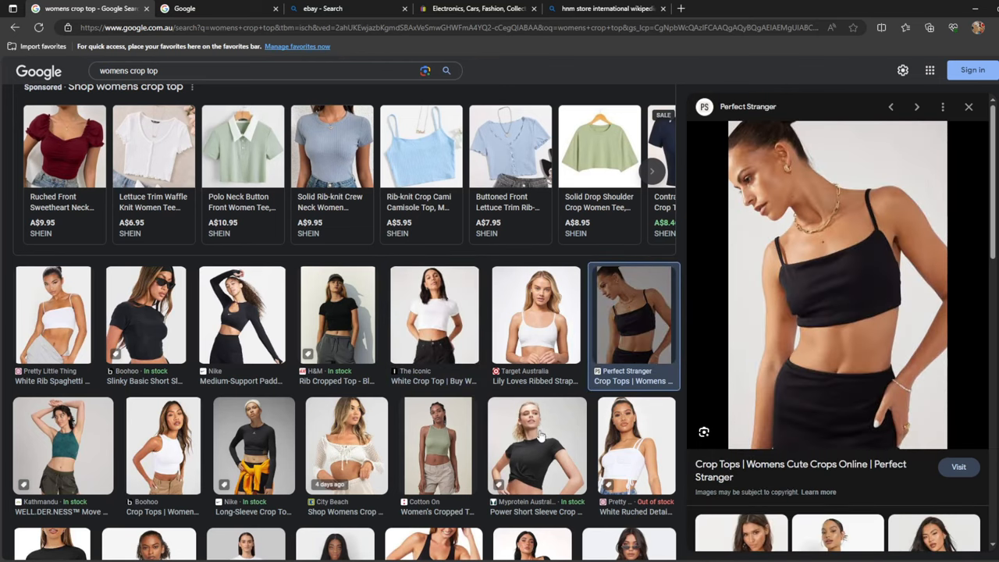
left_click(537, 446)
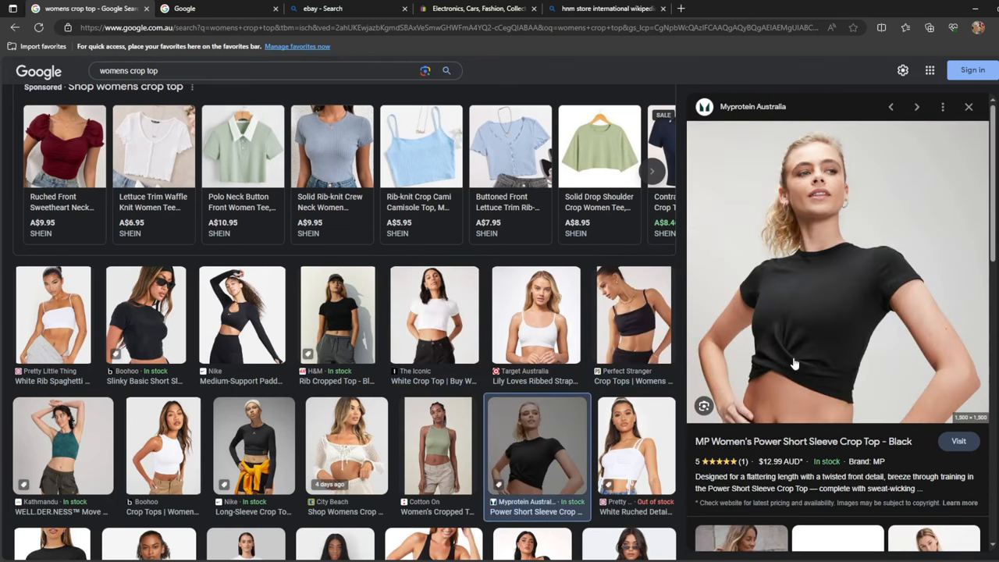
mouse_move(785, 359)
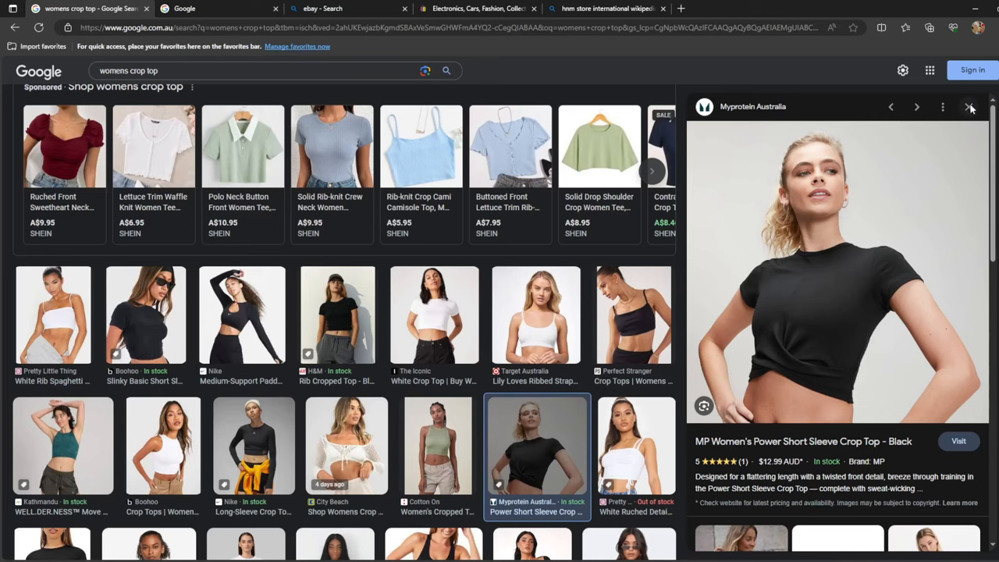
left_click(970, 107)
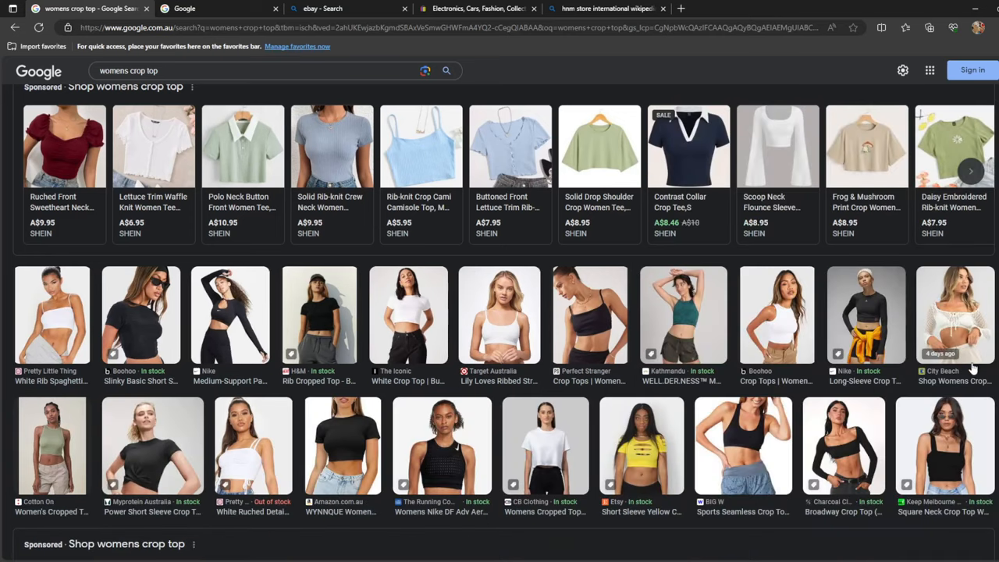
mouse_move(201, 323)
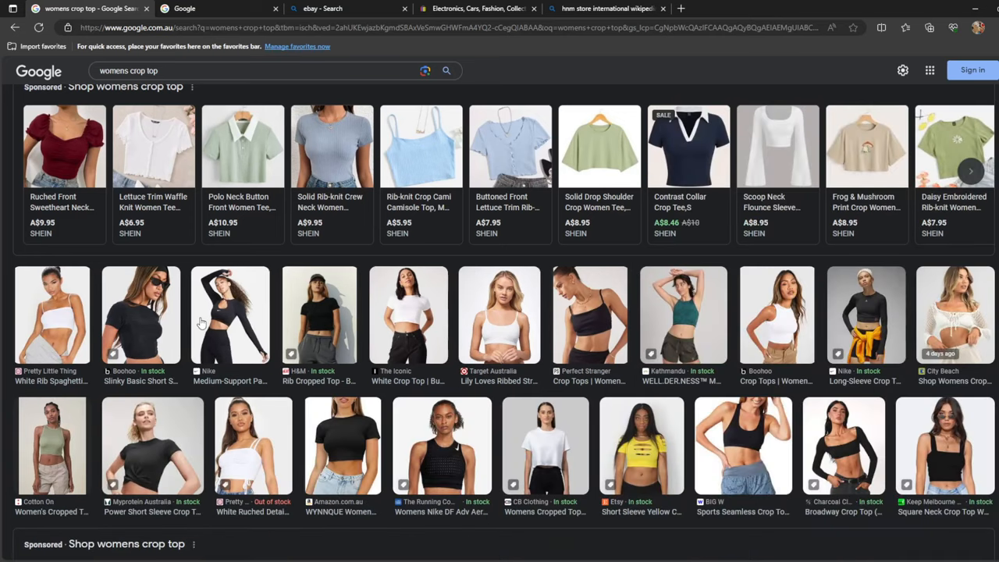
mouse_move(371, 360)
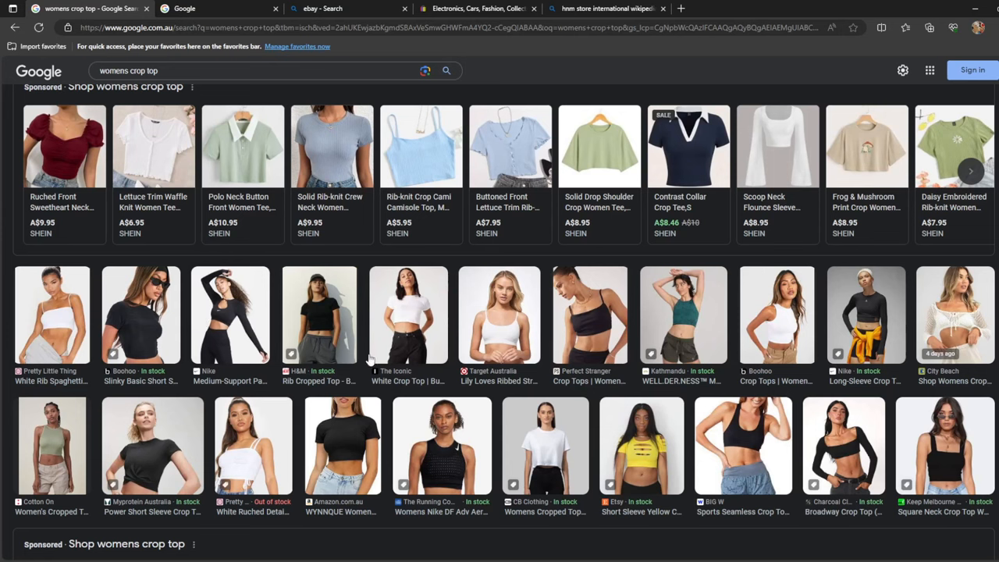
- Replace 'crop' with 'off shoulder' to search for women's off shoulder top
scroll("up", 3)
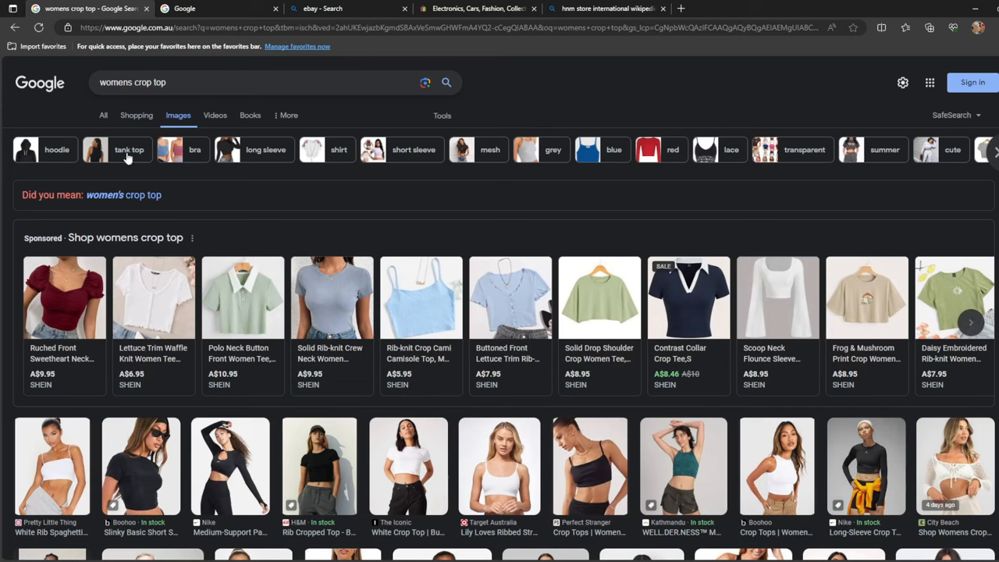
mouse_move(115, 204)
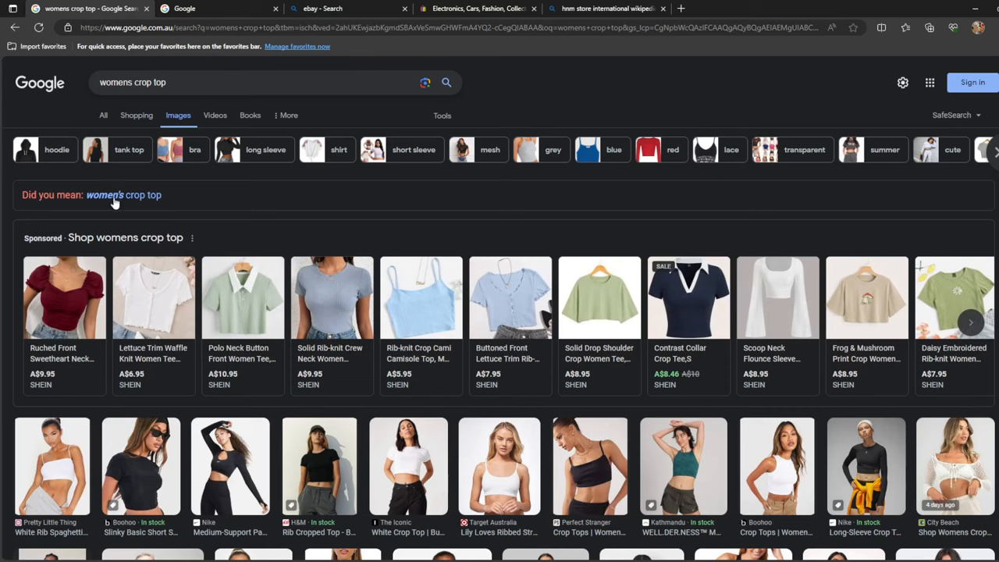
mouse_move(189, 69)
type("'")
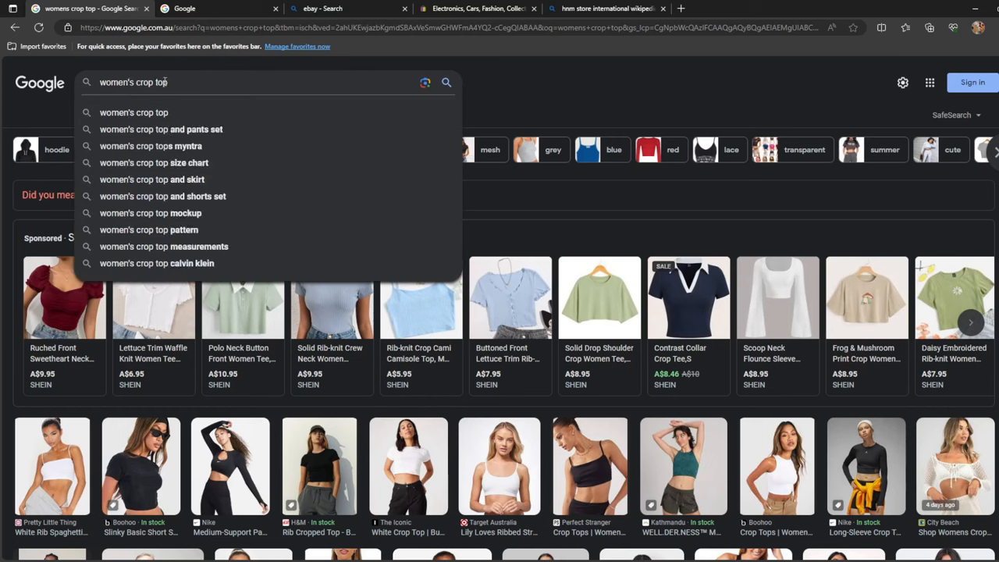
double_click(145, 82)
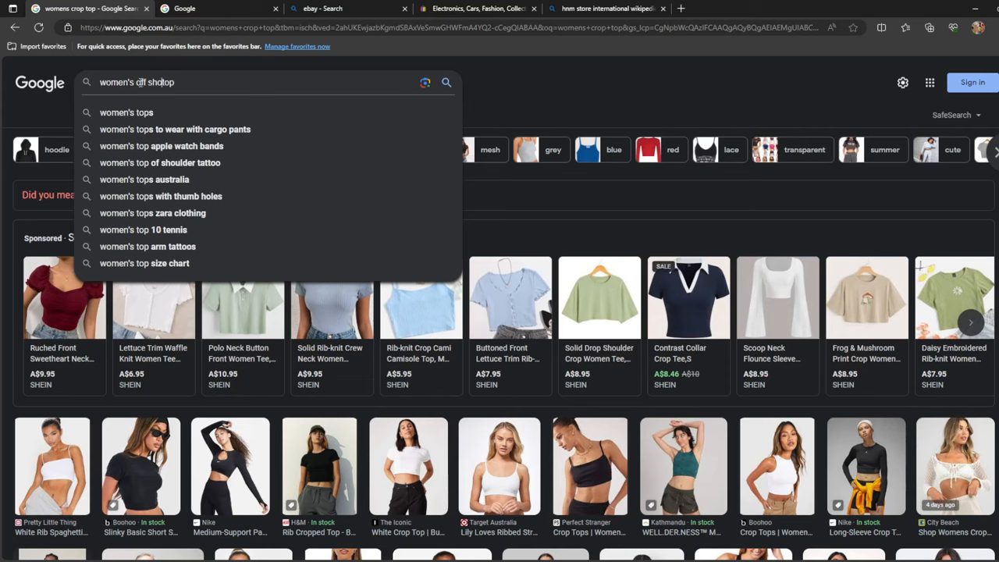
type("ulder ")
key("Return")
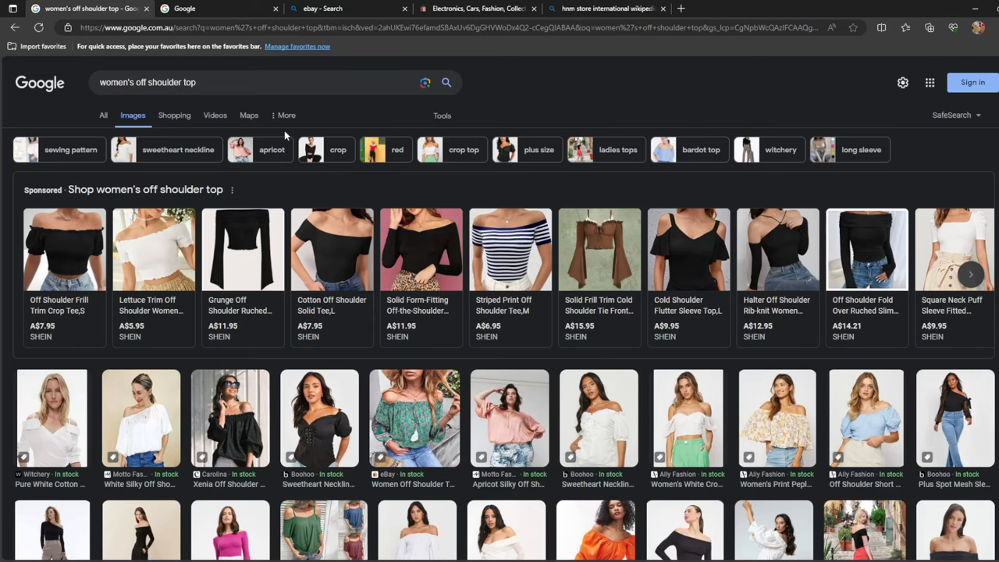
scroll("down", 3)
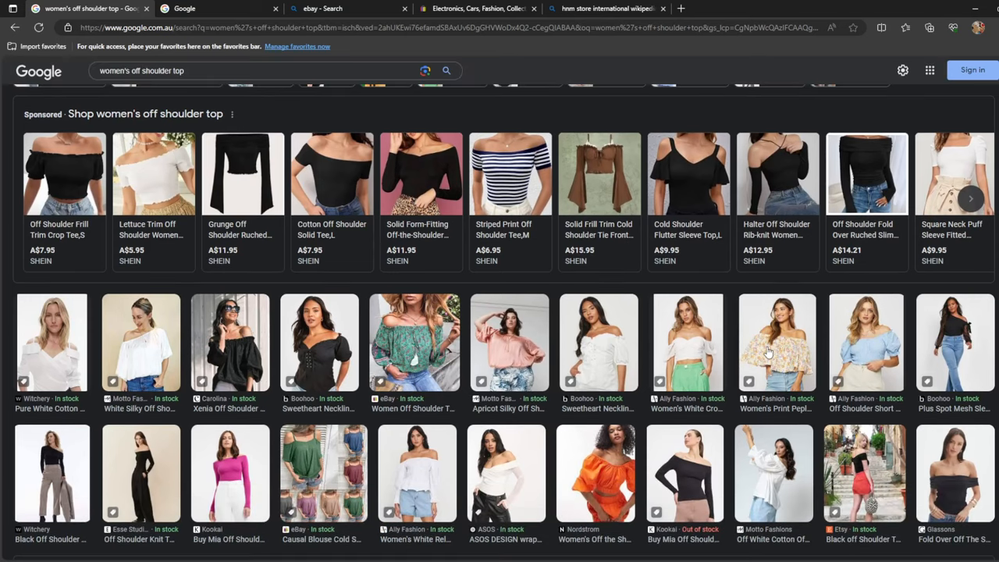
left_click(778, 342)
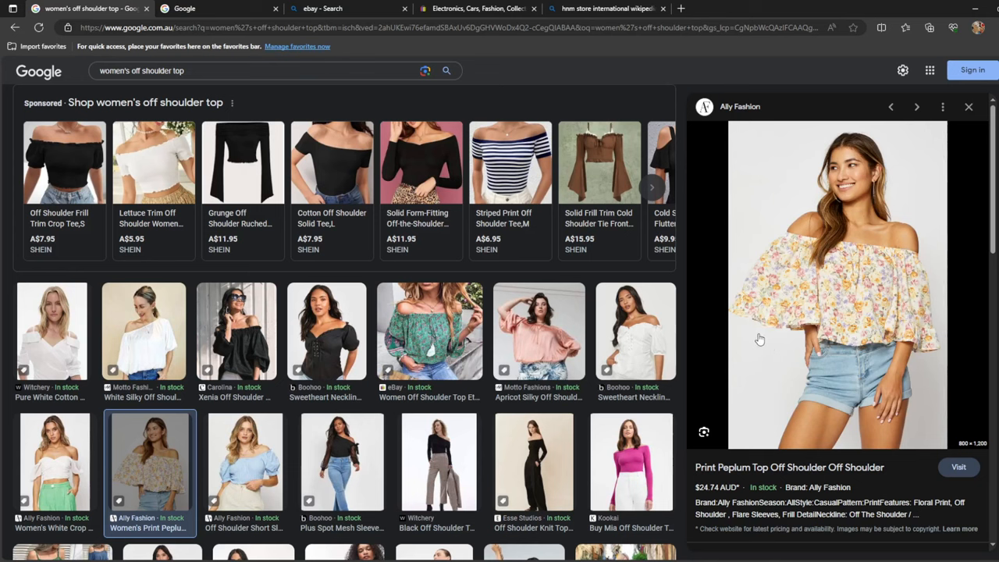
mouse_move(813, 266)
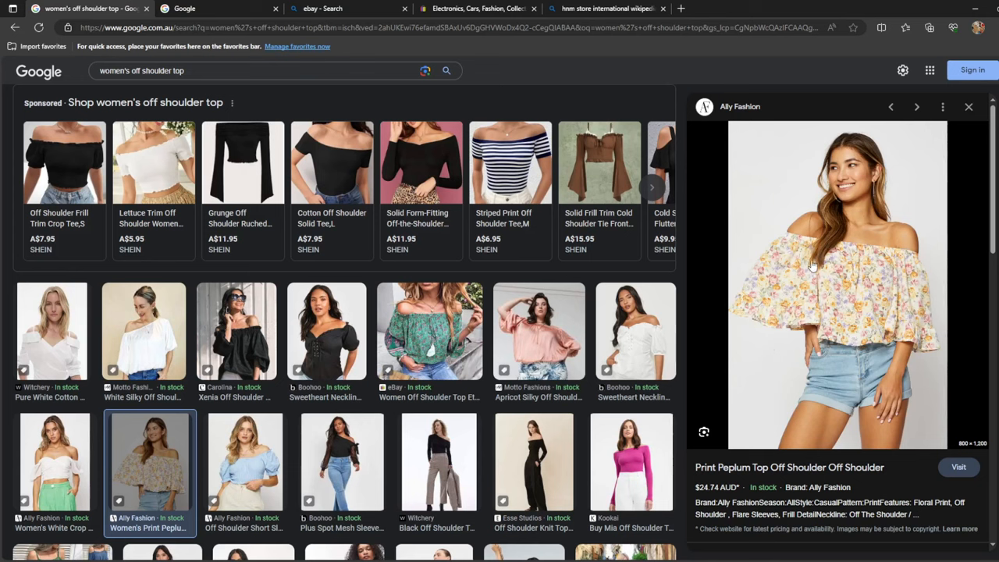
mouse_move(854, 244)
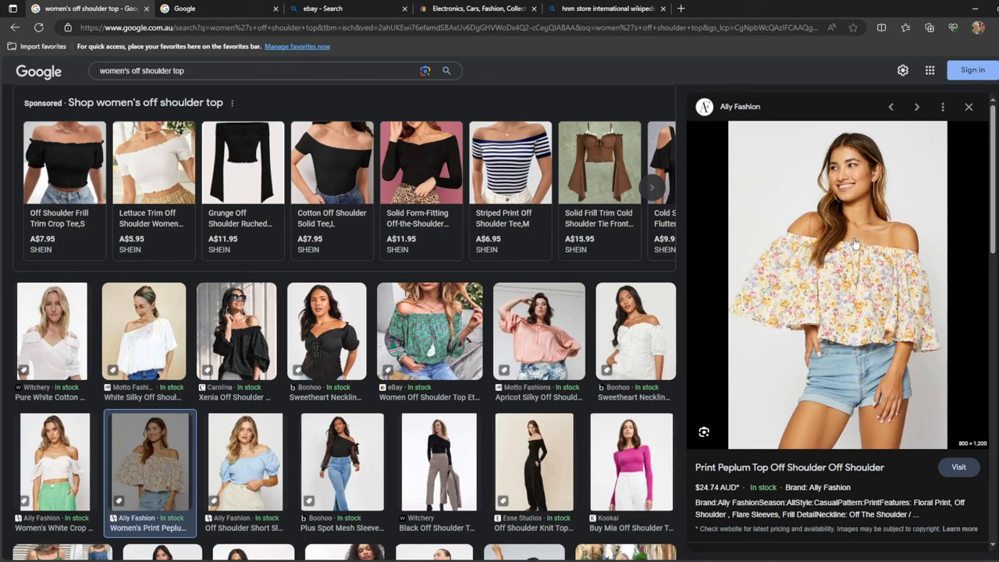
mouse_move(743, 279)
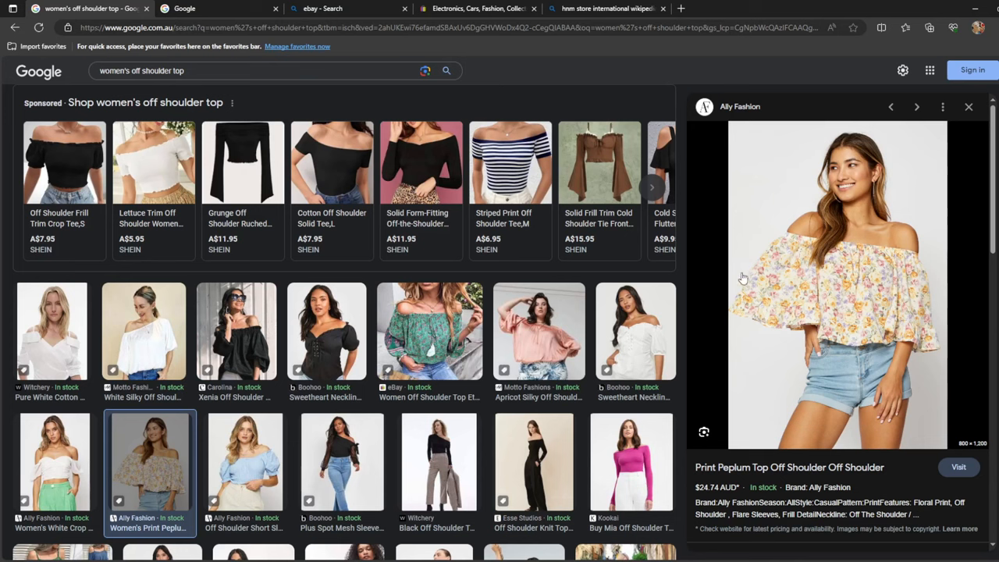
mouse_move(658, 344)
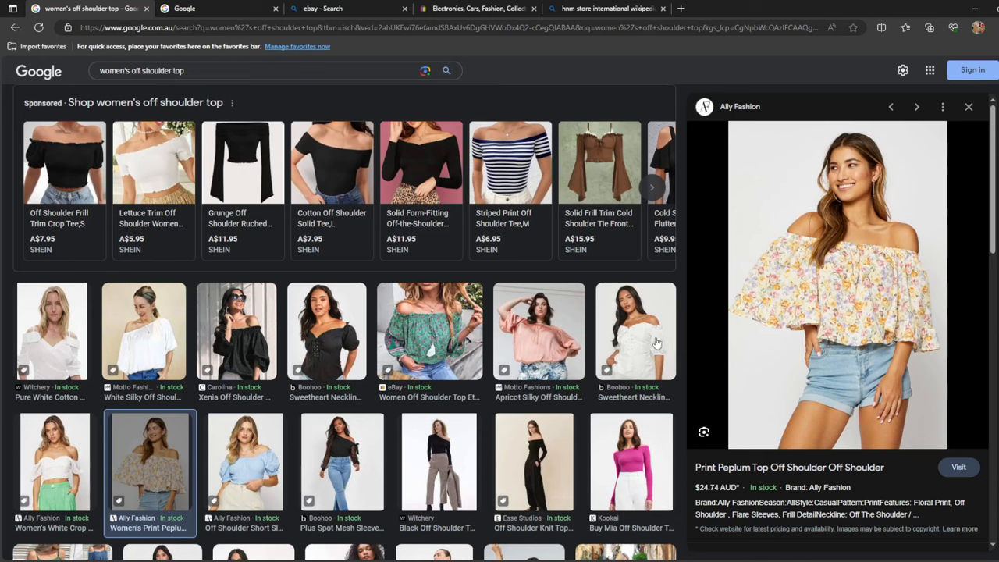
left_click(969, 107)
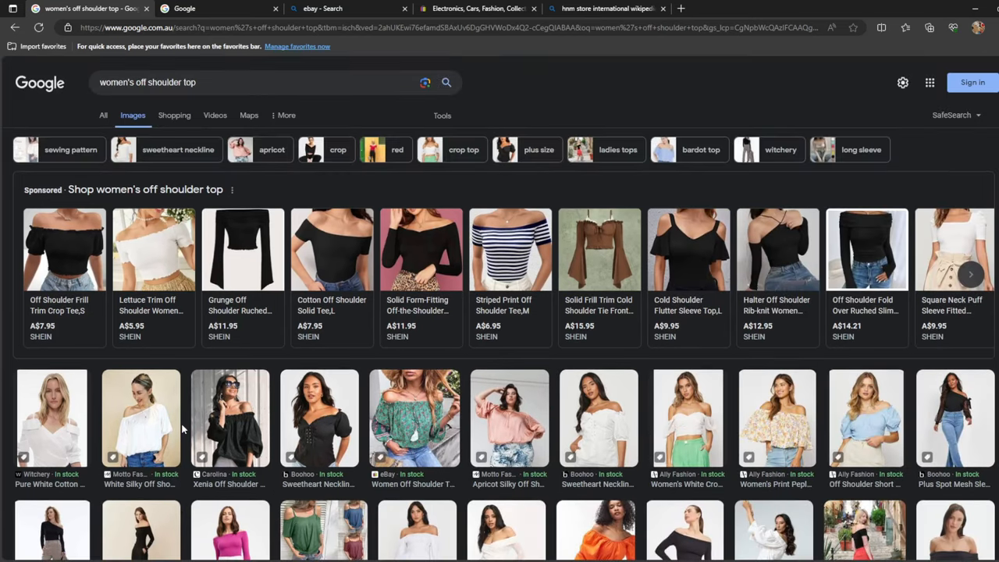
mouse_move(734, 412)
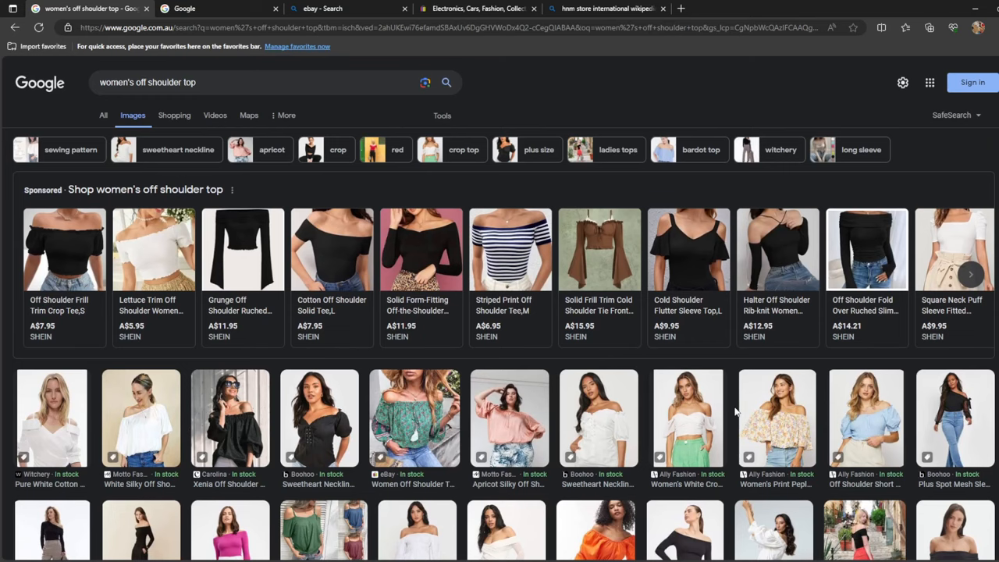
scroll("down", 3)
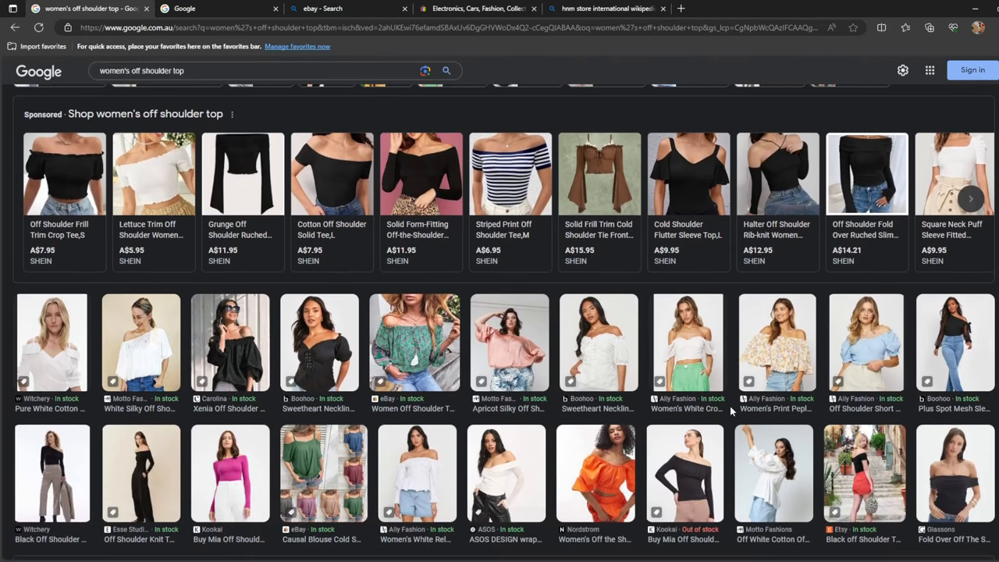
scroll("down", 3)
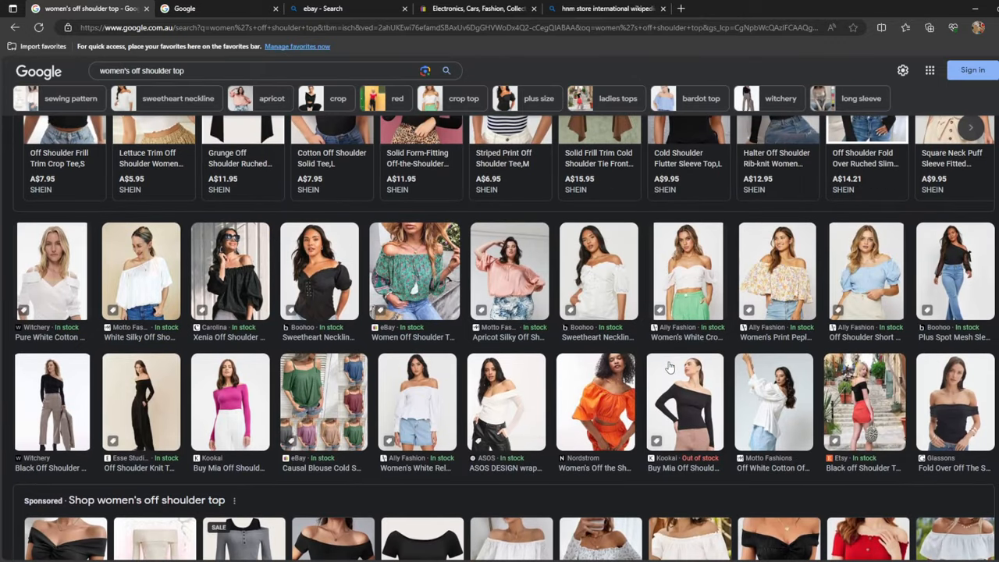
mouse_move(128, 305)
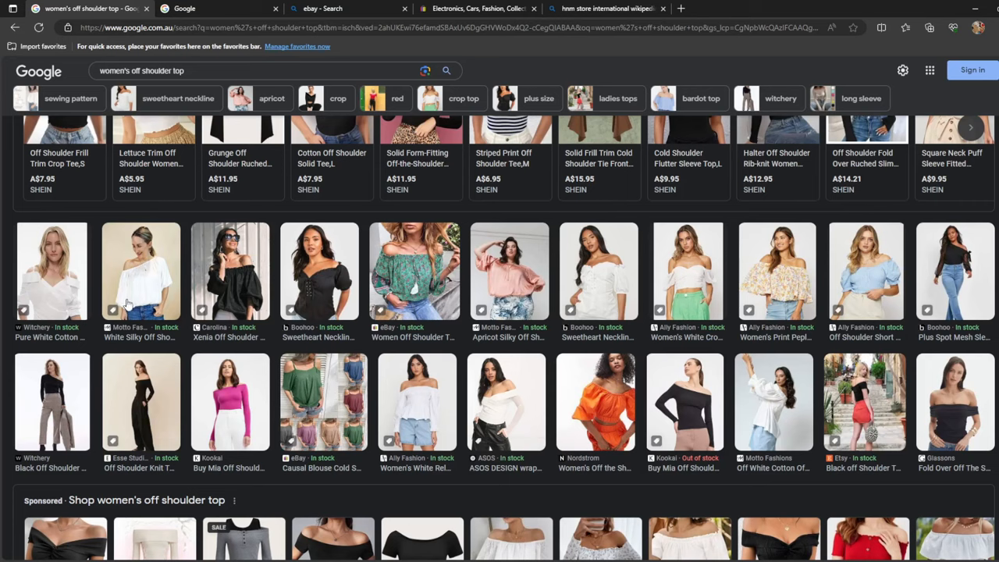
left_click(140, 271)
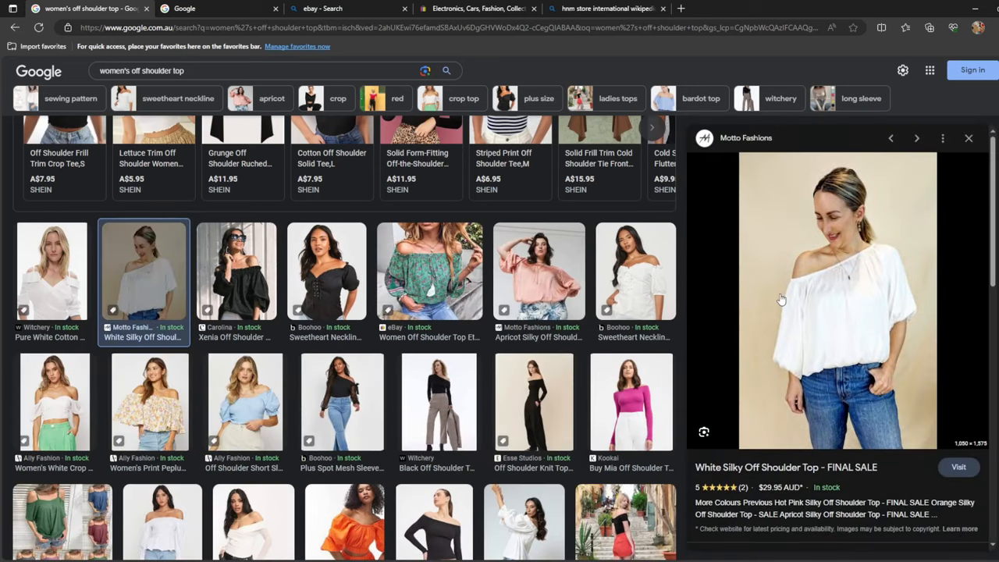
mouse_move(747, 138)
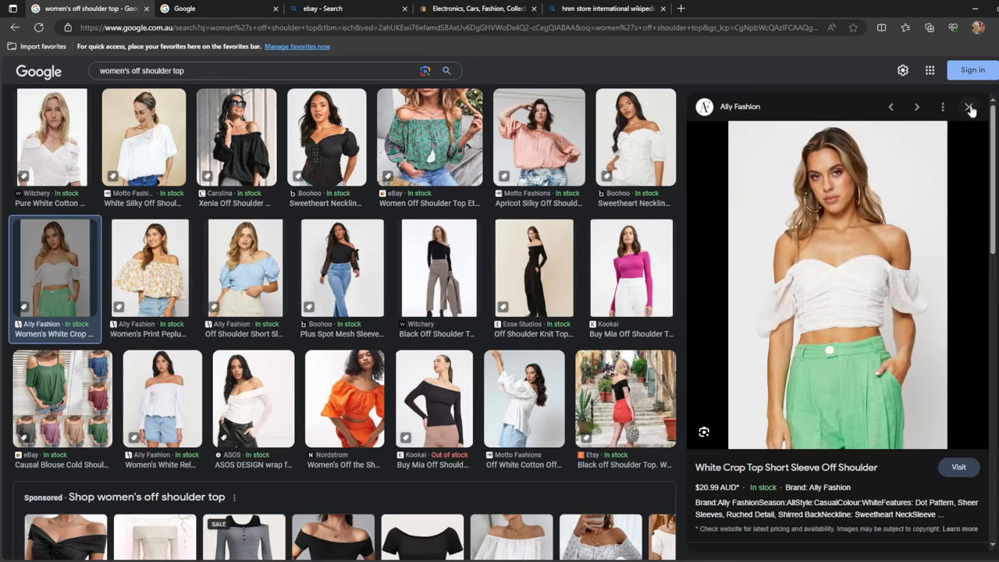
left_click(969, 107)
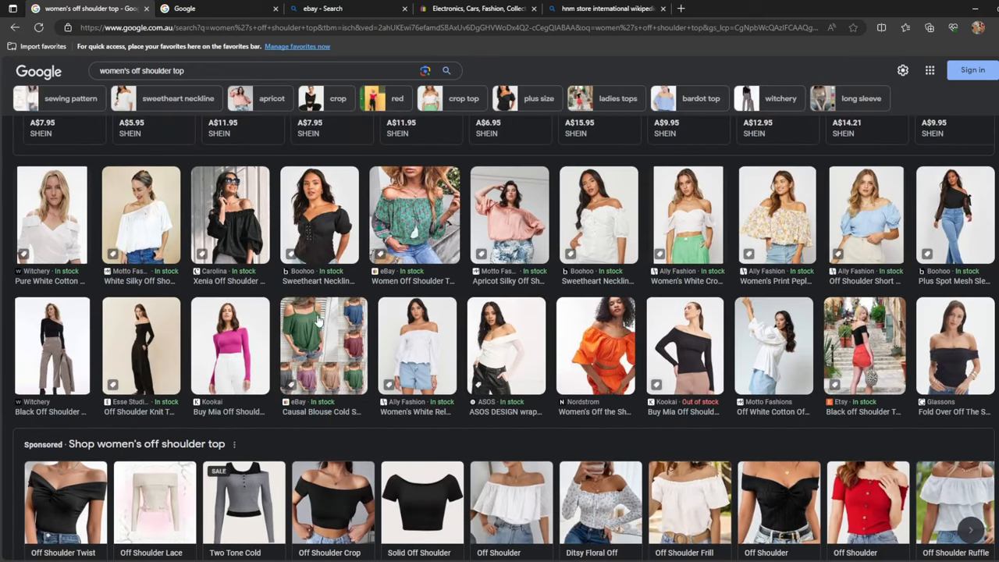
mouse_move(437, 249)
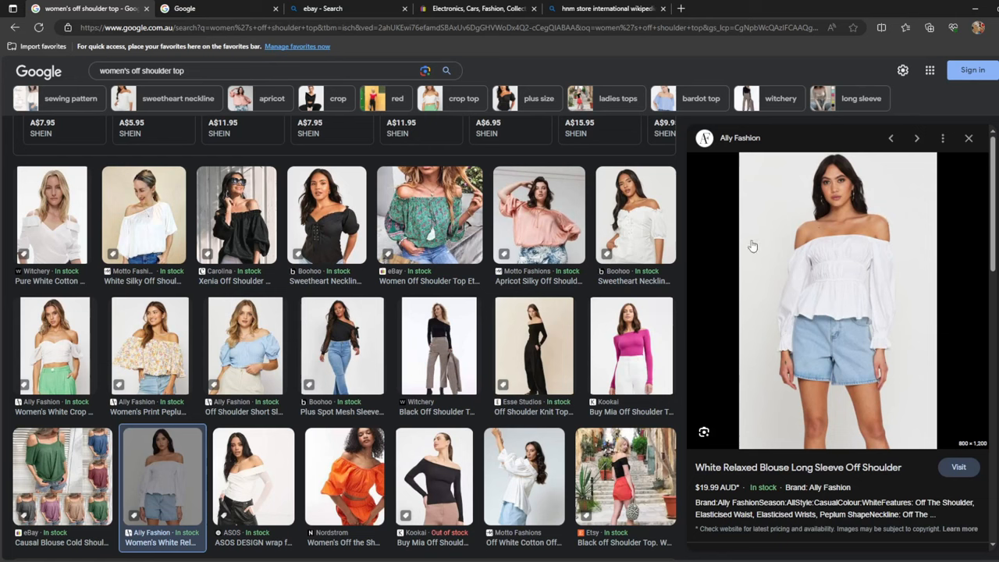
mouse_move(727, 255)
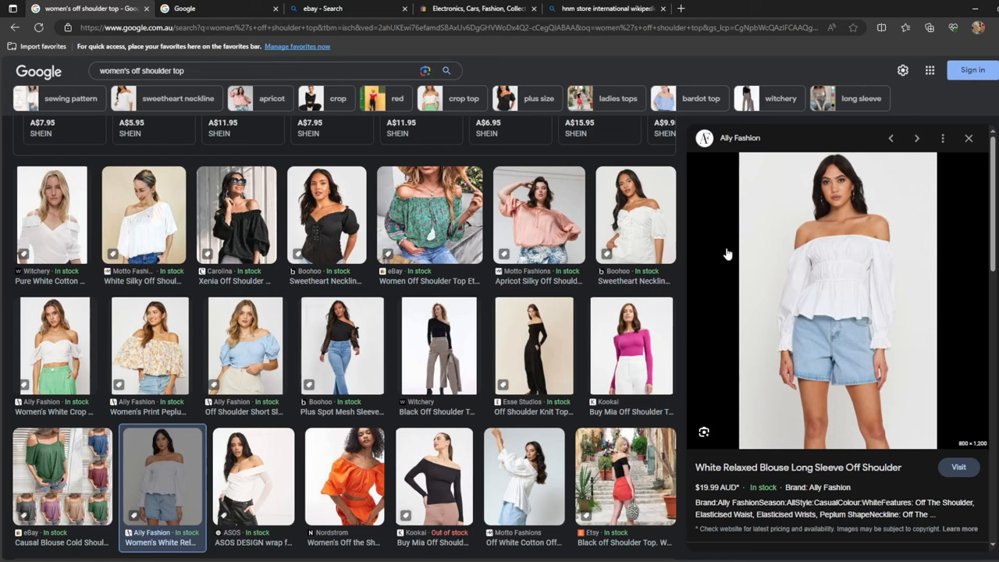
mouse_move(780, 268)
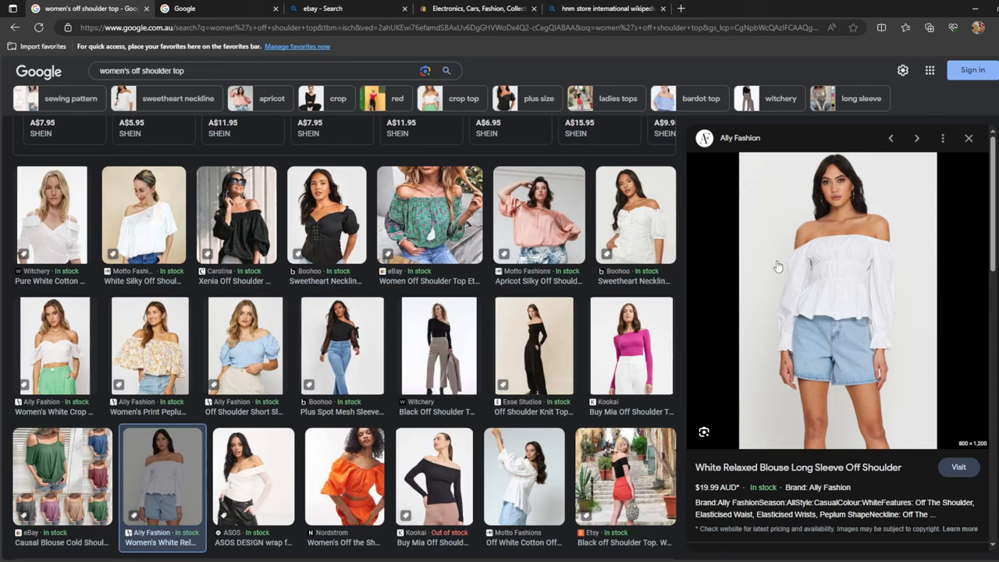
mouse_move(720, 268)
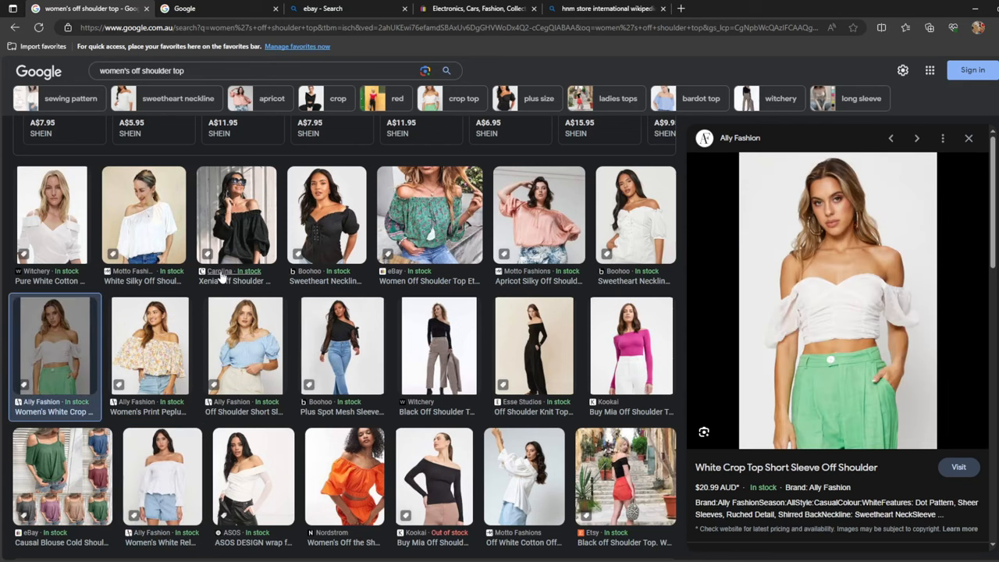
mouse_move(787, 251)
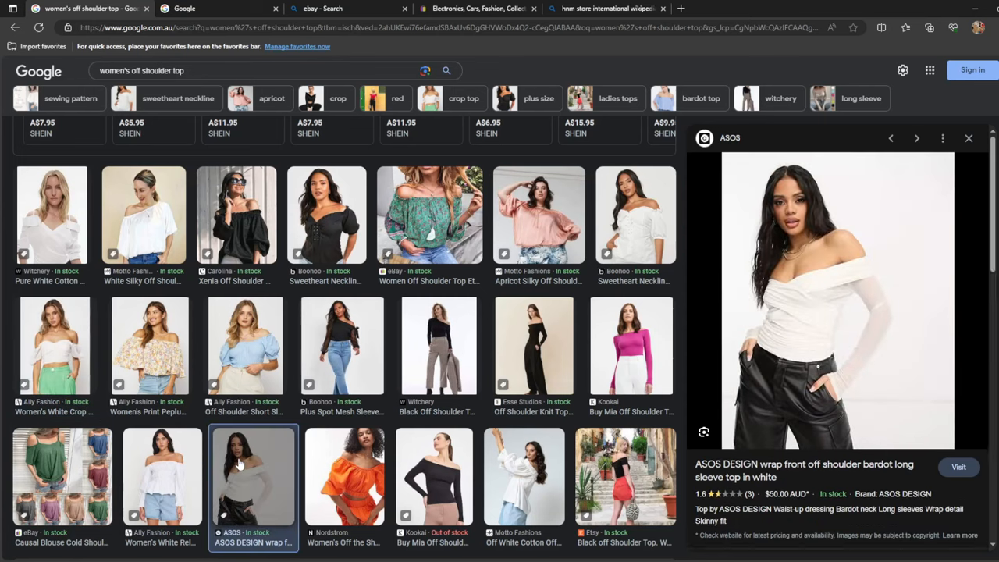
mouse_move(337, 230)
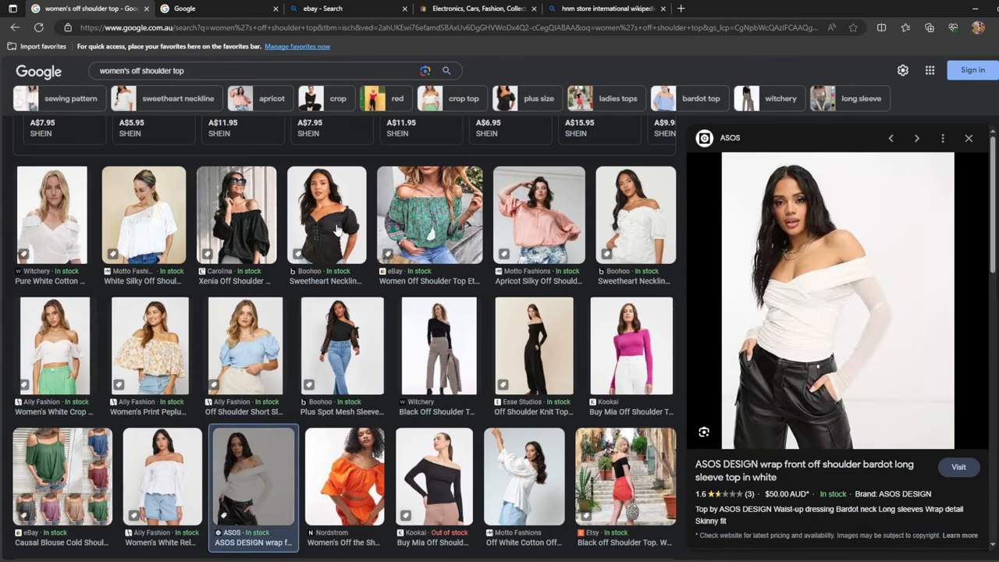
- Preview Boohoo's black lace-up and white sweetheart neckline off shoulder tops
left_click(326, 215)
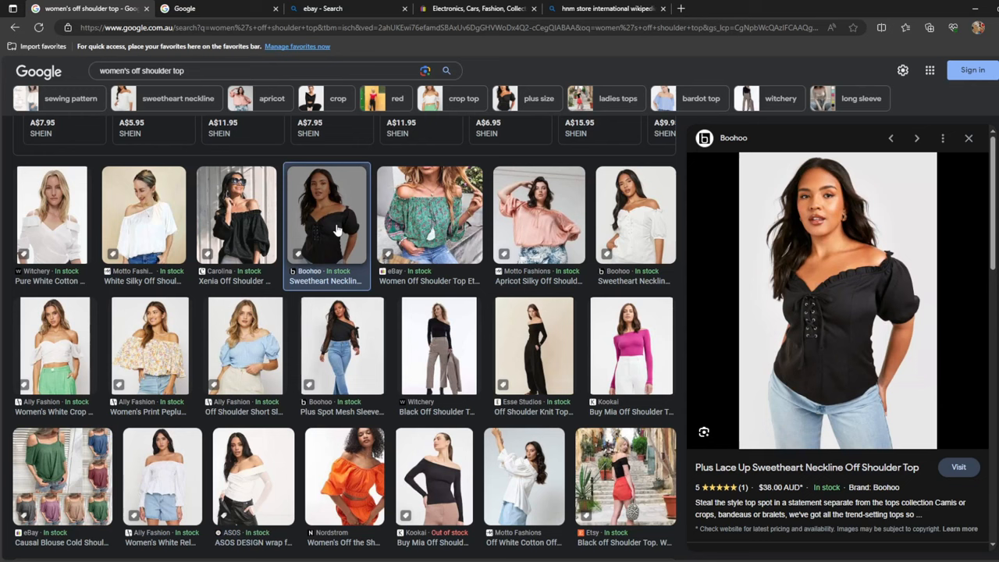
mouse_move(492, 221)
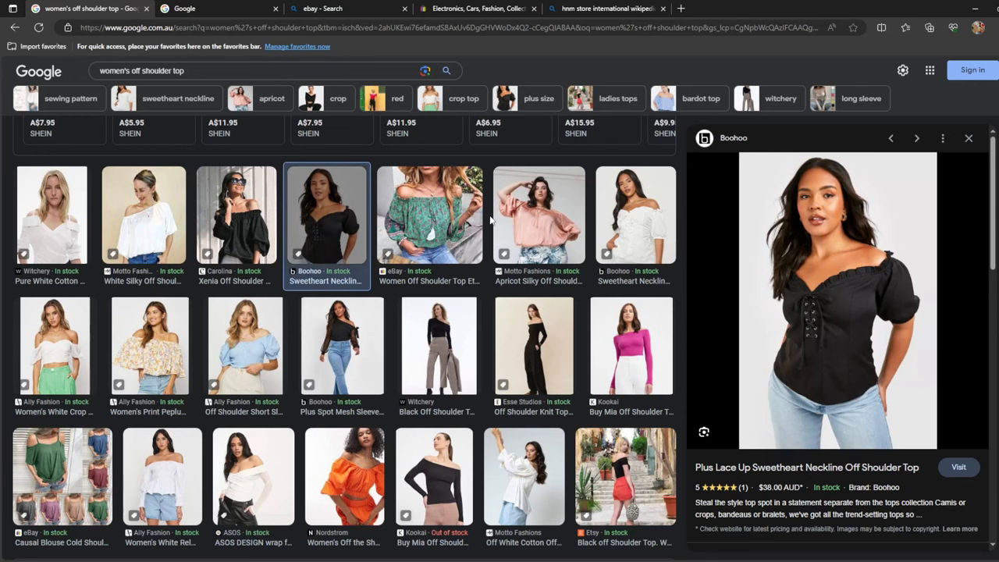
left_click(635, 215)
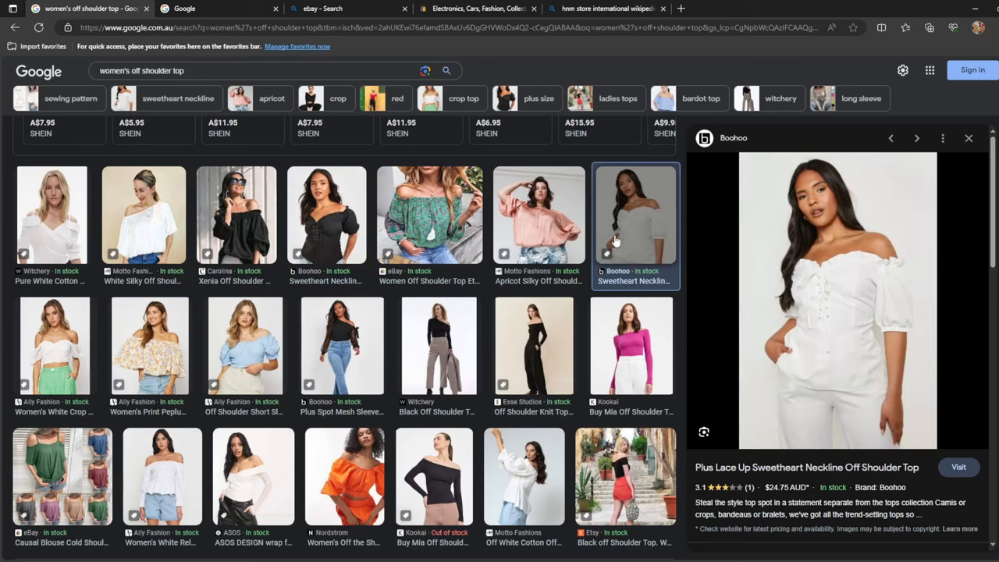
mouse_move(622, 348)
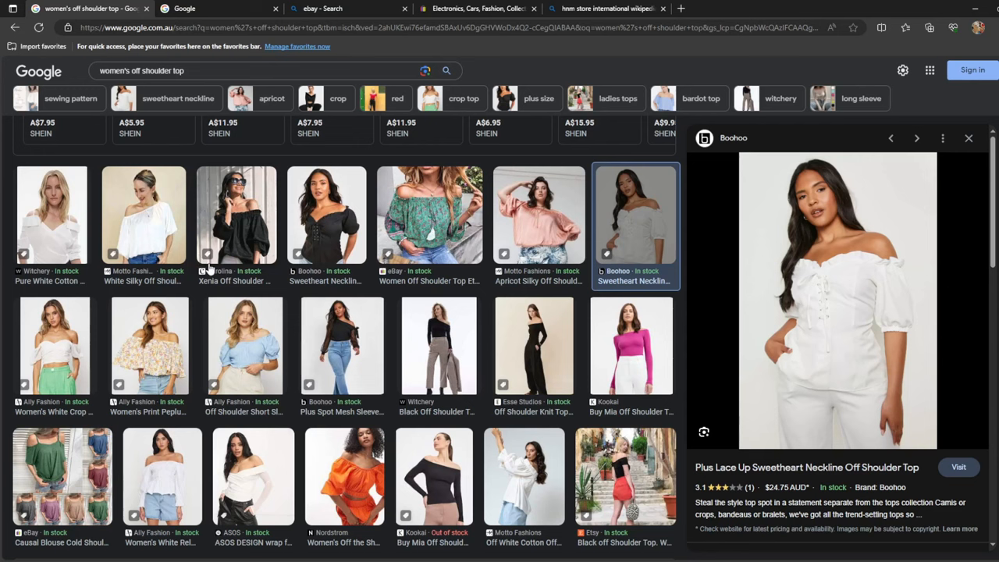
mouse_move(302, 334)
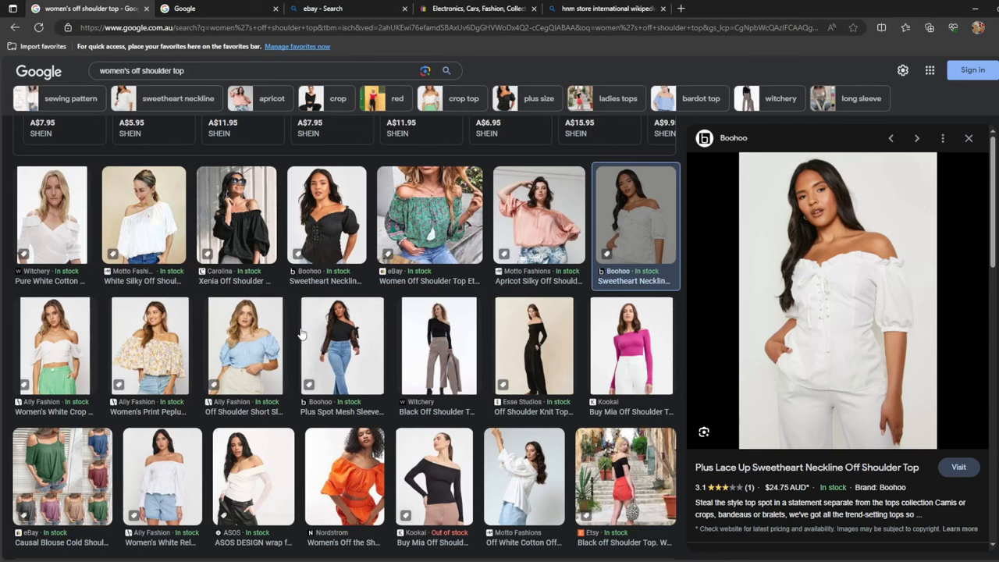
scroll("up", 3)
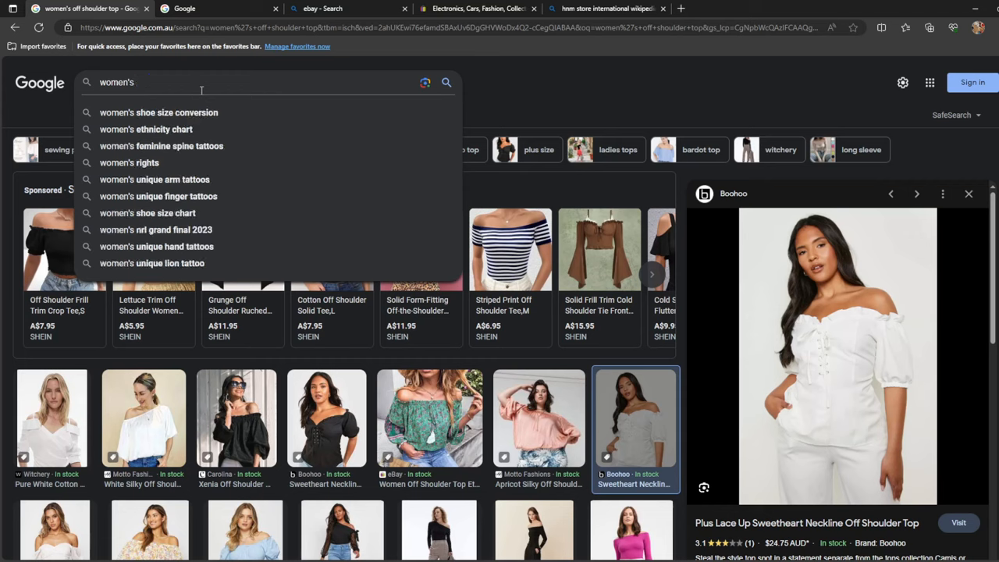
- Search for women's long sleeve top and scroll through the results and back up
type("long sleeve top")
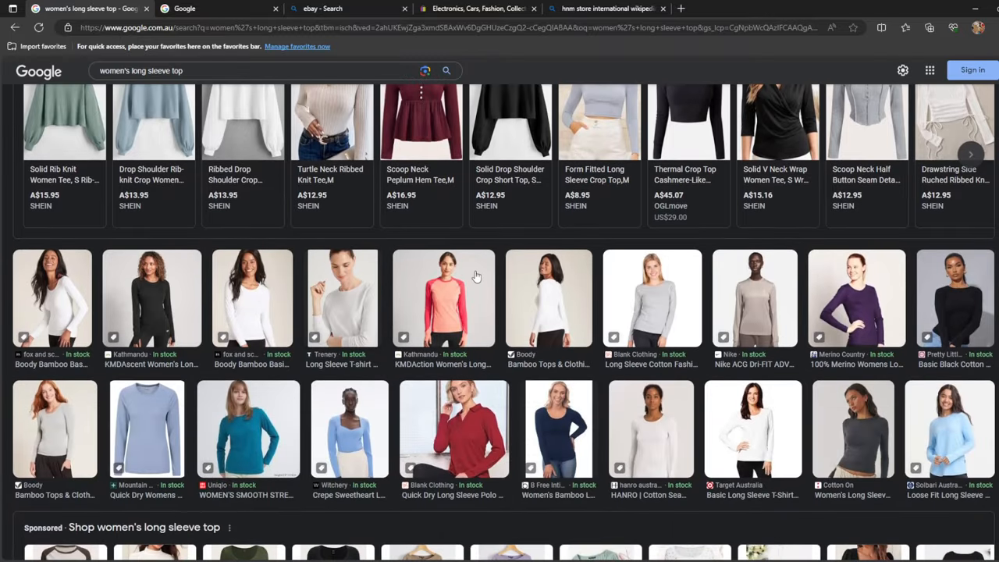
scroll("up", 3)
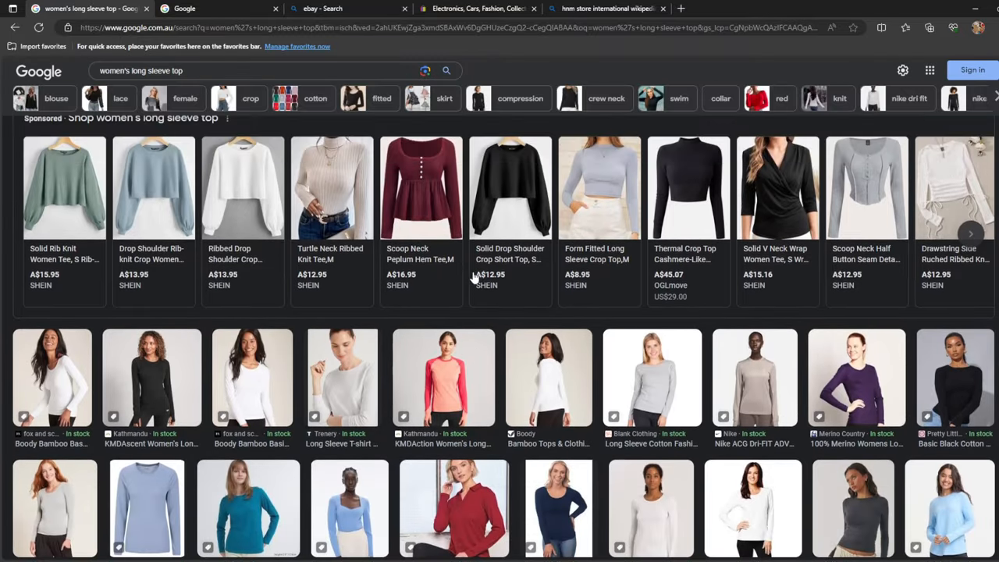
mouse_move(185, 185)
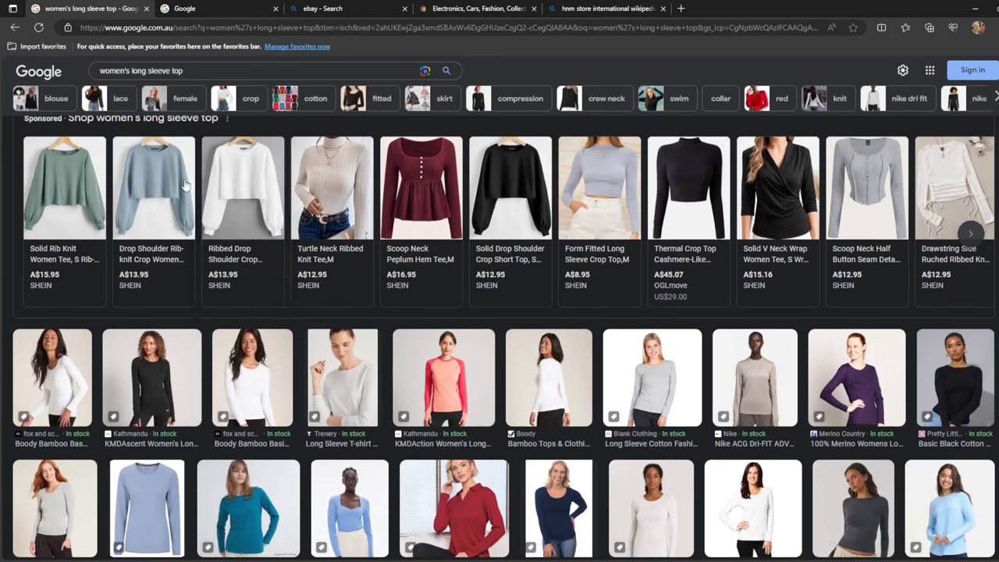
mouse_move(242, 188)
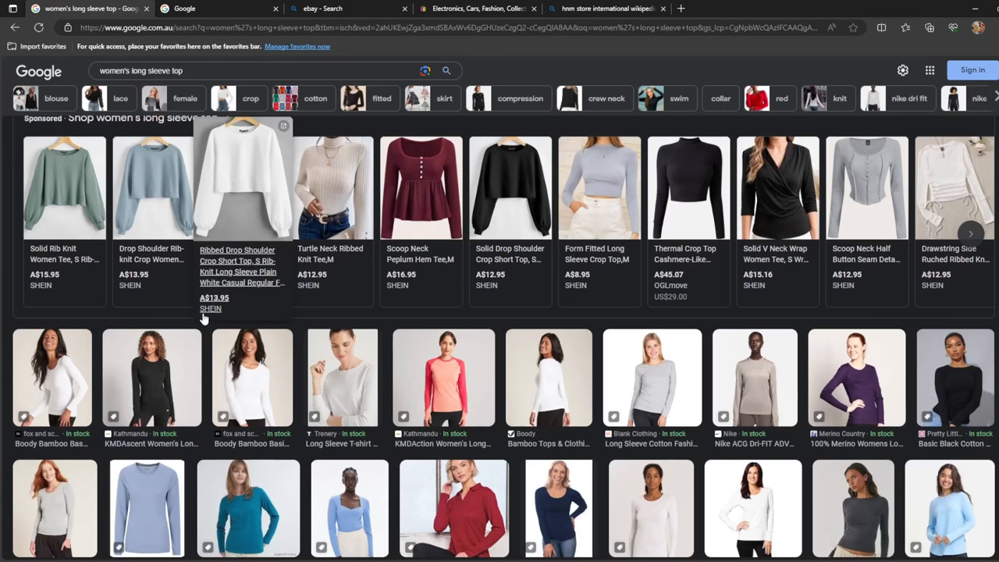
scroll("down", 3)
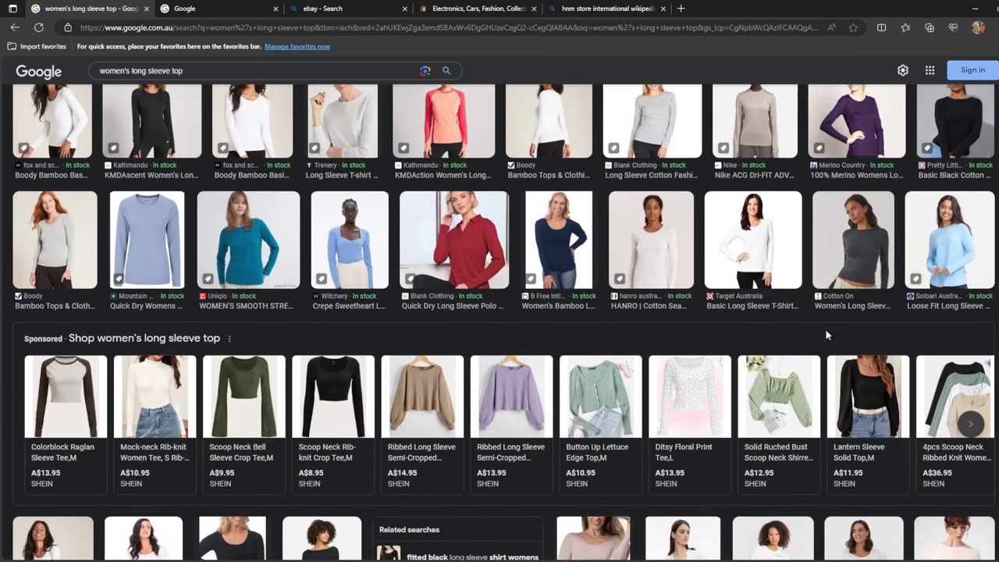
scroll("down", 3)
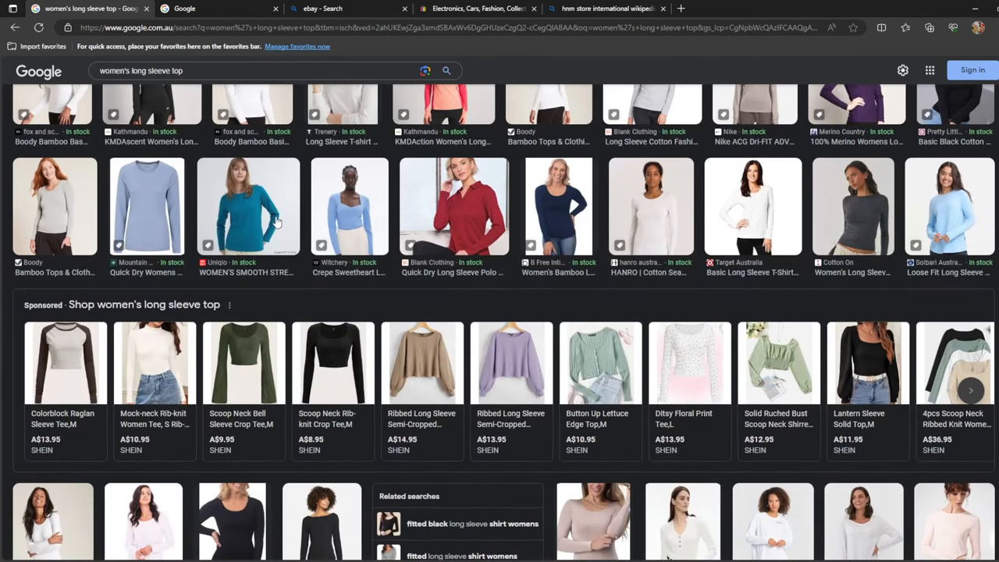
mouse_move(422, 363)
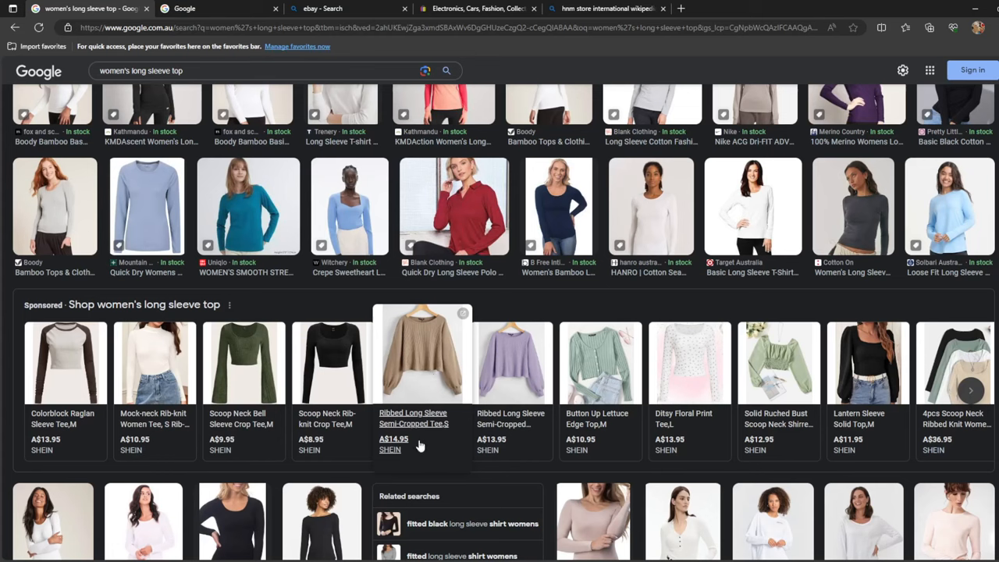
mouse_move(420, 441)
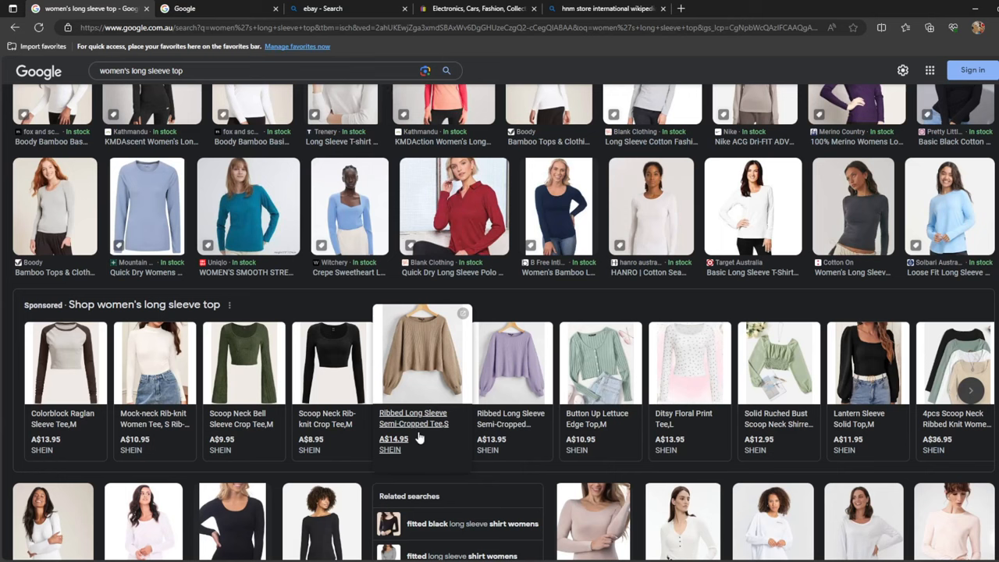
mouse_move(502, 261)
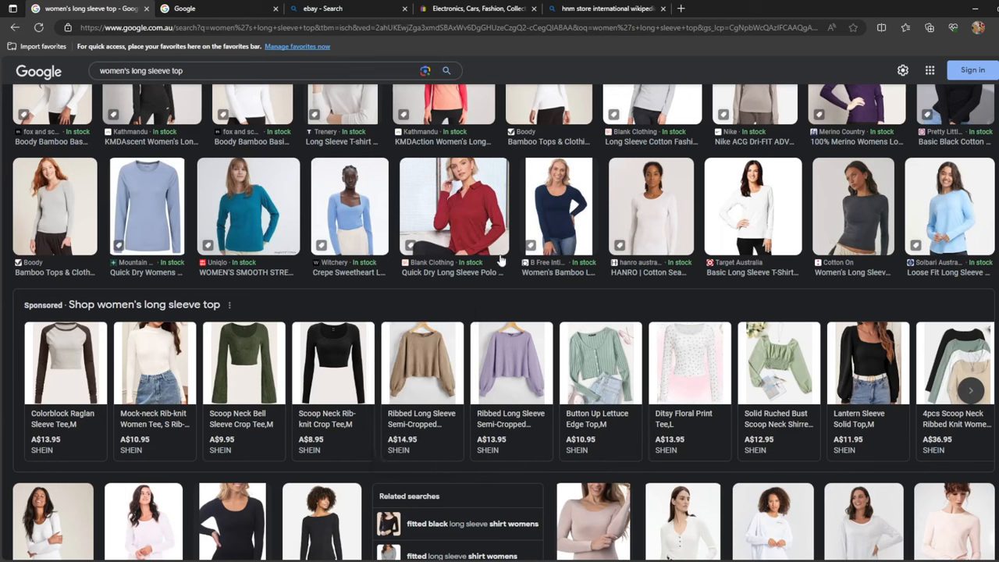
mouse_move(499, 258)
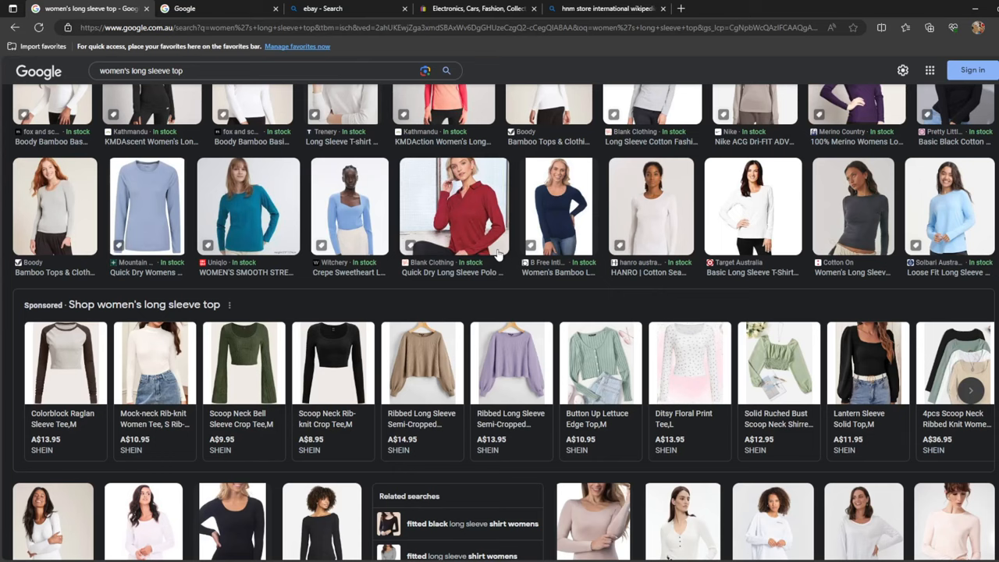
scroll("up", 3)
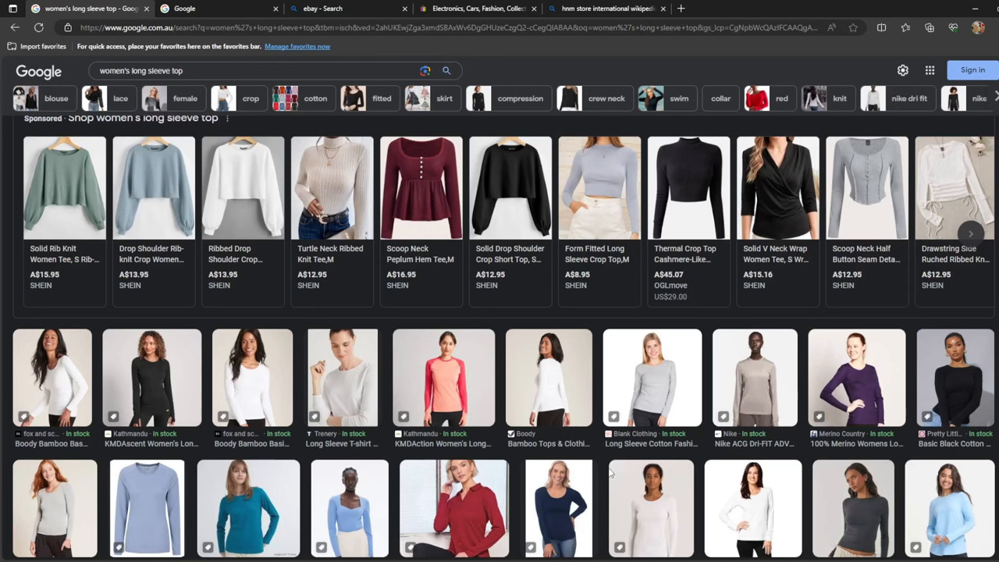
scroll("up", 3)
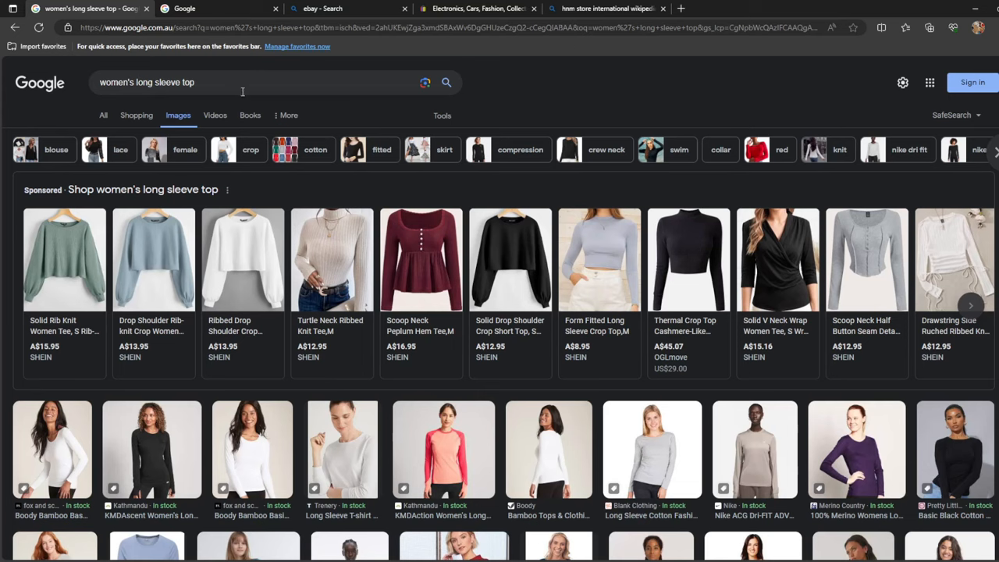
mouse_move(239, 81)
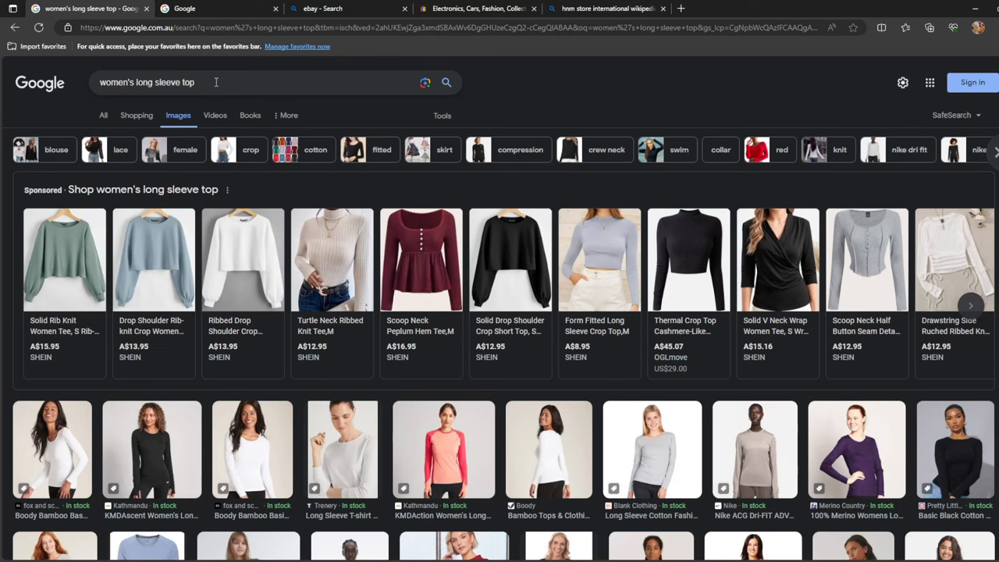
- Pick the 'women's jackets' suggestion and scroll down through the jacket results
left_click(180, 82)
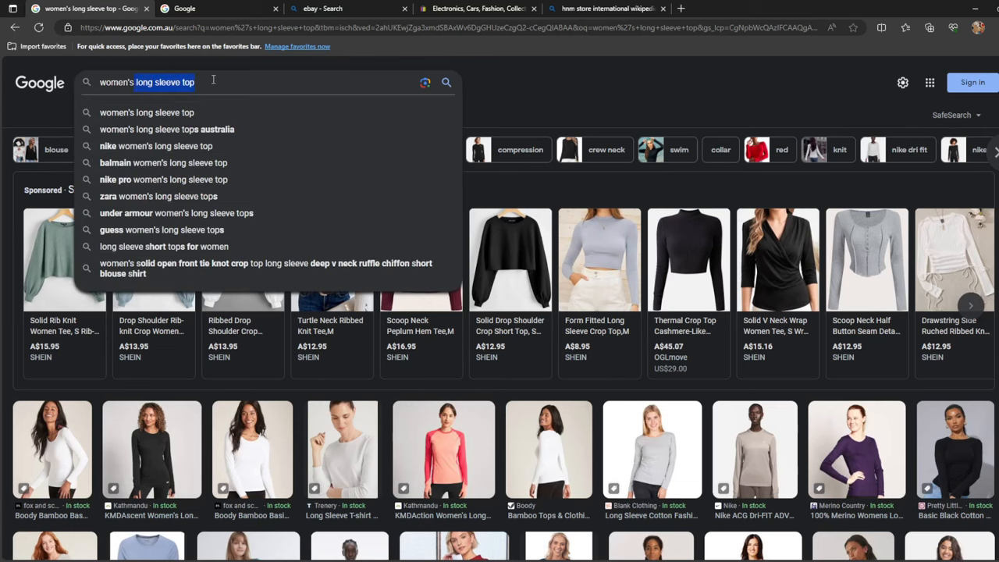
key("Backspace")
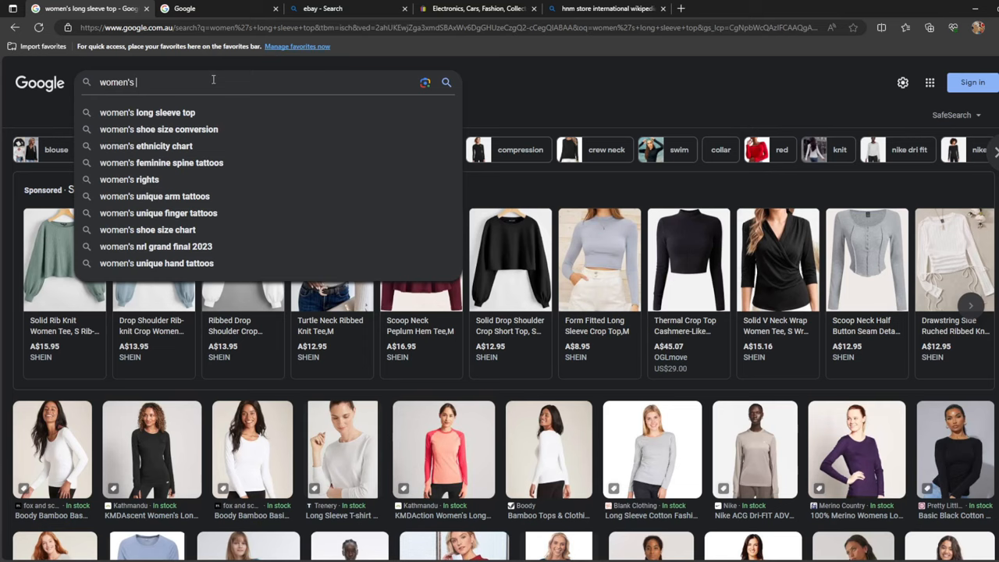
type("jacke")
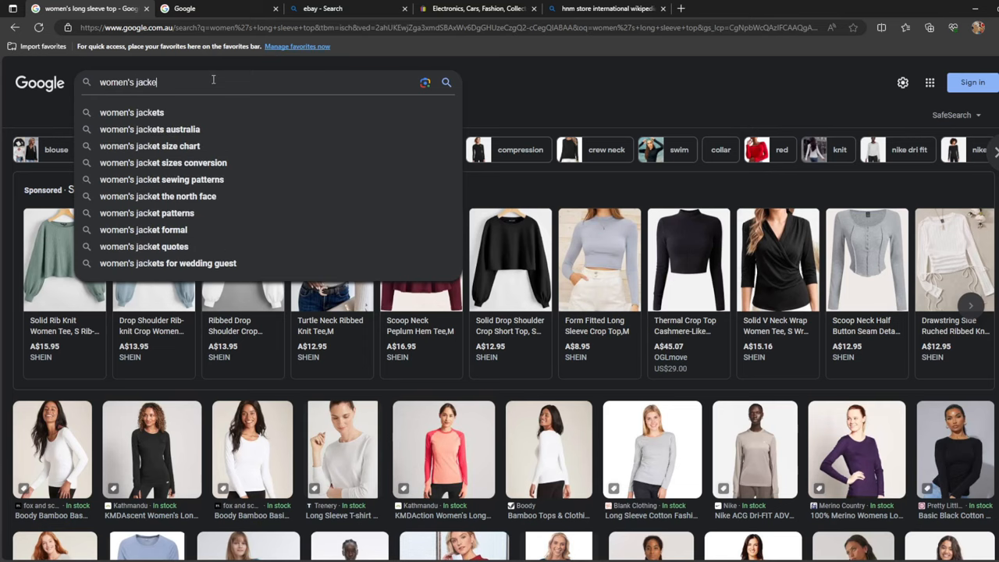
left_click(131, 112)
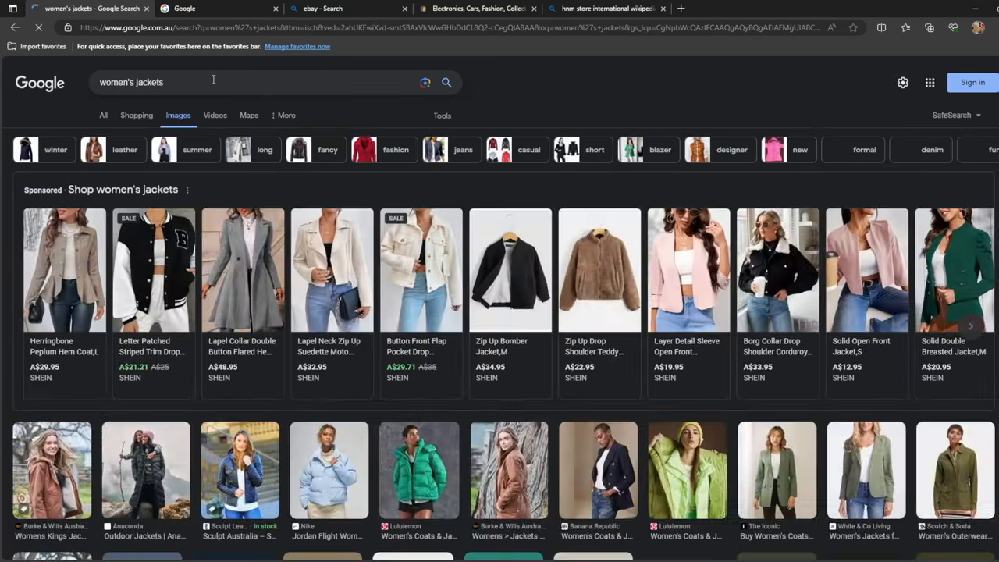
scroll("down", 3)
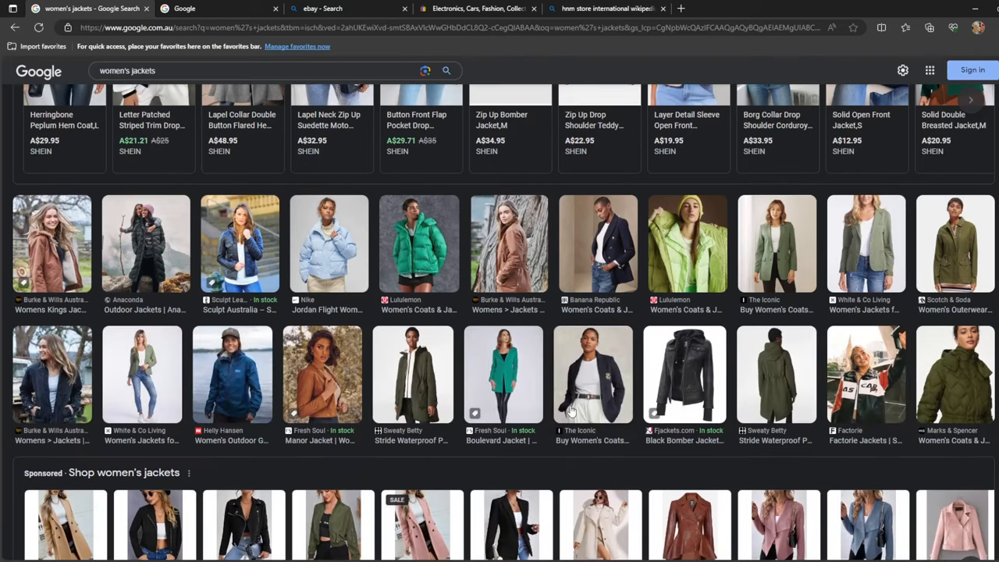
scroll("down", 3)
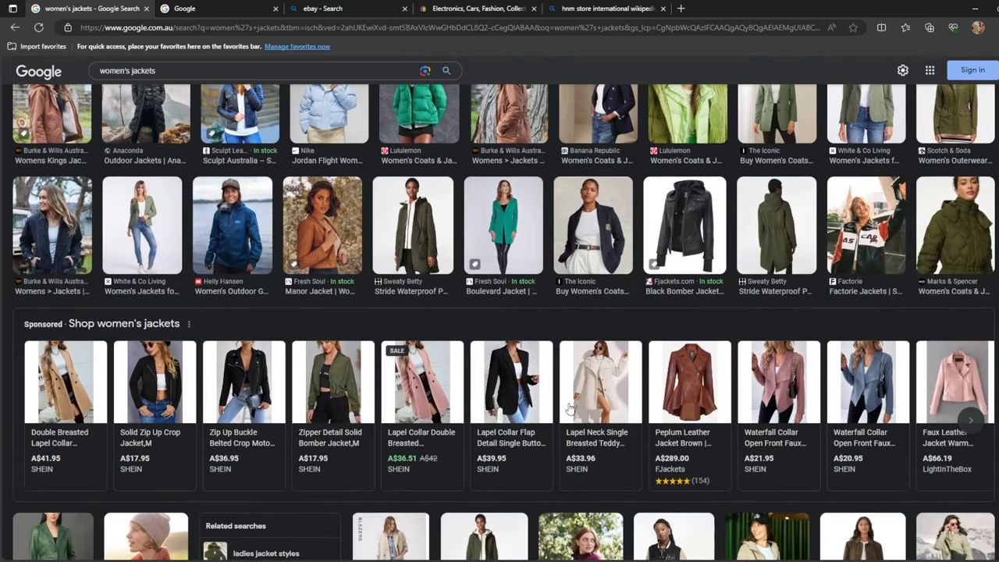
scroll("down", 3)
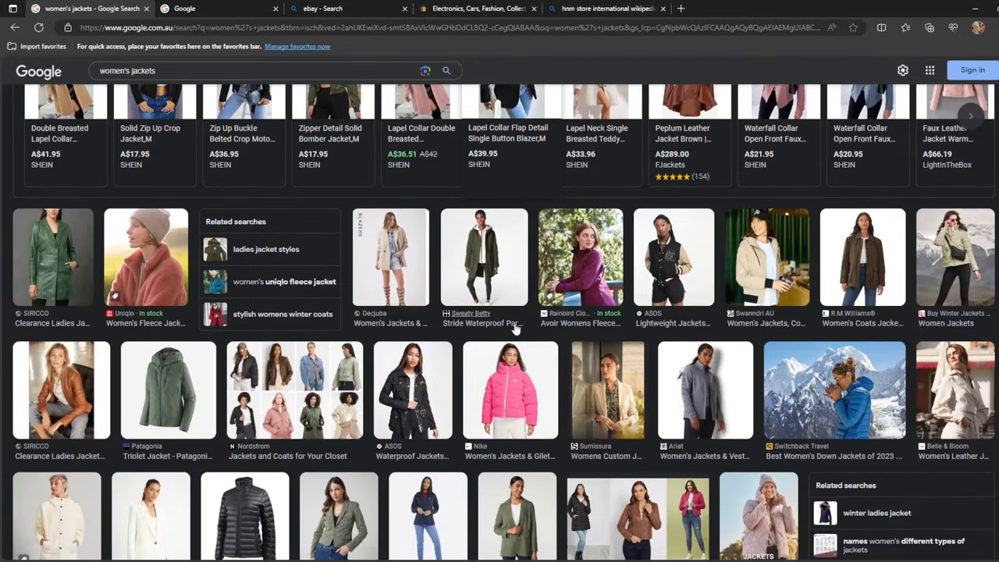
mouse_move(160, 401)
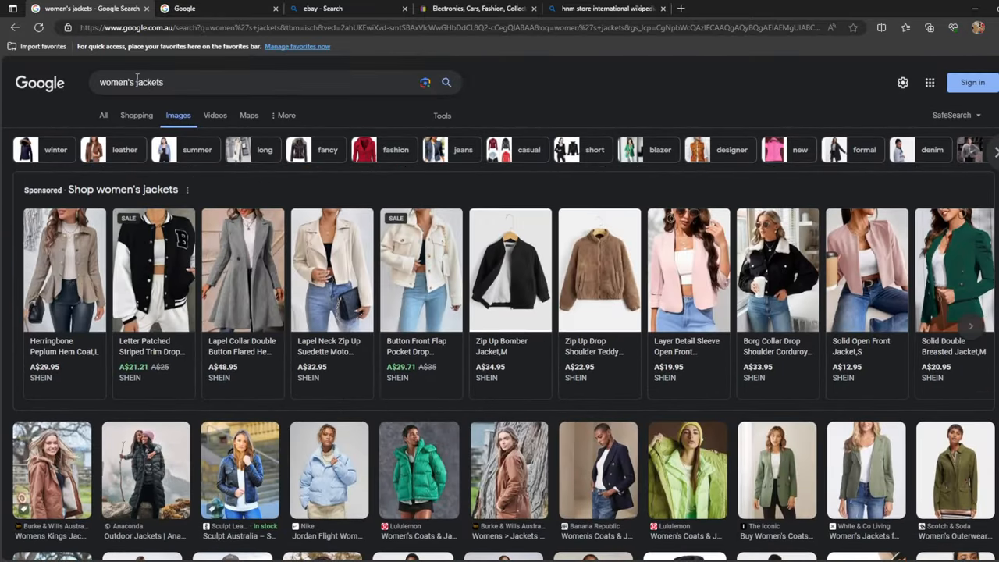
- Search women's denim jackets and preview the Very Ireland and Hudson vintage wash jackets
left_click(258, 82)
type("denim ")
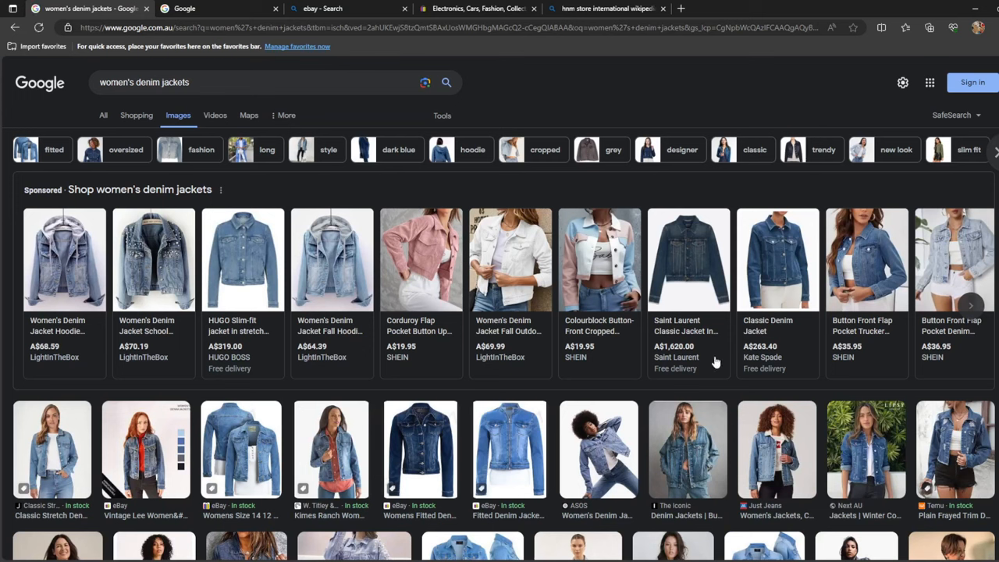
mouse_move(833, 426)
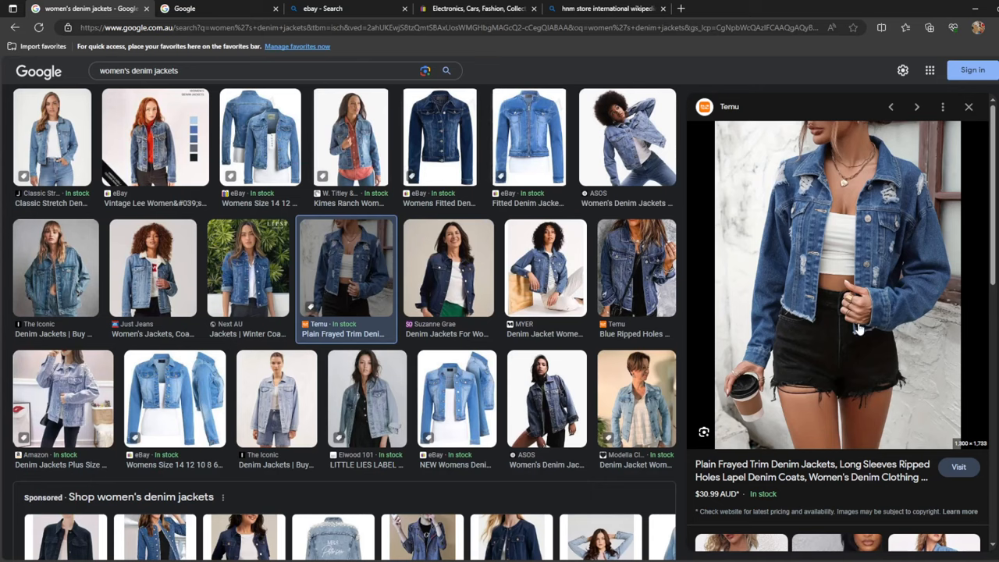
scroll("down", 3)
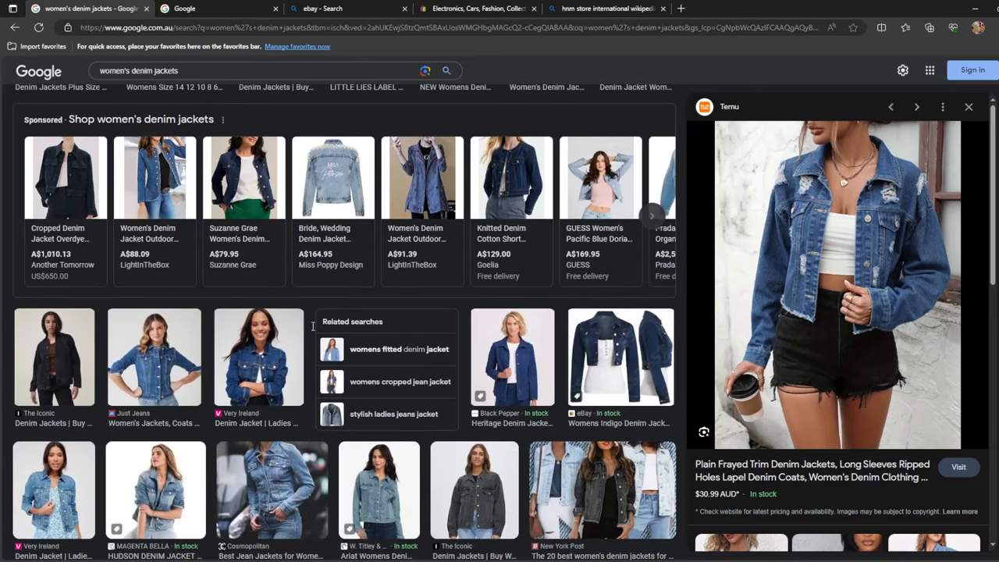
left_click(153, 356)
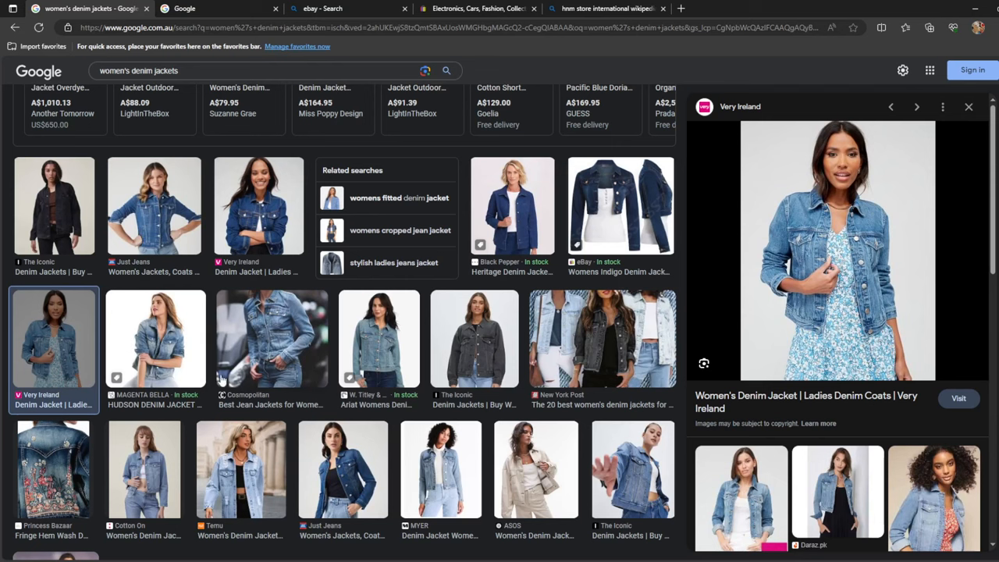
left_click(155, 339)
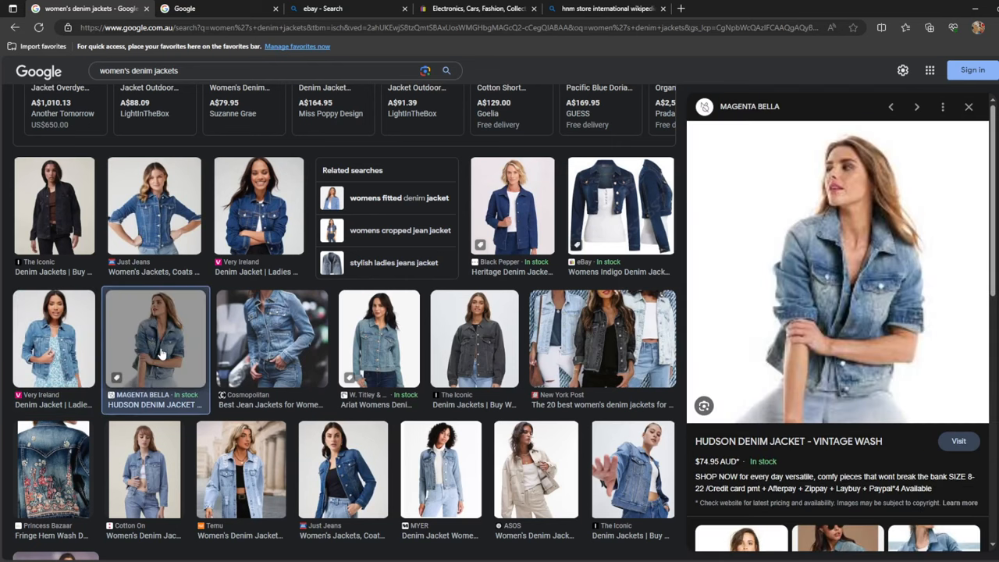
scroll("up", 3)
type("women's flannels")
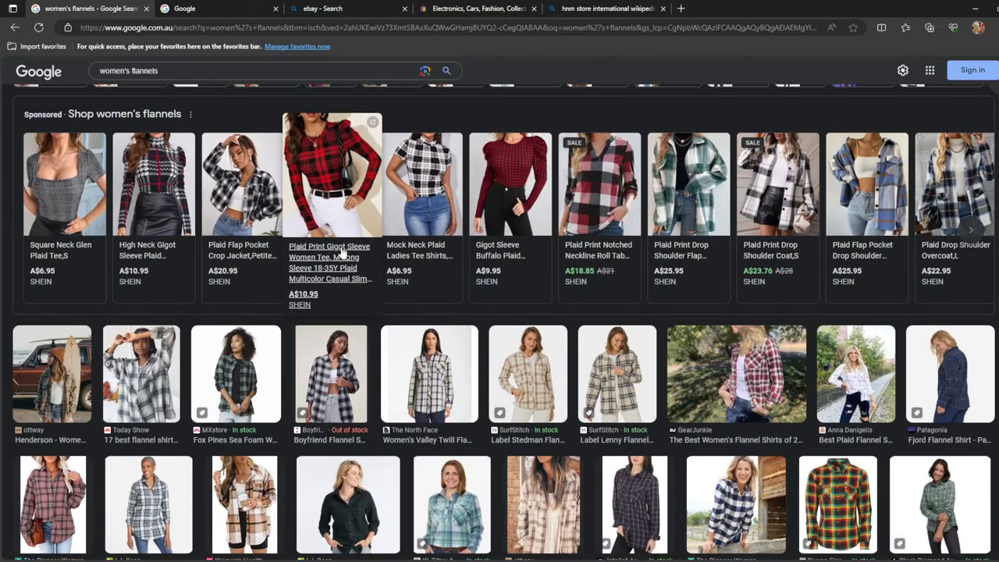
- Preview the Harley-Davidson plaid and pink OUTRAK flannel shirts in the flannels results
scroll("down", 3)
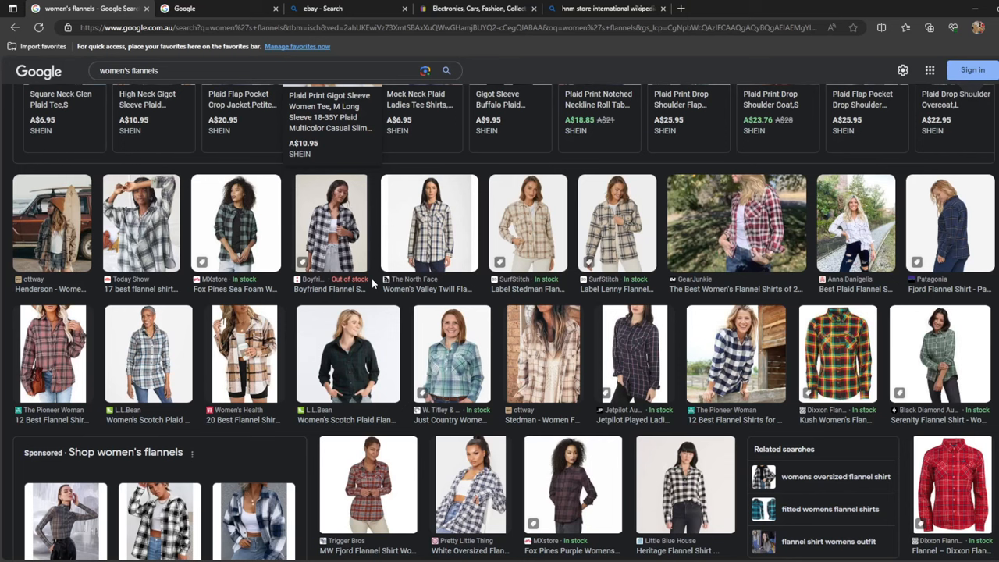
mouse_move(462, 278)
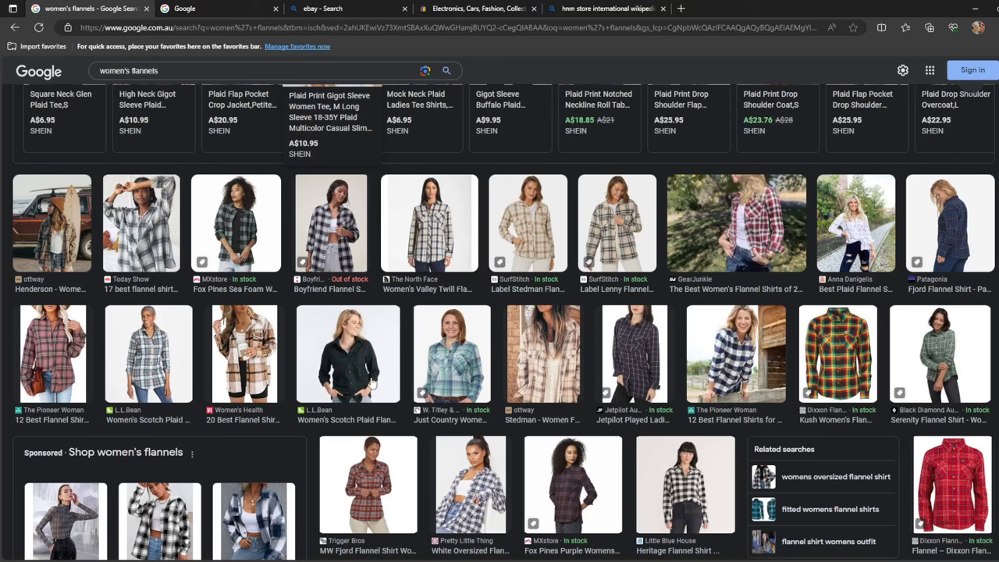
mouse_move(605, 277)
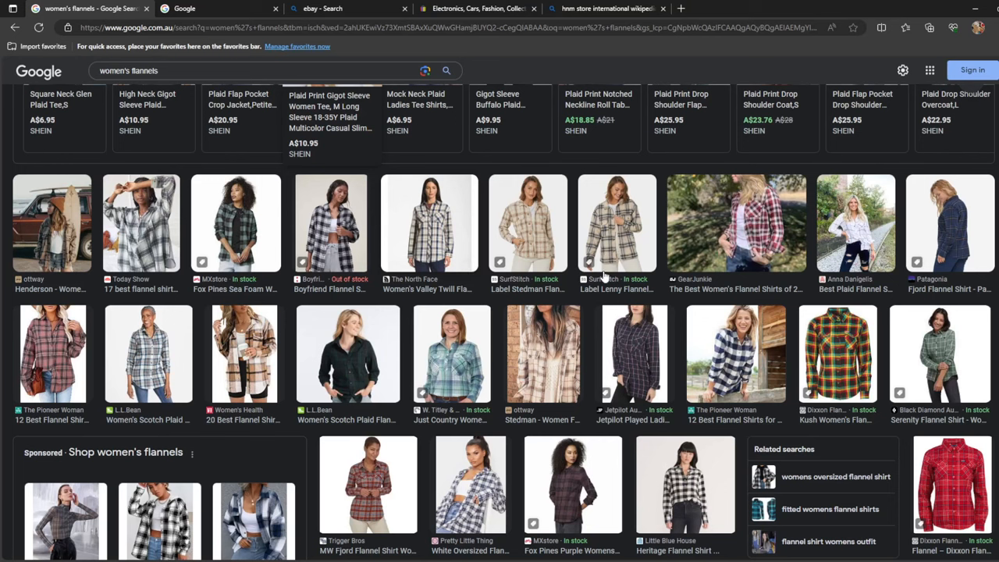
mouse_move(511, 238)
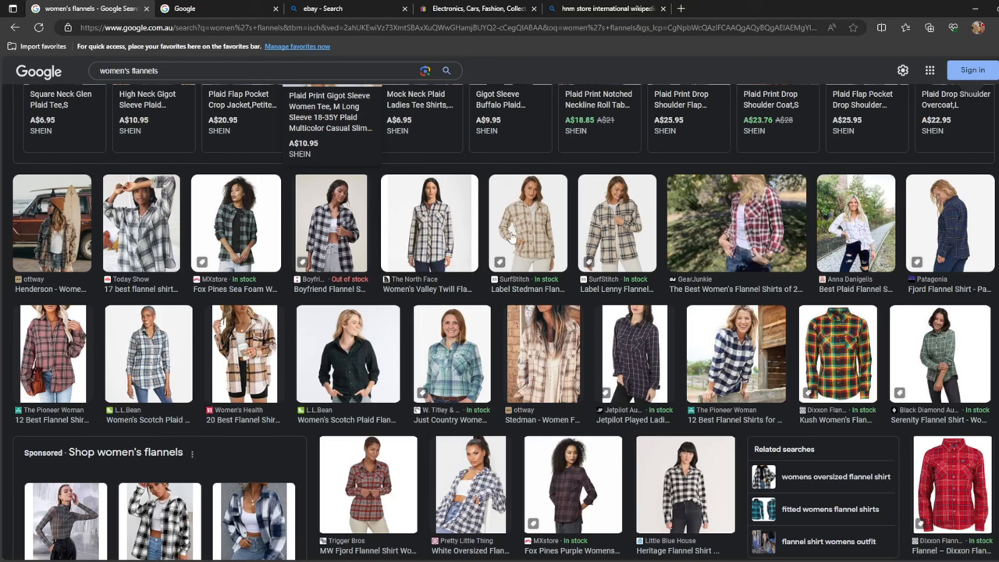
scroll("down", 3)
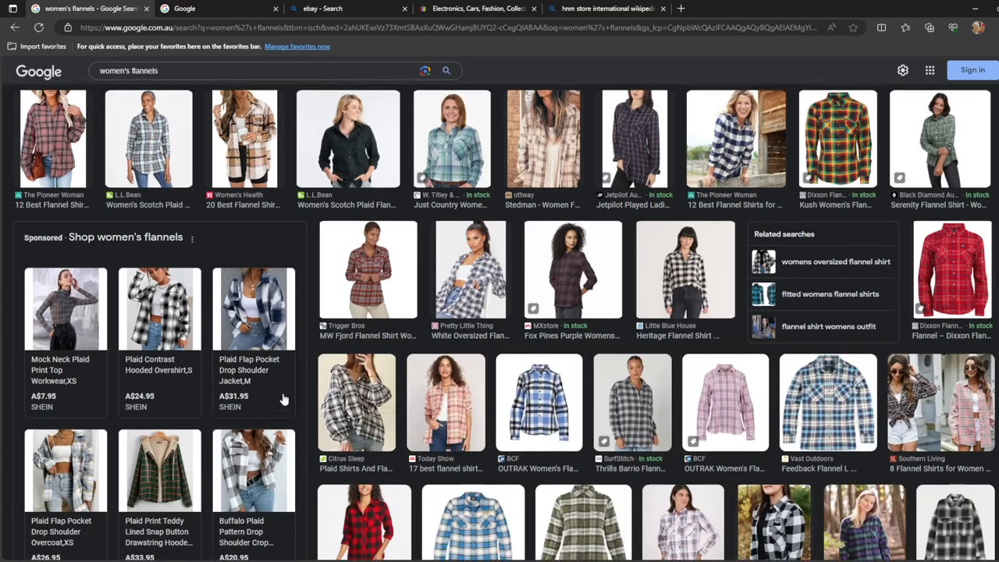
scroll("down", 3)
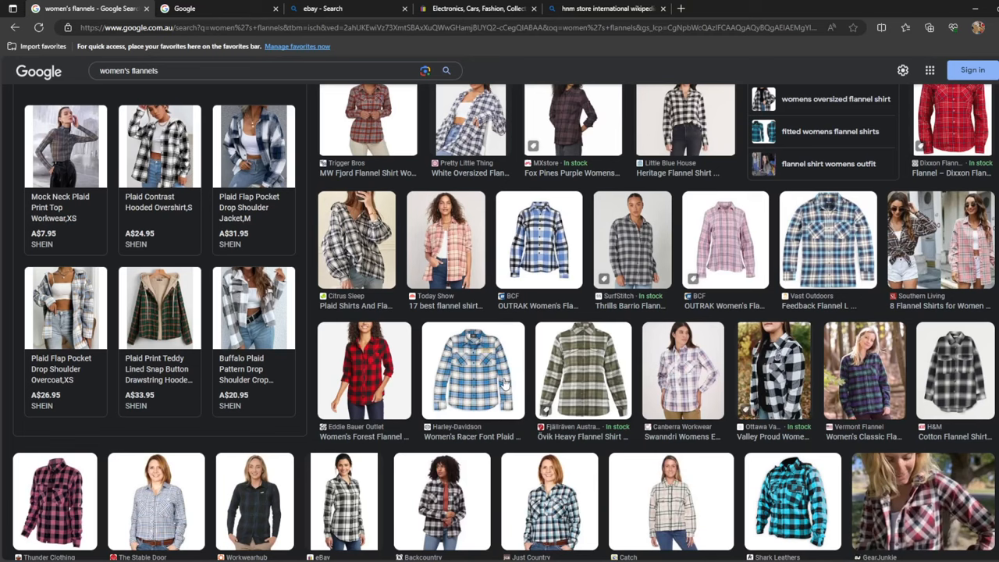
left_click(472, 371)
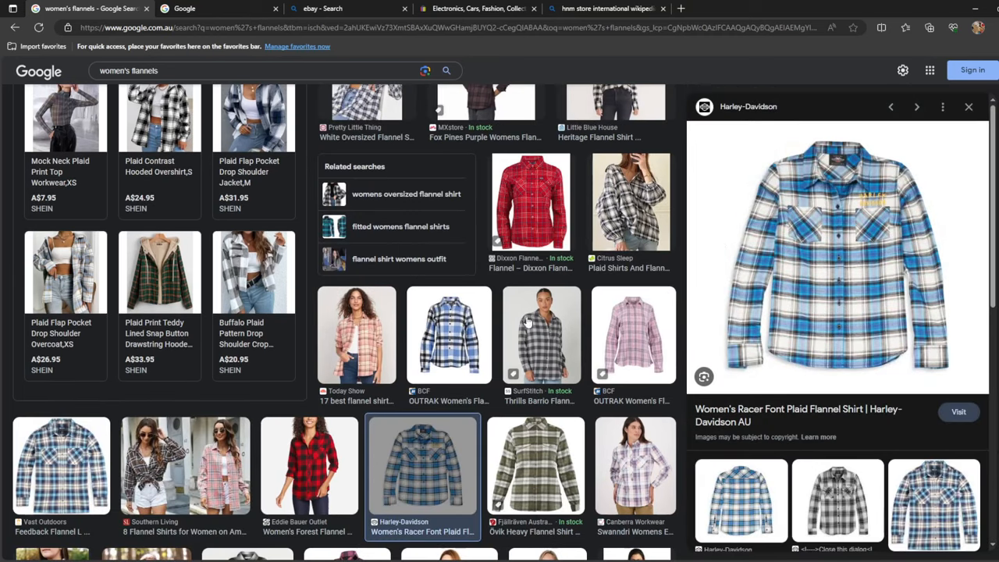
left_click(633, 335)
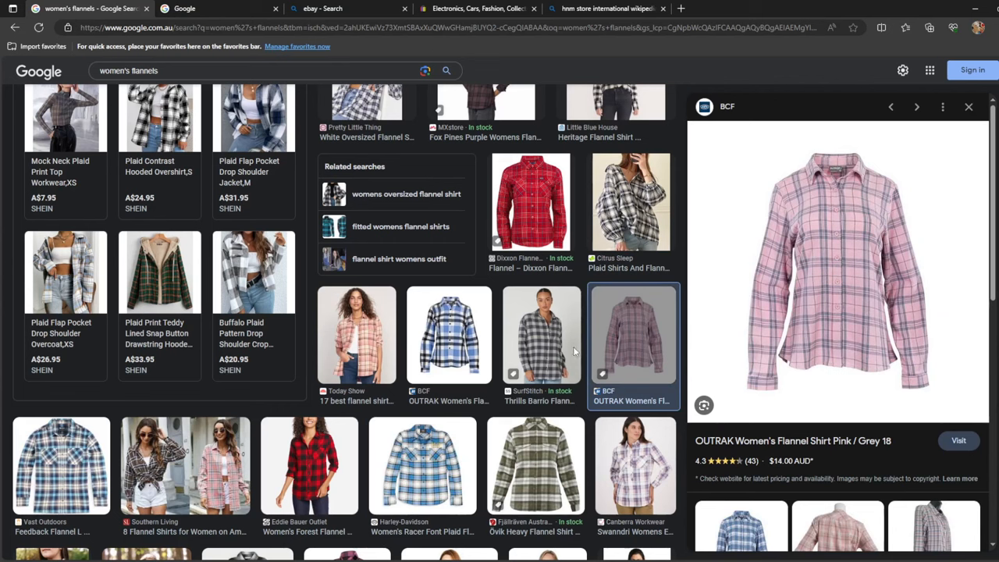
scroll("up", 3)
type("eather")
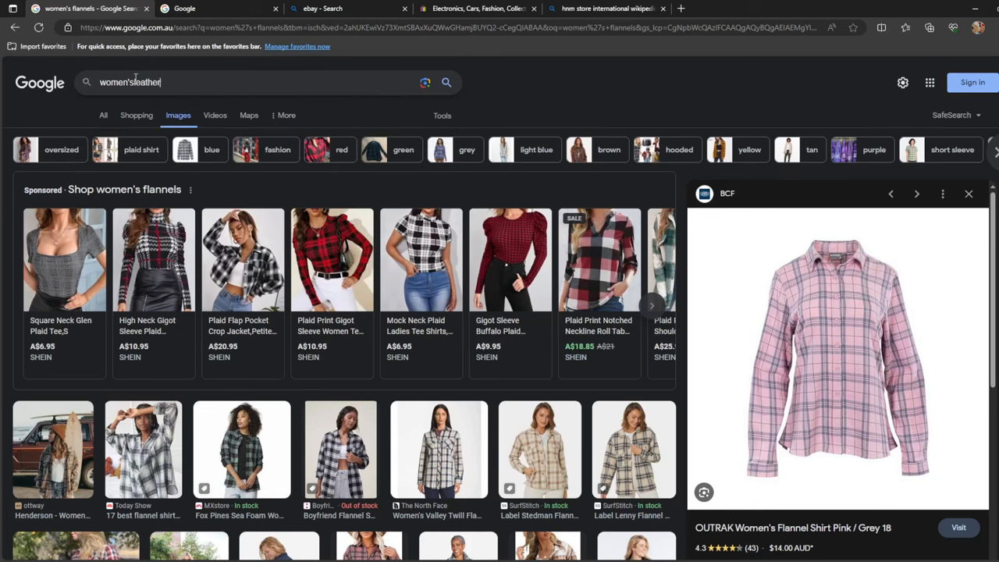
- Search women's leather jacket and preview the black hooded leather bomber jacket
type("jacket")
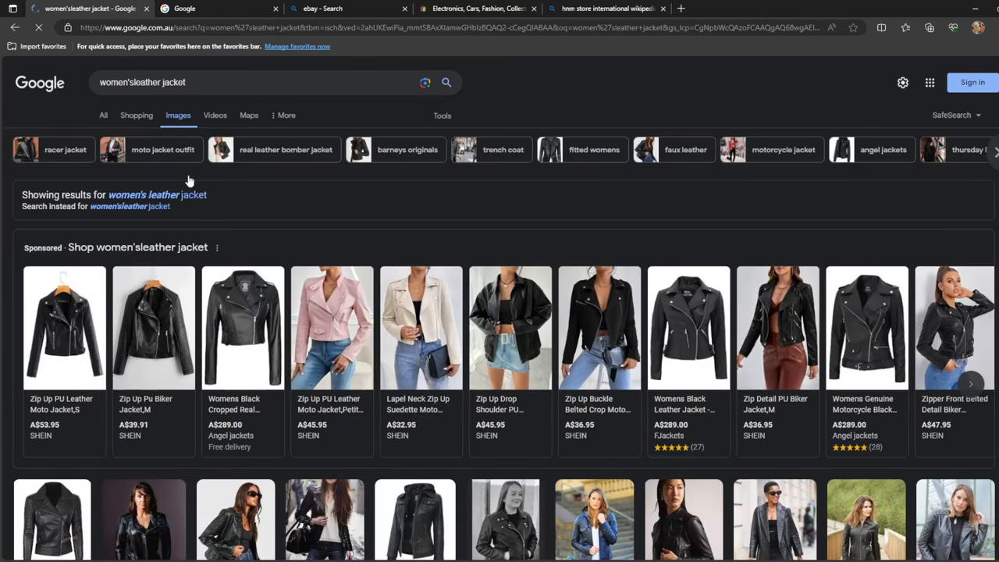
scroll("down", 3)
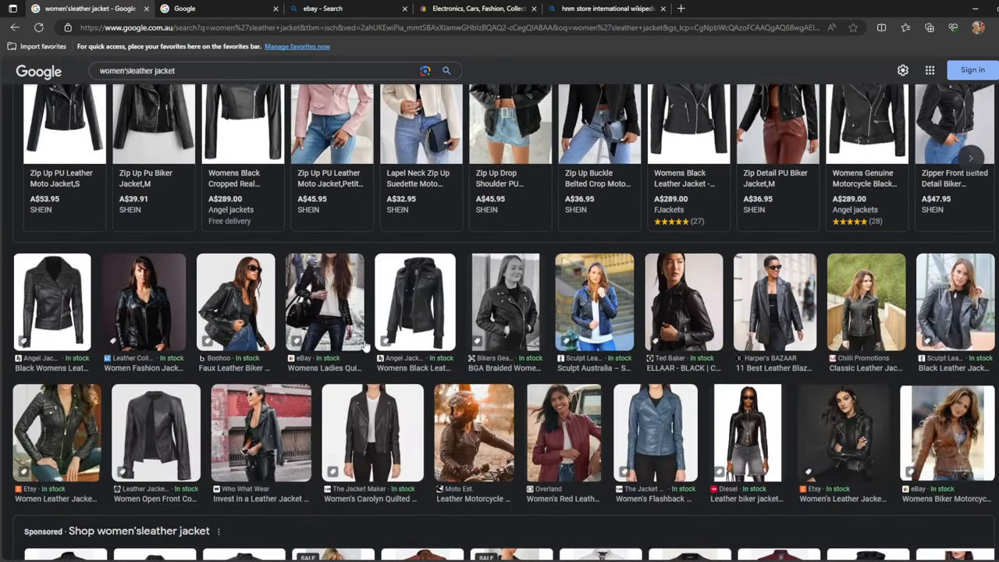
left_click(443, 301)
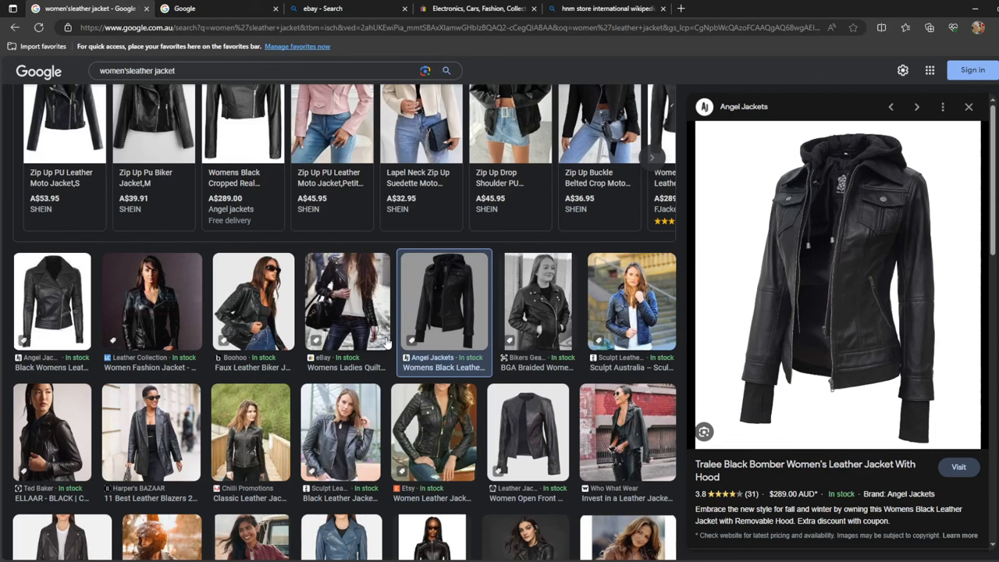
mouse_move(149, 342)
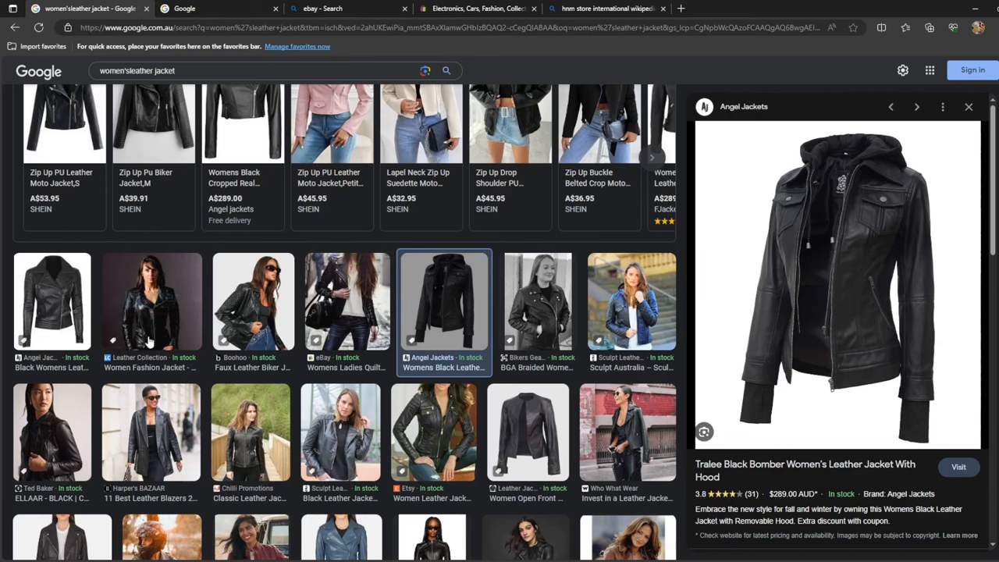
scroll("down", 3)
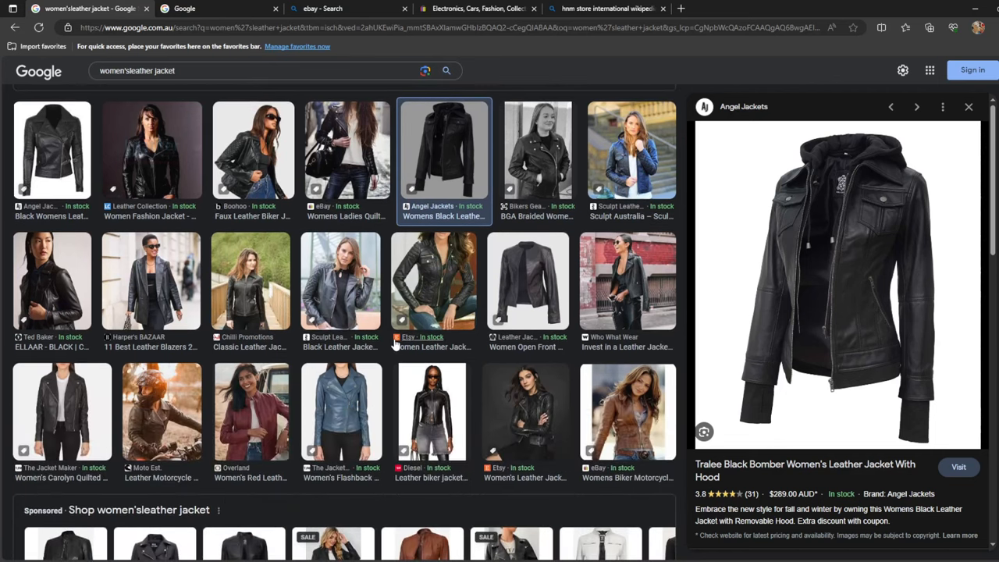
scroll("up", 3)
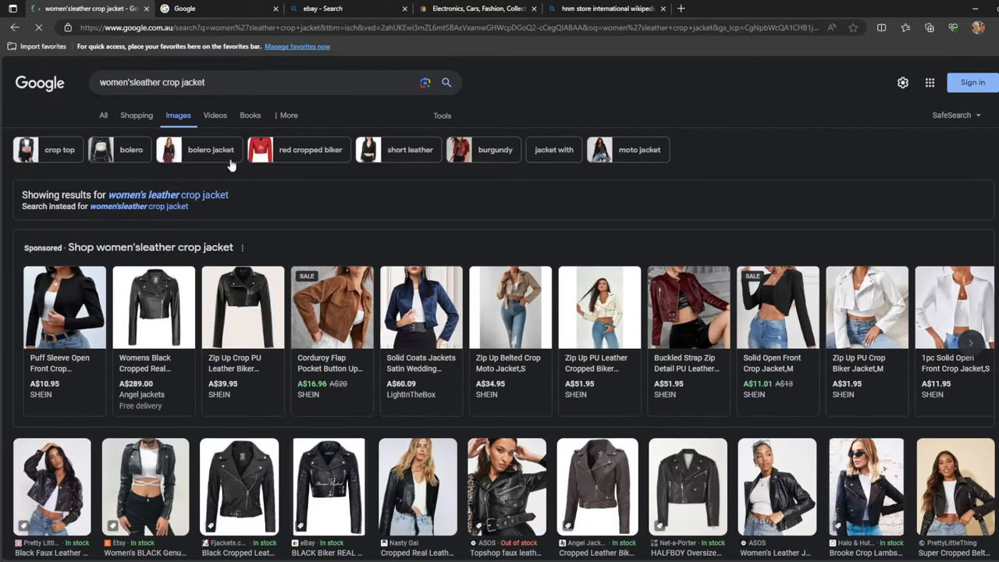
- Preview the black lambskin crop jacket, then the black cropped belted biker jacket's details
scroll("down", 3)
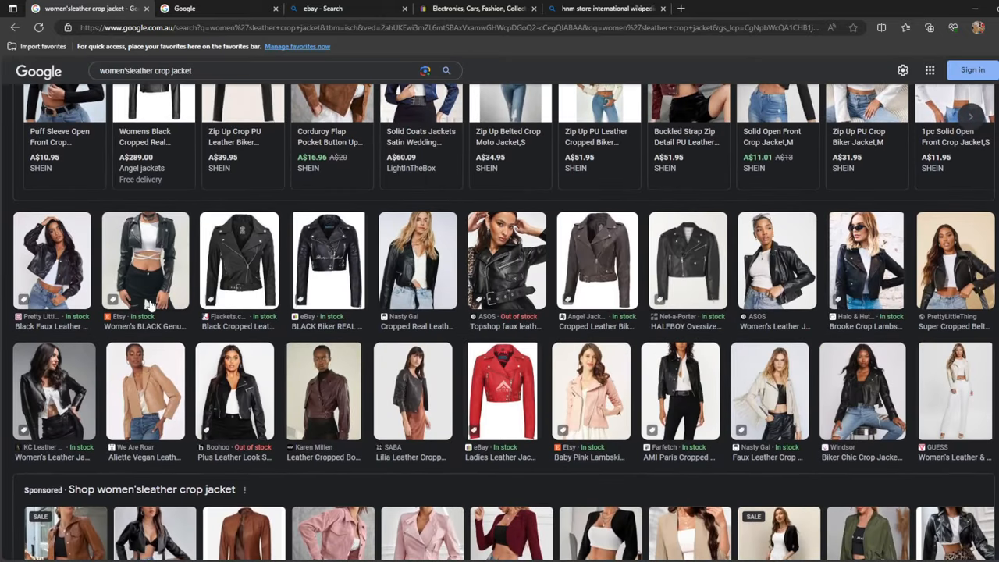
left_click(145, 260)
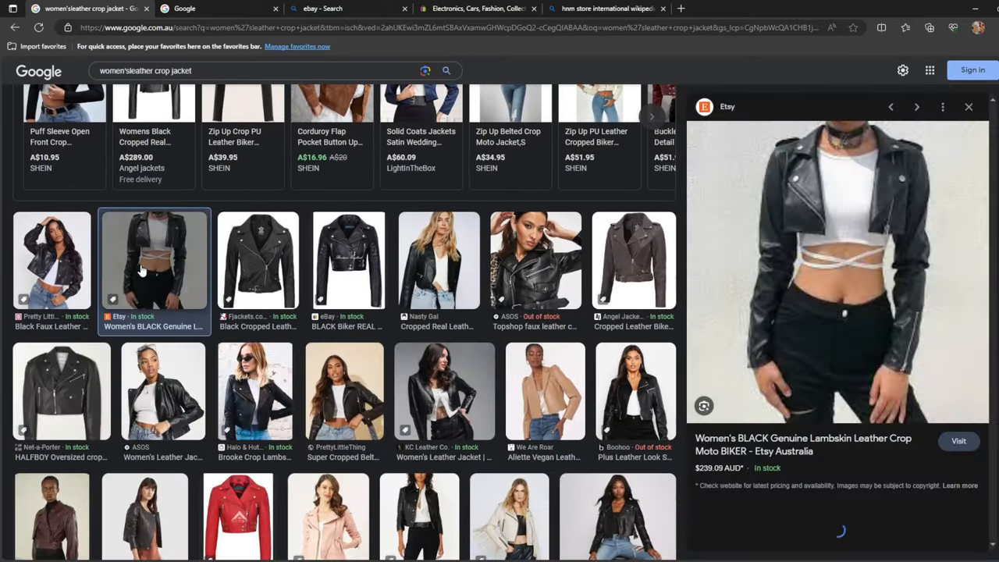
scroll("down", 3)
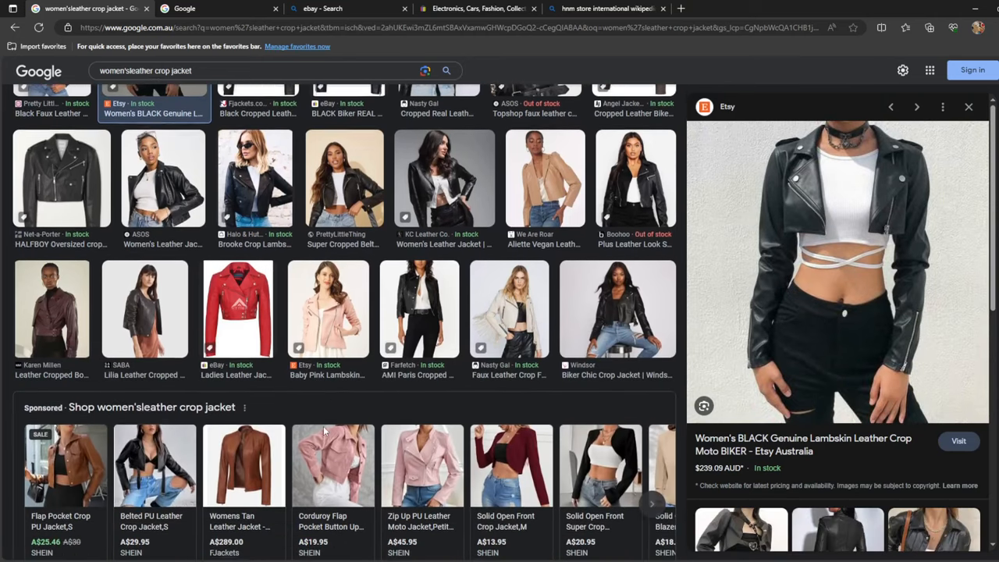
left_click(345, 244)
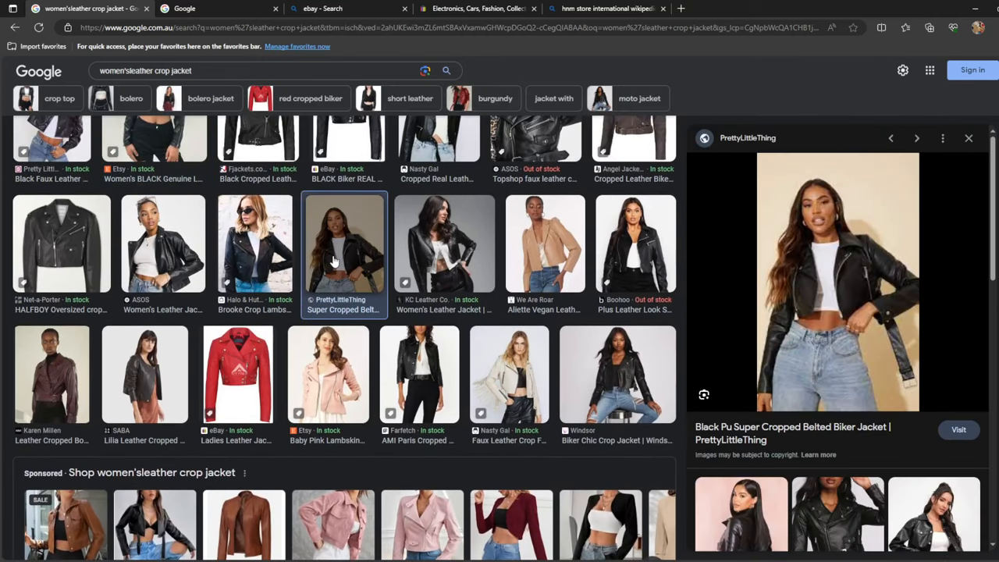
mouse_move(331, 392)
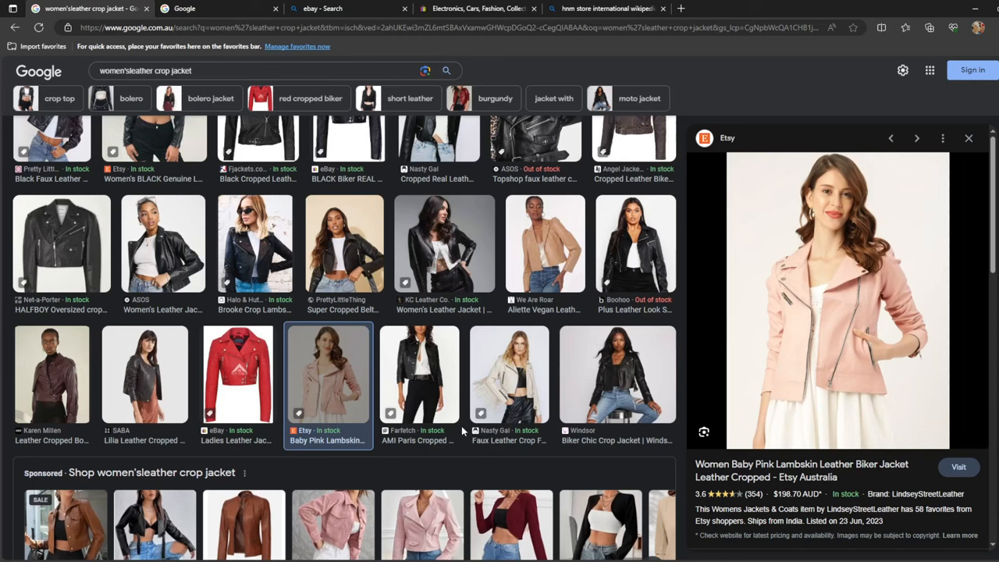
mouse_move(503, 351)
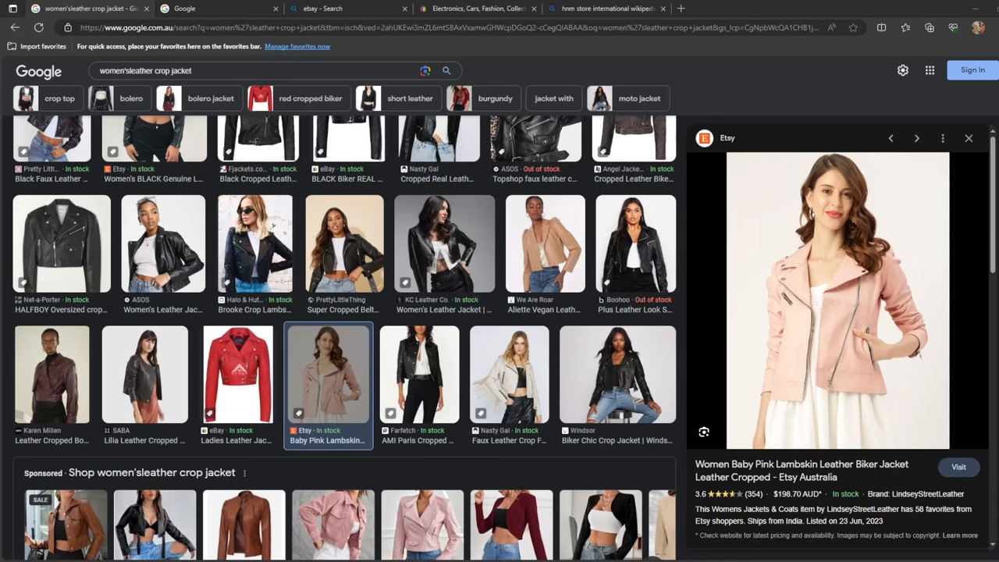
scroll("up", 3)
type("women's coat")
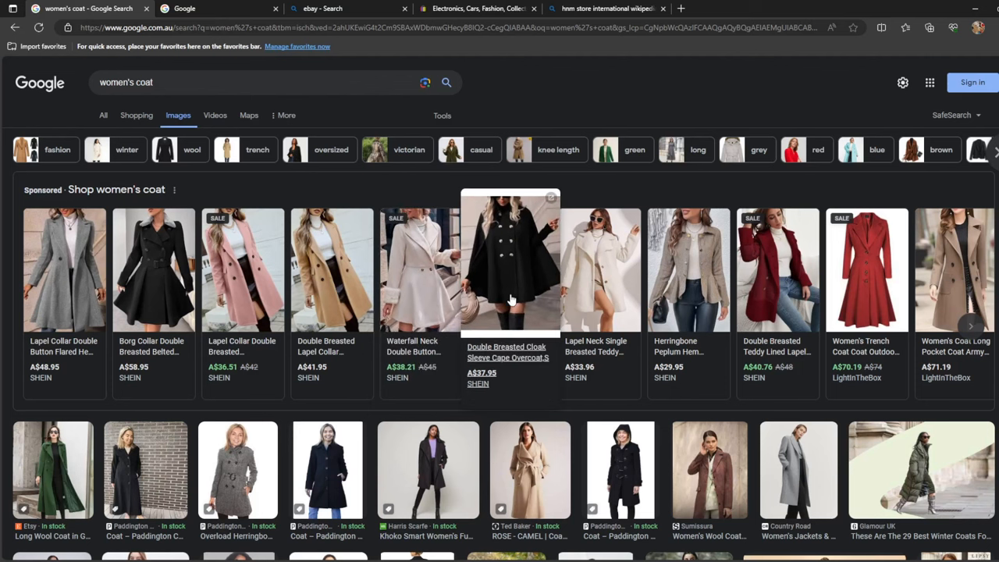
mouse_move(521, 267)
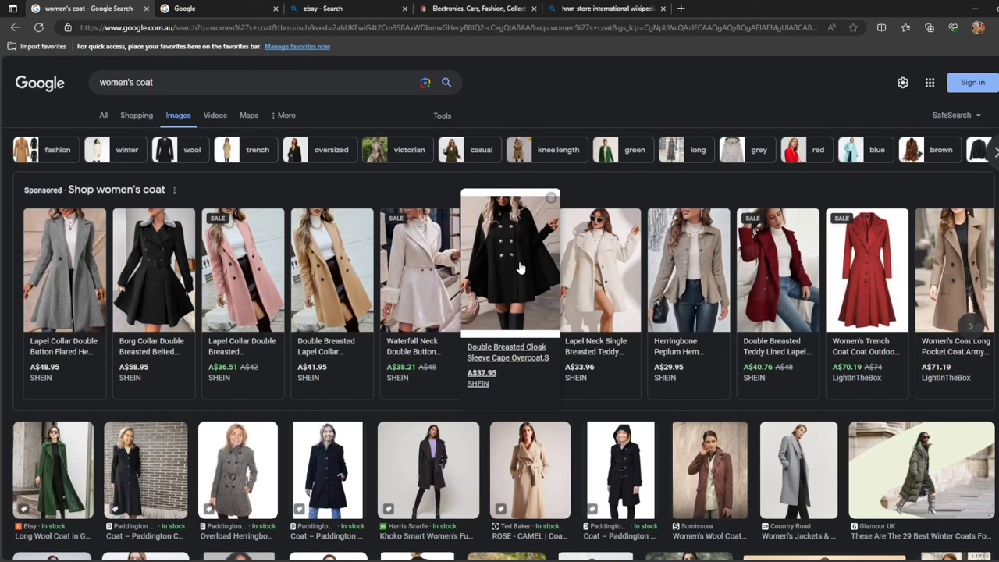
mouse_move(412, 302)
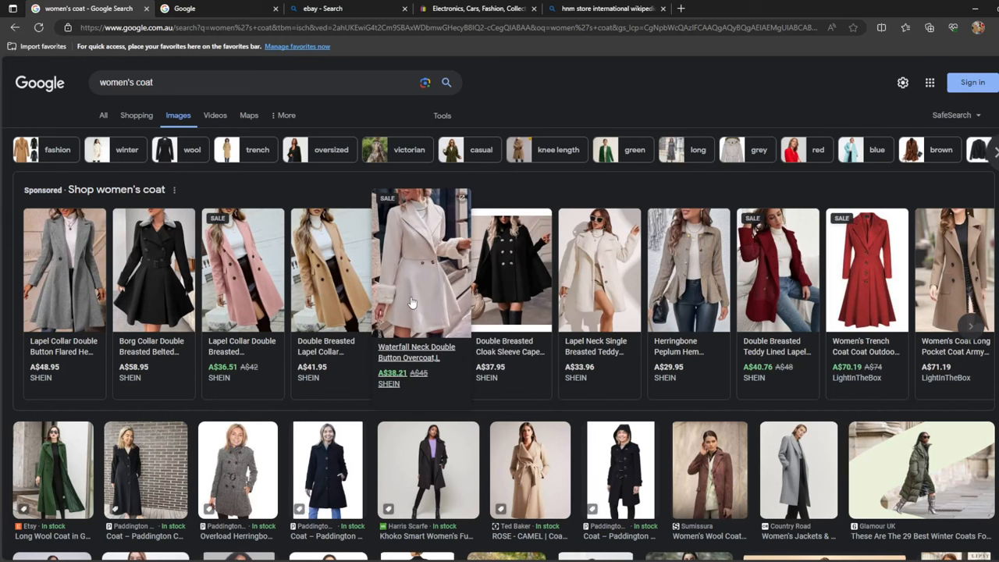
- Browse the women's coat image results, from sponsored SHEIN coats down to related coat searches, then return to the top
scroll("down", 3)
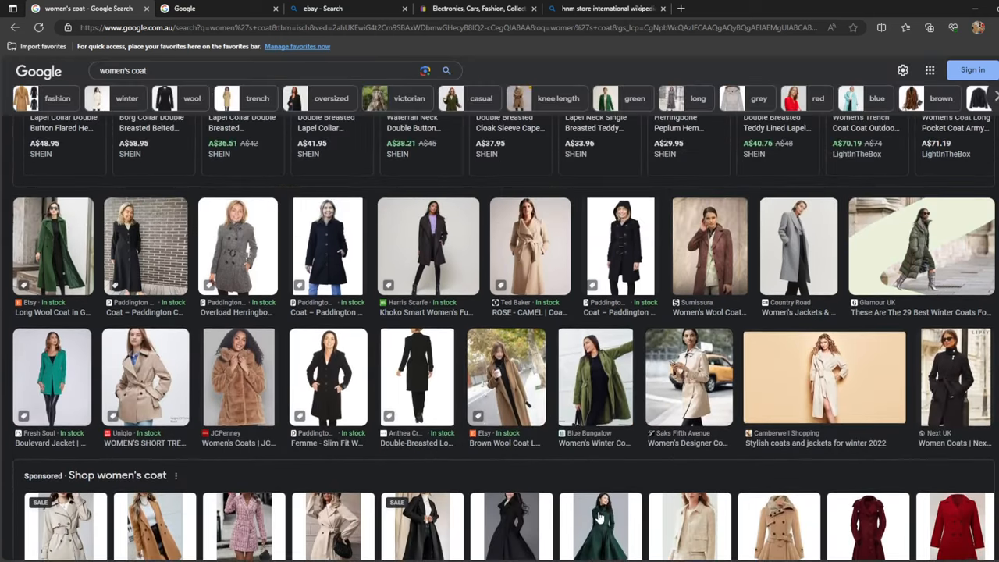
scroll("up", 3)
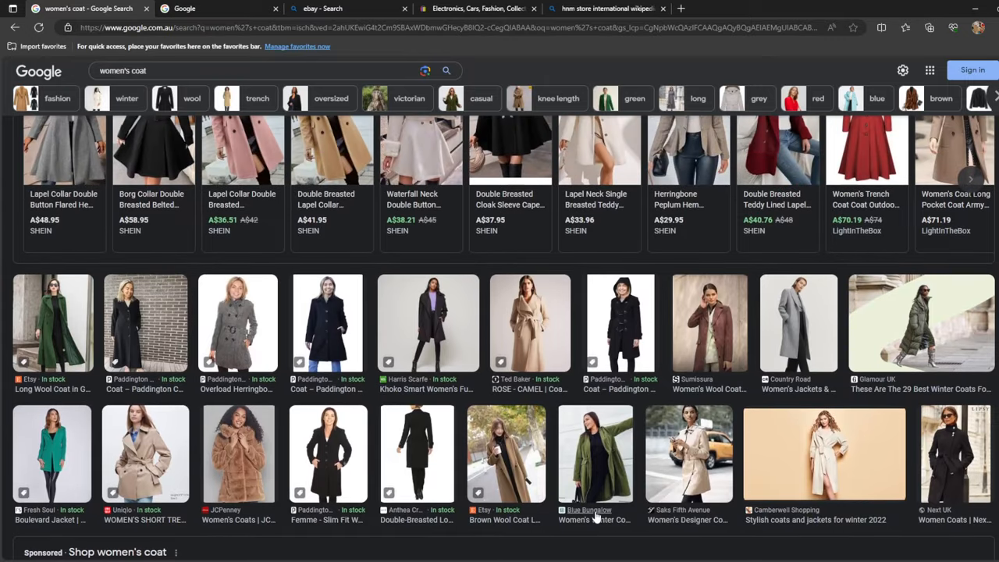
scroll("down", 3)
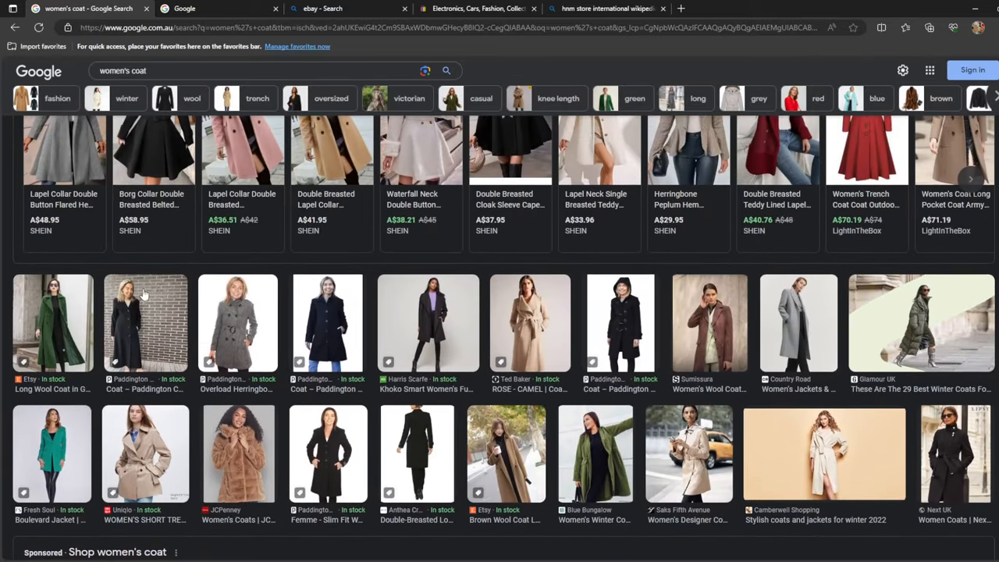
scroll("up", 3)
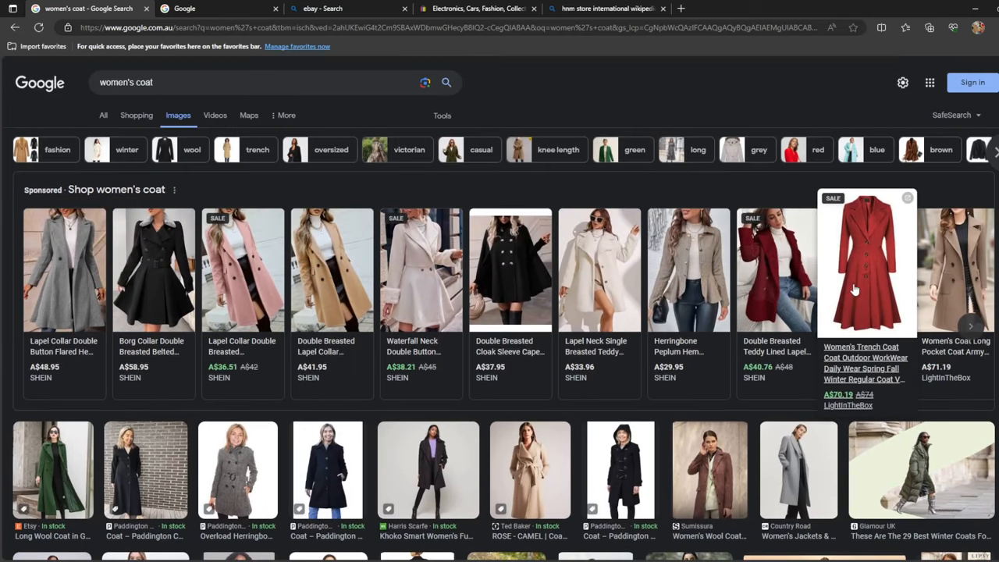
mouse_move(881, 441)
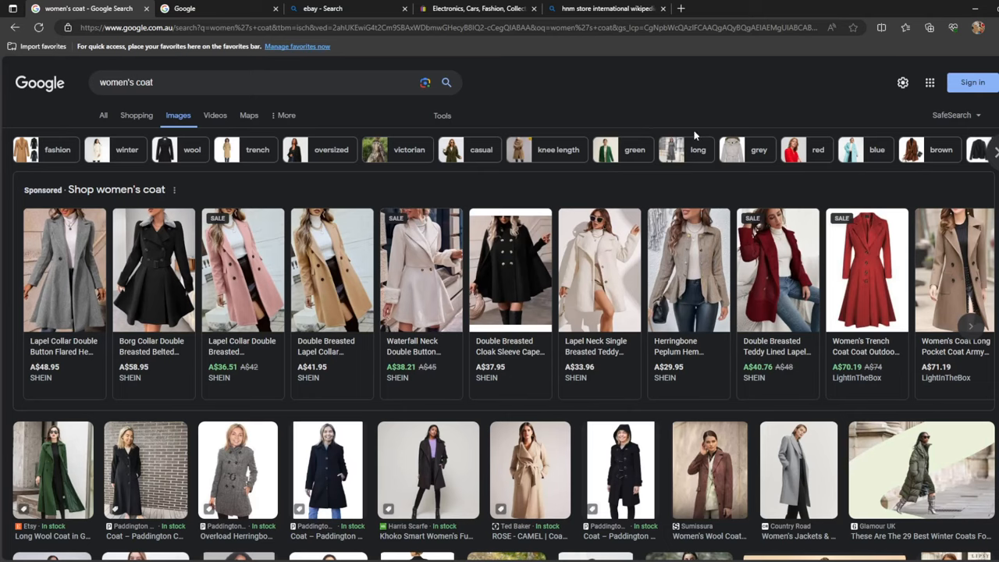
left_click(510, 269)
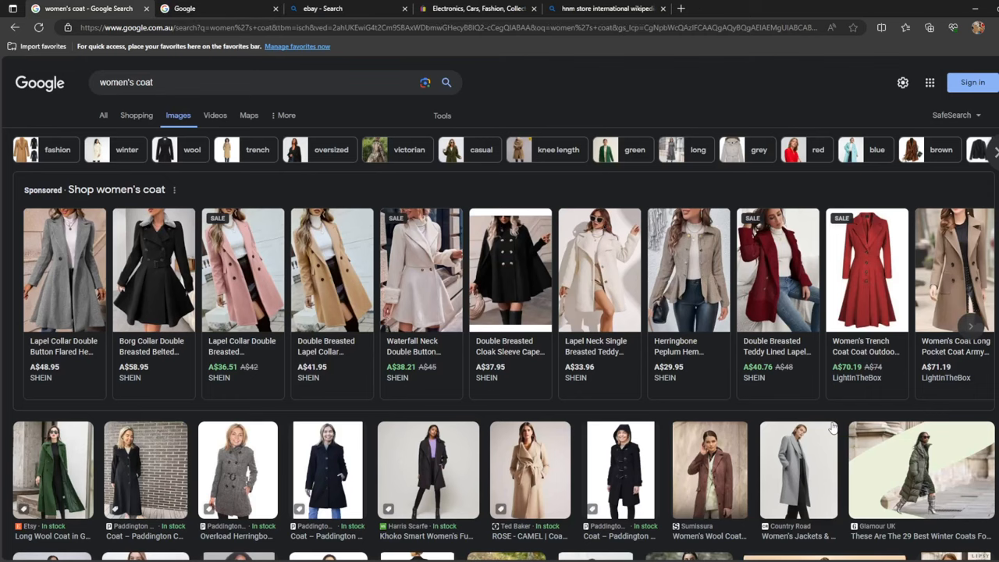
scroll("down", 3)
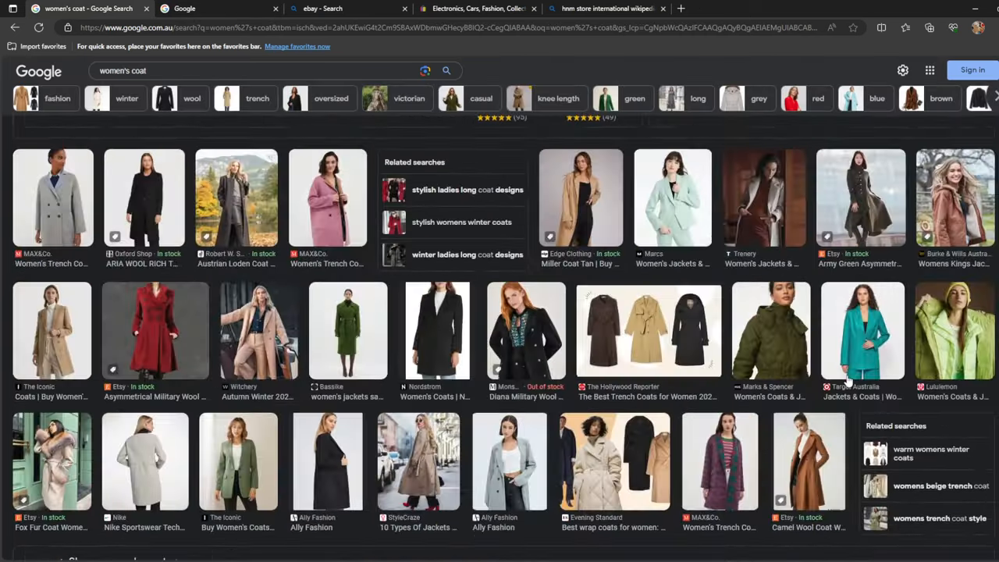
scroll("up", 3)
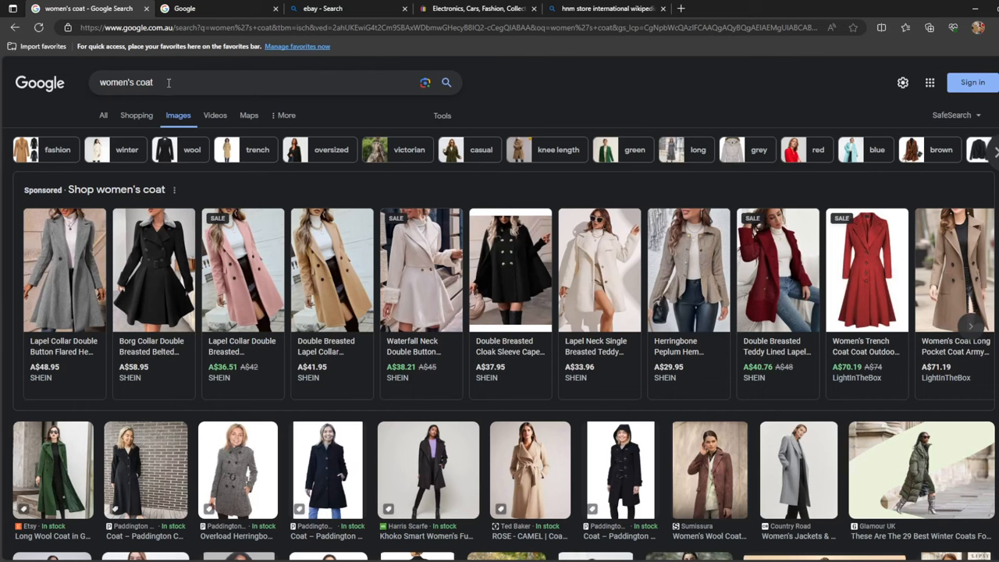
- Replace the women's coat query and search Google Images for 'womens doc martens boots'
left_click(136, 82)
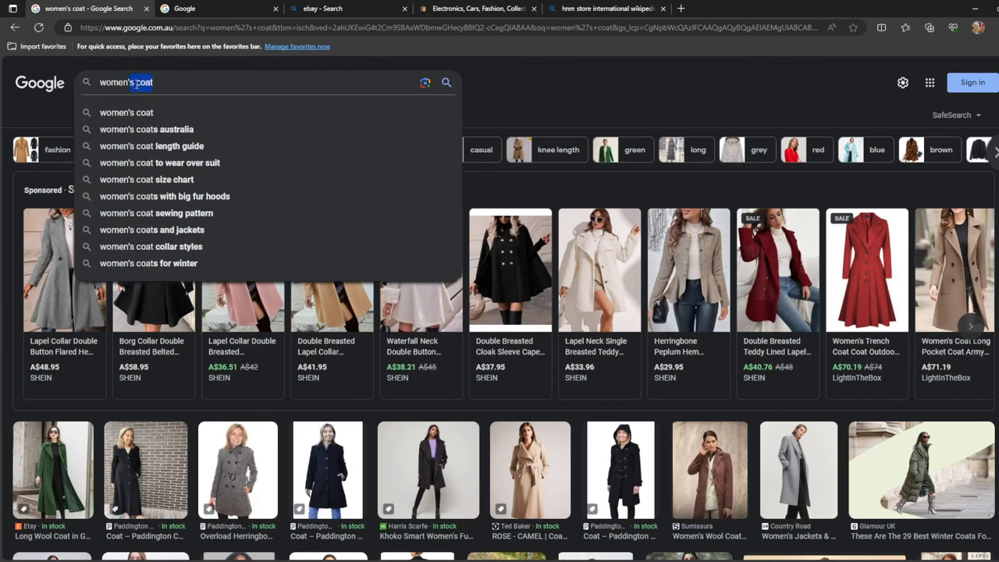
key("Backspace")
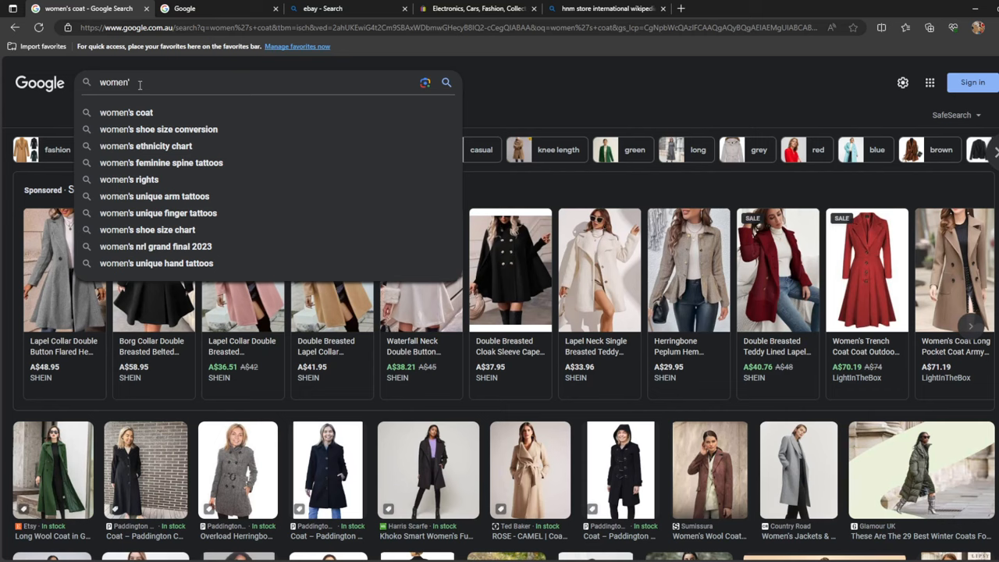
key("Backspace")
type("s doc martens boots")
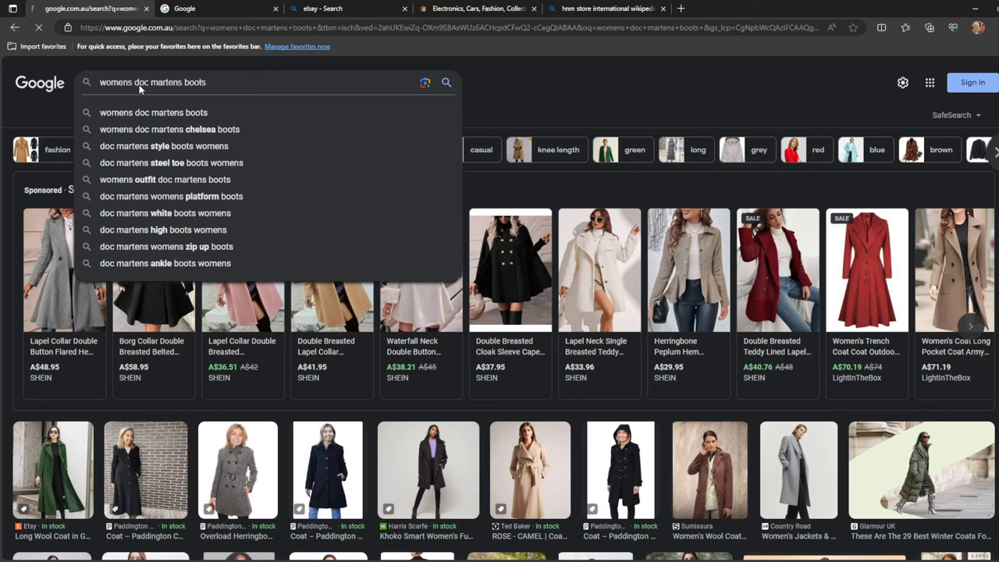
key("Return")
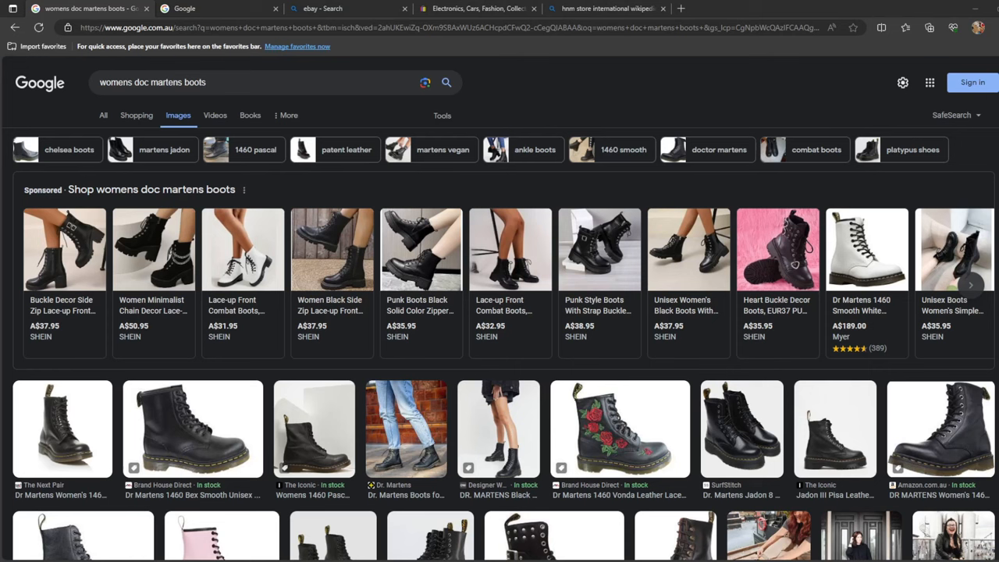
scroll("down", 3)
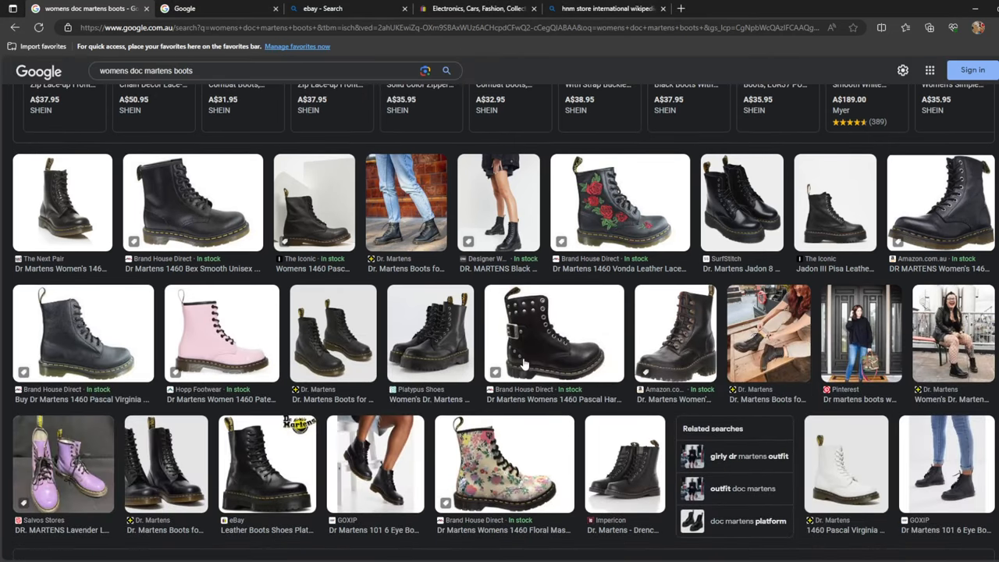
scroll("up", 3)
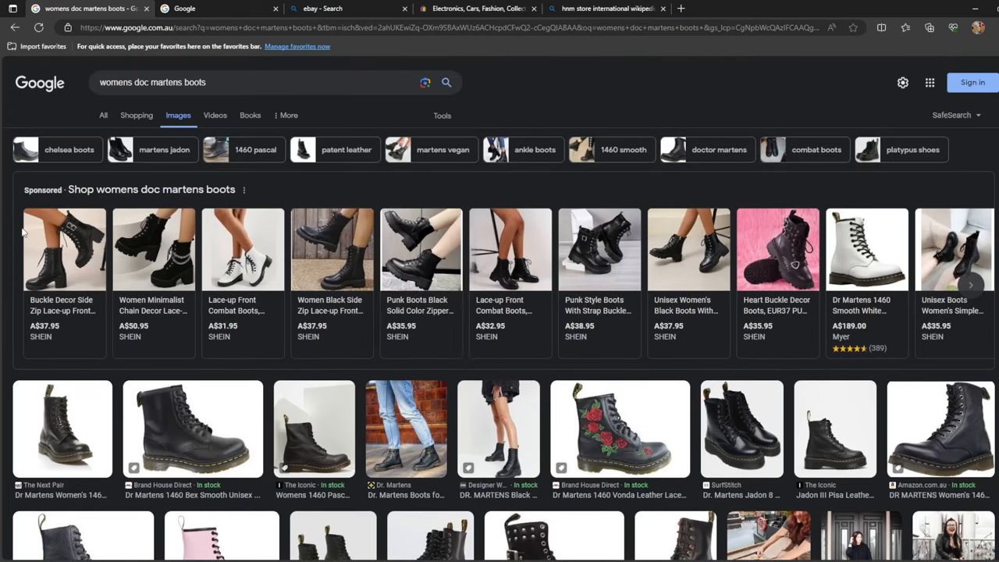
mouse_move(175, 466)
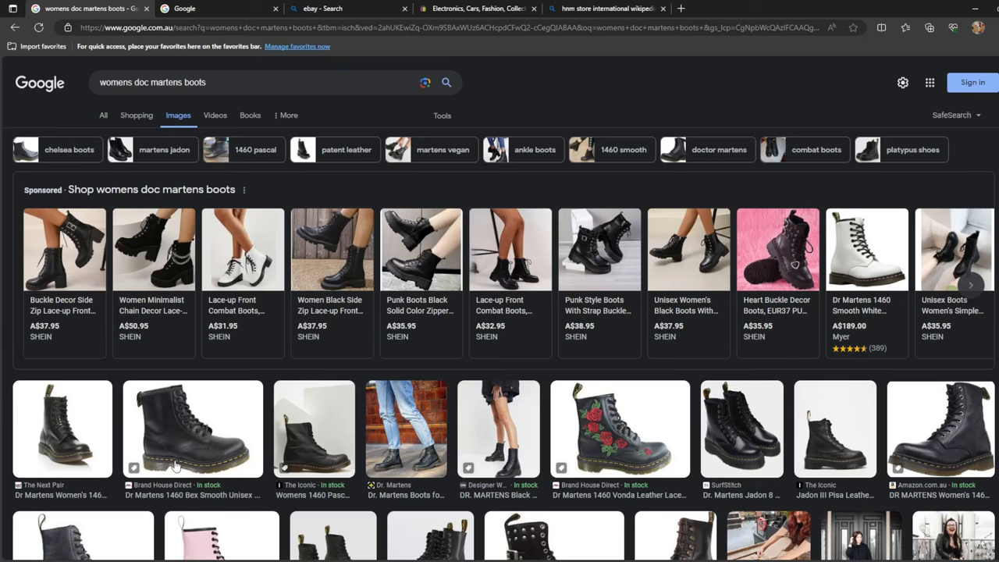
left_click(193, 428)
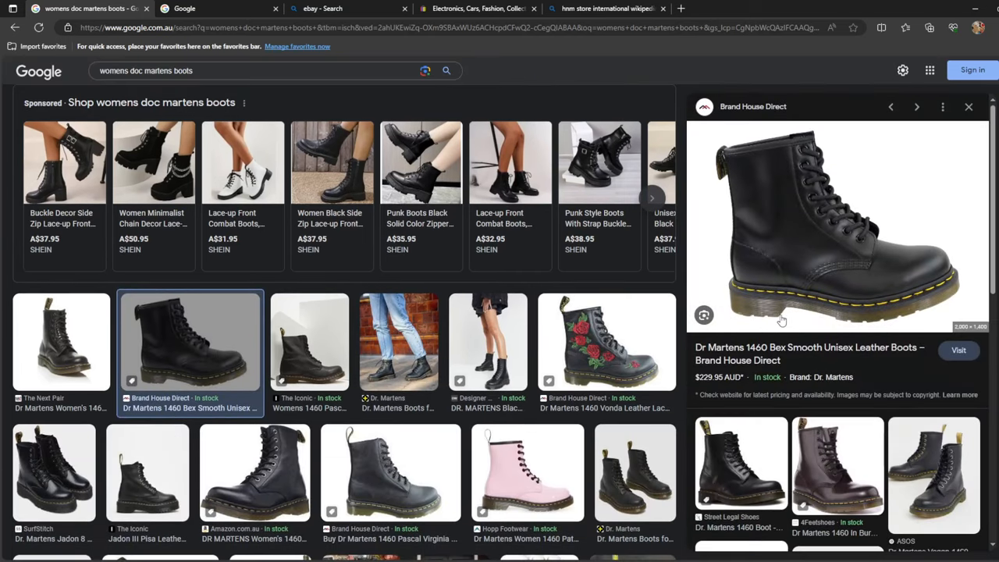
mouse_move(869, 307)
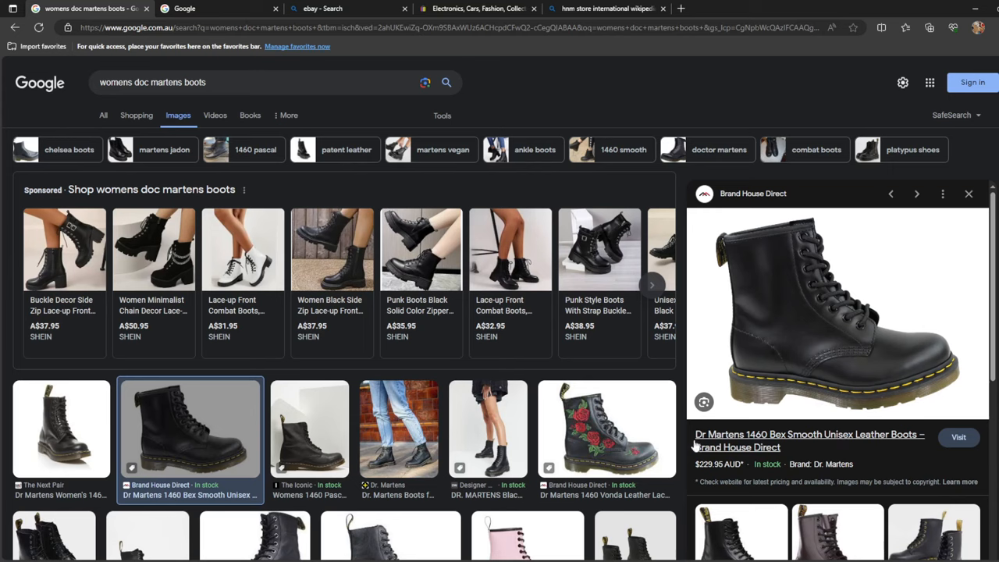
mouse_move(438, 449)
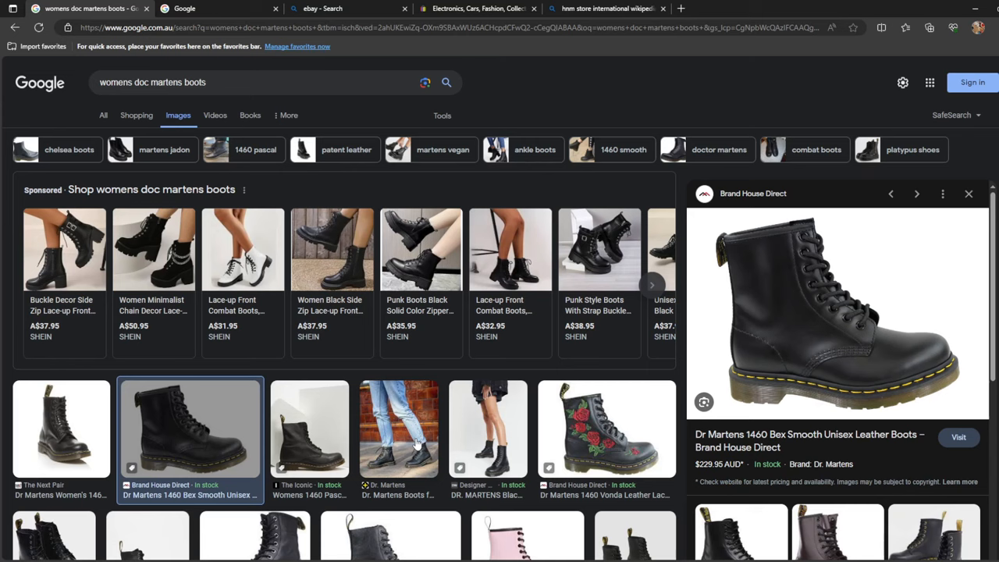
mouse_move(711, 330)
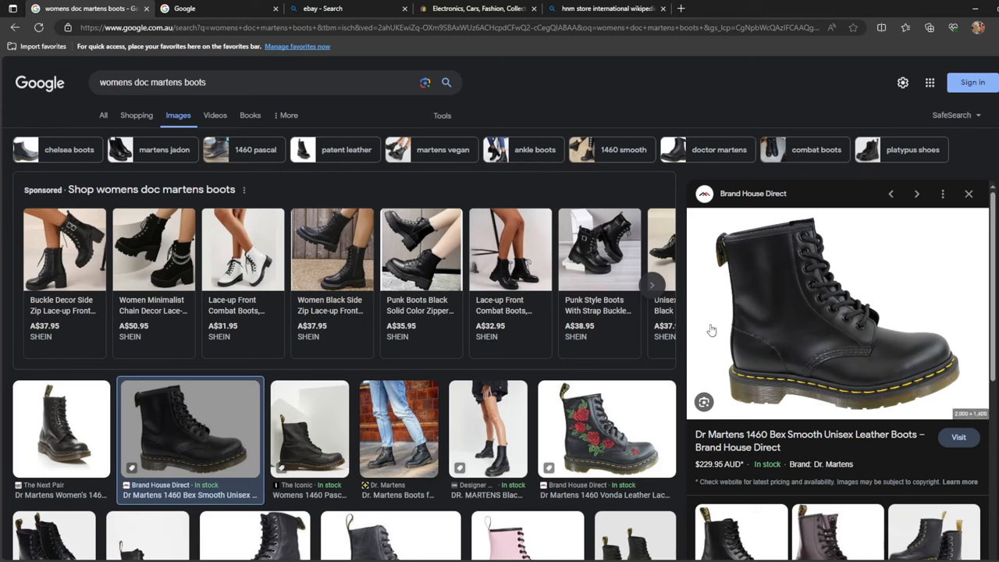
mouse_move(914, 215)
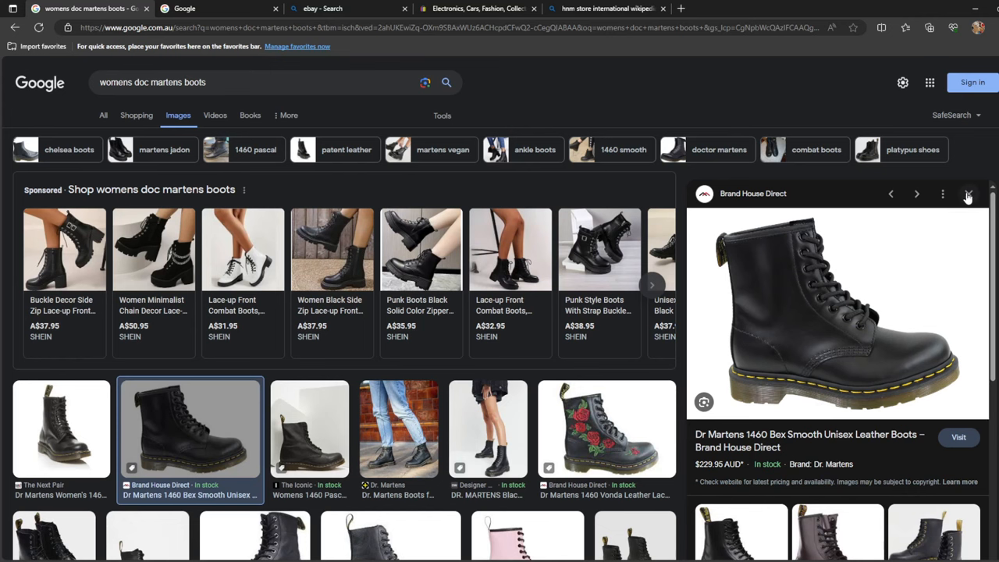
left_click(968, 194)
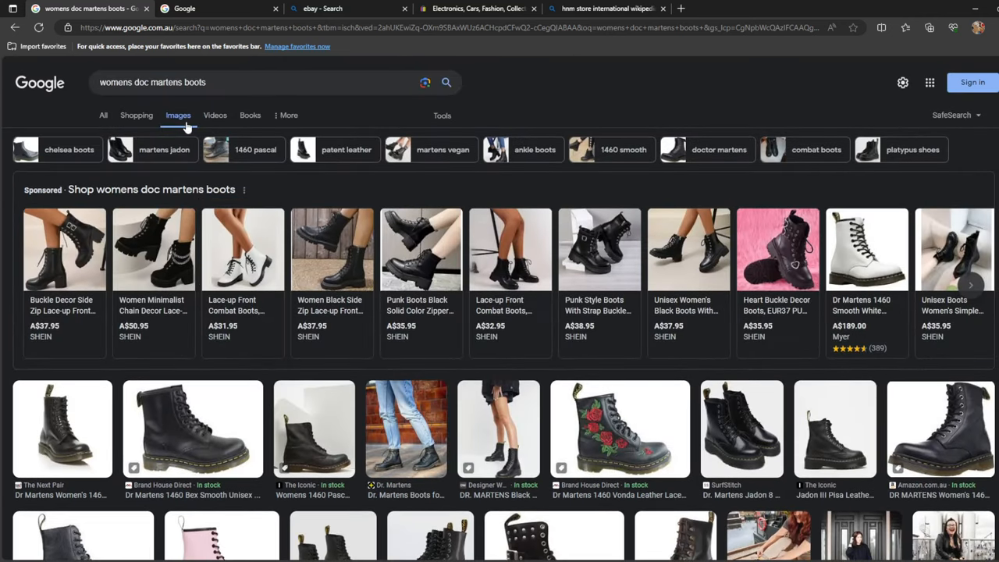
scroll("down", 3)
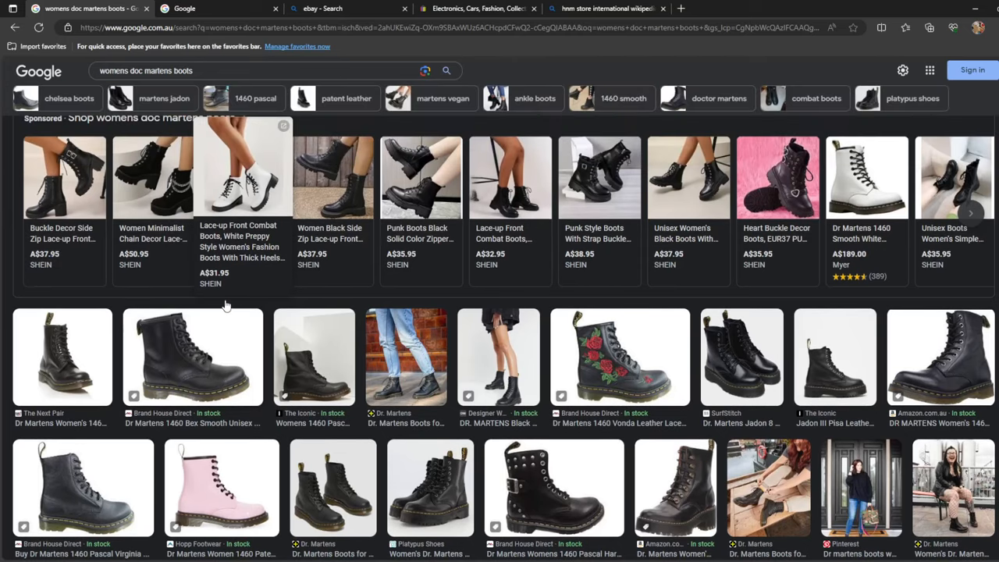
scroll("up", 3)
type("womens sneakers")
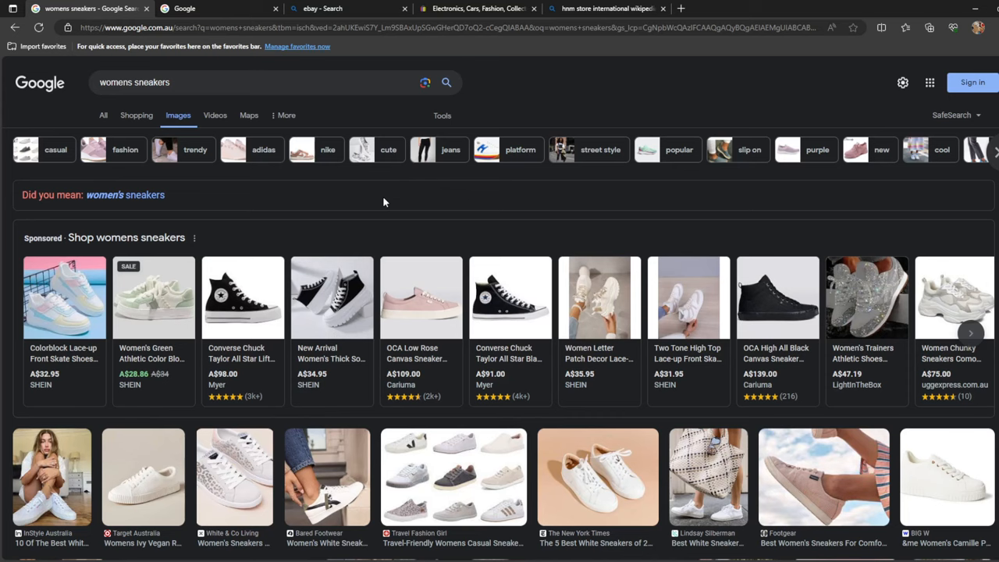
mouse_move(650, 217)
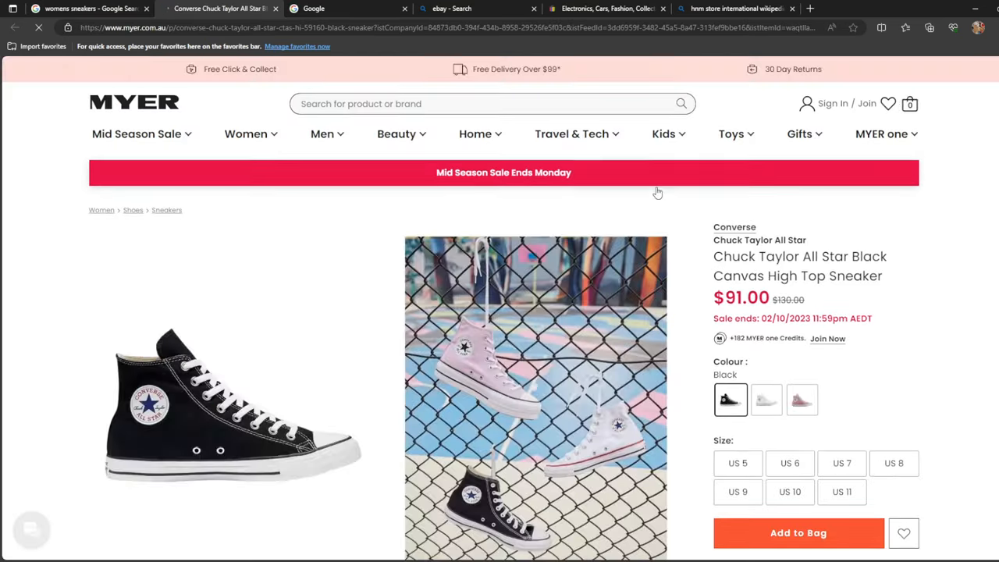
- Look over the Myer Chuck Taylor All Star Black Canvas High Top page, then return to the womens sneakers results
scroll("down", 3)
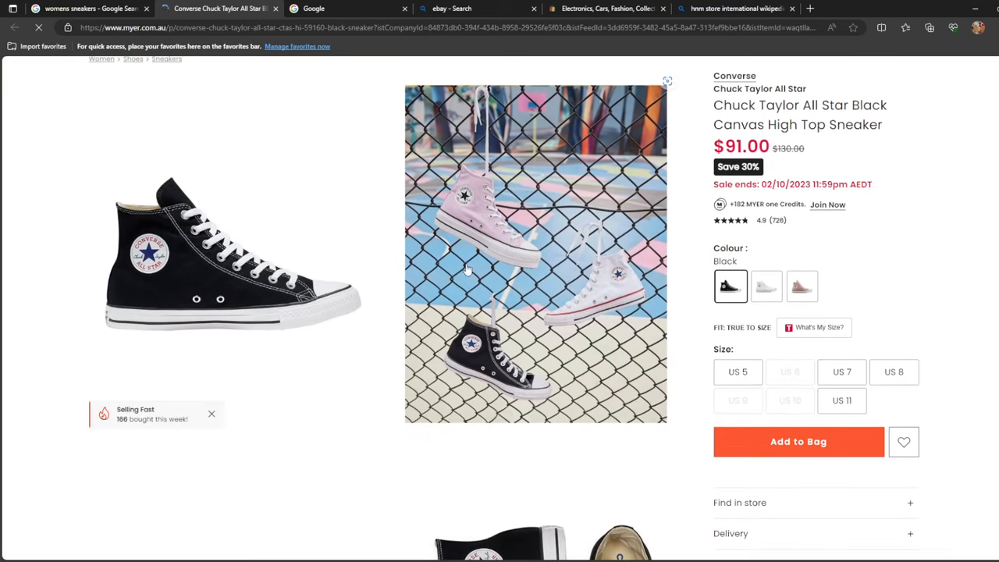
scroll("down", 3)
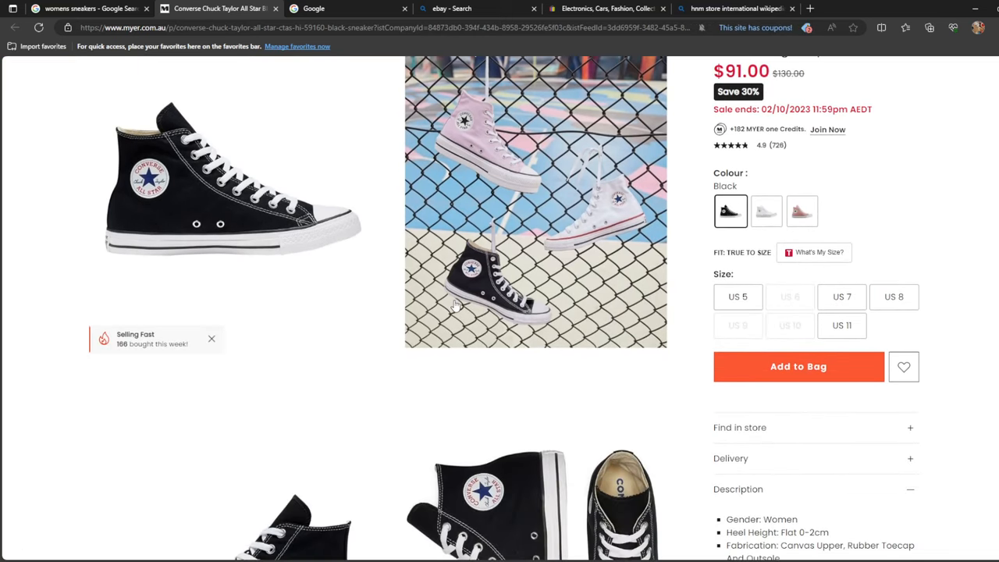
scroll("down", 3)
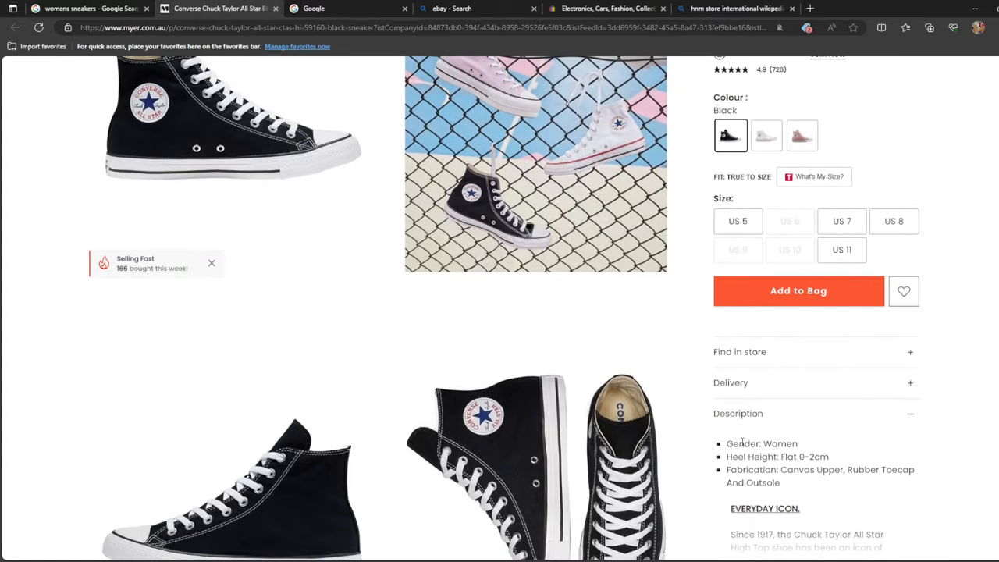
scroll("up", 3)
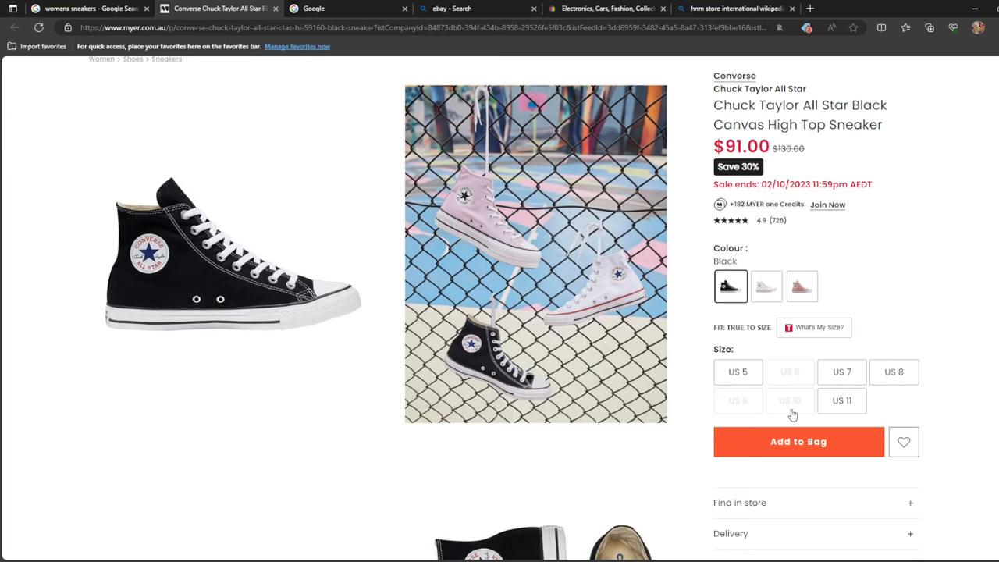
scroll("up", 3)
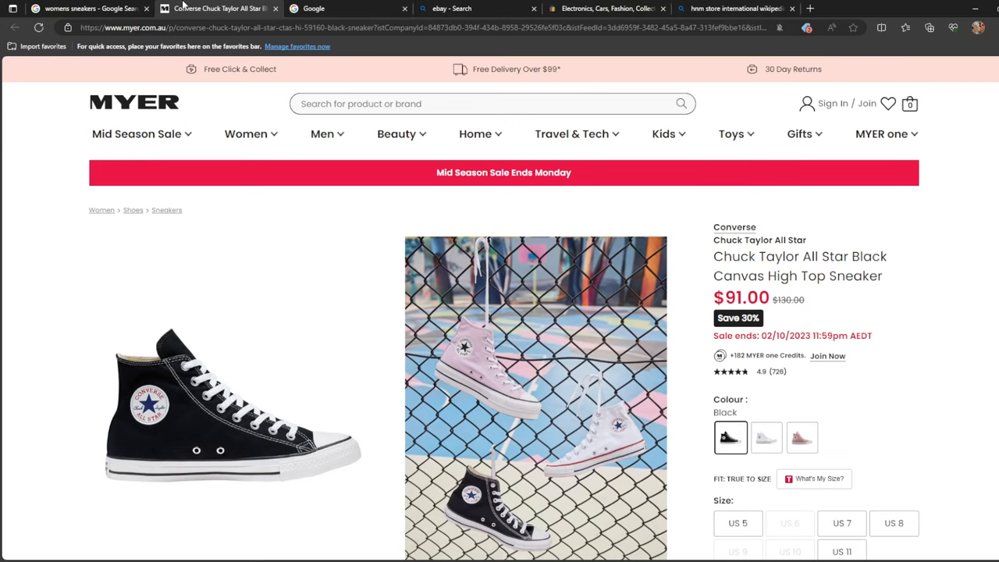
left_click(86, 8)
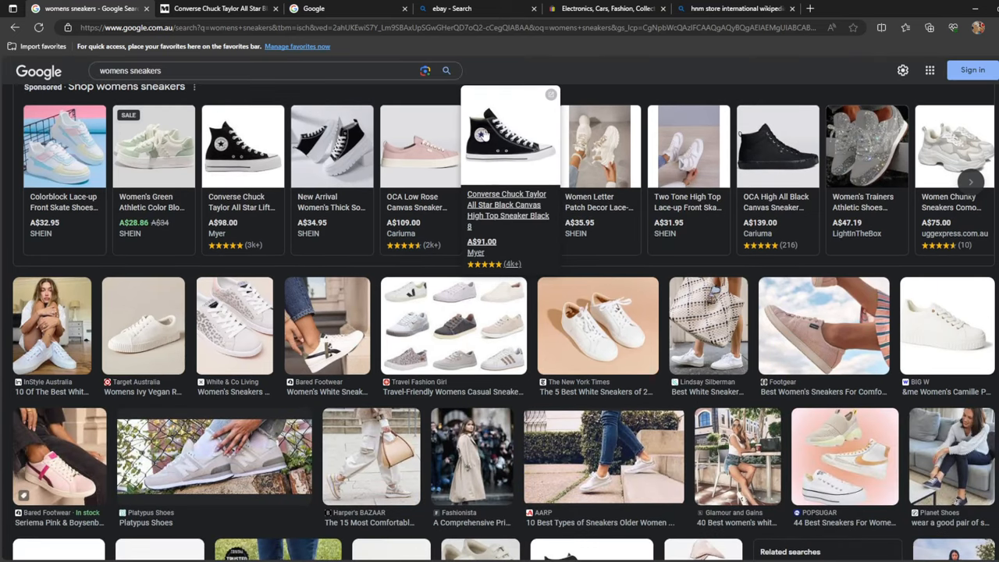
mouse_move(778, 146)
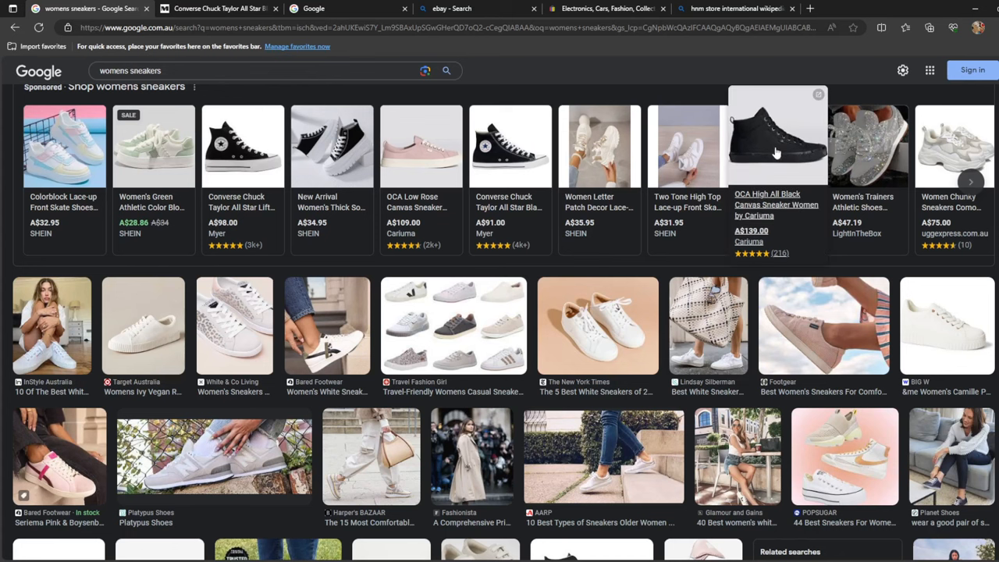
mouse_move(980, 251)
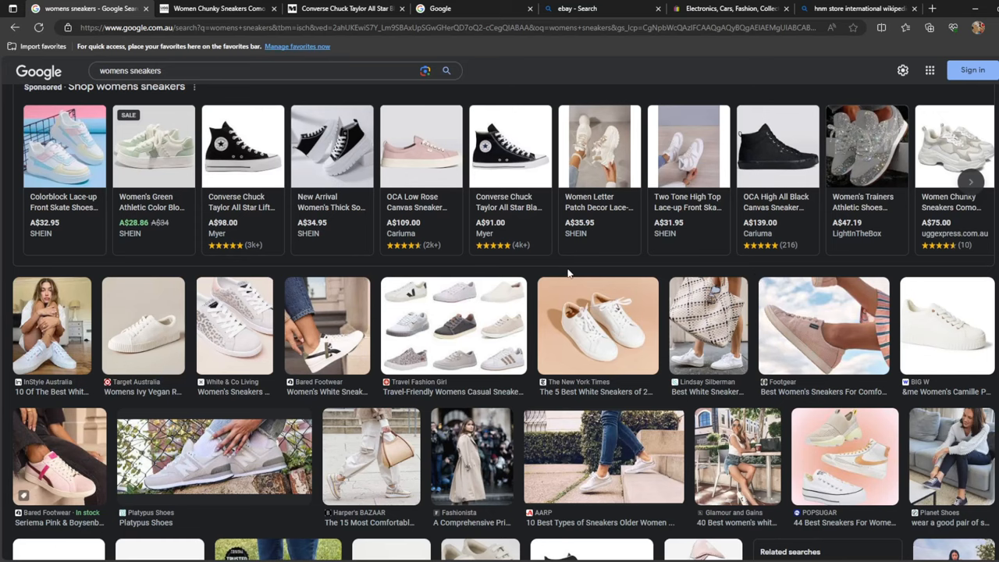
- Scroll the womens sneakers results and put the cursor in the search query
scroll("down", 3)
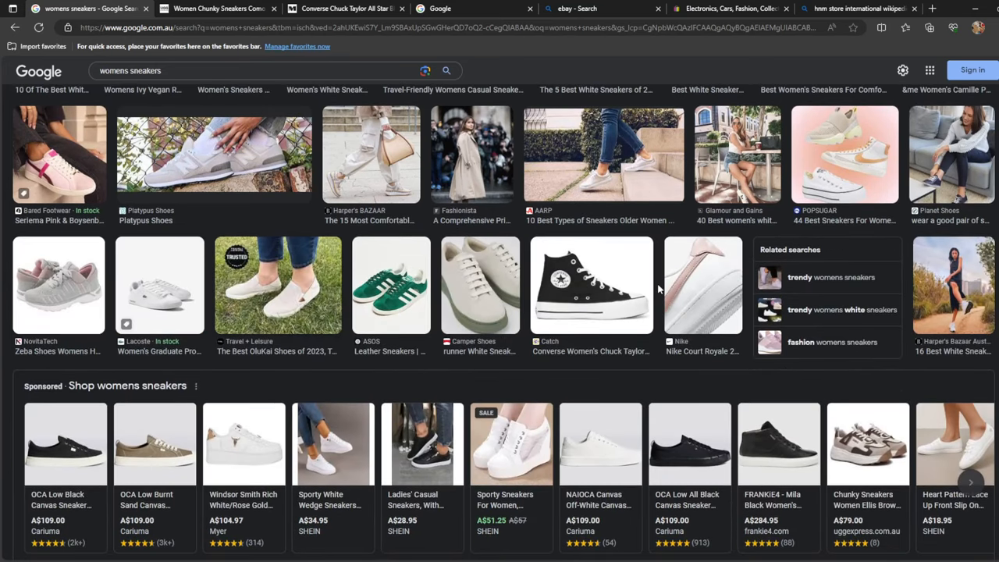
mouse_move(637, 289)
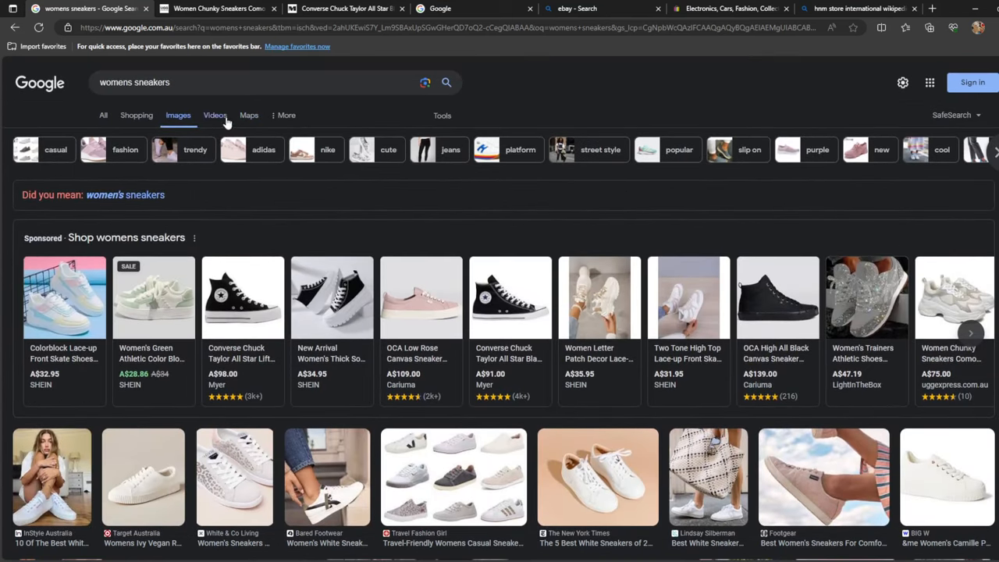
left_click(234, 82)
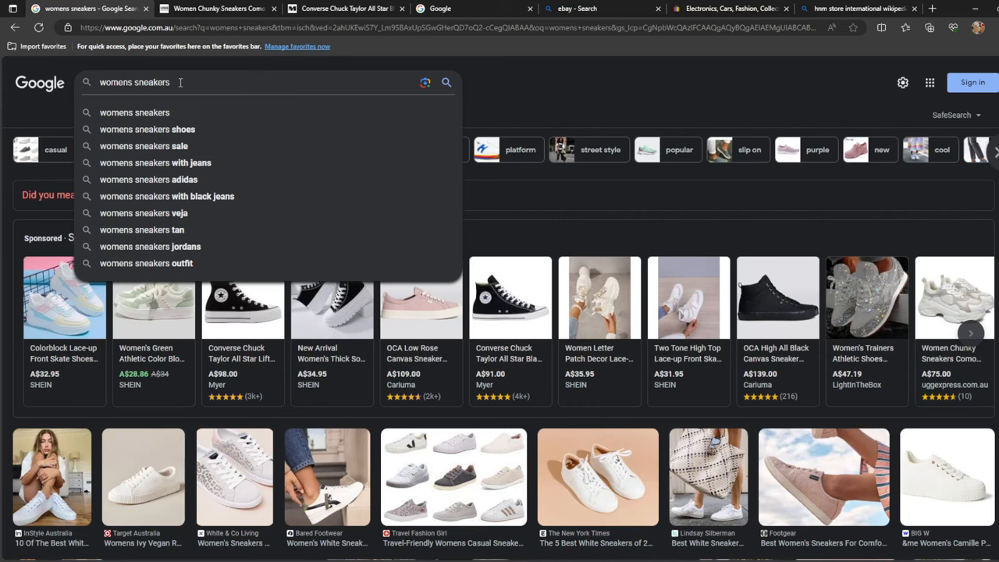
- Change the query to 'womens high tops' using the autocomplete suggestion
key("Backspace")
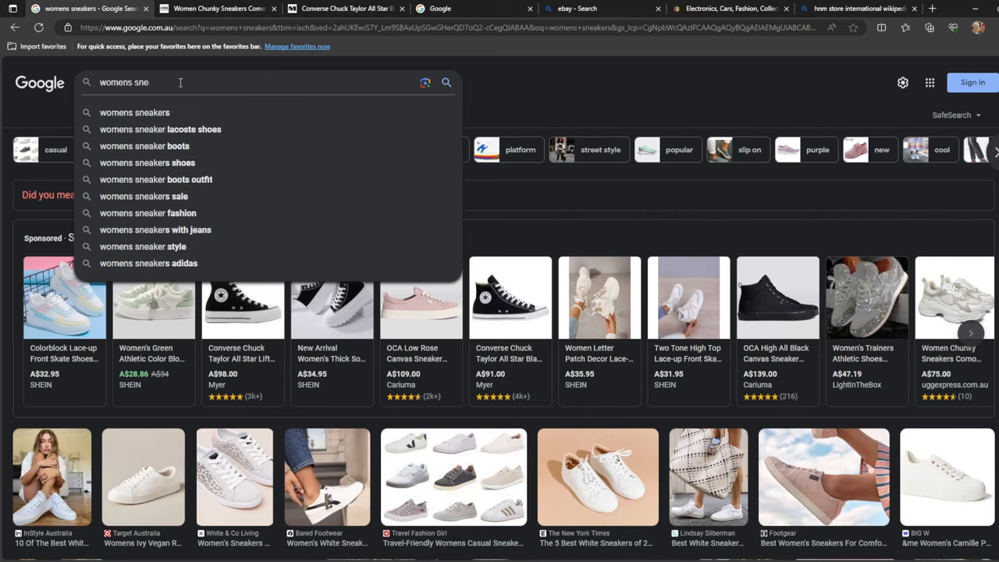
key("Backspace")
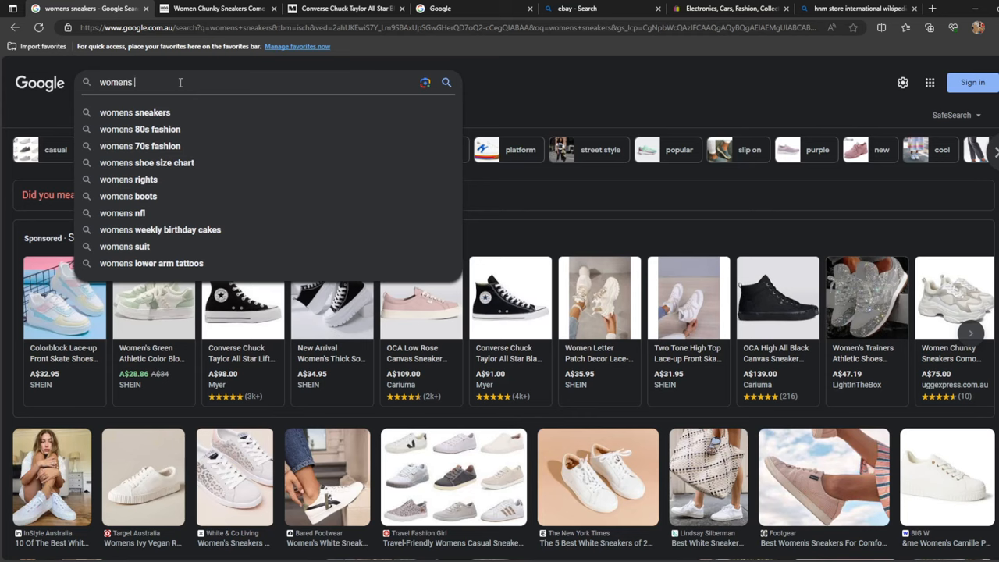
type("high to")
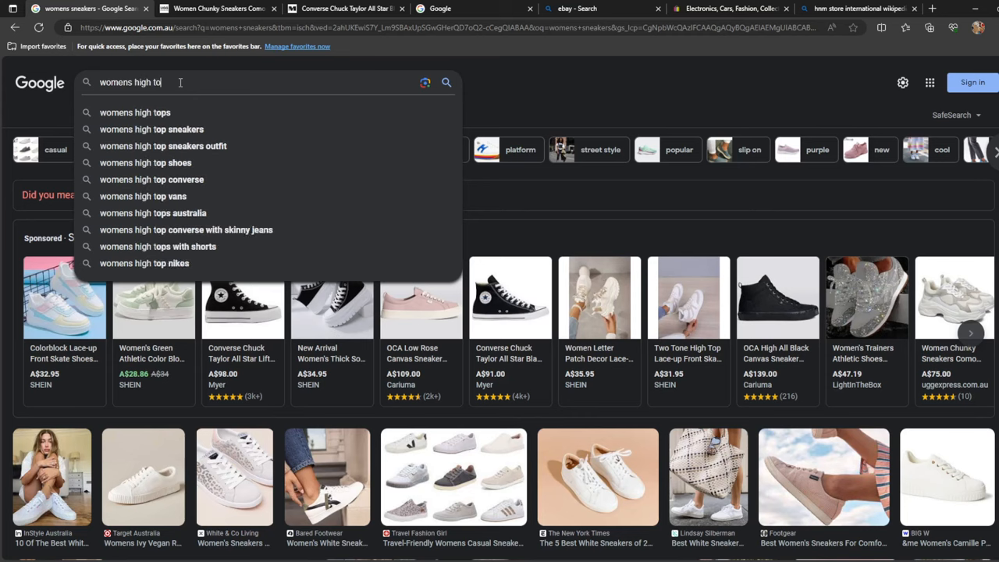
left_click(135, 111)
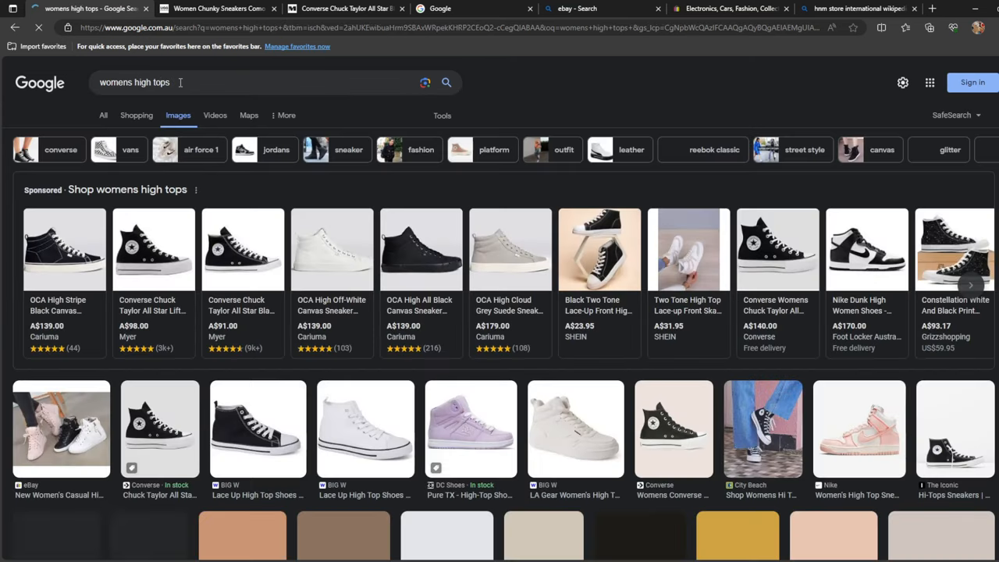
- Open the eBay casual high-top listing in a new tab and close its preview
scroll("down", 3)
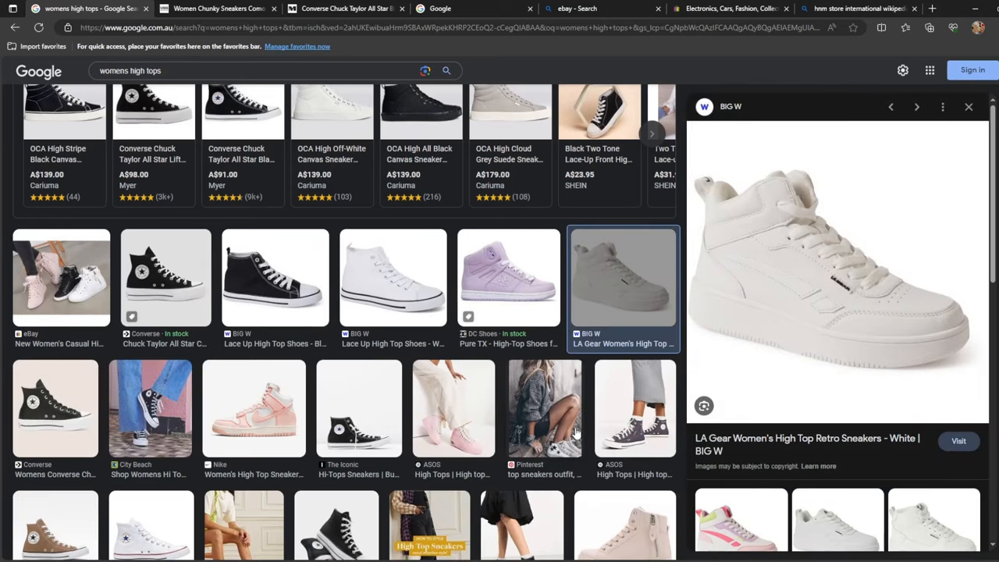
scroll("down", 3)
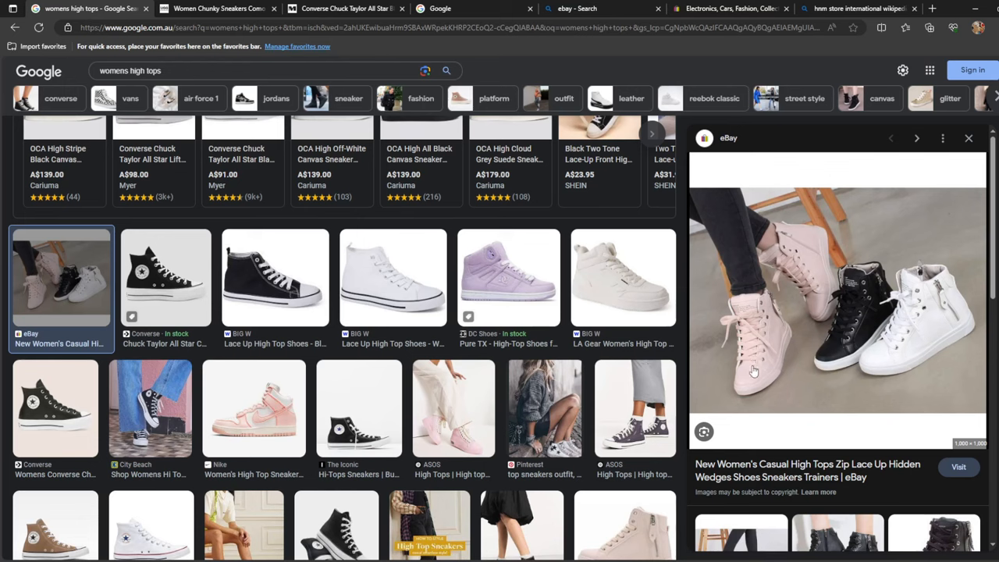
mouse_move(821, 443)
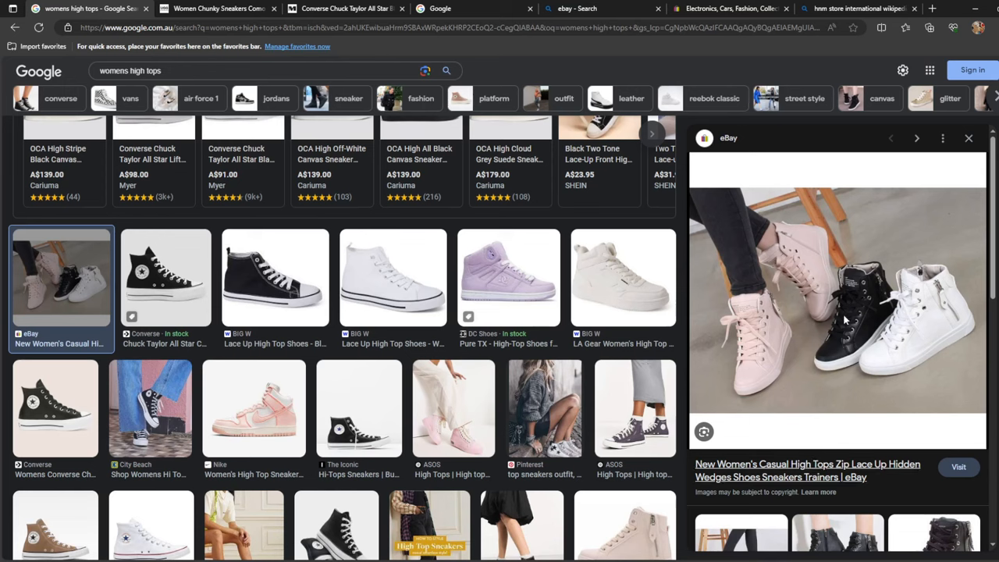
left_click(807, 470)
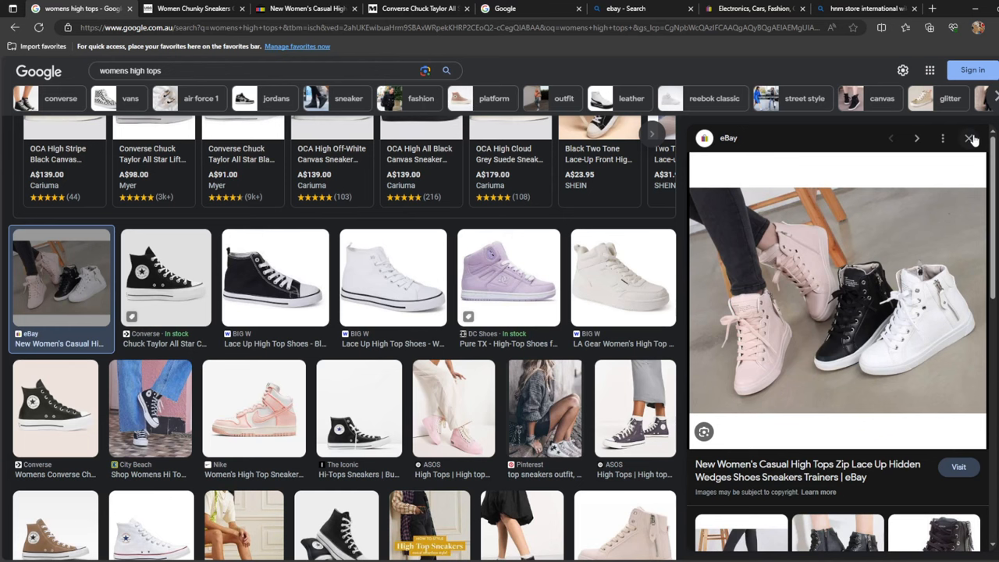
left_click(971, 139)
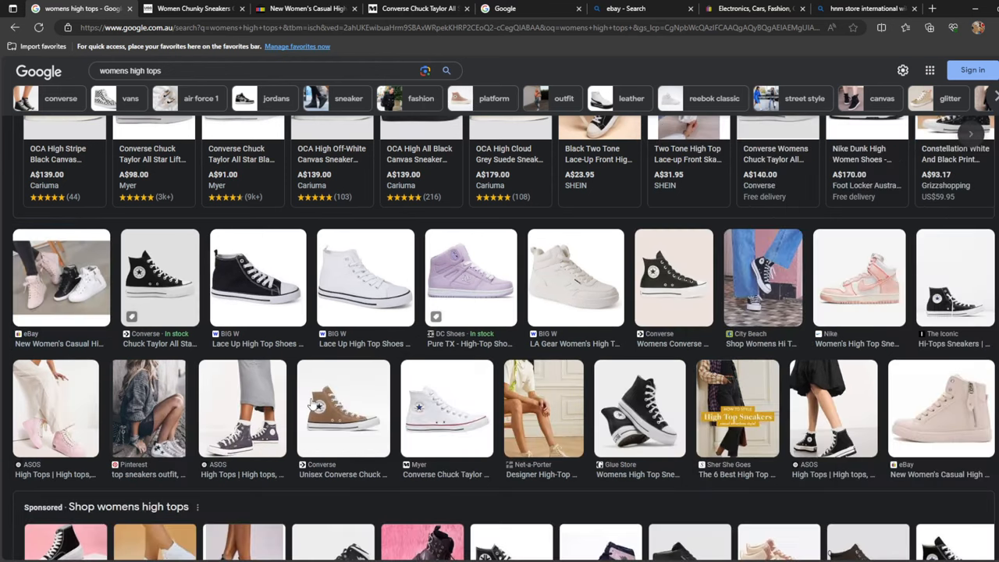
- Scroll further through the womens high tops results and select 'high tops' in the query
scroll("down", 3)
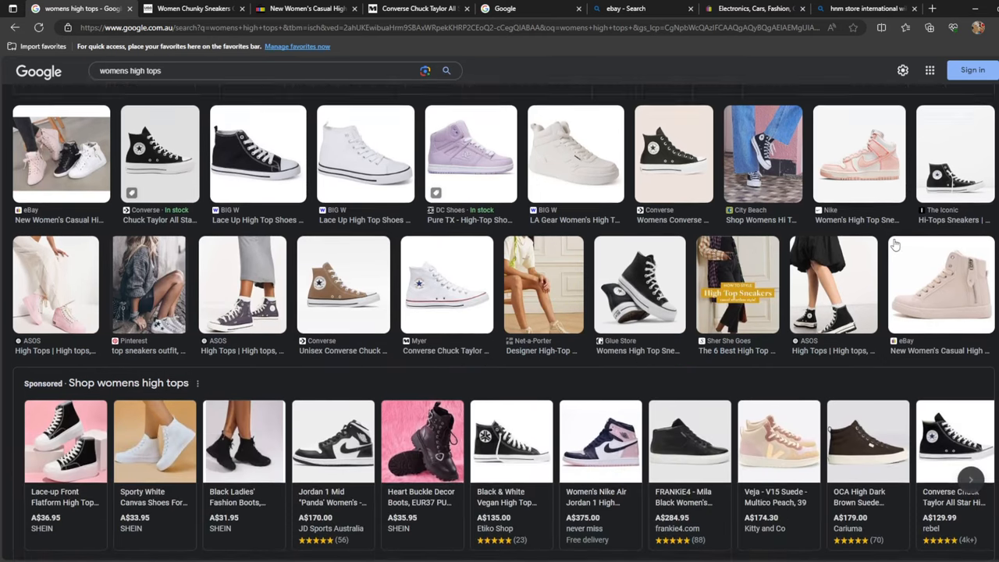
scroll("up", 3)
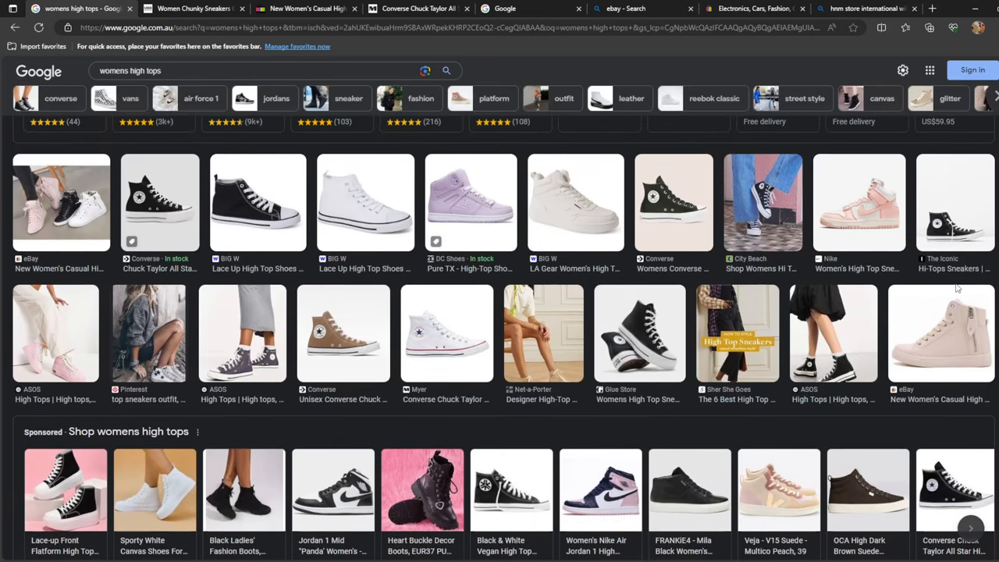
scroll("down", 3)
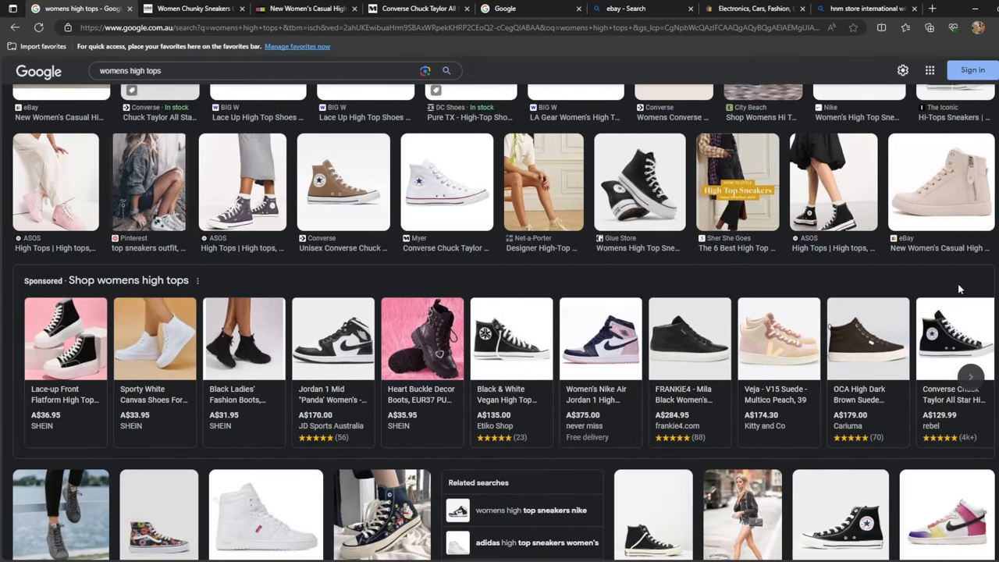
scroll("down", 3)
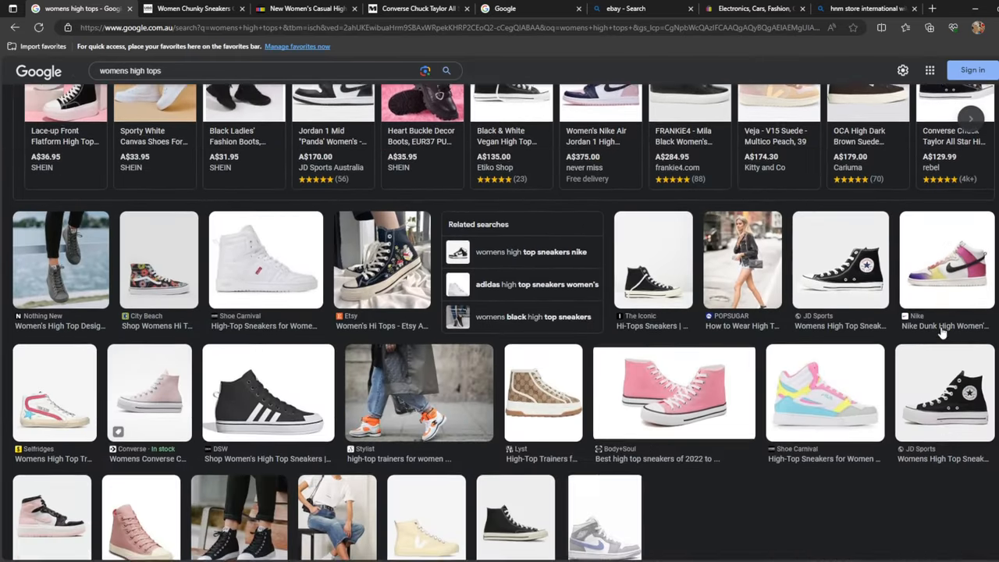
scroll("down", 3)
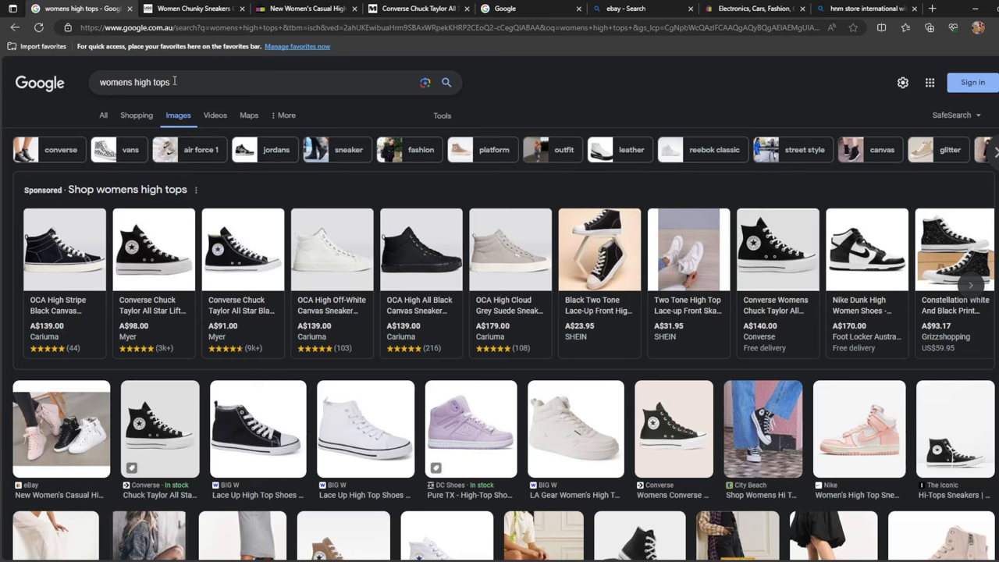
double_click(152, 82)
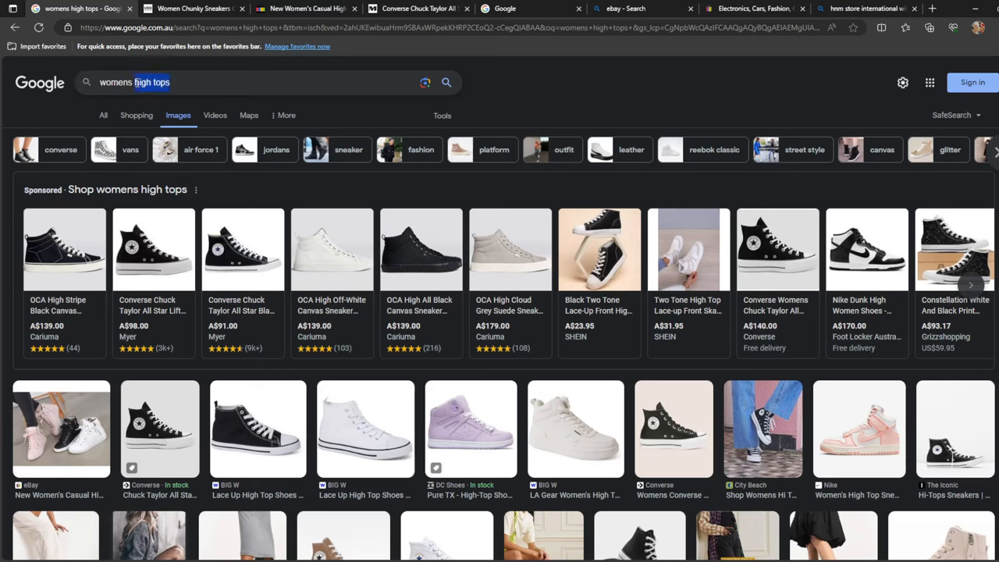
mouse_move(237, 87)
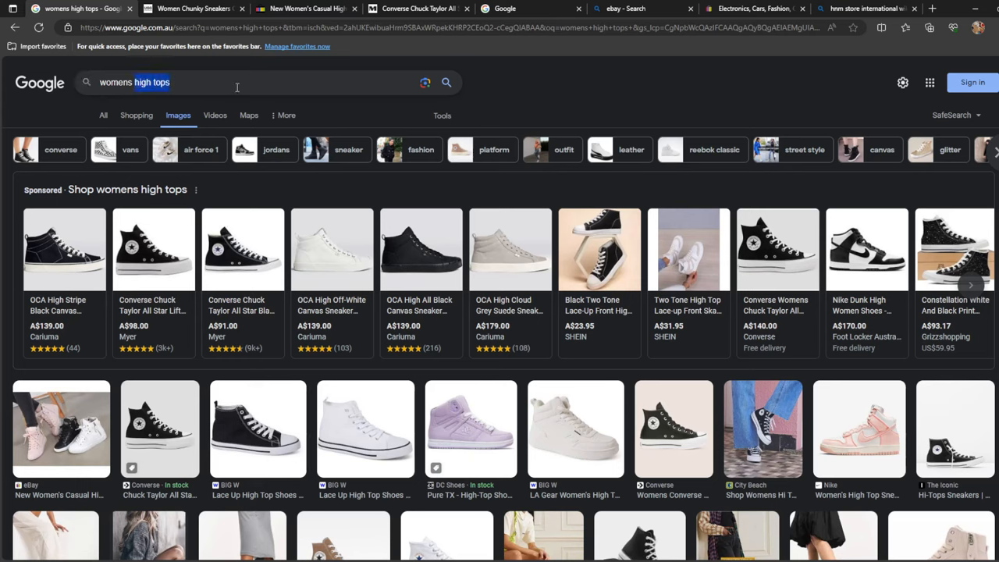